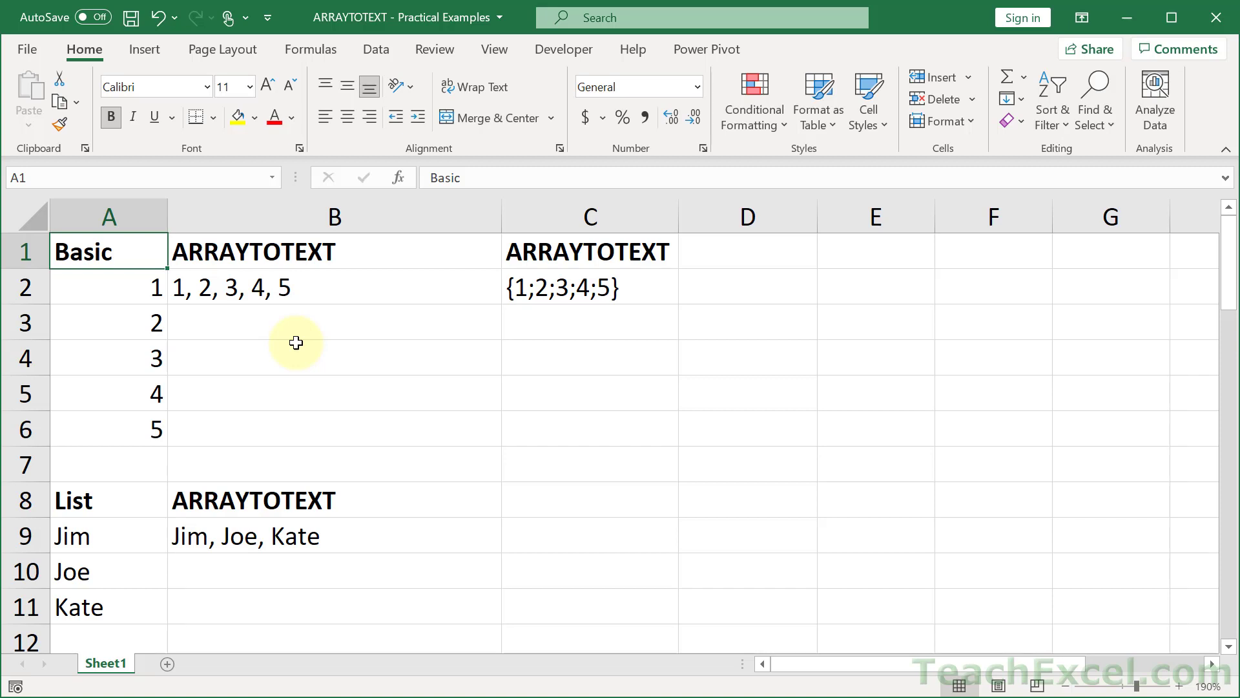
mouse_move(434, 444)
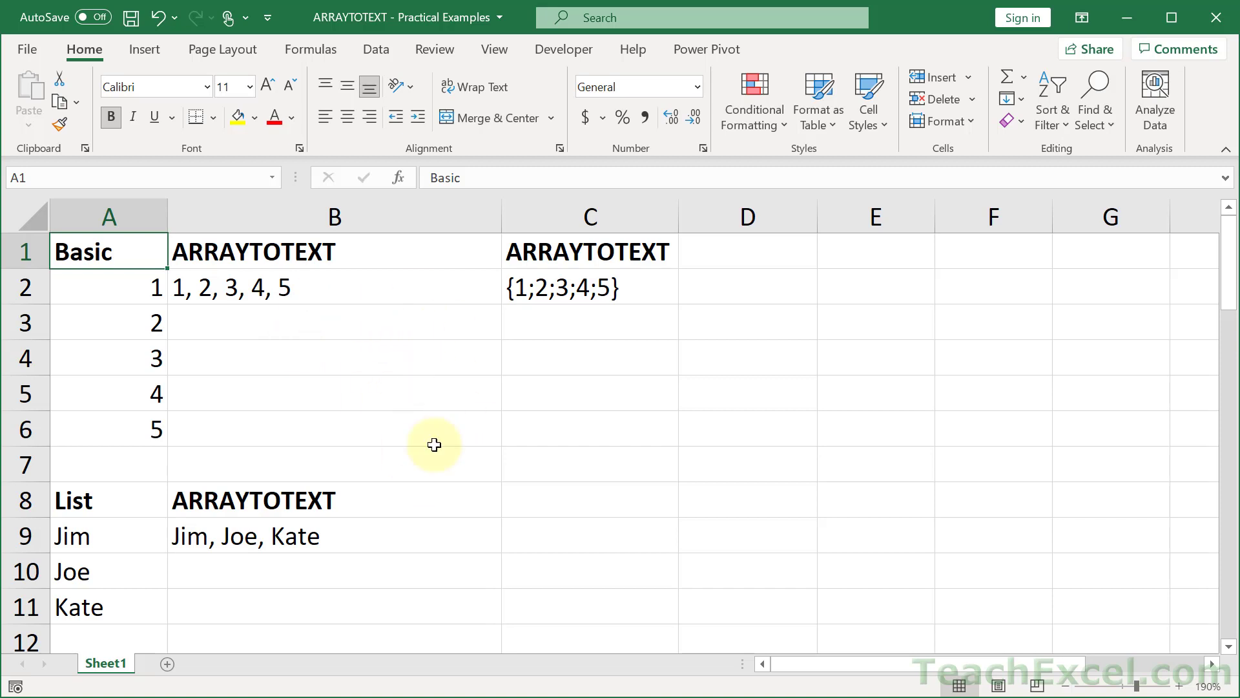
mouse_move(382, 395)
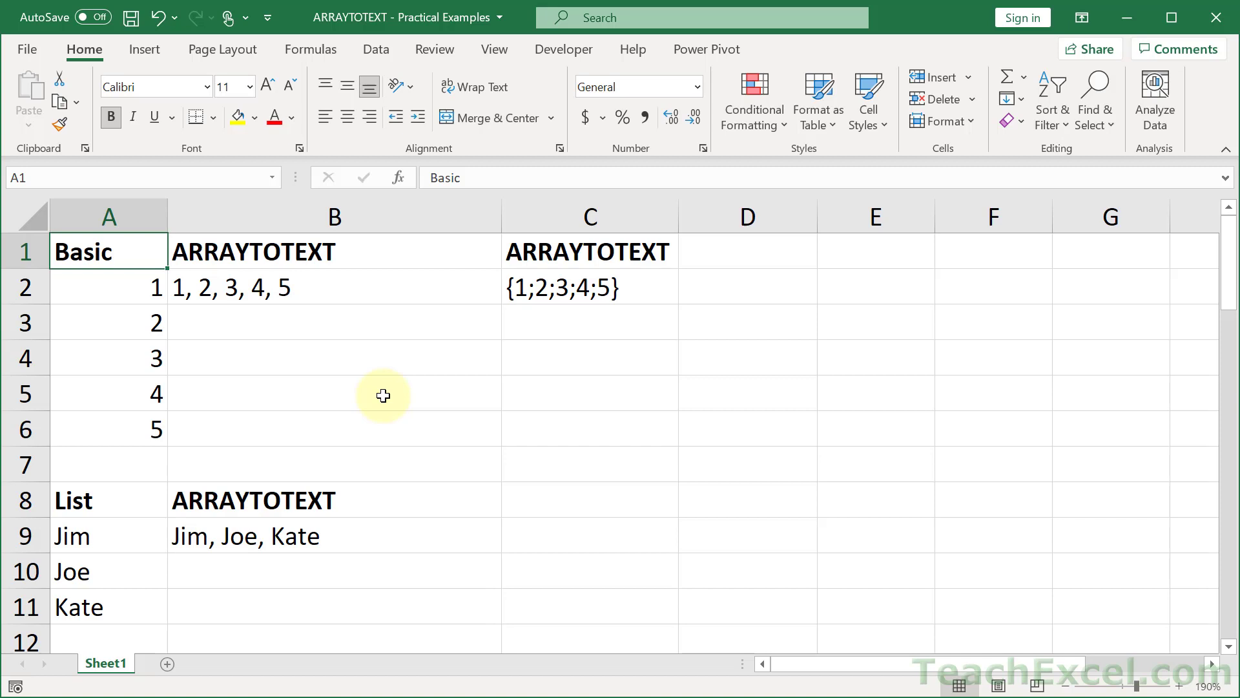
mouse_move(321, 479)
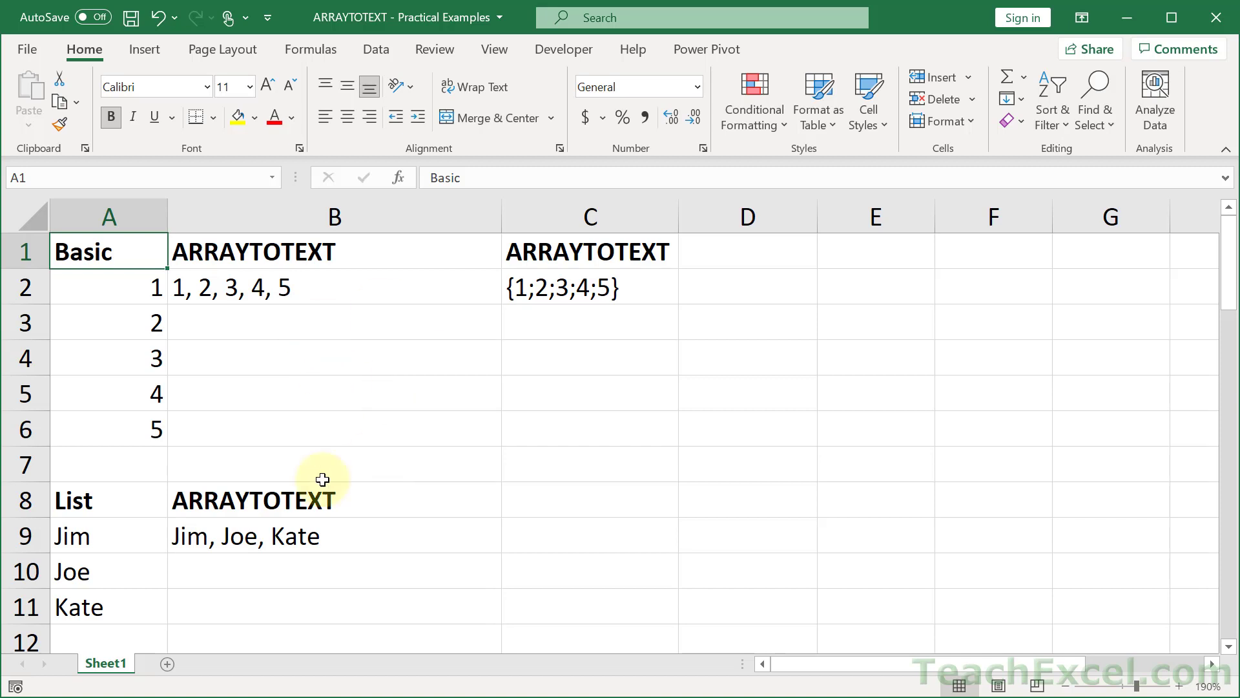
- Enter =ARRAYTOTEXT(A2:A6) in B2 so it returns 1, 2, 3, 4, 5, then check the result
scroll(down, 3)
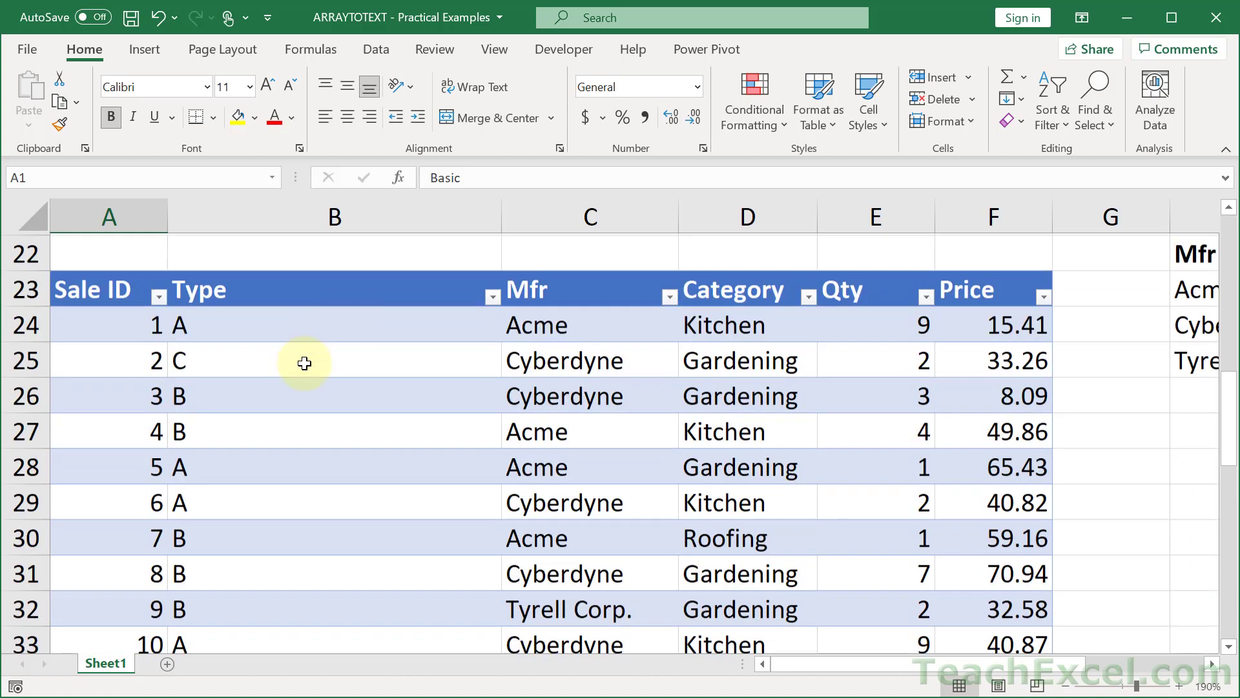
scroll(down, 3)
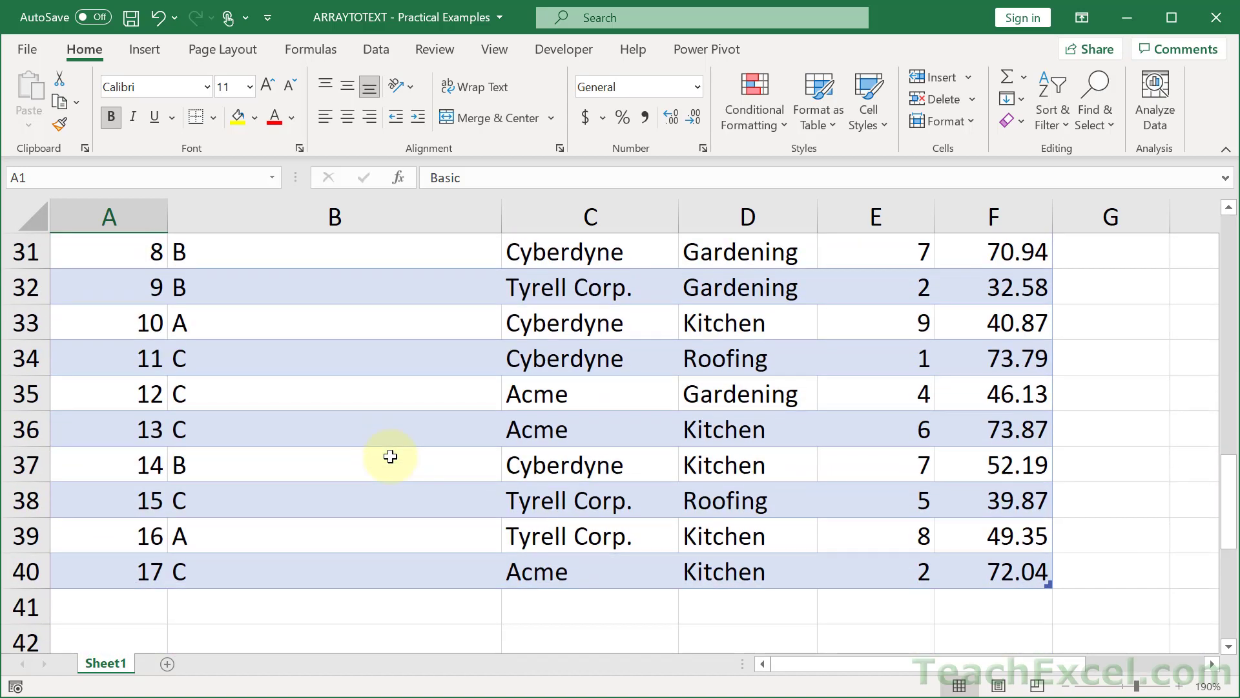
scroll(down, 3)
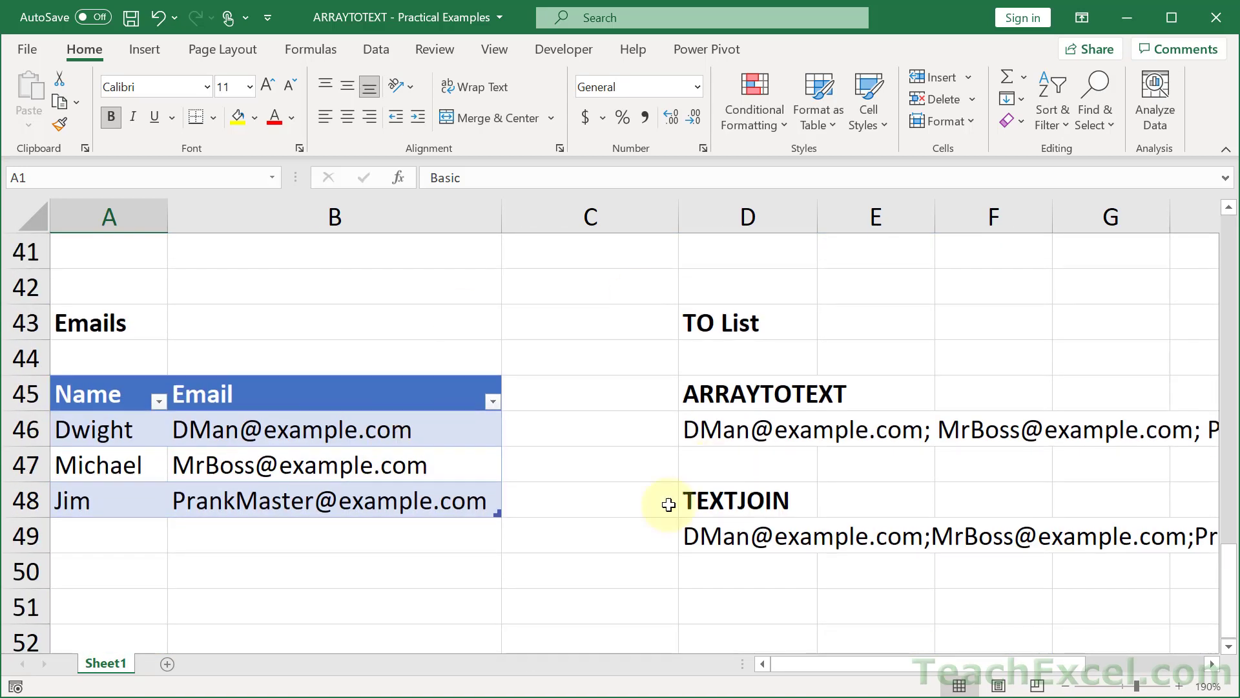
mouse_move(623, 457)
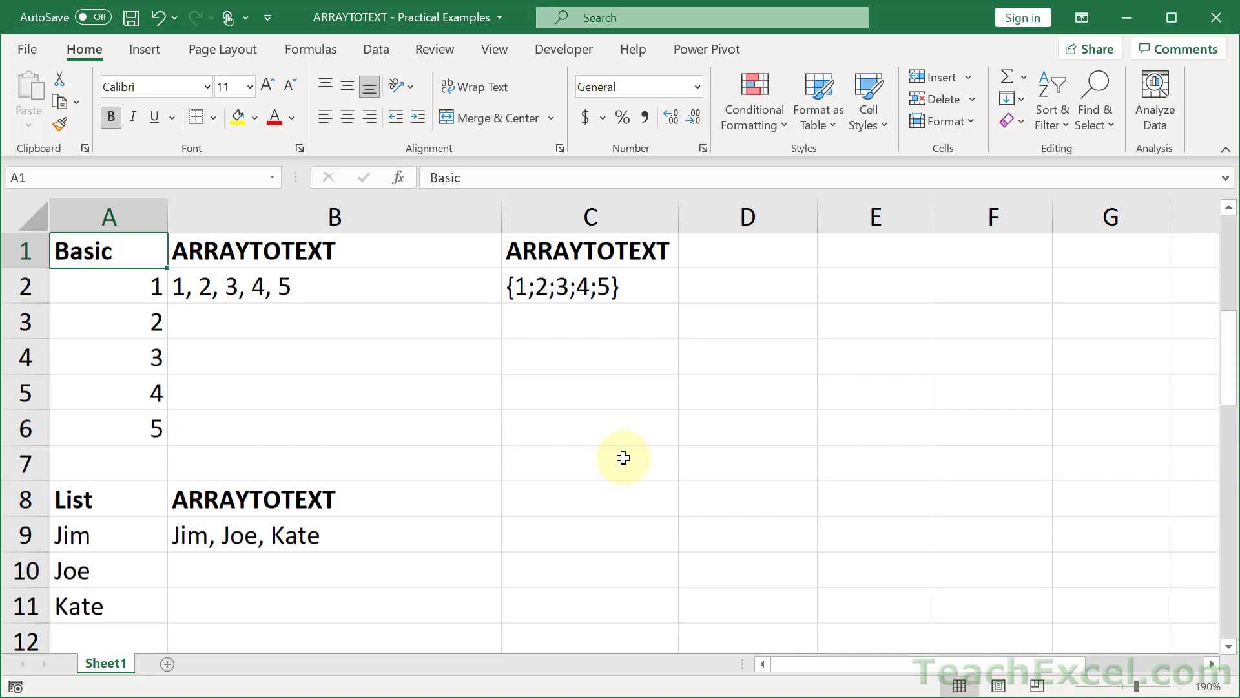
mouse_move(319, 368)
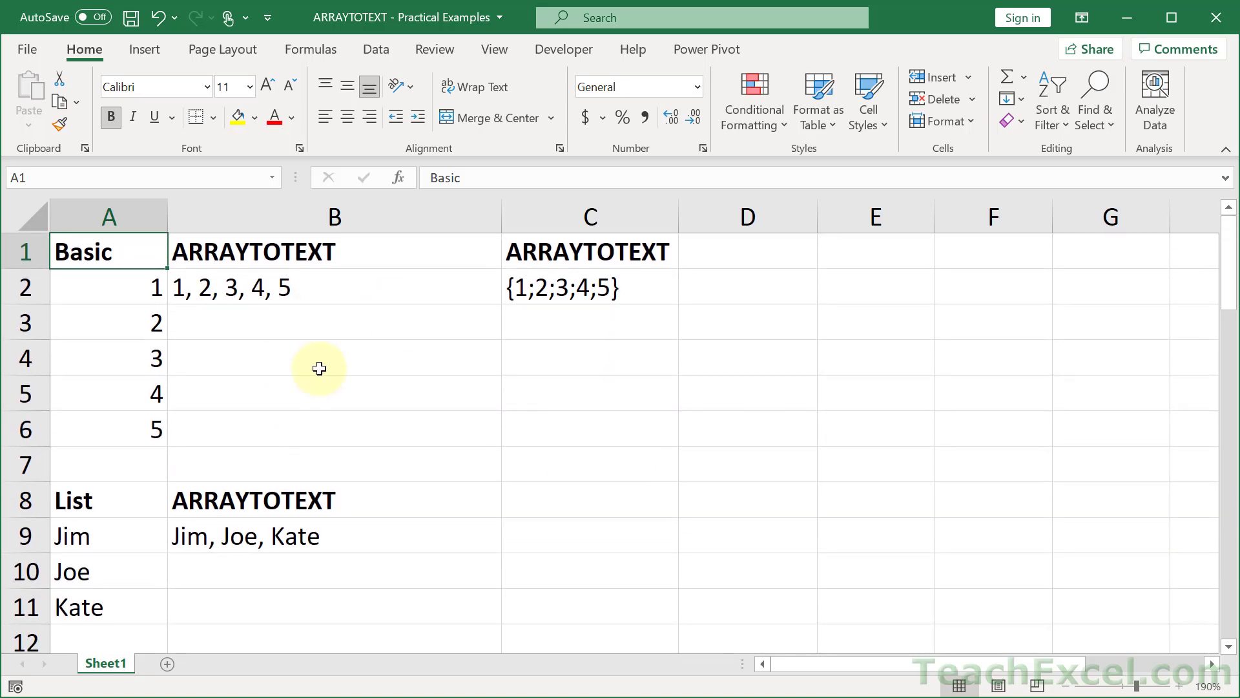
mouse_move(372, 361)
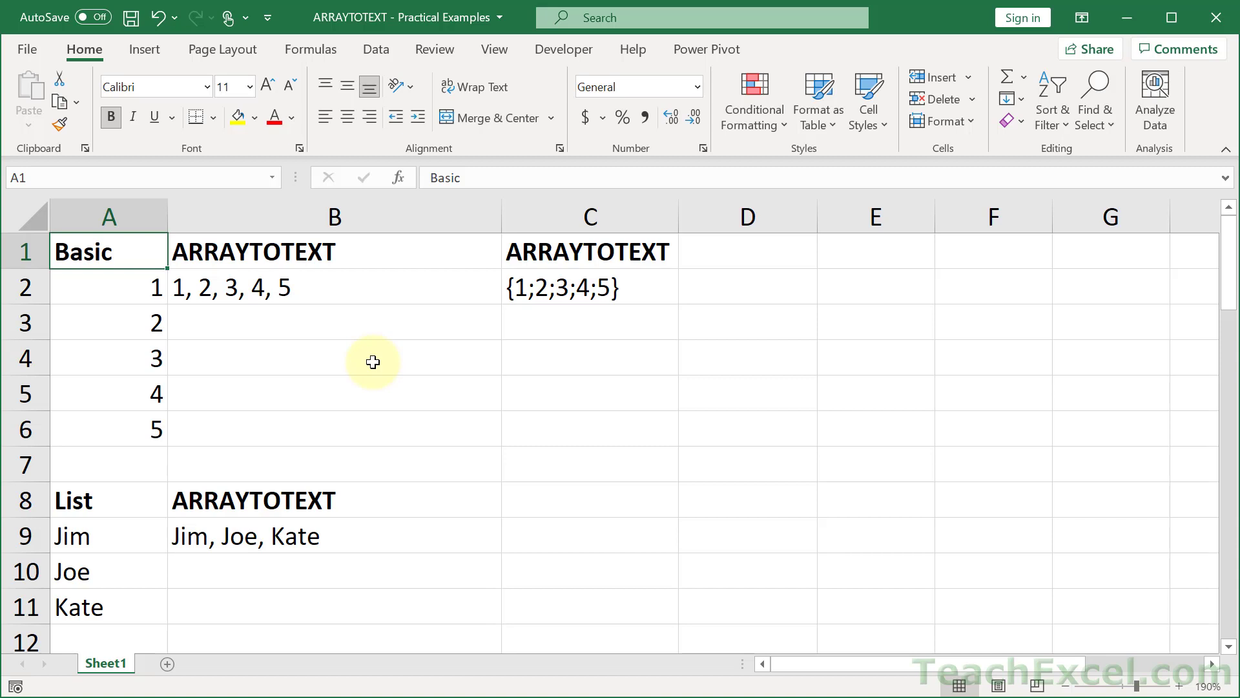
mouse_move(357, 366)
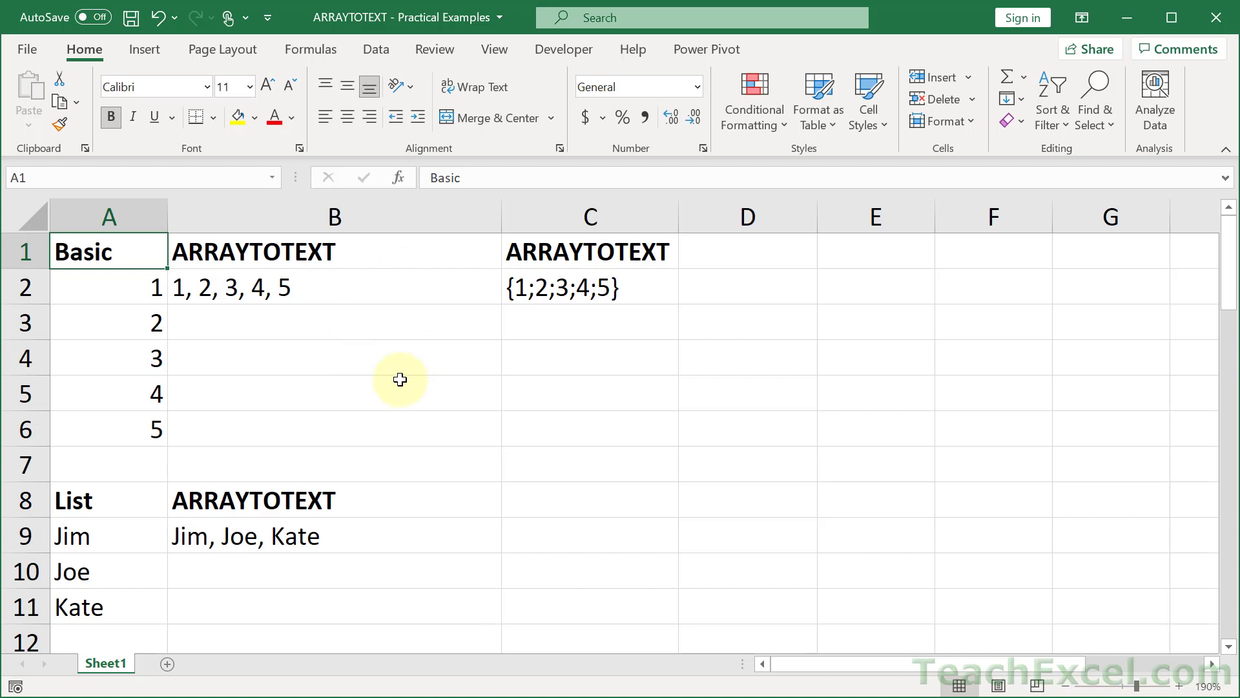
mouse_move(403, 256)
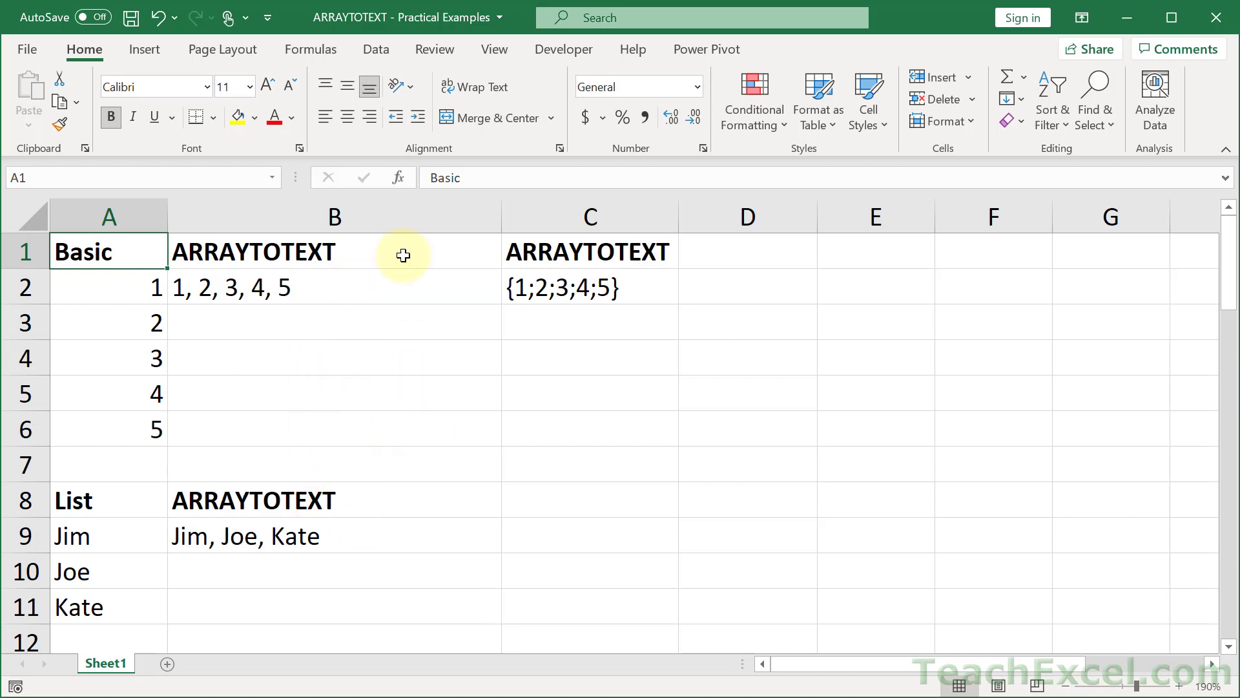
mouse_move(324, 339)
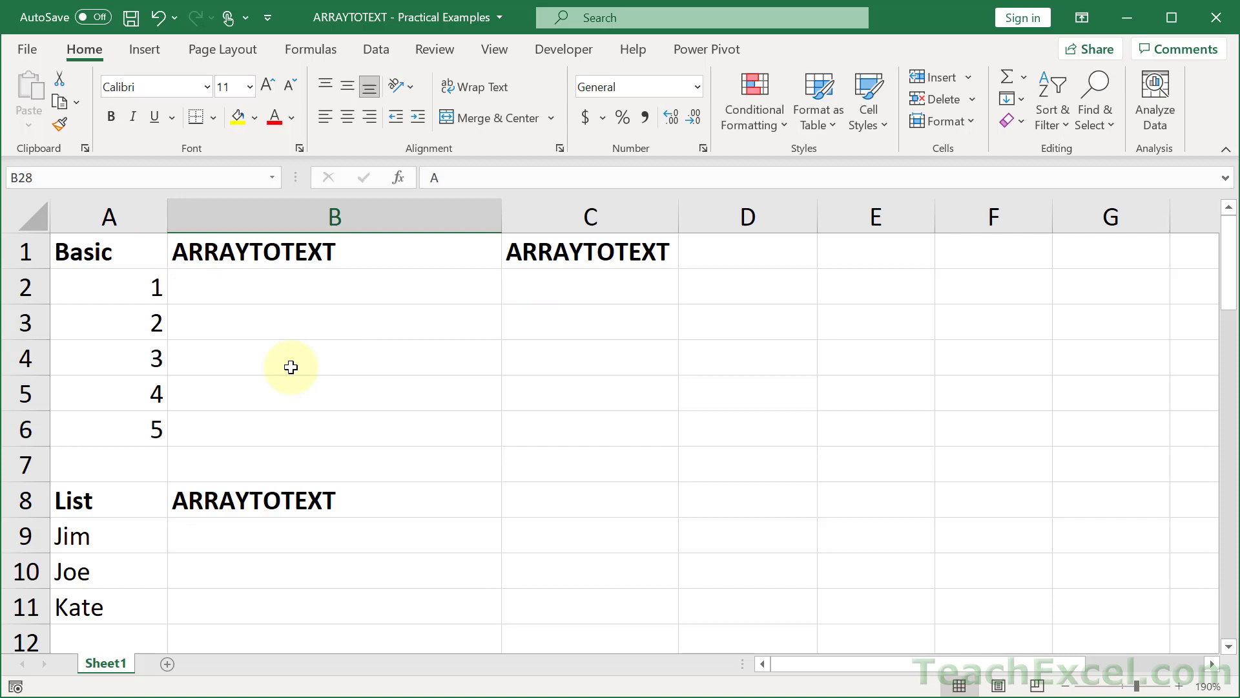
mouse_move(316, 379)
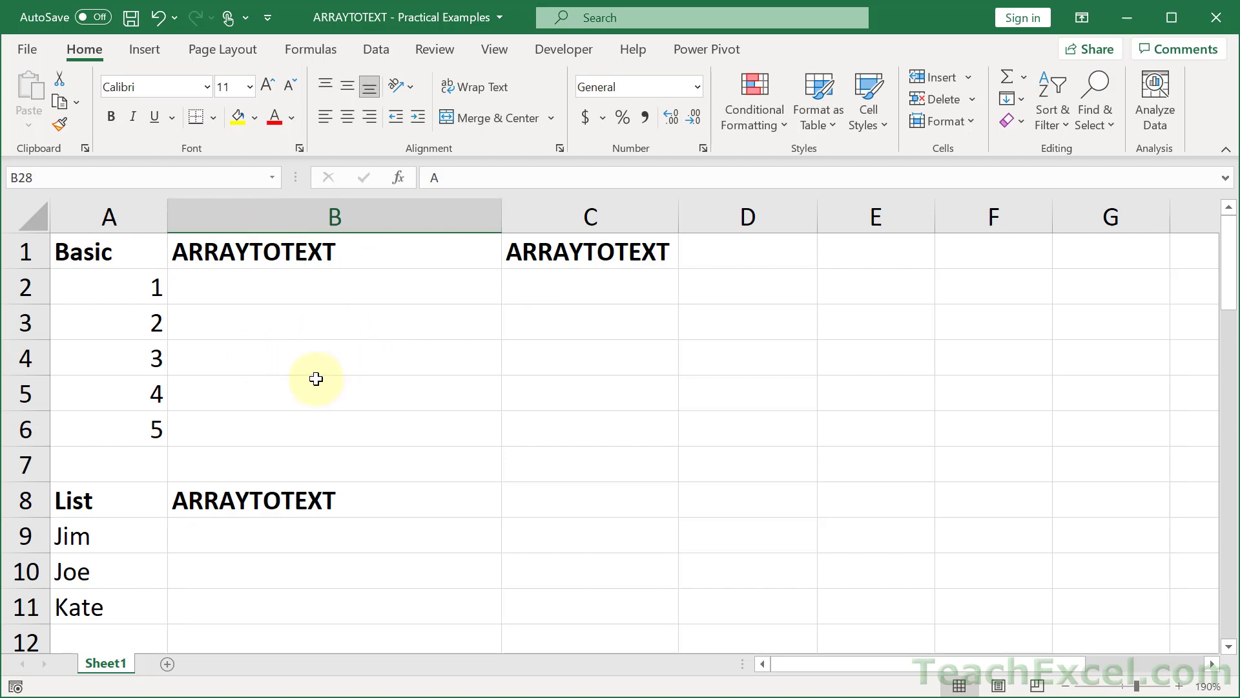
mouse_move(81, 294)
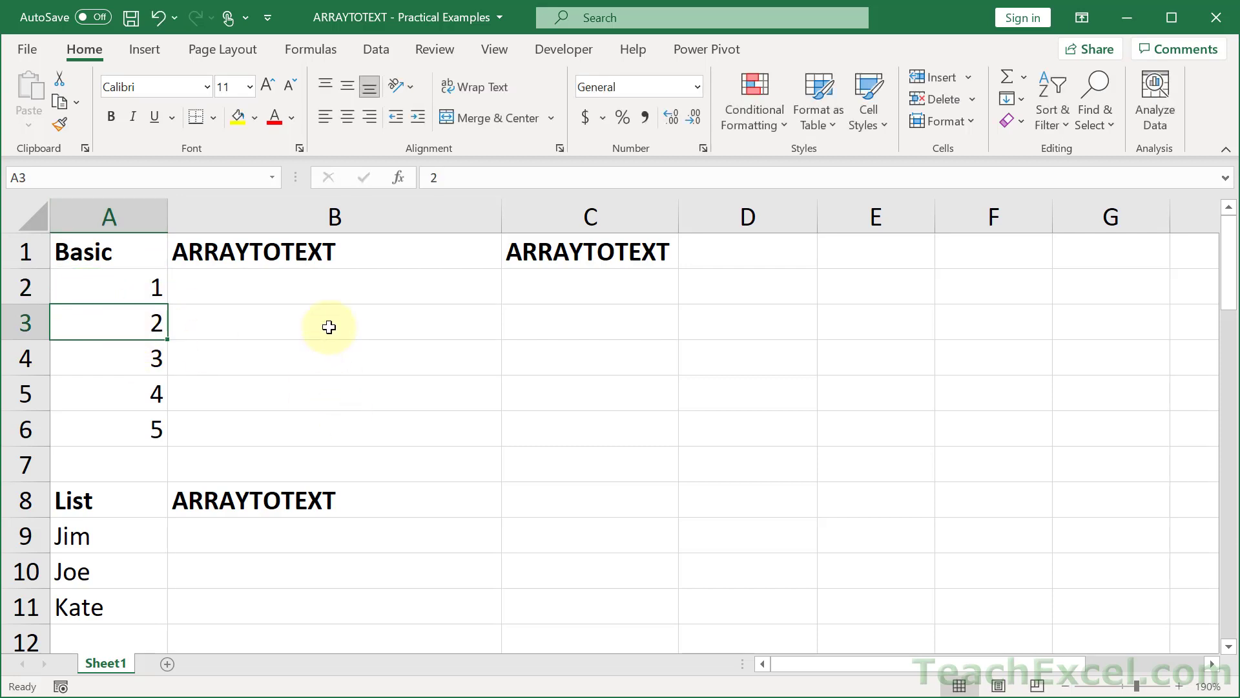
click(334, 286)
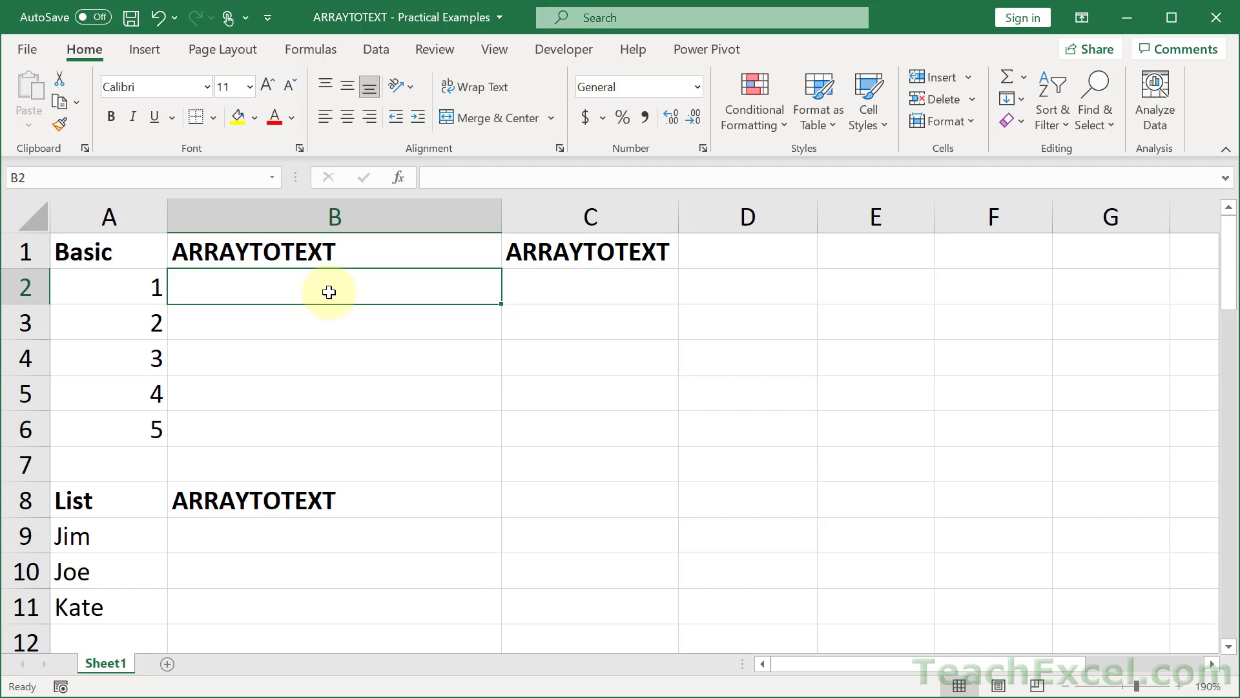
text(=arr)
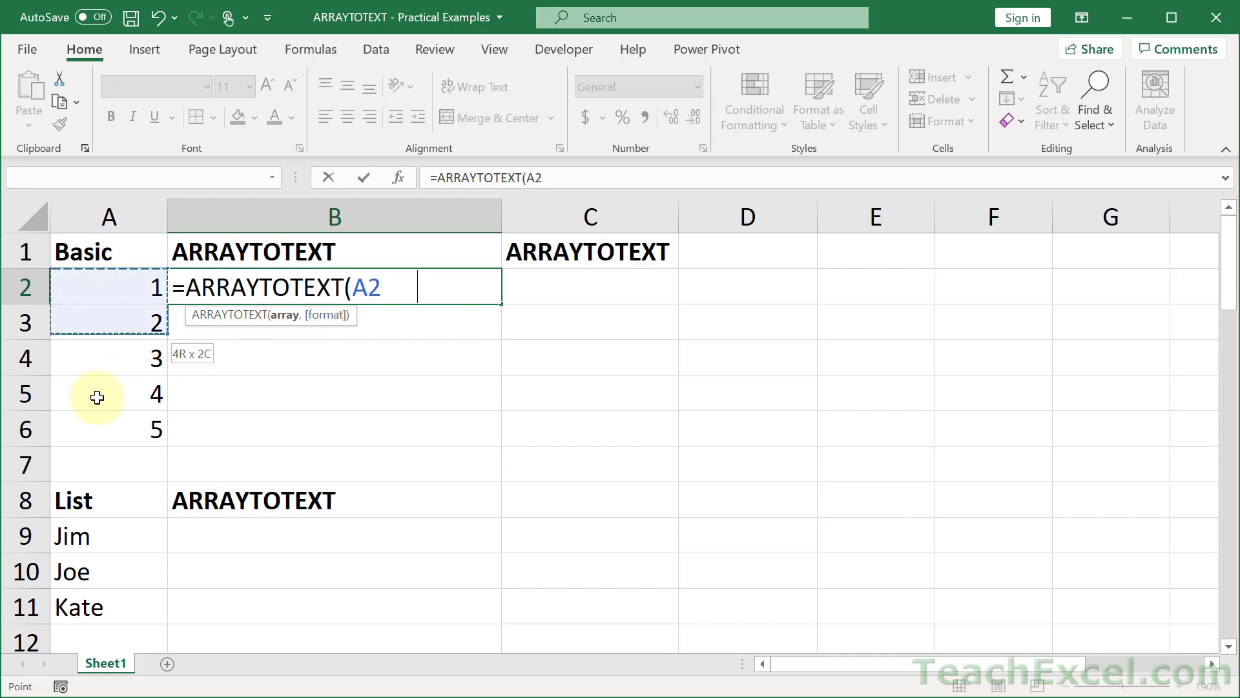
key(Enter)
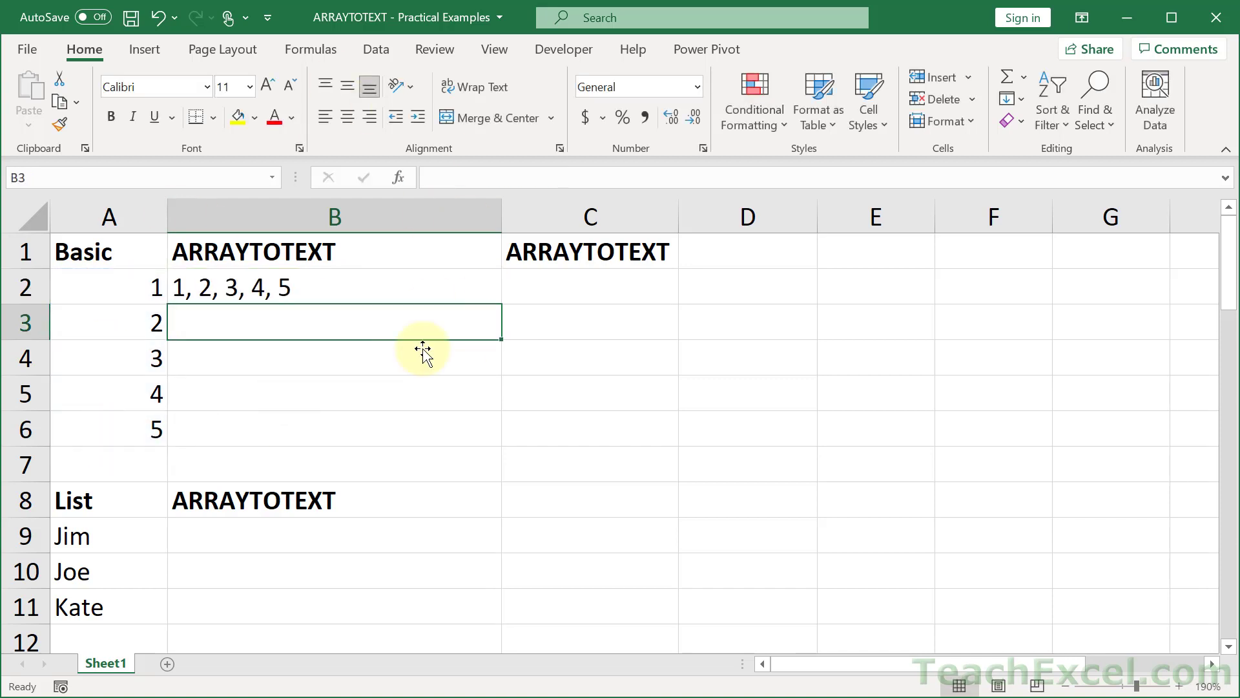
click(333, 287)
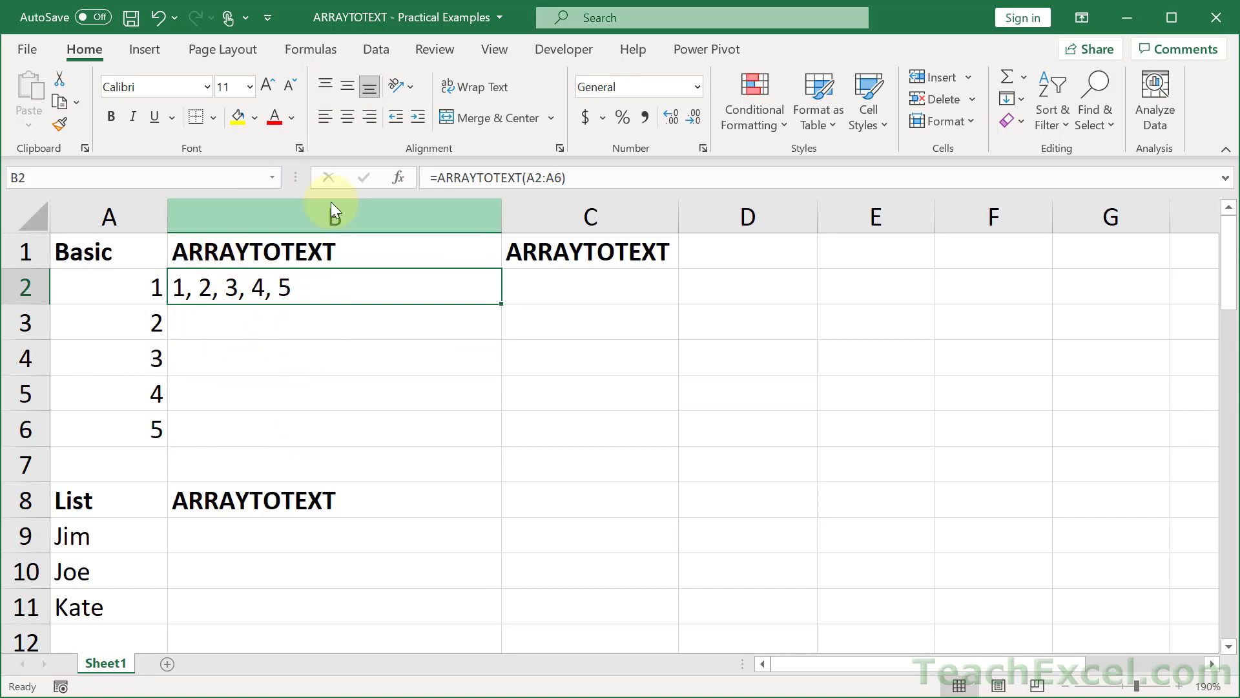
- Enter =ARRAYTOTEXT(A2:A6,1) in C2 to return the strict form {1;2;3;4;5}
click(590, 286)
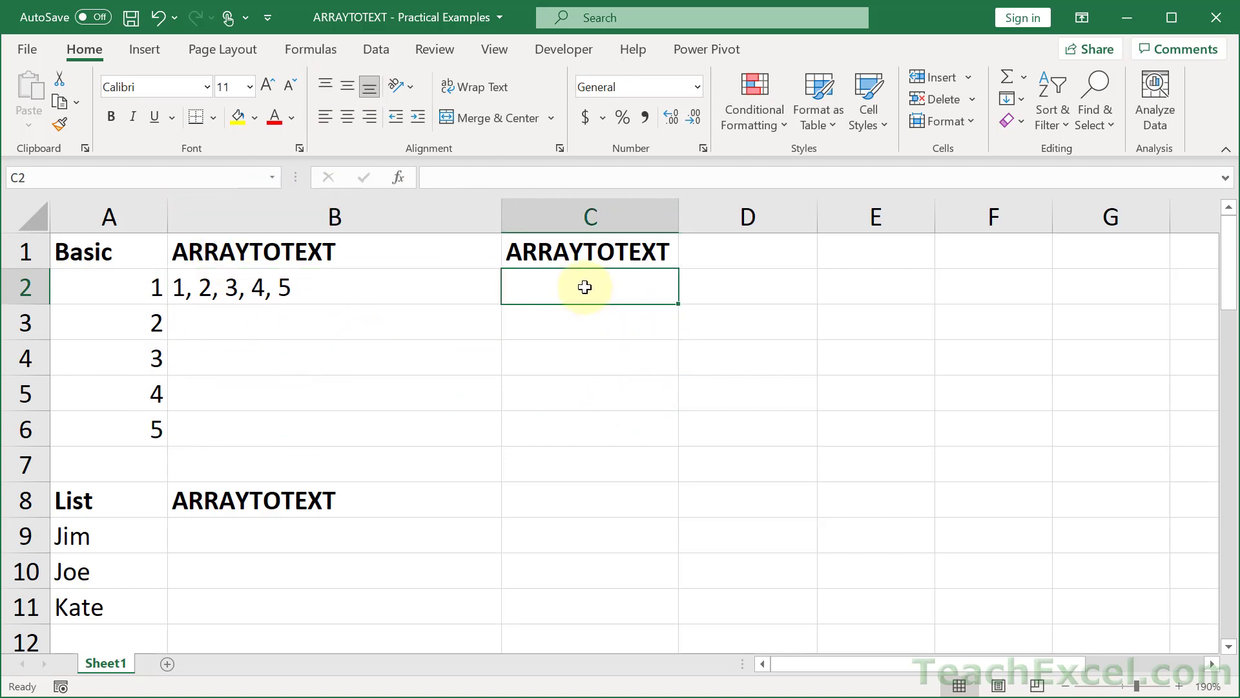
text(=arr)
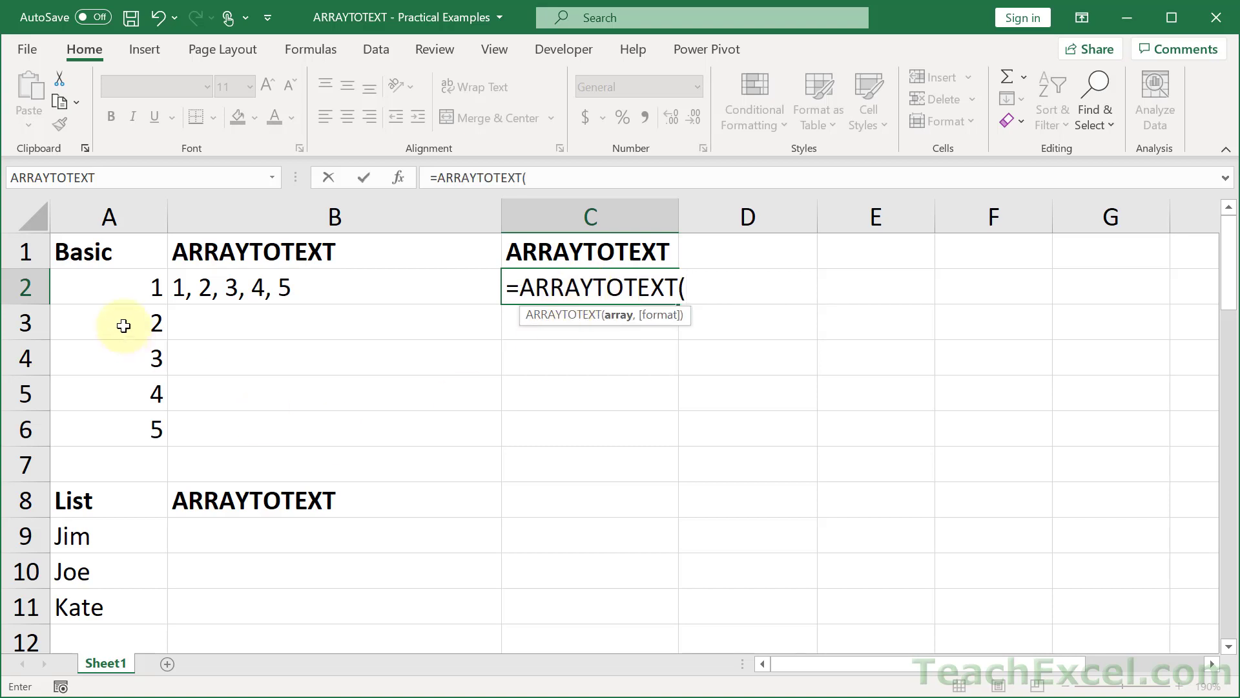
drag(109, 287, 108, 429)
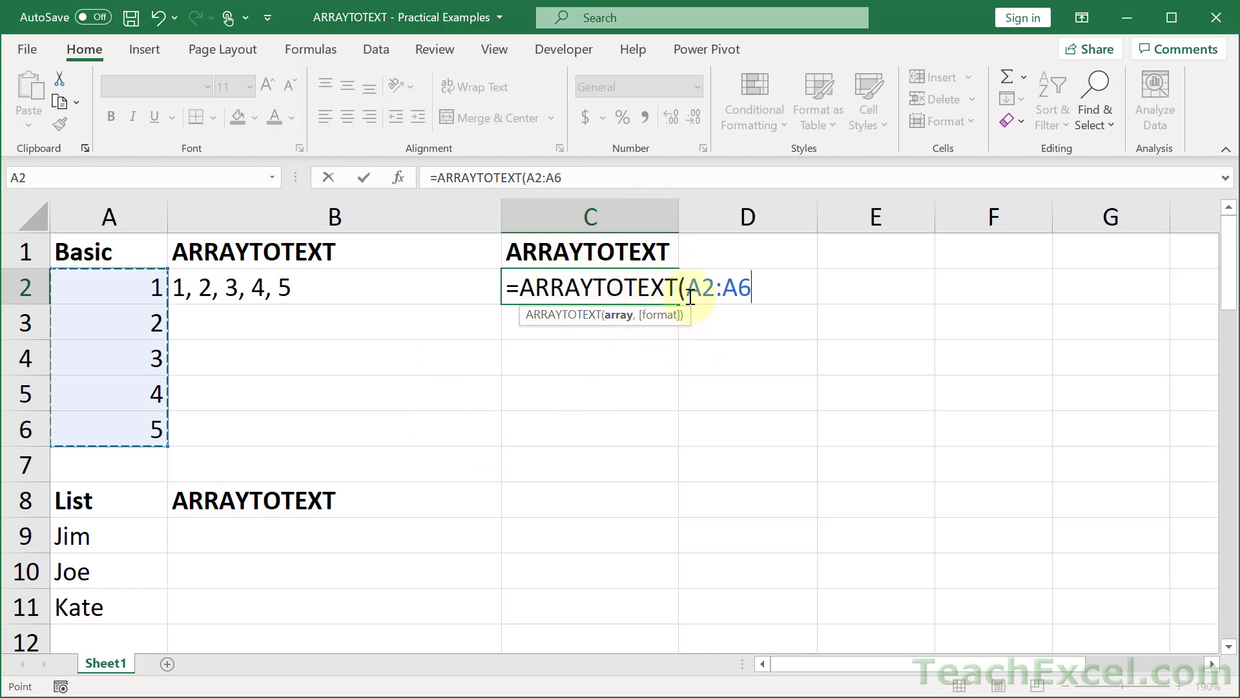
mouse_move(654, 383)
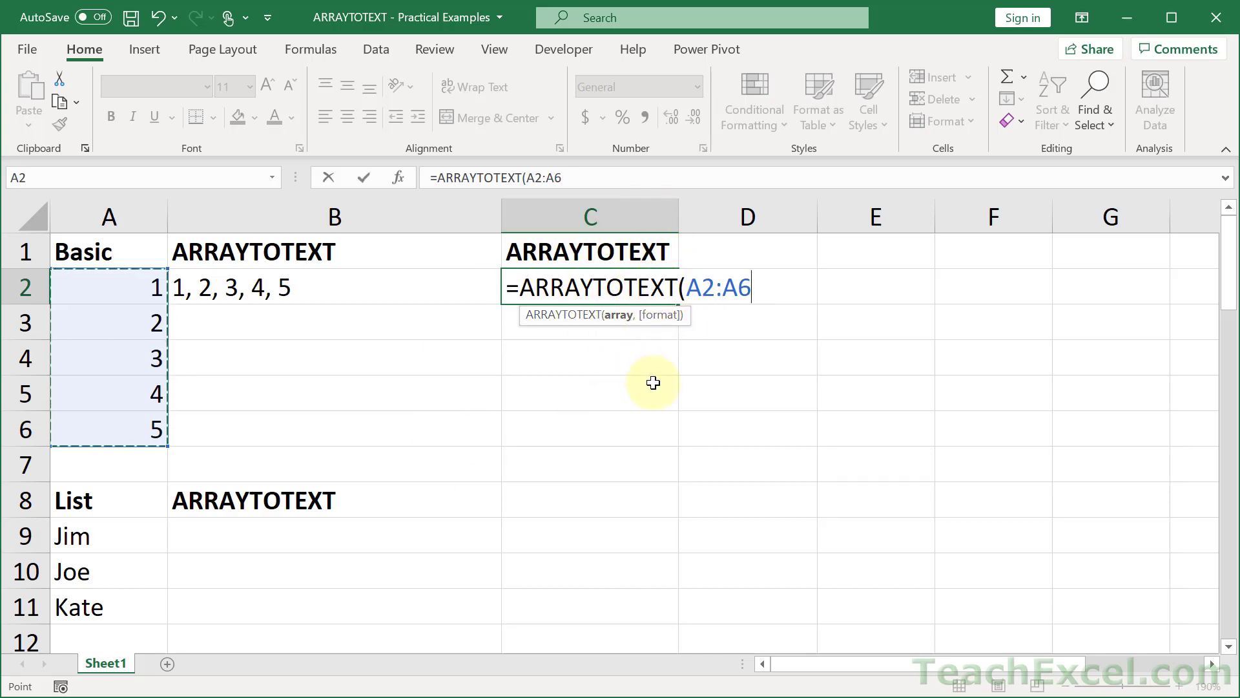
text(,)
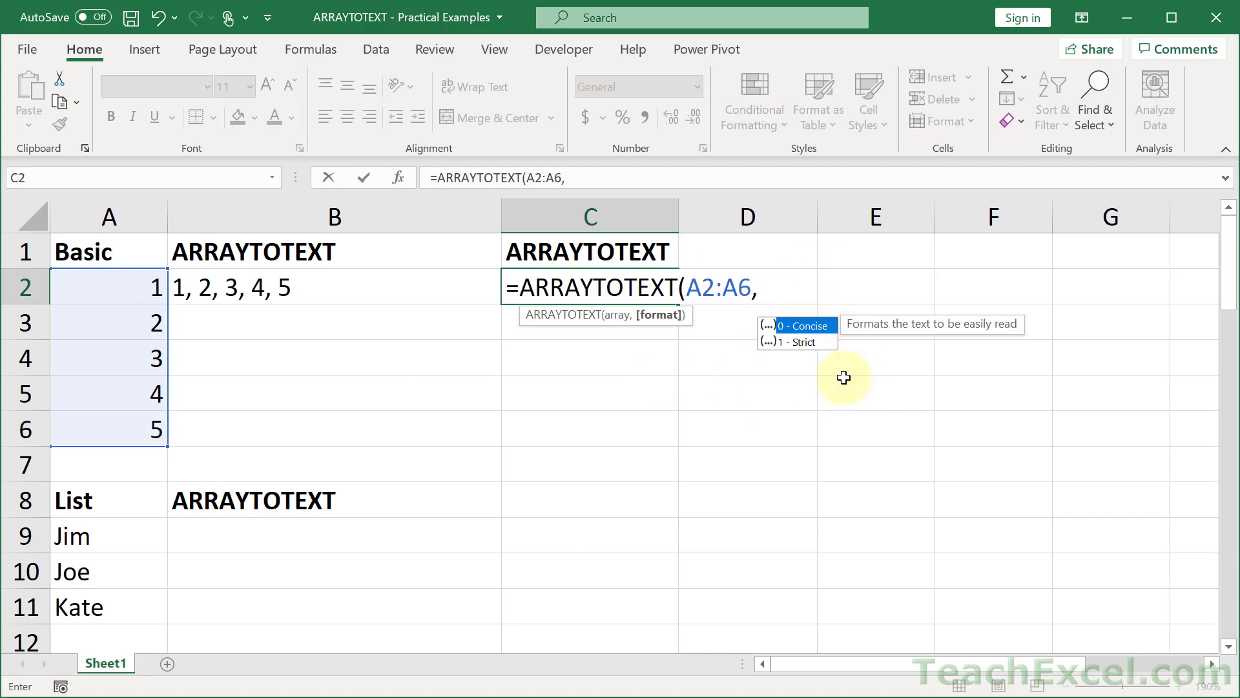
mouse_move(784, 390)
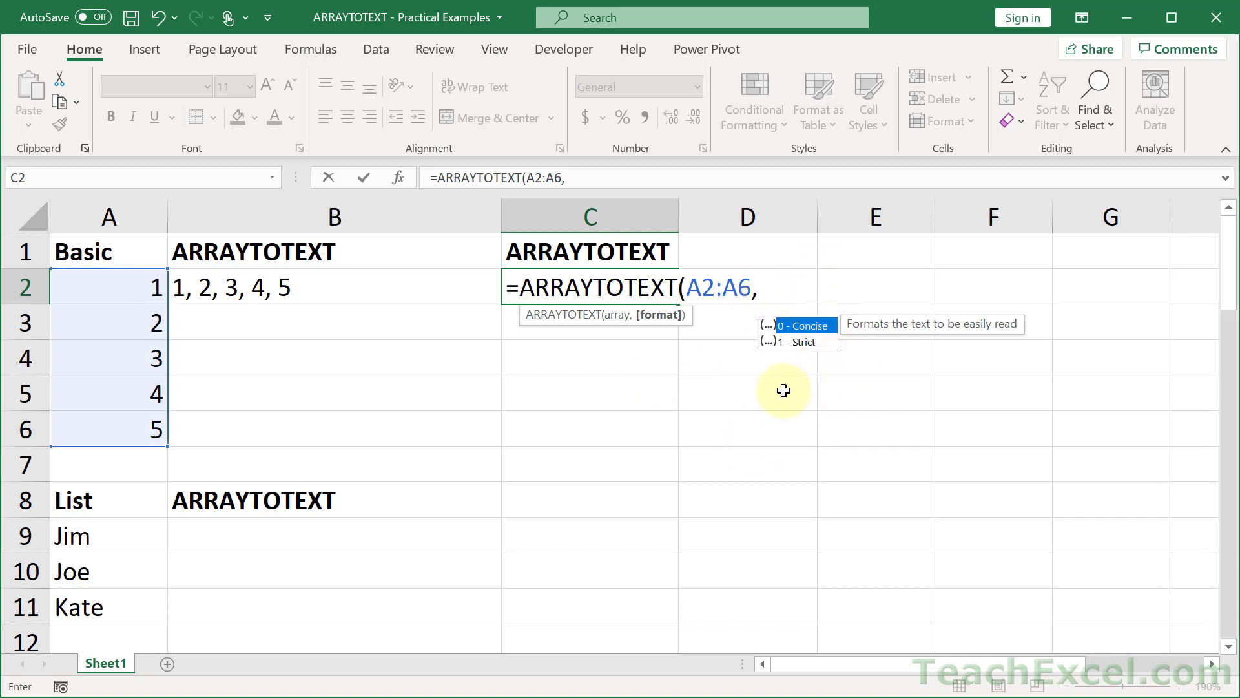
text(0))
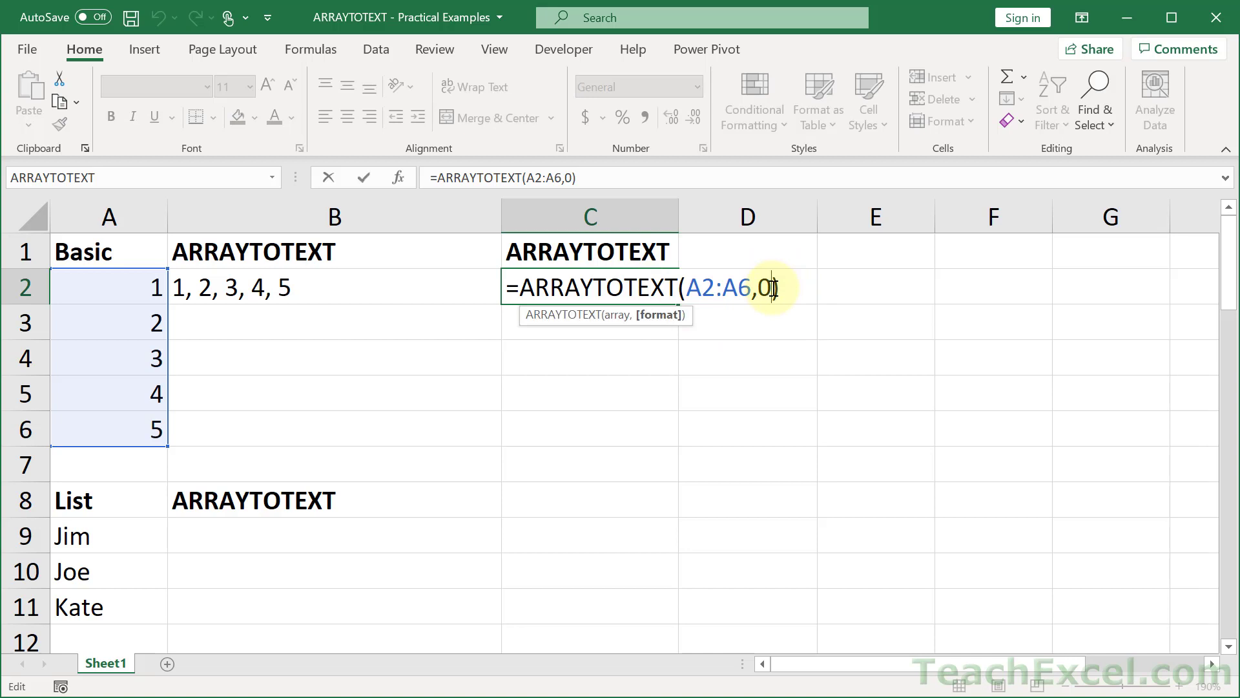
text(1)
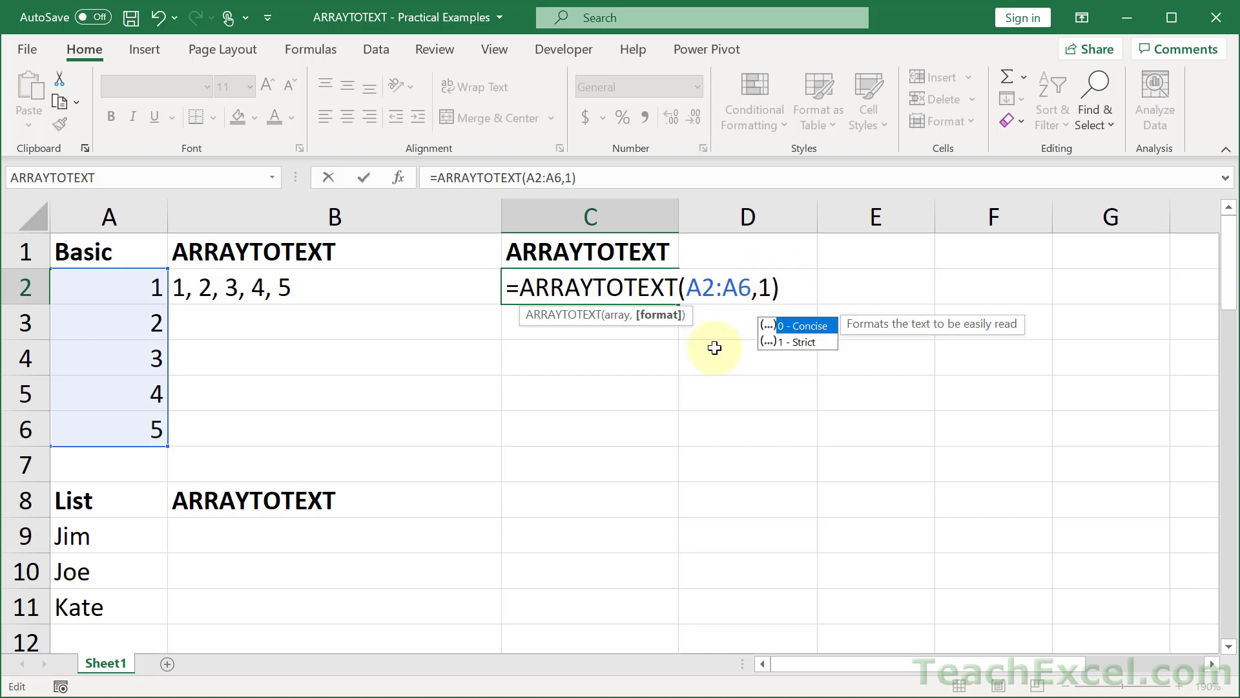
key(enter)
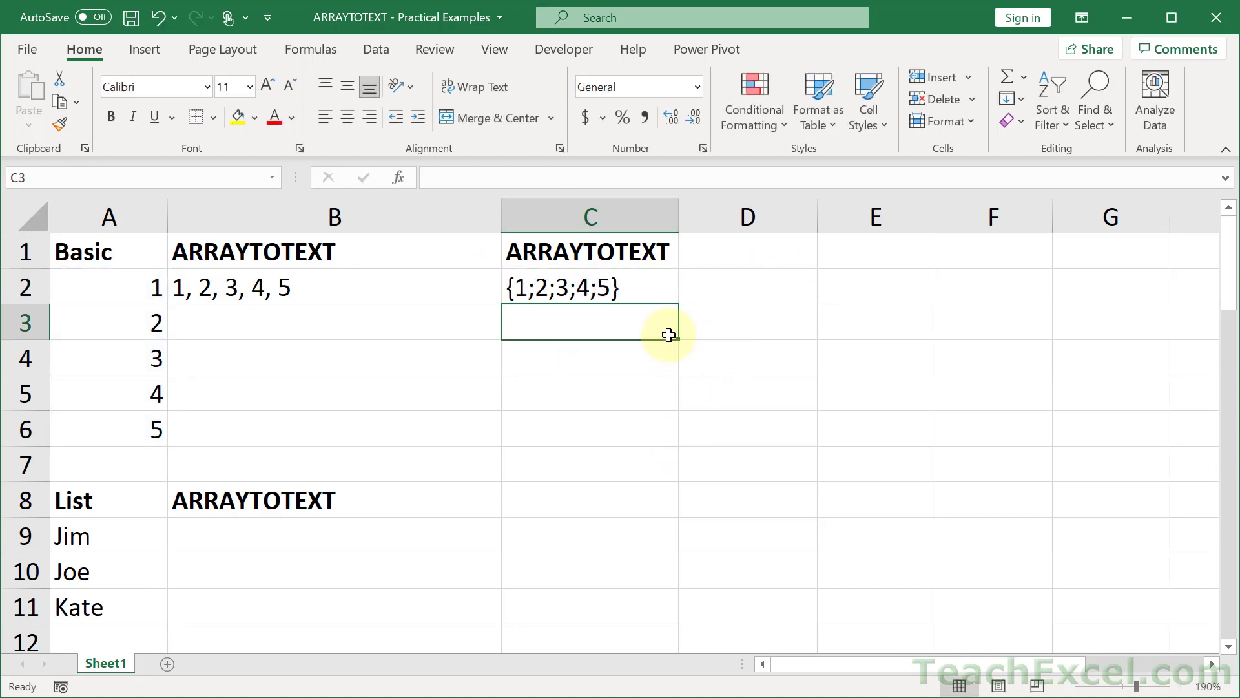
mouse_move(591, 356)
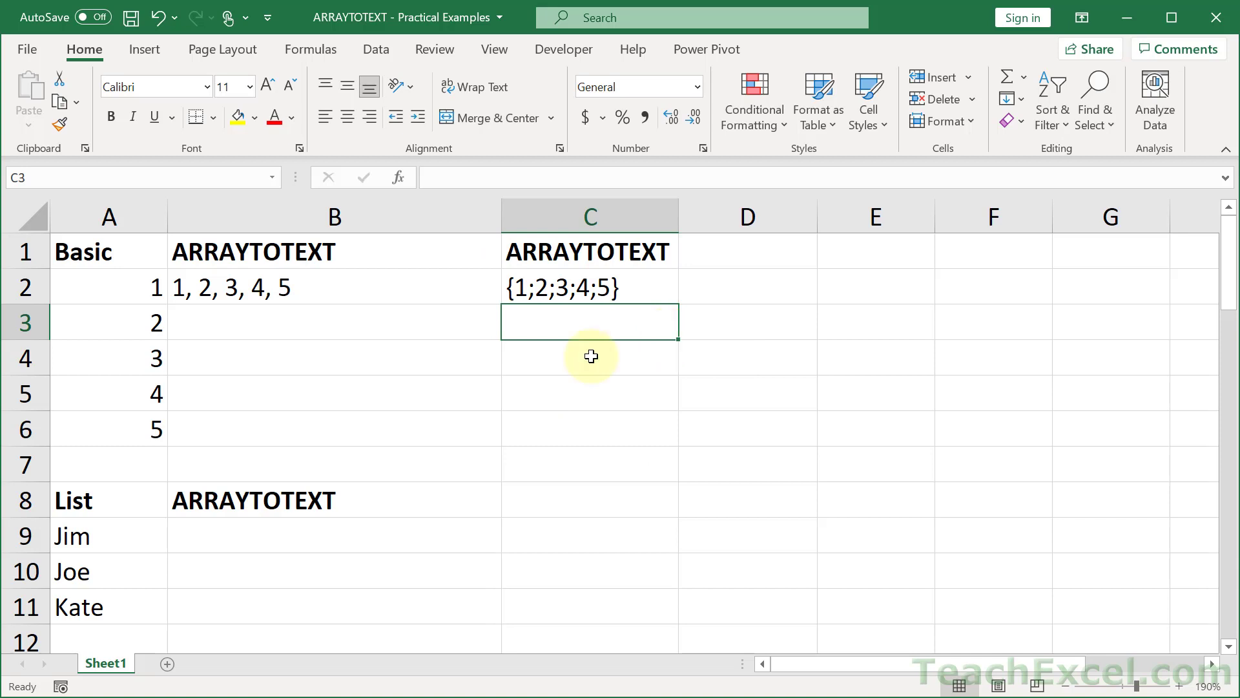
text(=)
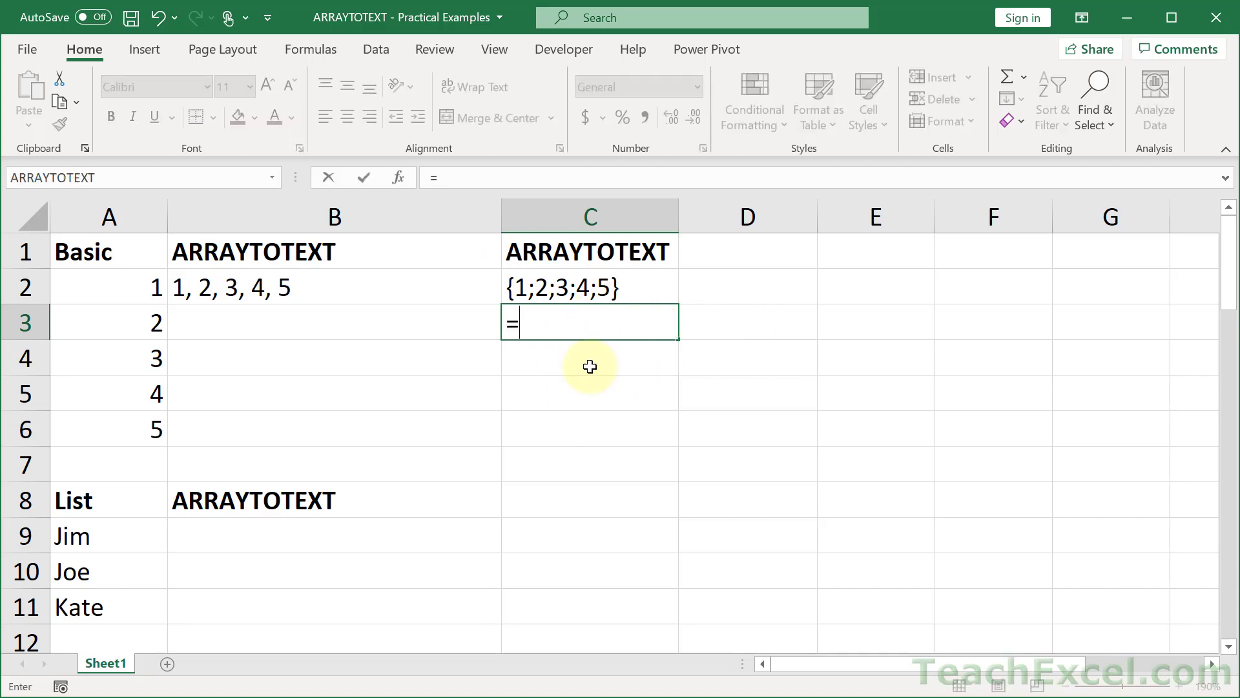
text({1;)
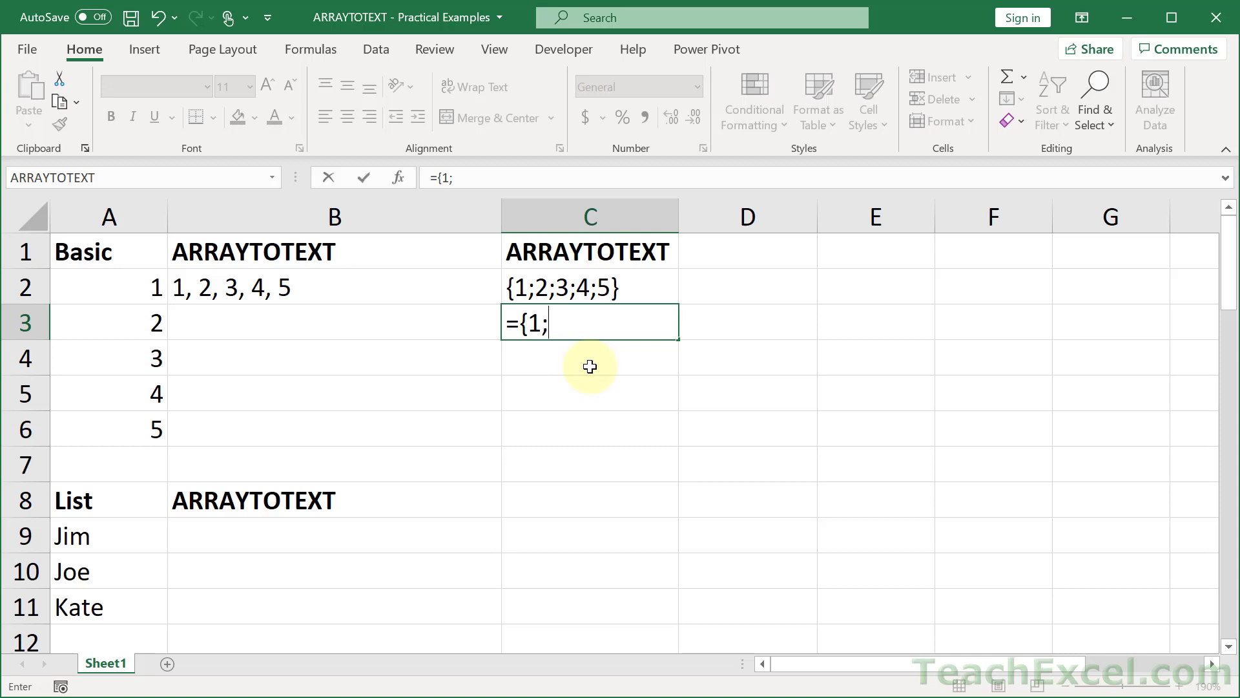
text(2;3;4;5)
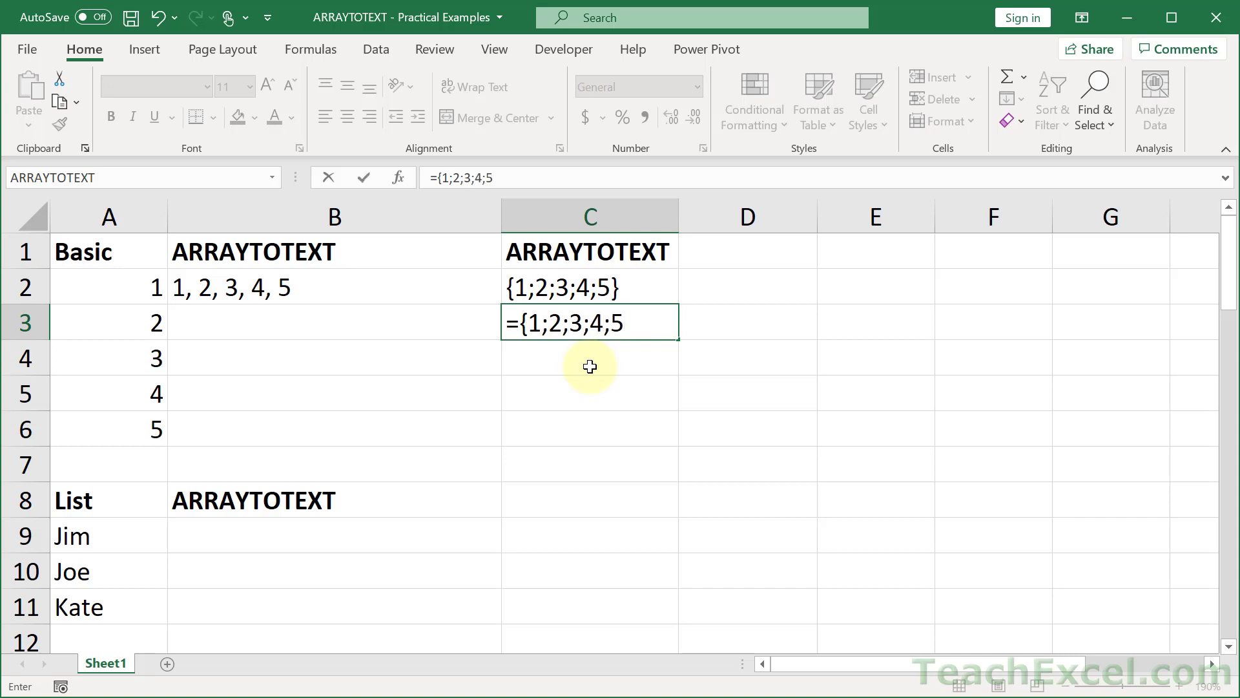
text(})
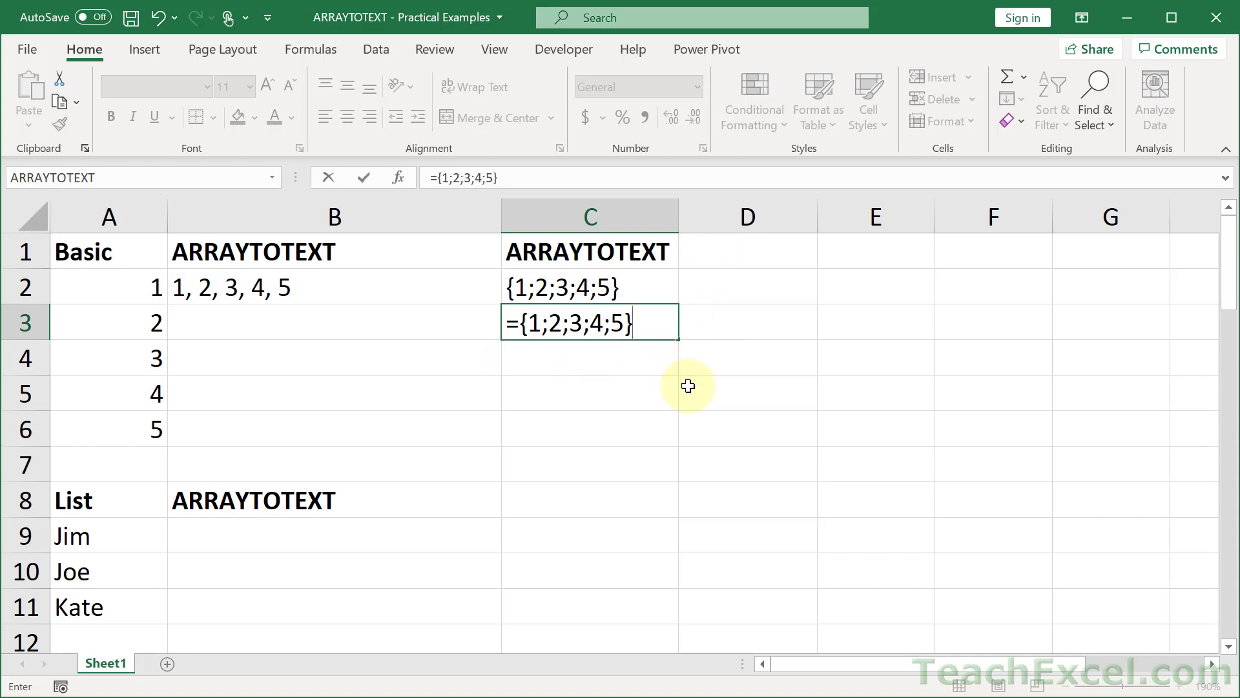
key(Enter)
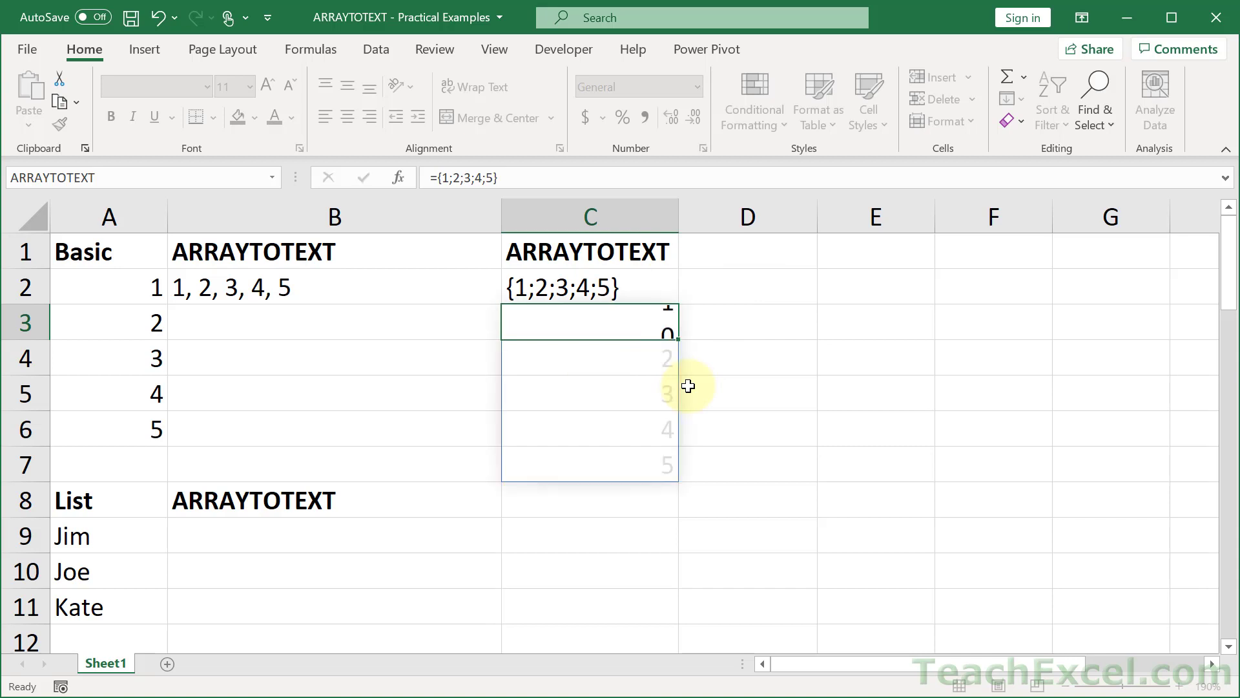
click(589, 358)
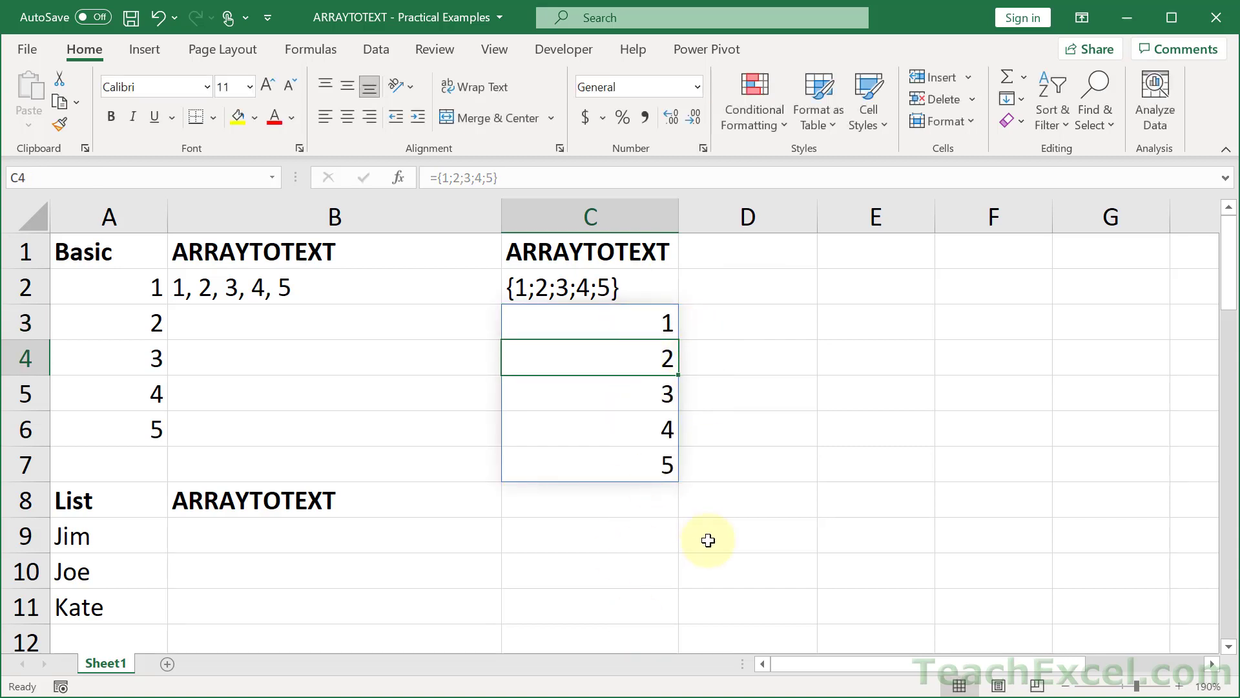
mouse_move(598, 348)
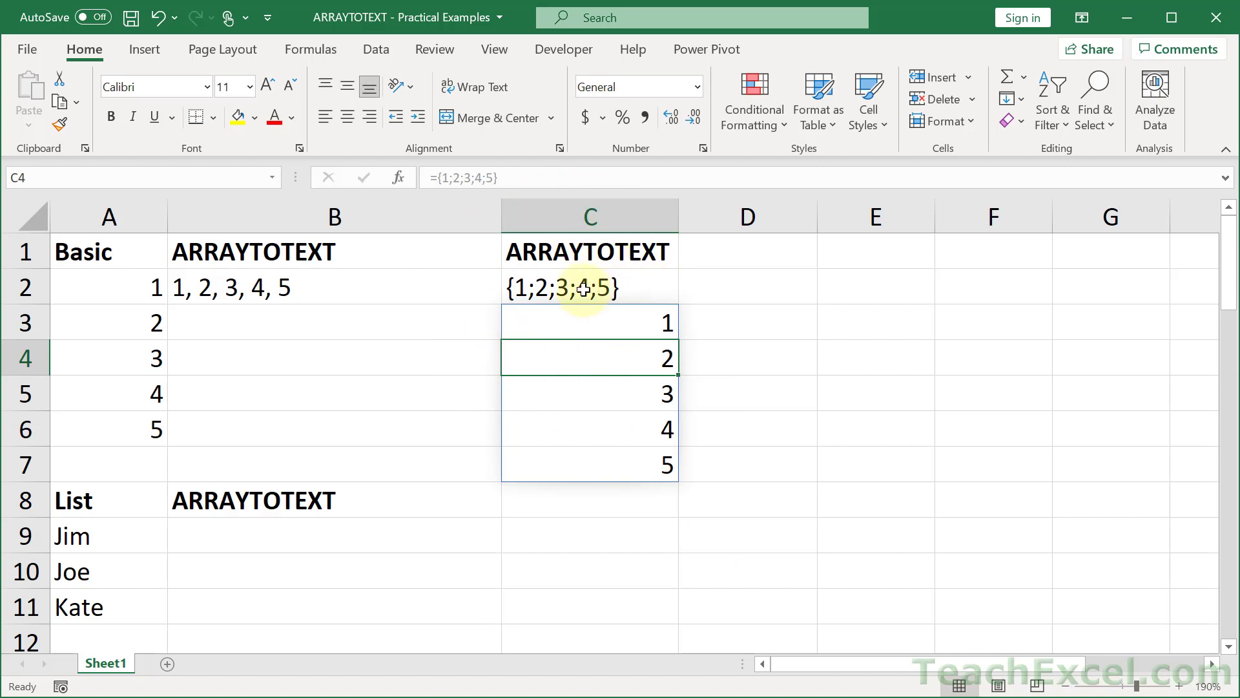
mouse_move(84, 288)
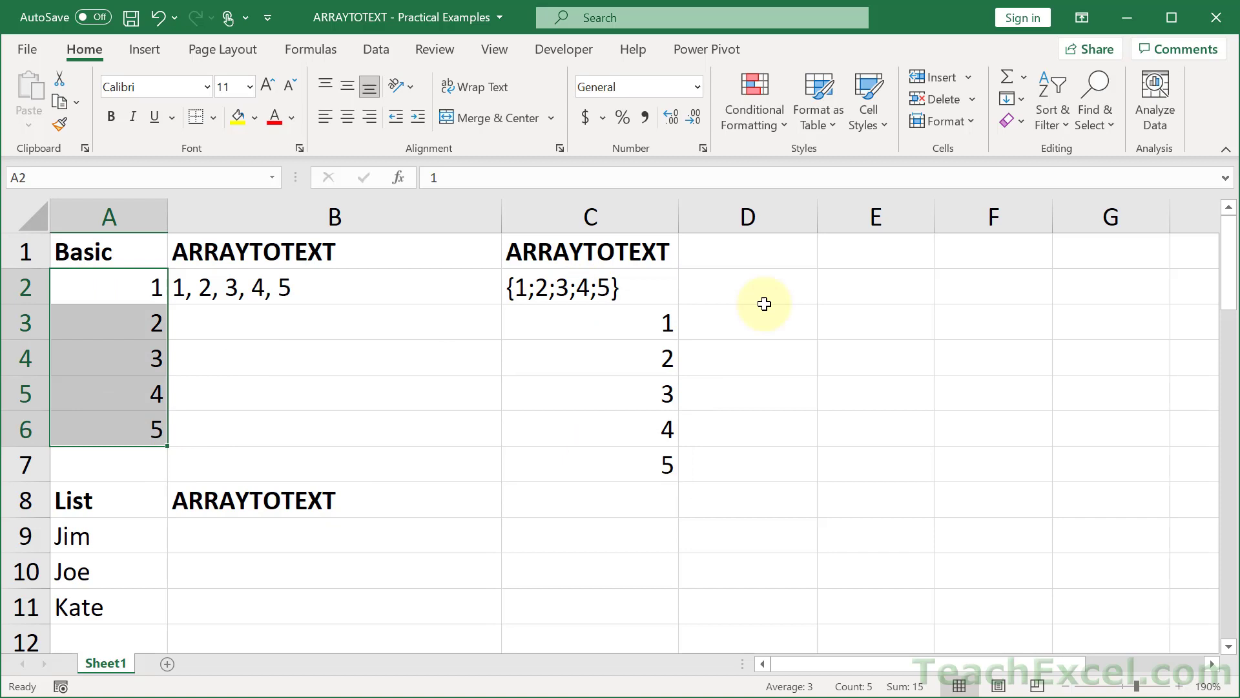
mouse_move(579, 323)
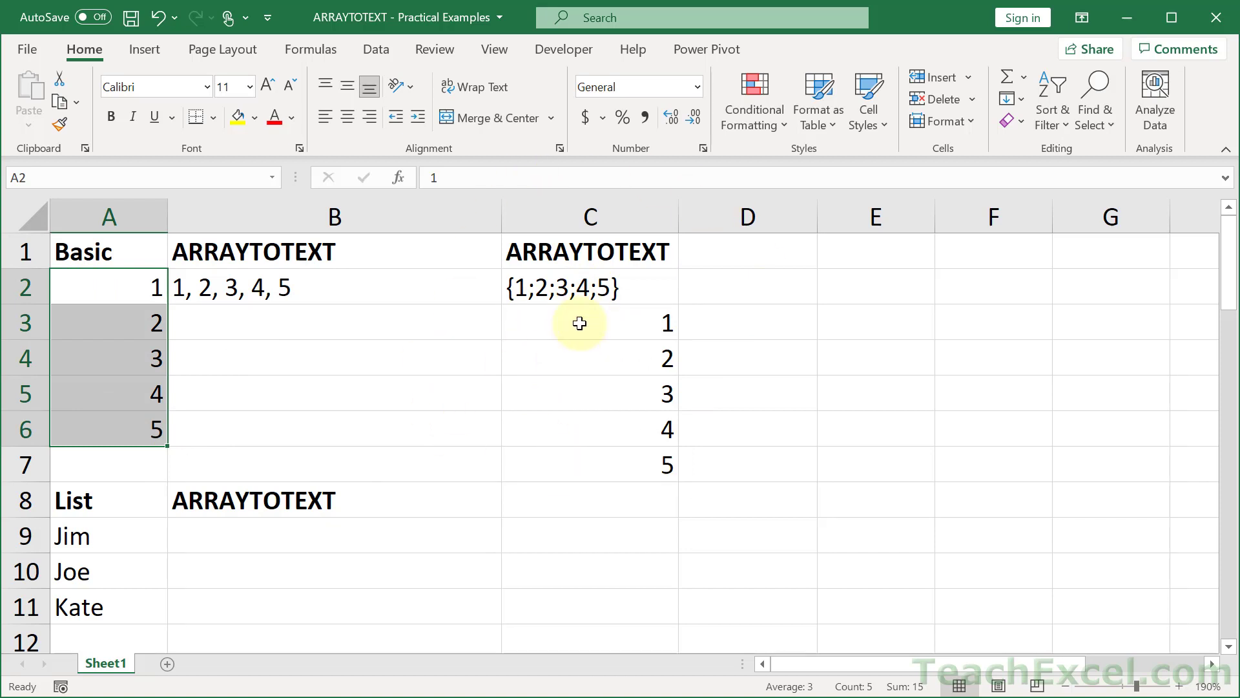
click(589, 321)
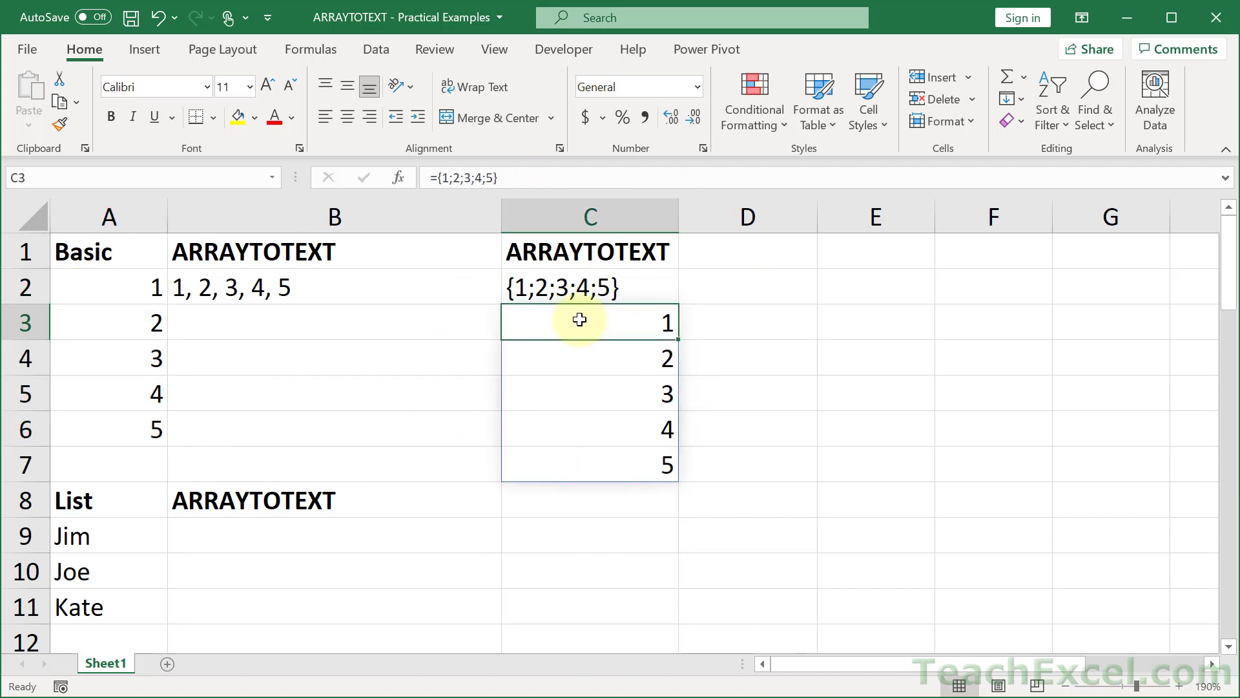
key(Delete)
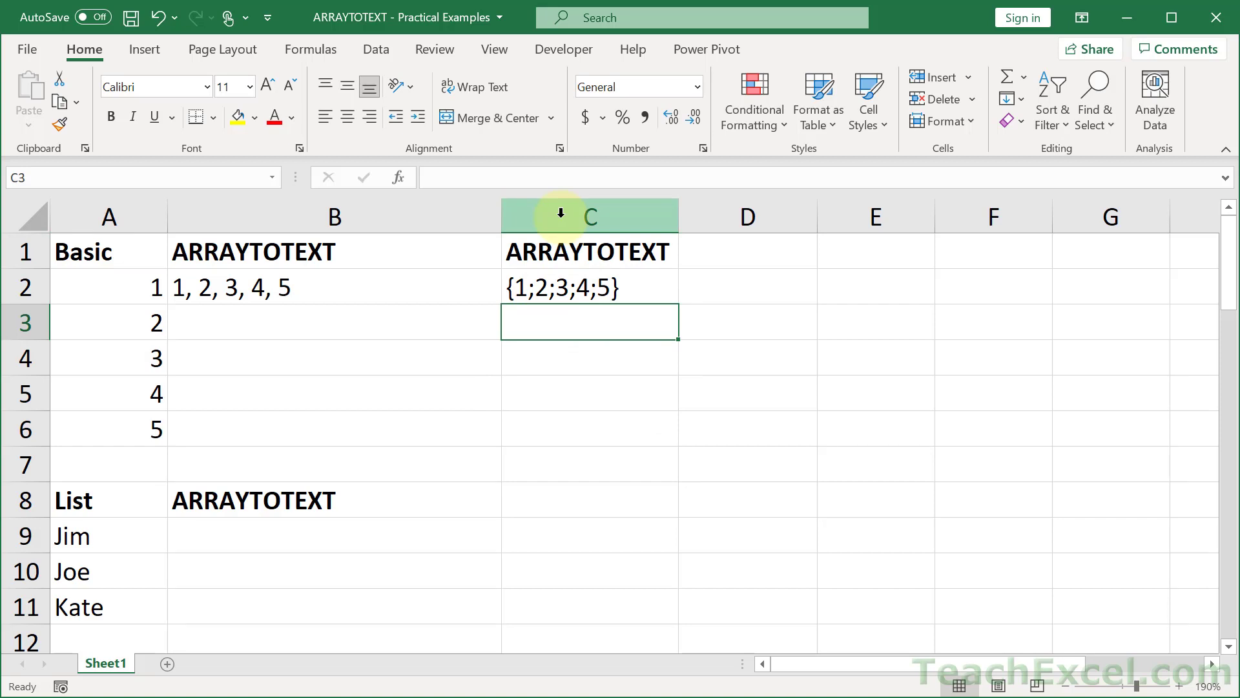
mouse_move(554, 399)
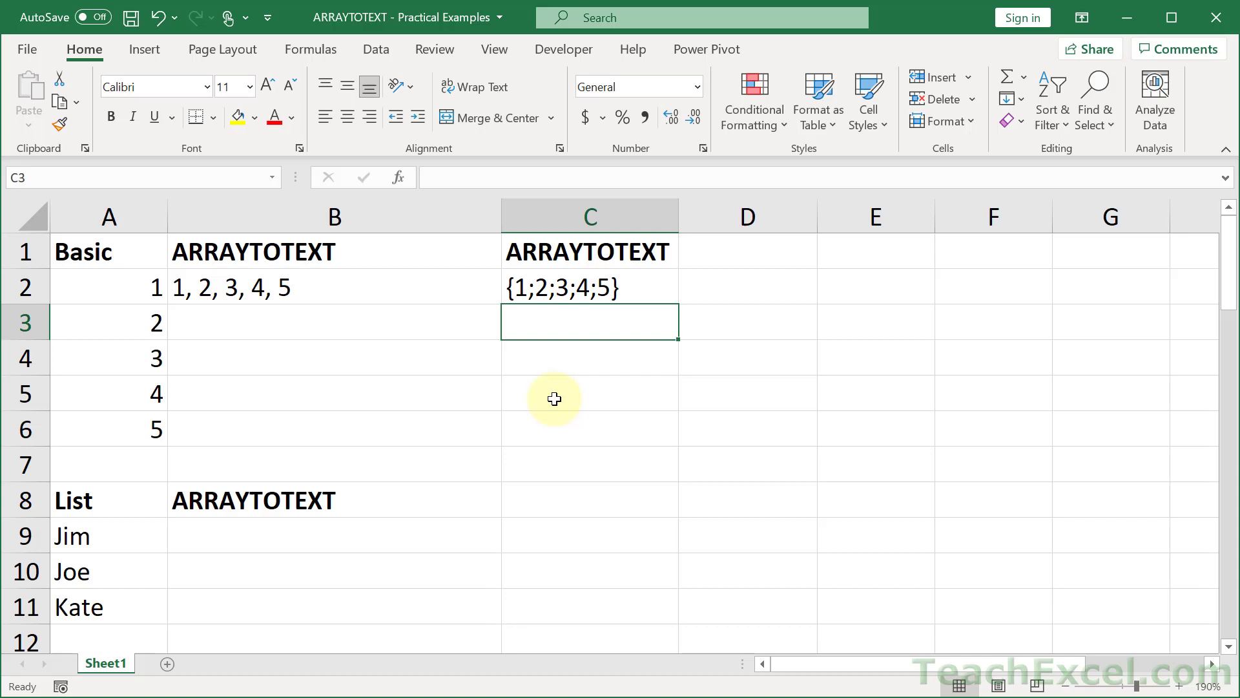
mouse_move(362, 443)
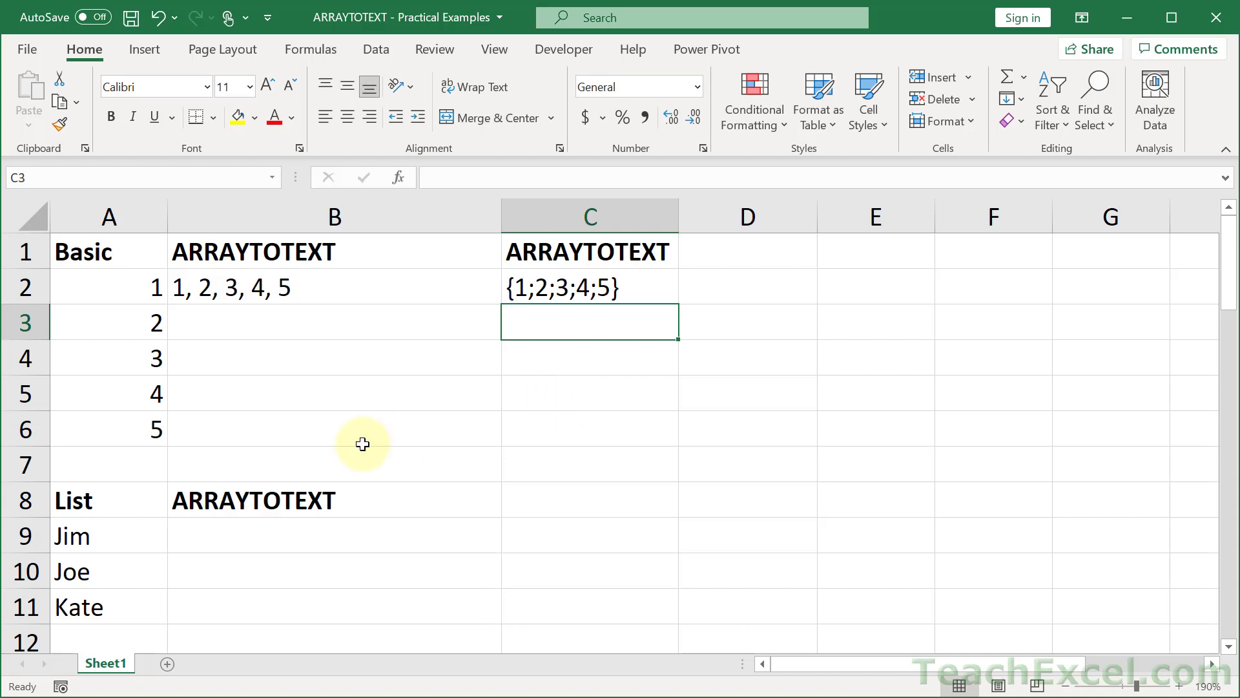
scroll(down, 3)
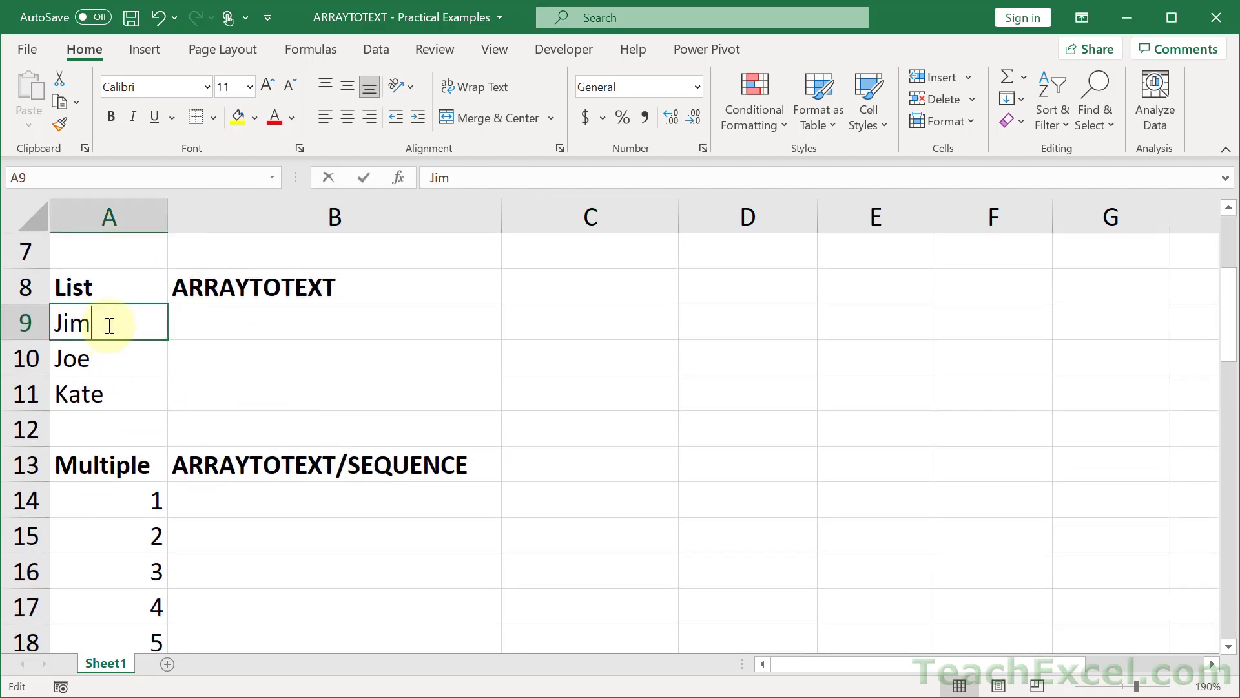
- Enter =ARRAYTOTEXT(A9:A11) in B9 to return Jim, Joe, Kate
click(109, 358)
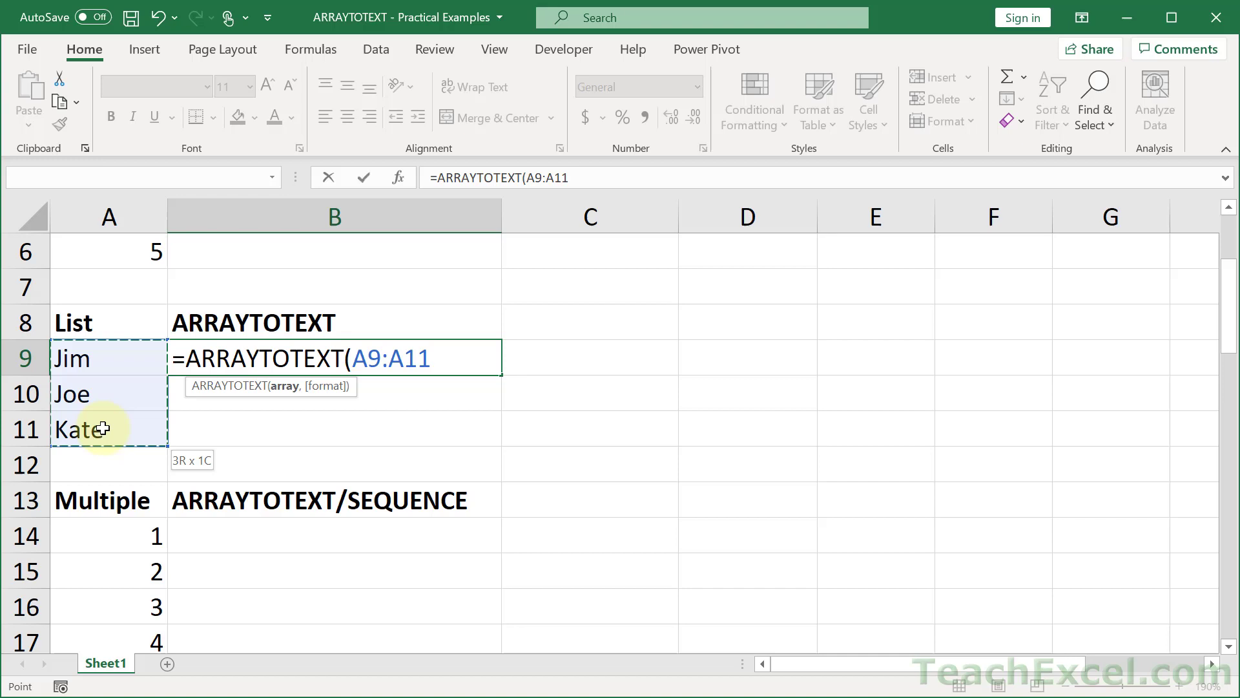
key(Enter)
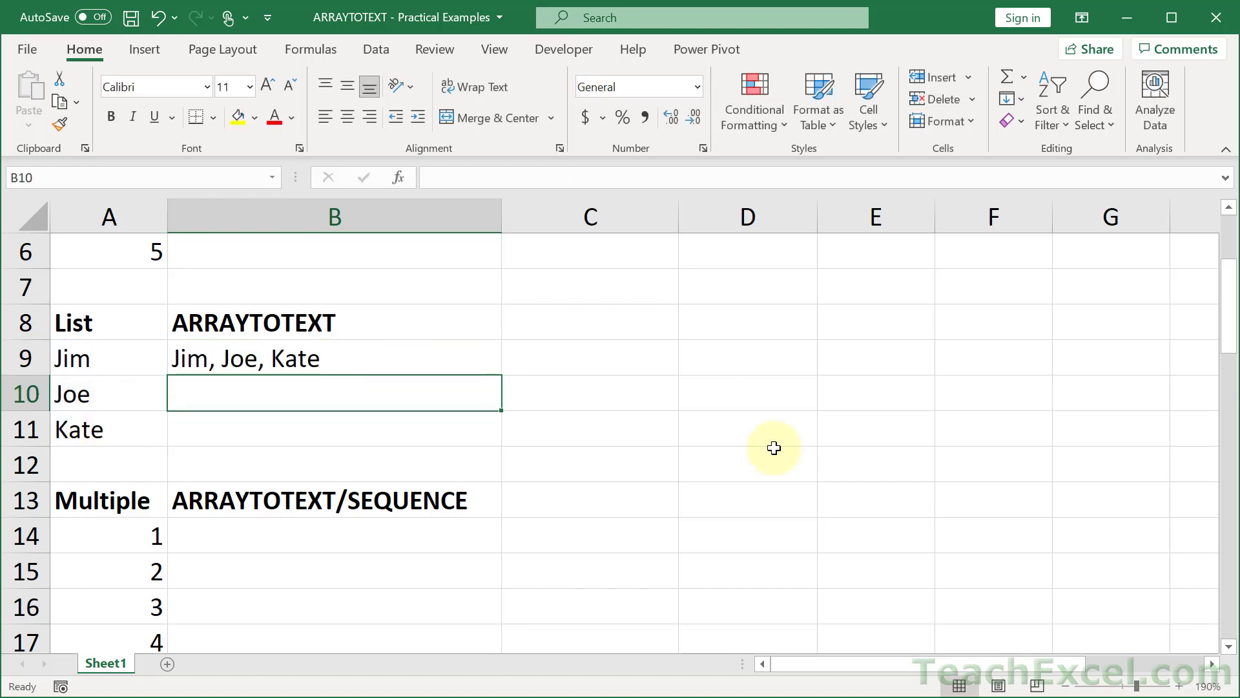
scroll(down, 3)
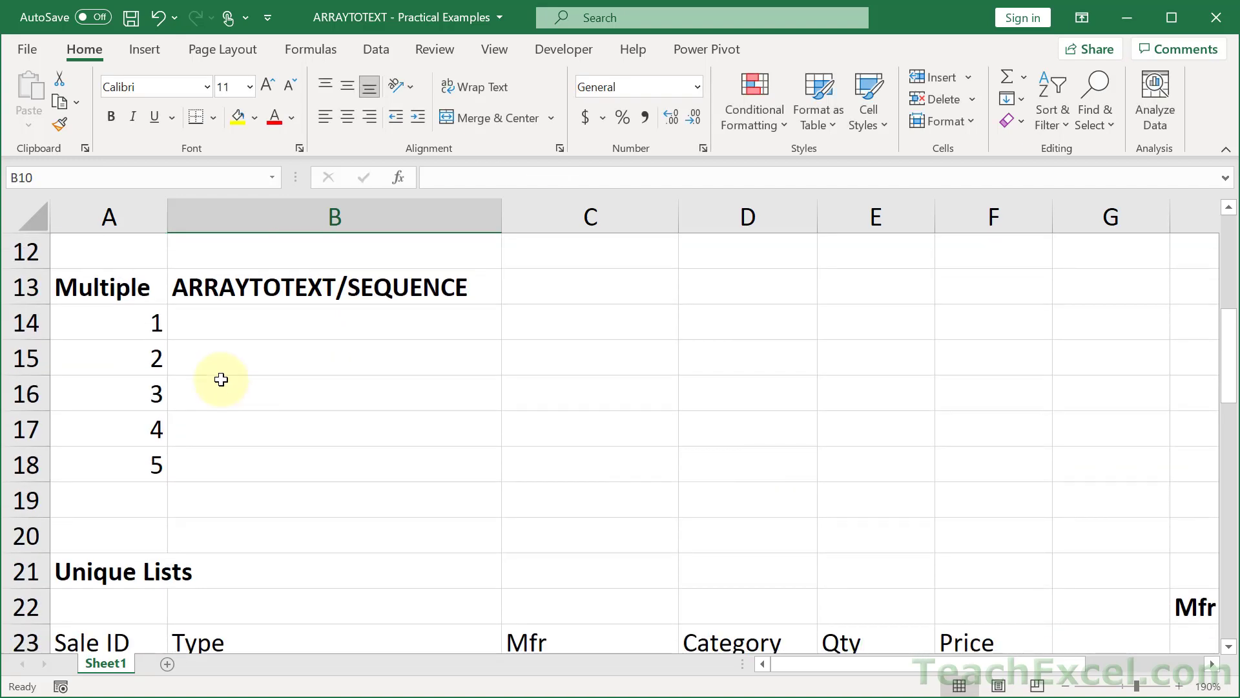
- Enter =SEQUENCE(5) in A14 so 1 through 5 spill down A14:A18
click(108, 322)
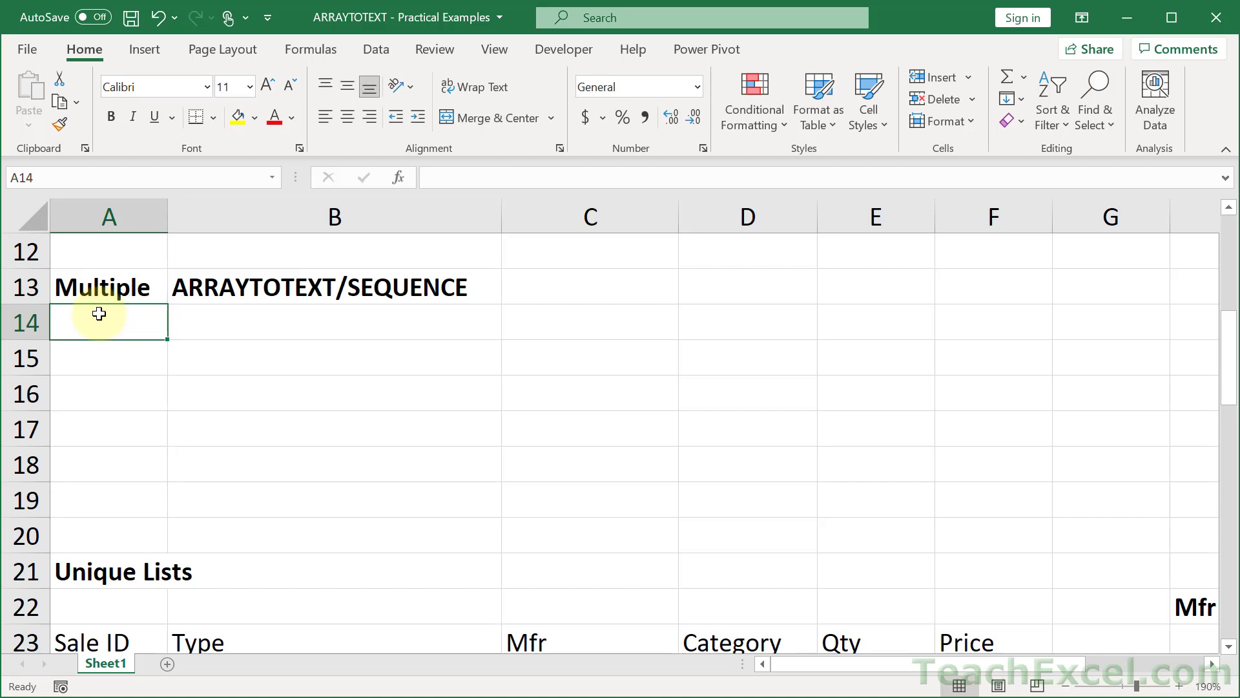
mouse_move(274, 496)
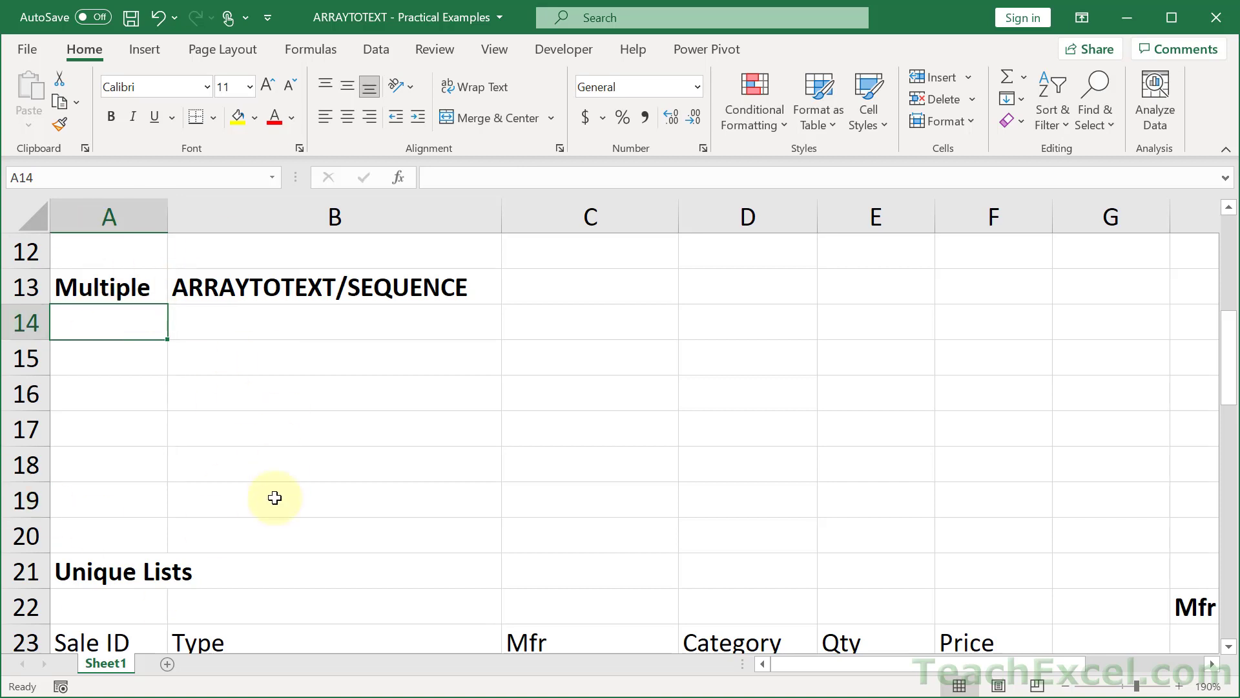
text(=seq)
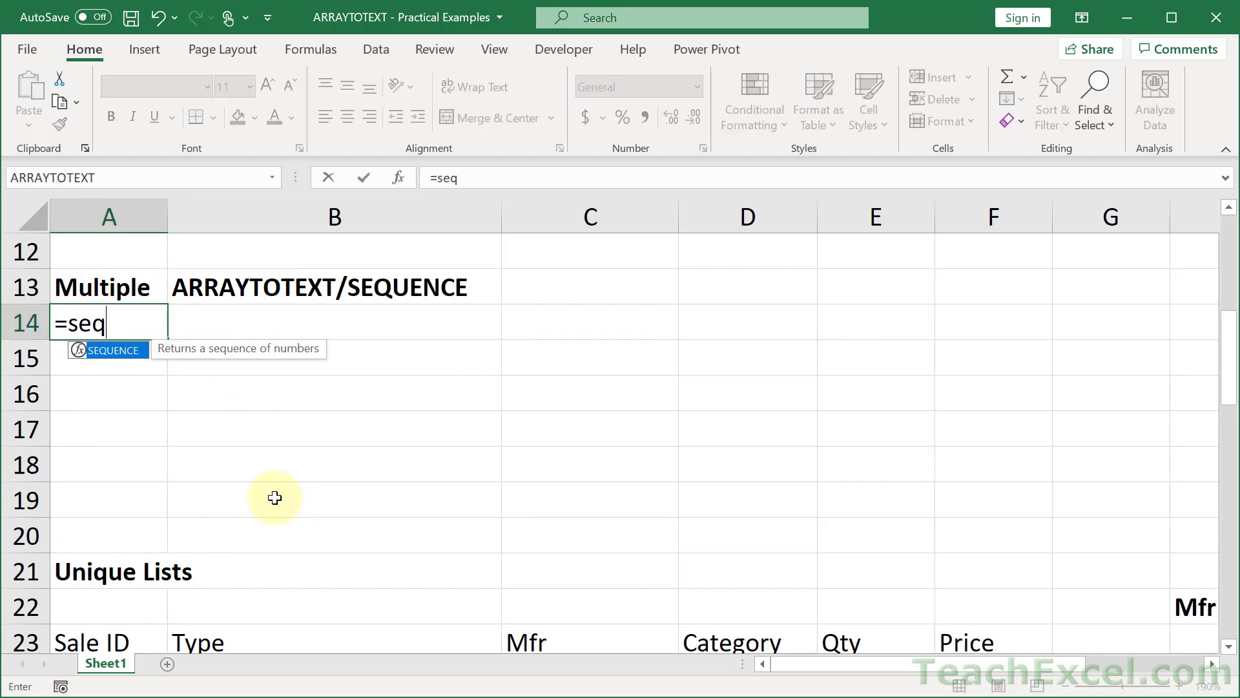
key(Tab)
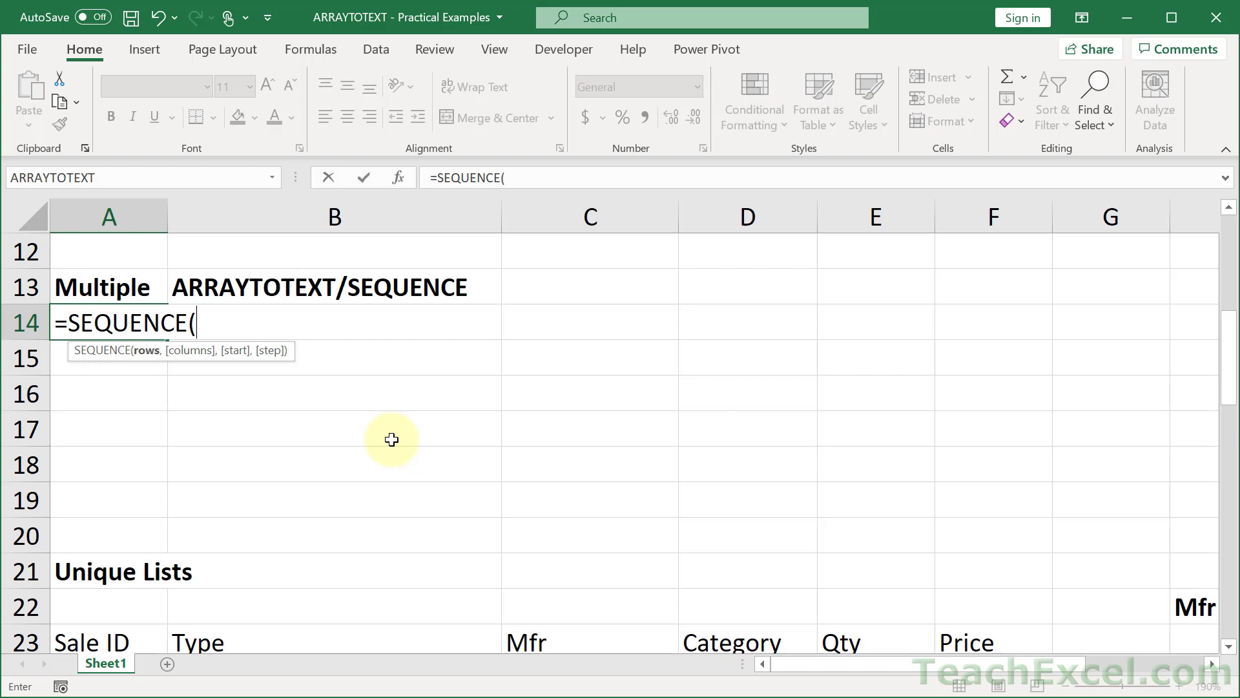
mouse_move(140, 365)
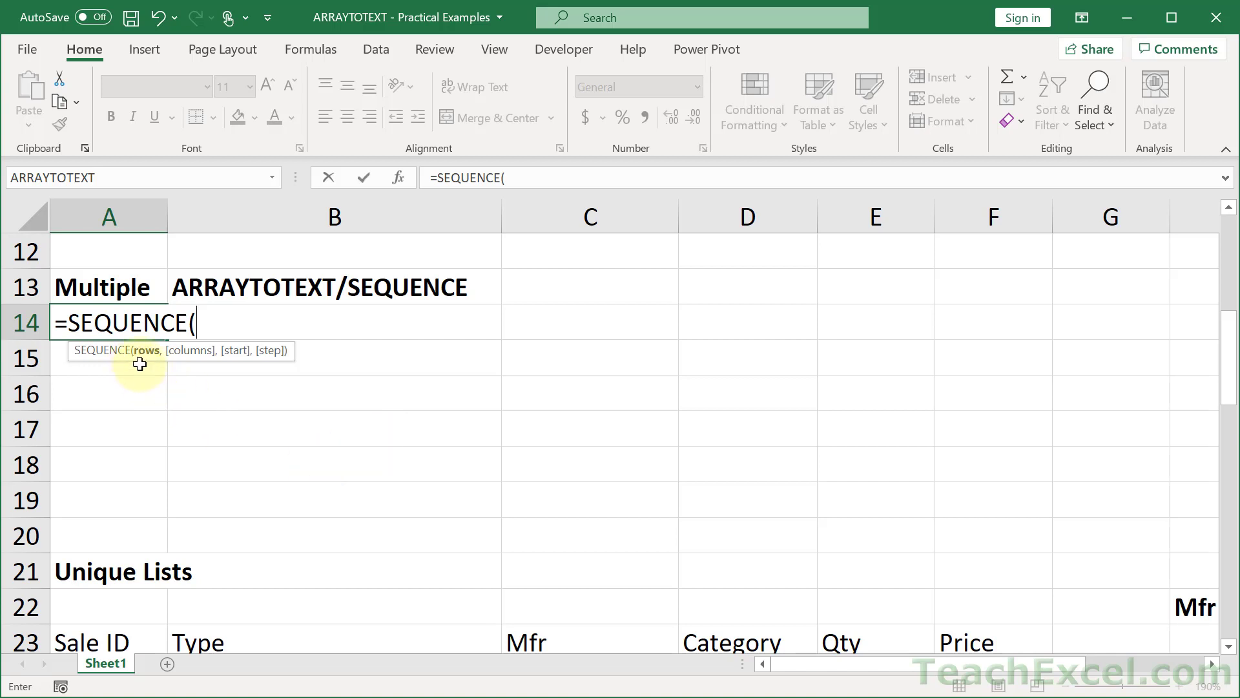
mouse_move(245, 466)
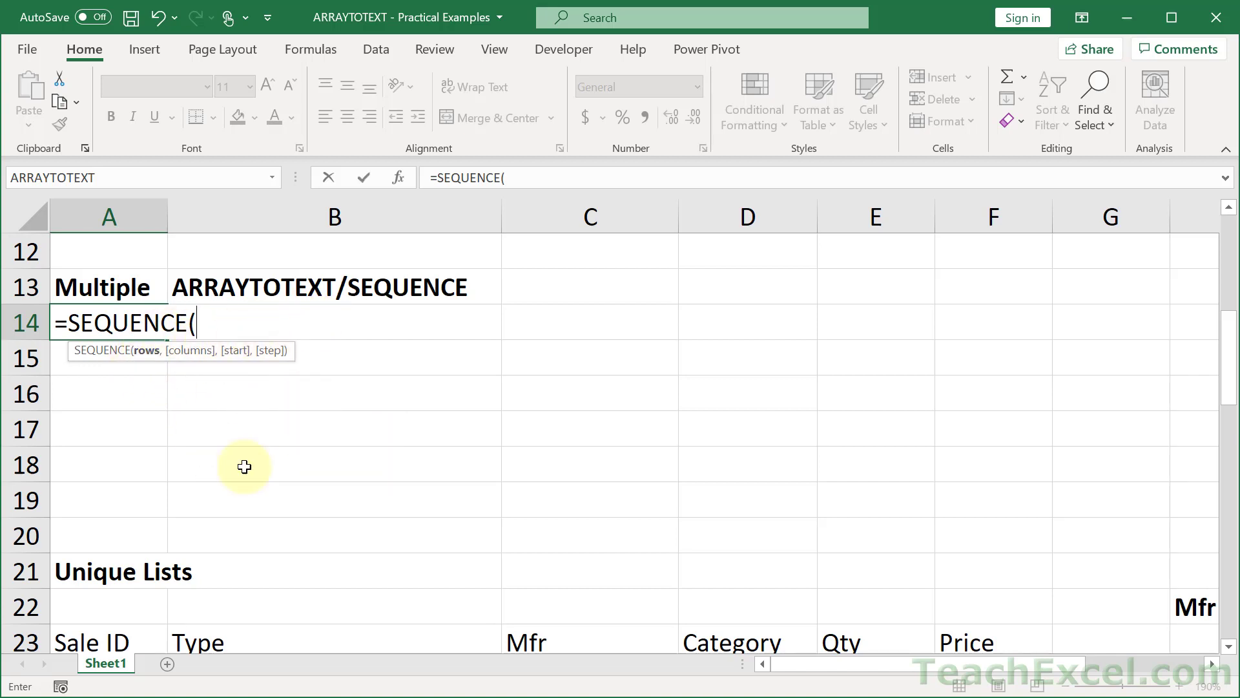
mouse_move(277, 462)
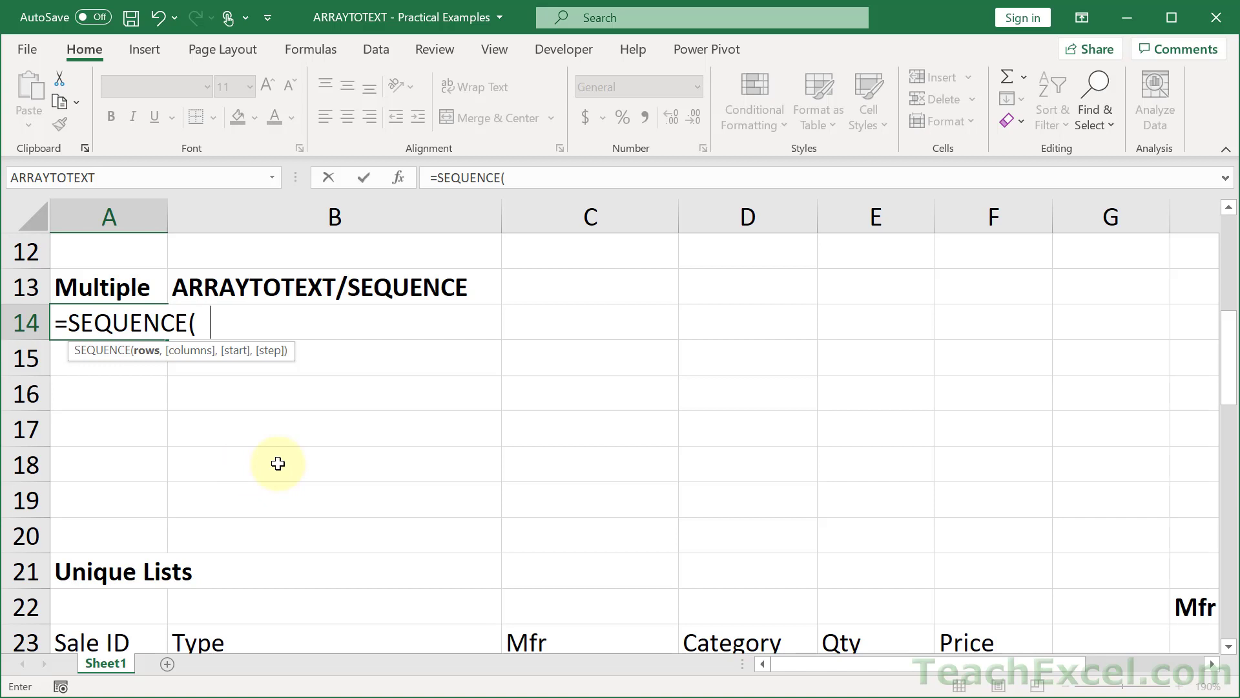
text(5))
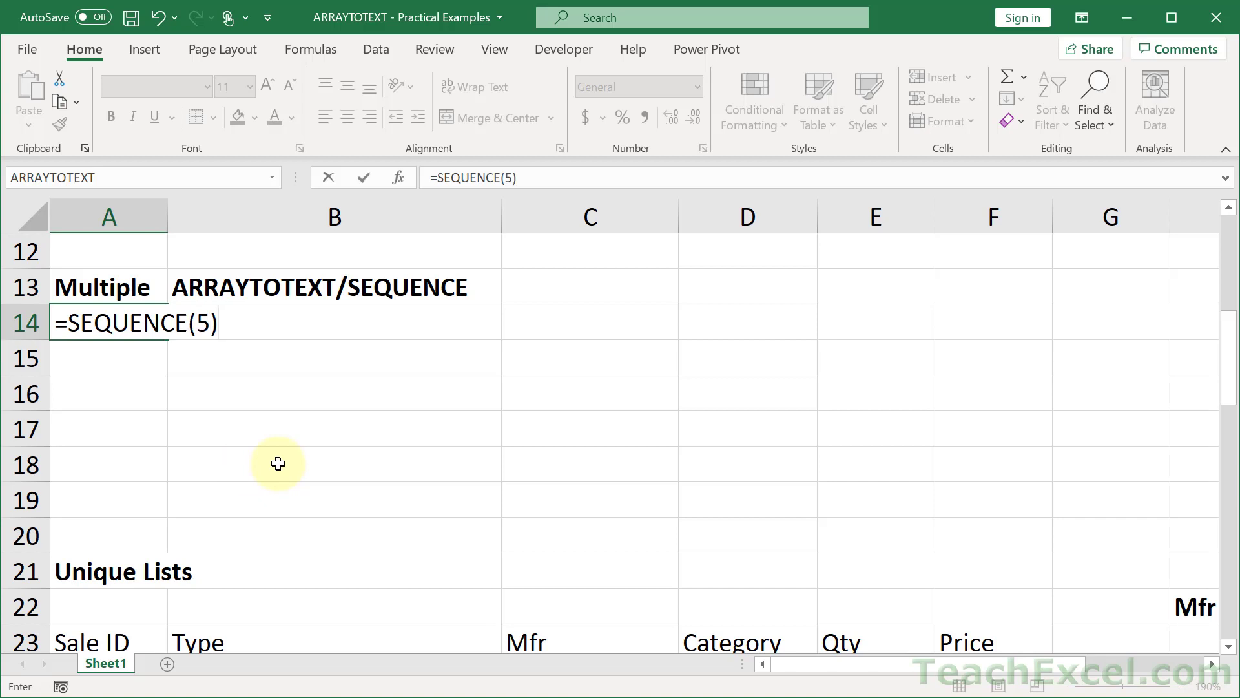
key(Enter)
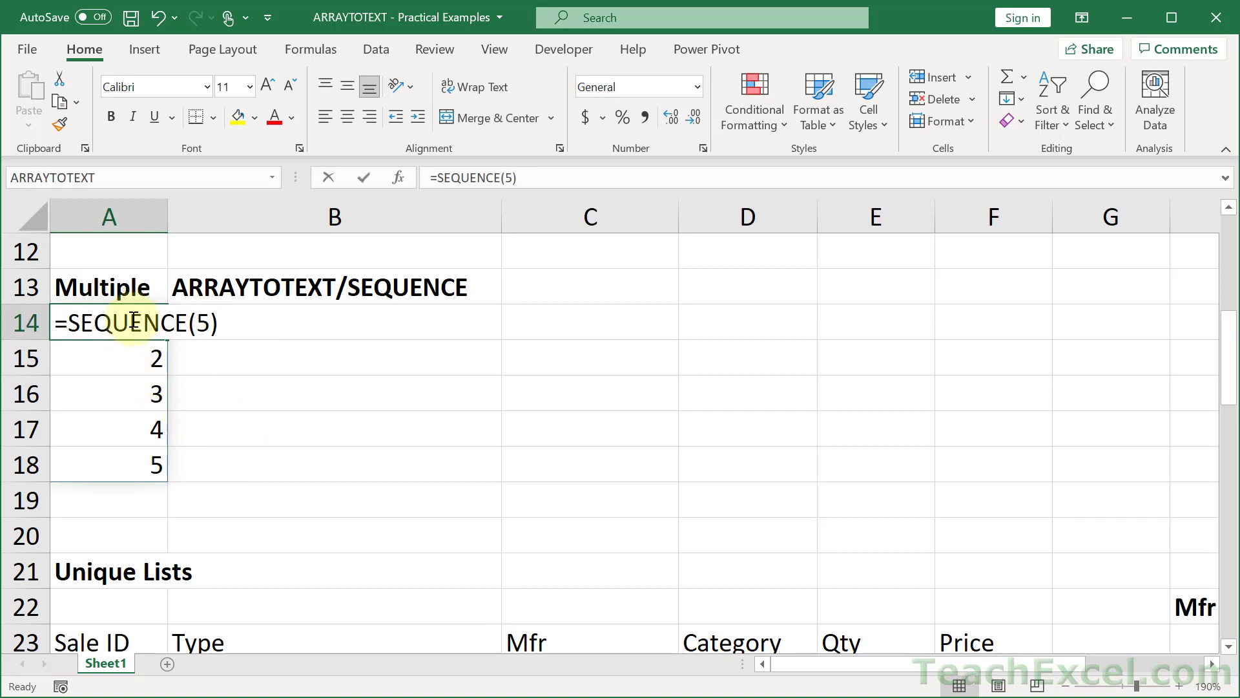
double_click(134, 323)
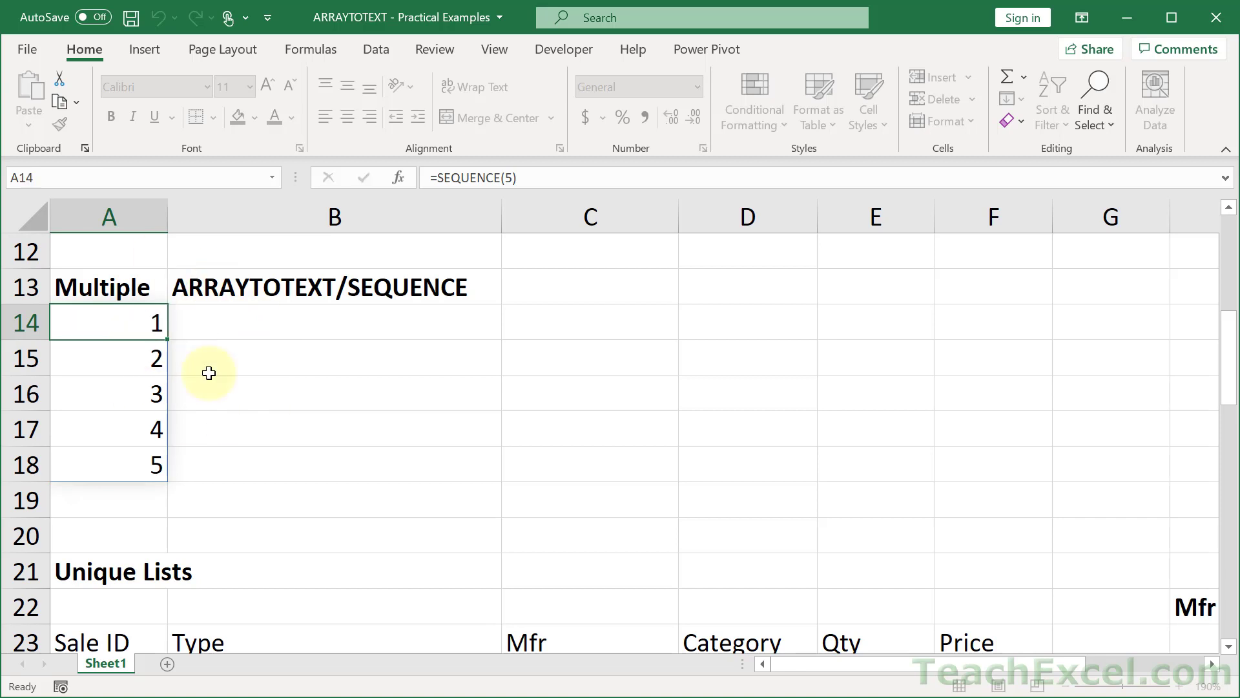
click(334, 322)
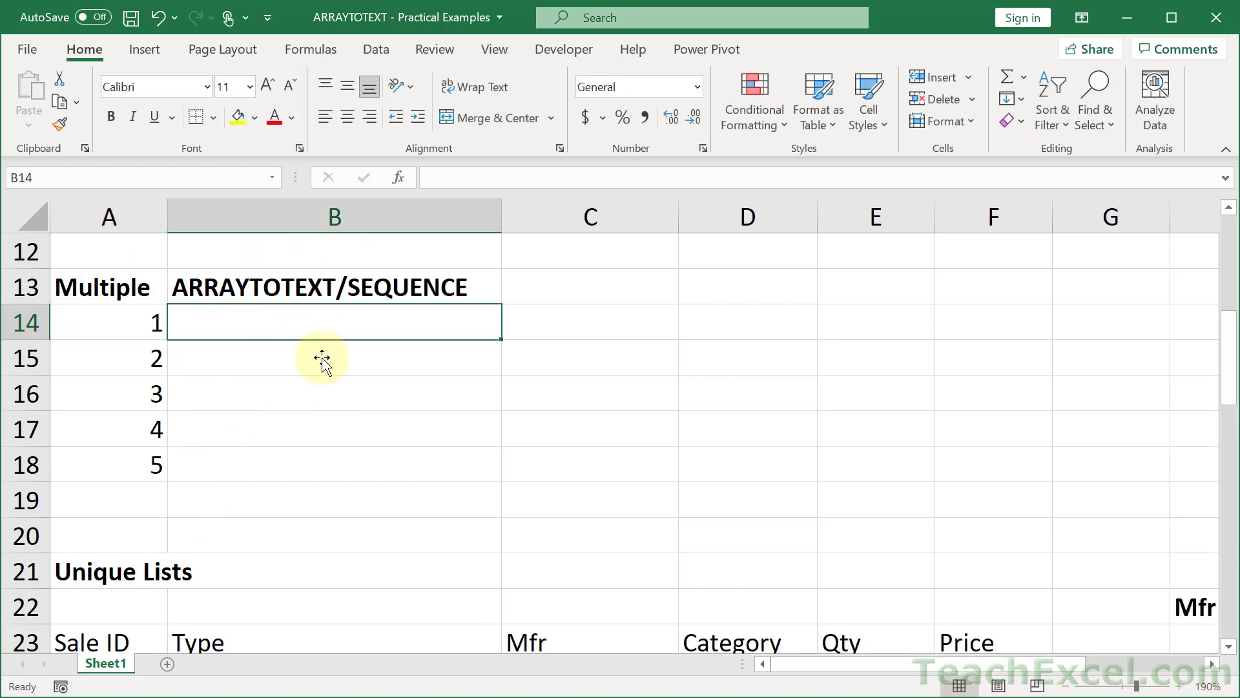
- Enter =ARRAYTOTEXT(A14#) in B14 to join the spilled numbers as 1, 2, 3, 4, 5
text(a)
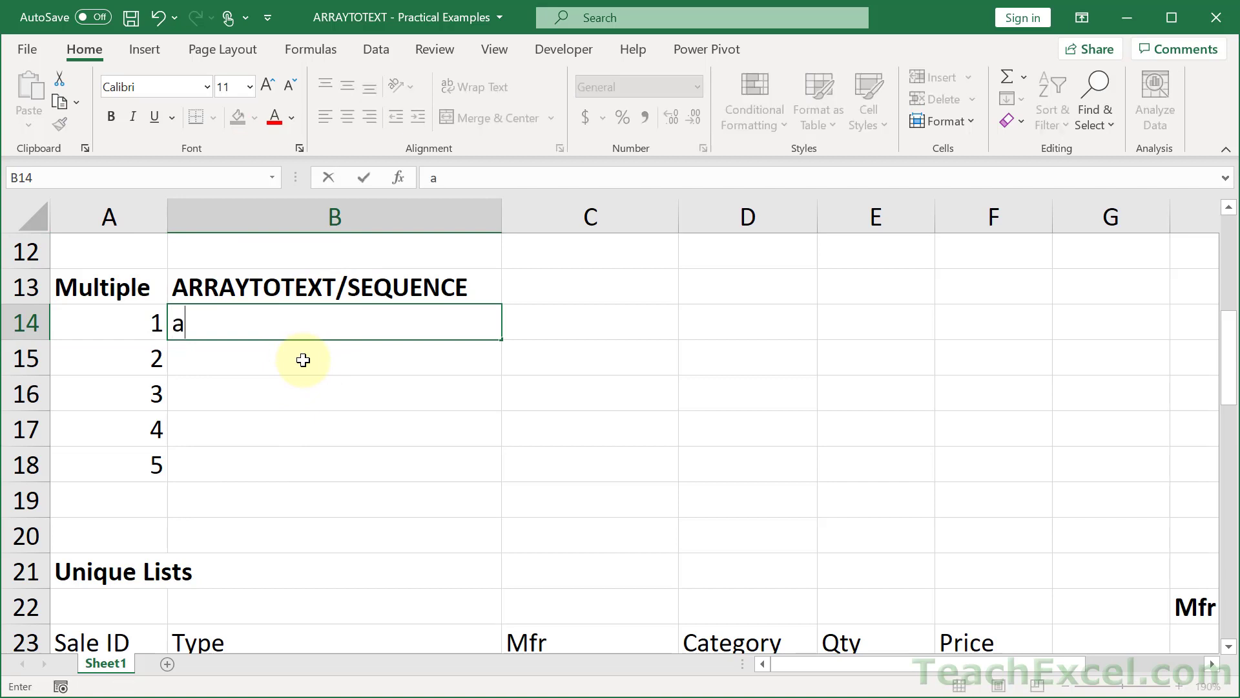
text(=ARRAYTOTEXT(A14#)
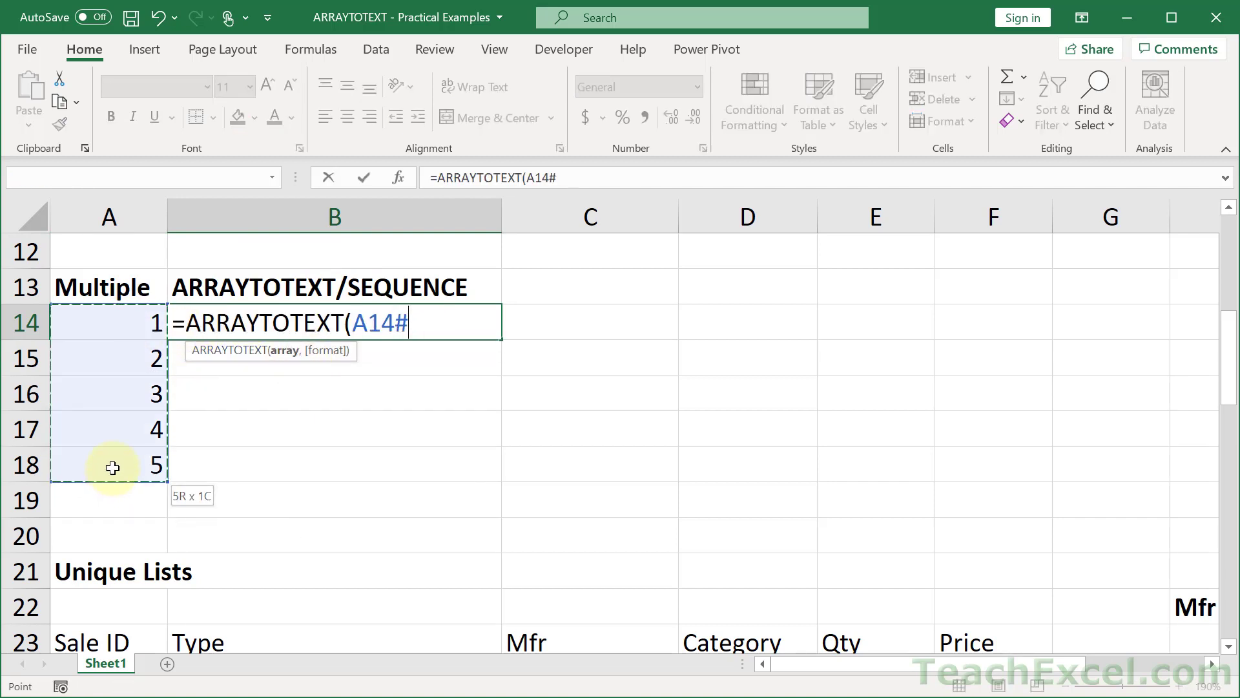
key(Enter)
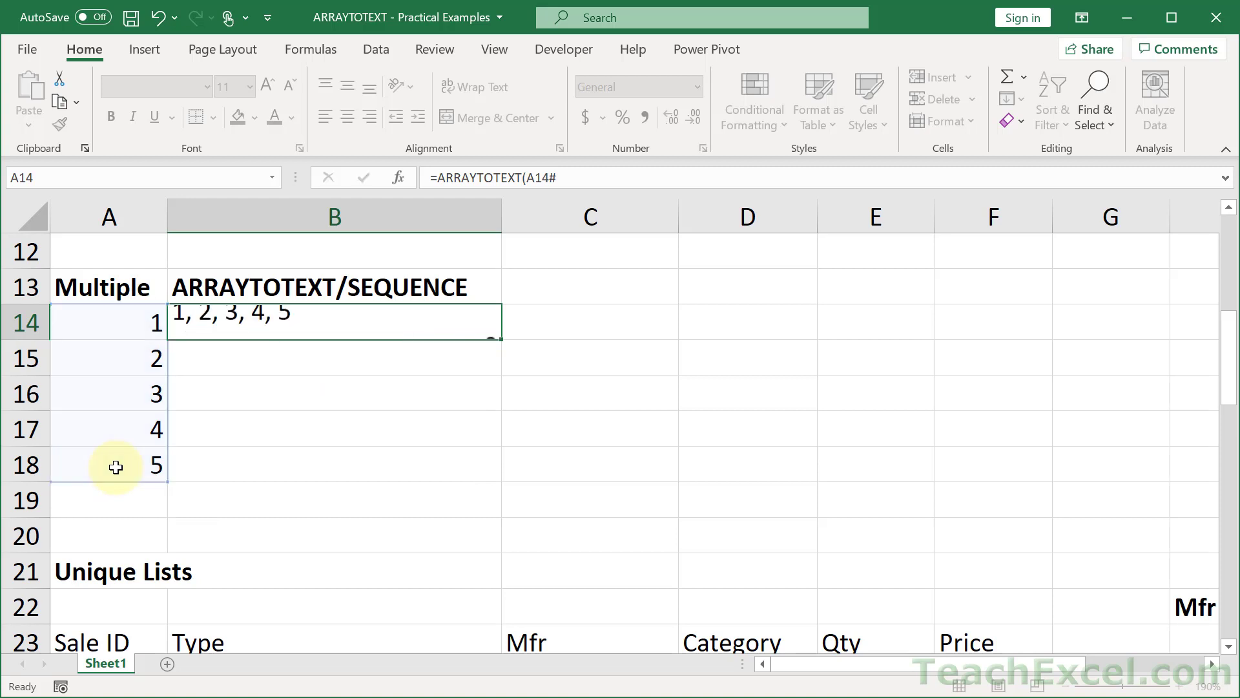
click(333, 358)
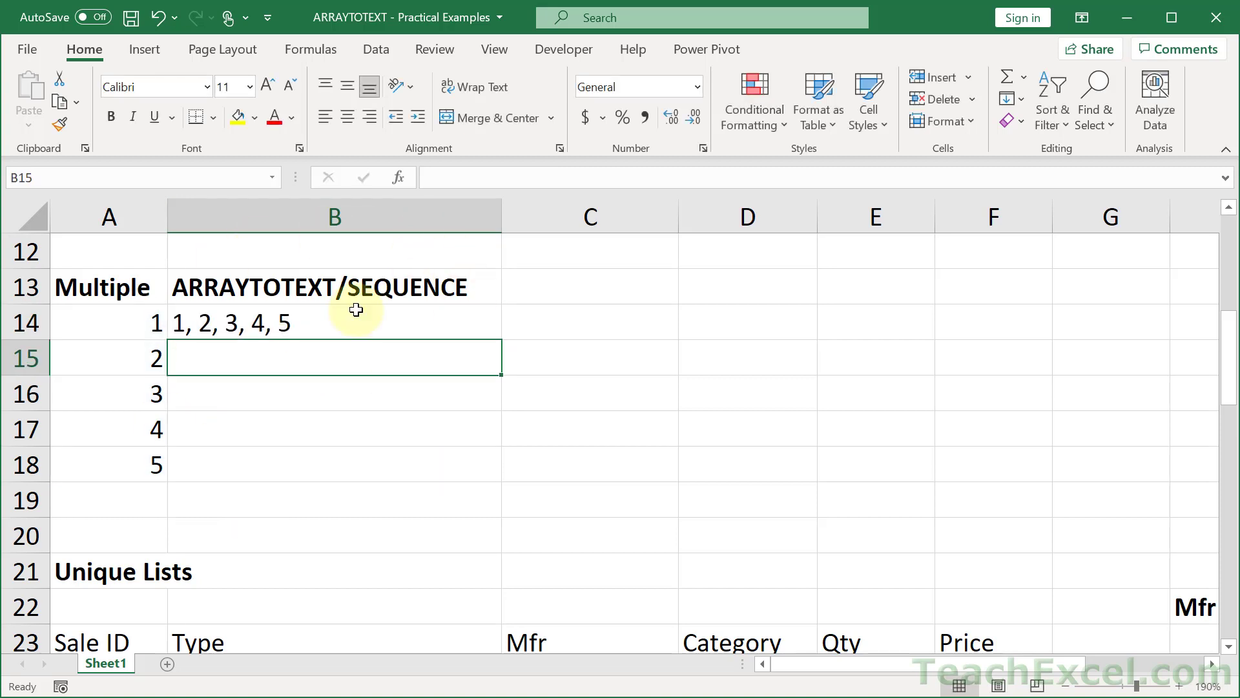
- Rewrite B14 as =ARRAYTOTEXT(SEQUENCE(5)) so it returns 1, 2, 3, 4, 5 without the helper spill
click(327, 323)
text(=)
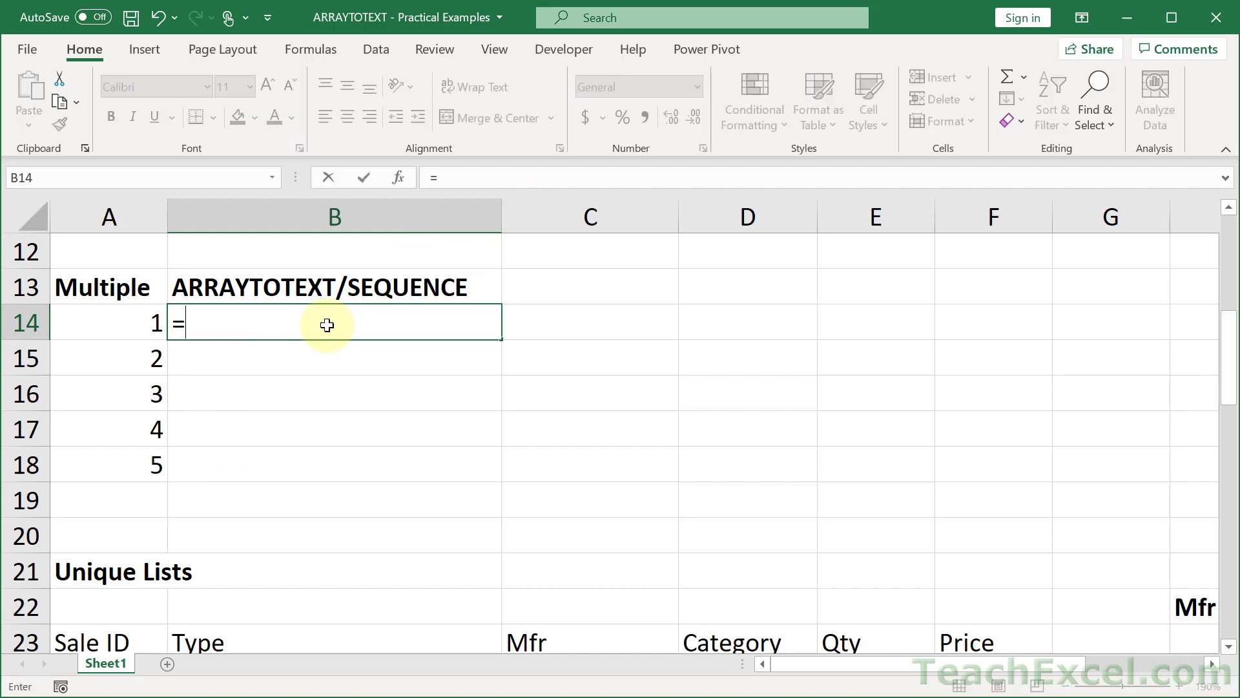
text(ARRAYTOTEXT()
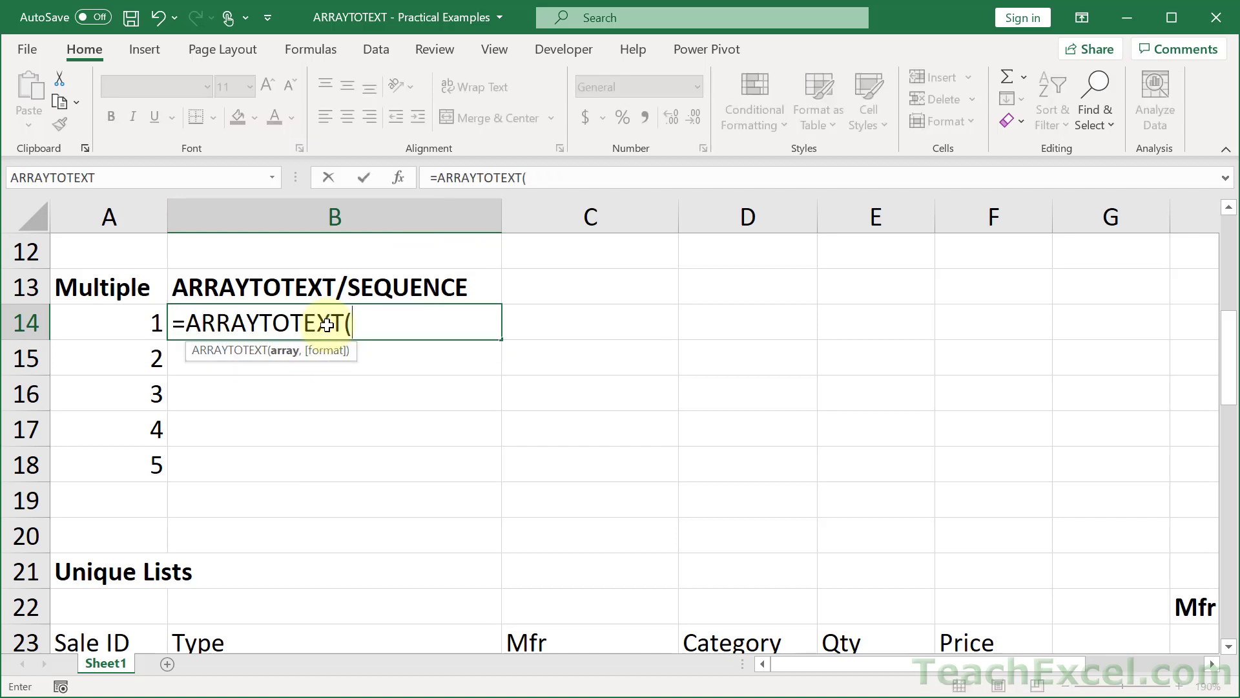
text(SEQUENCE()
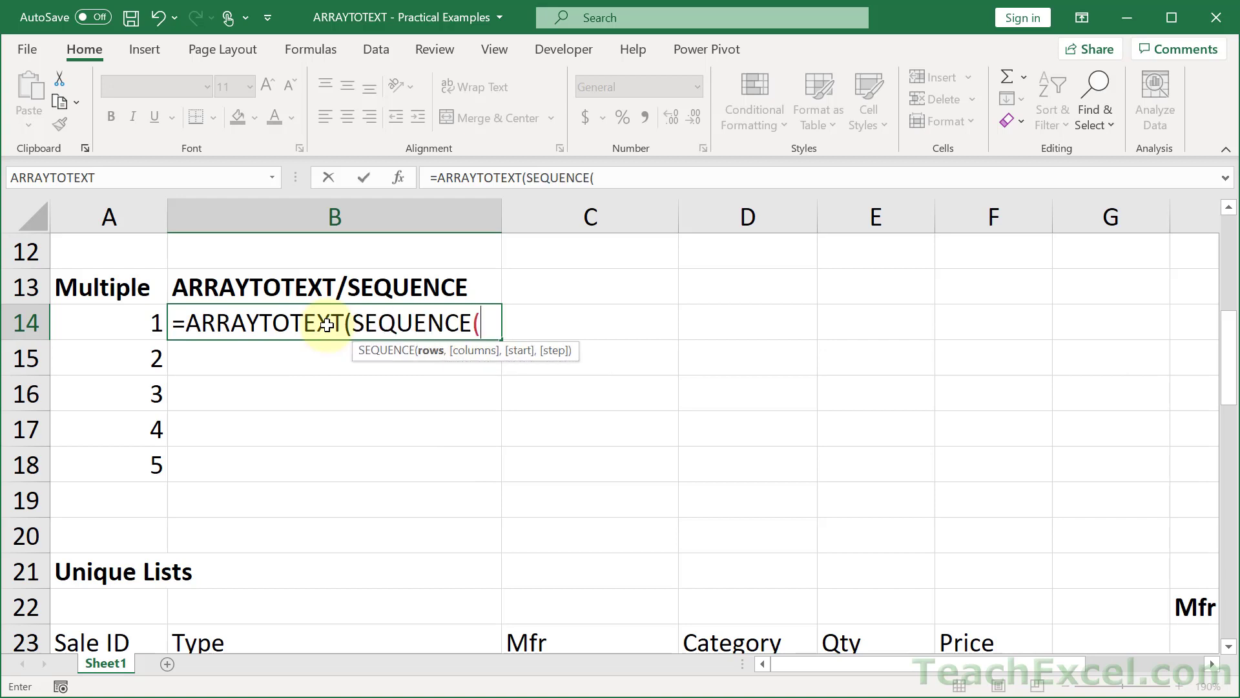
text(5))
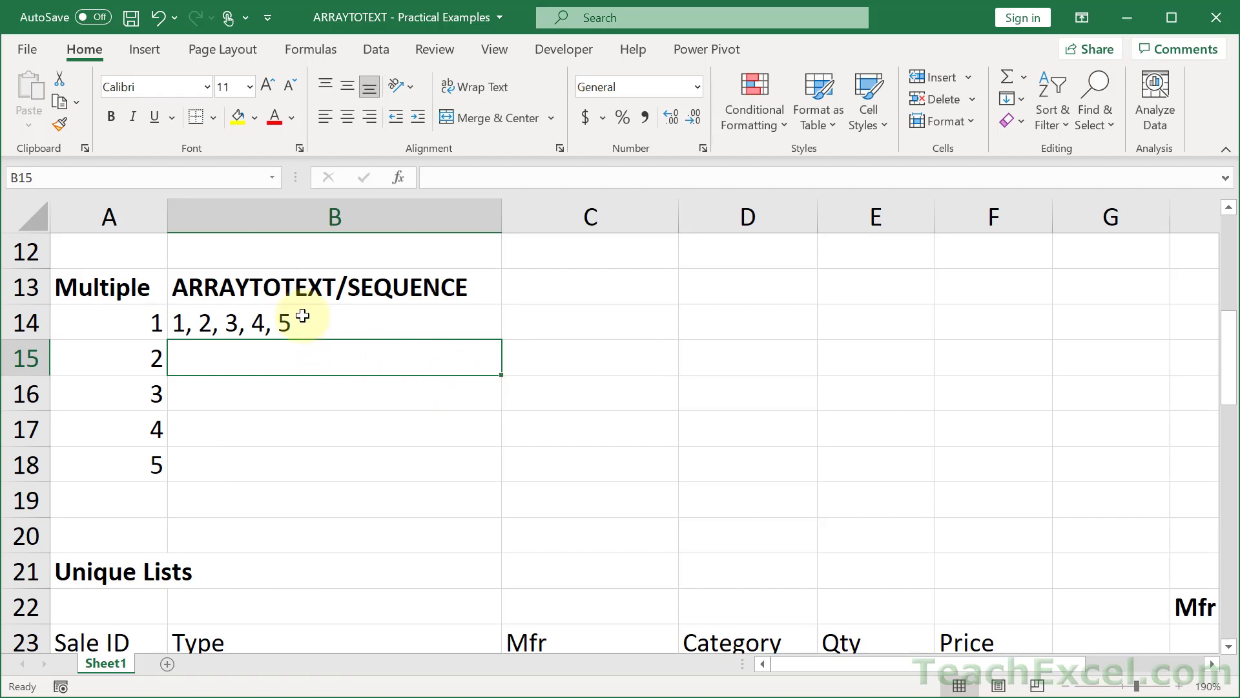
click(333, 322)
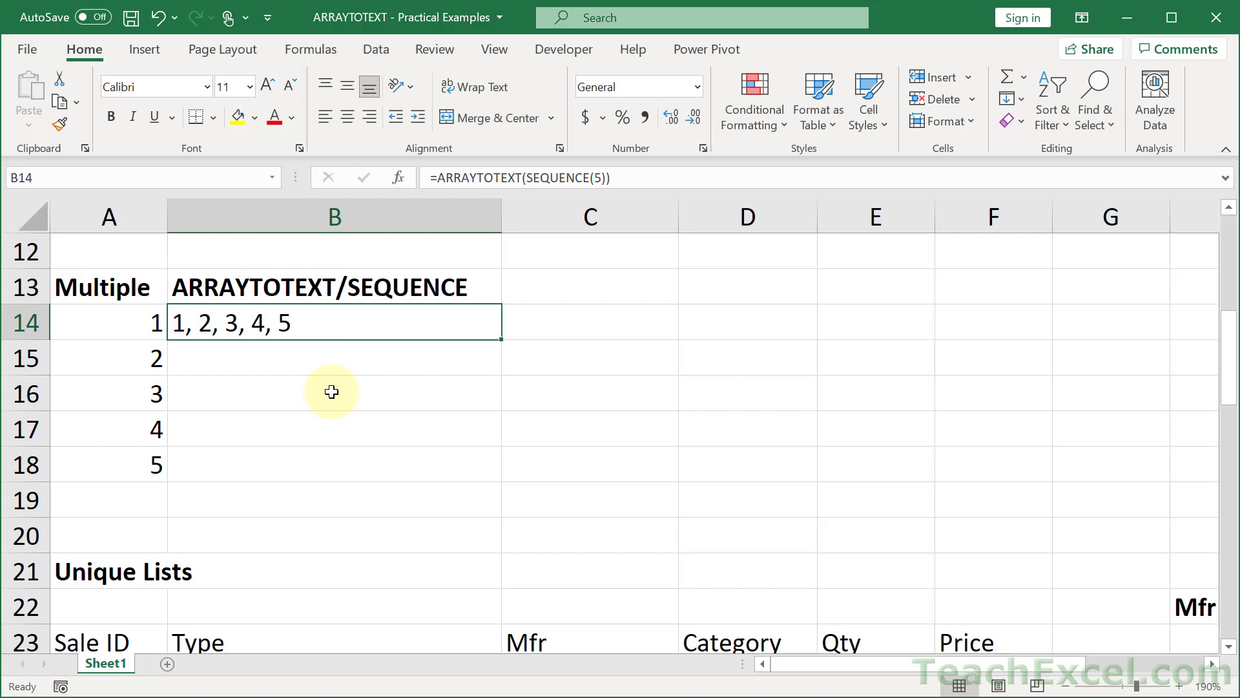
scroll(down, 3)
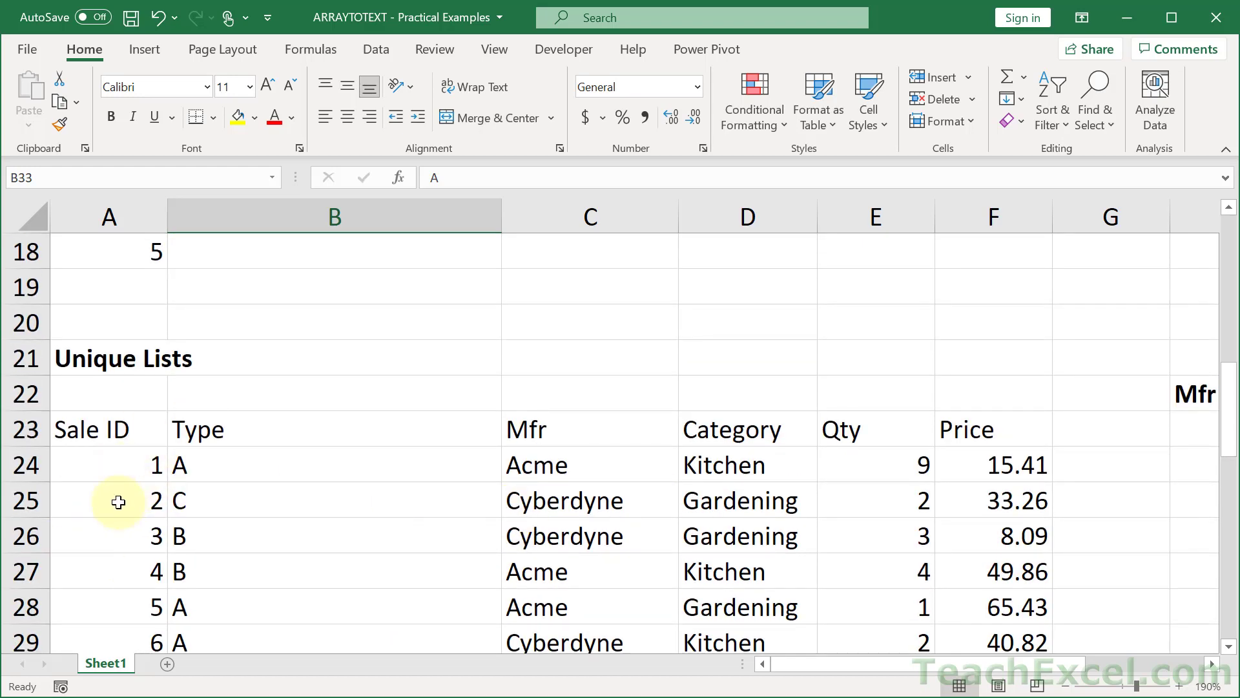
mouse_move(274, 519)
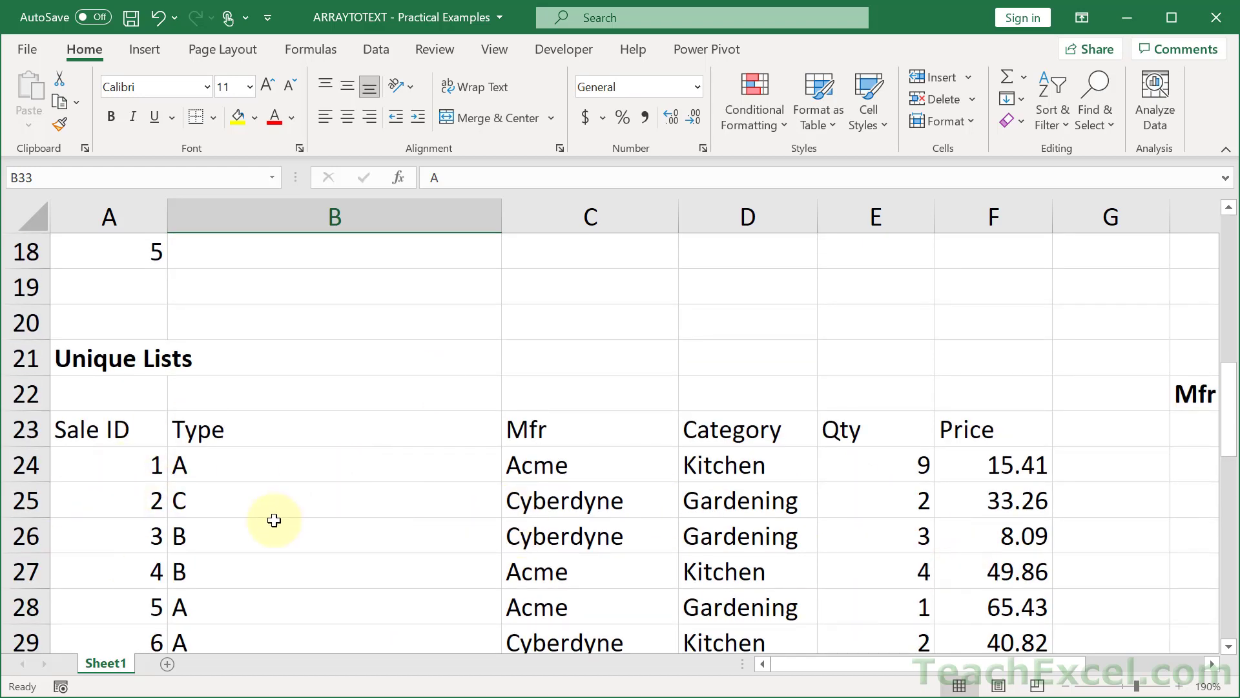
scroll(down, 3)
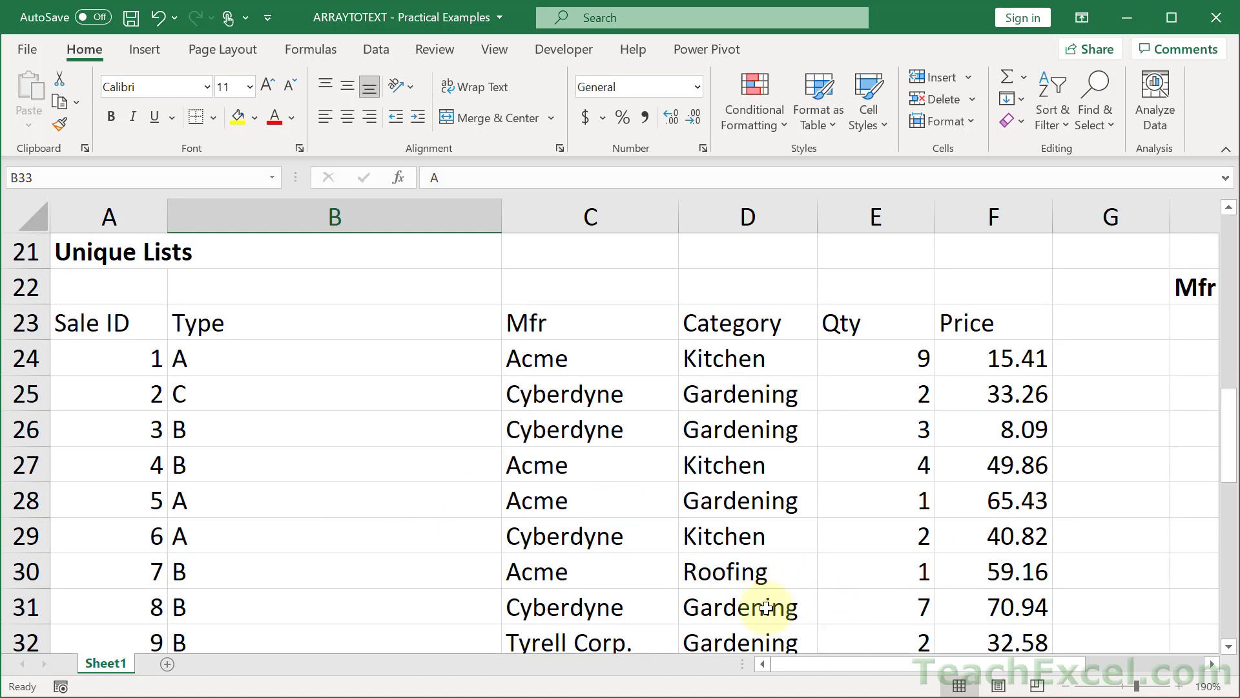
click(589, 321)
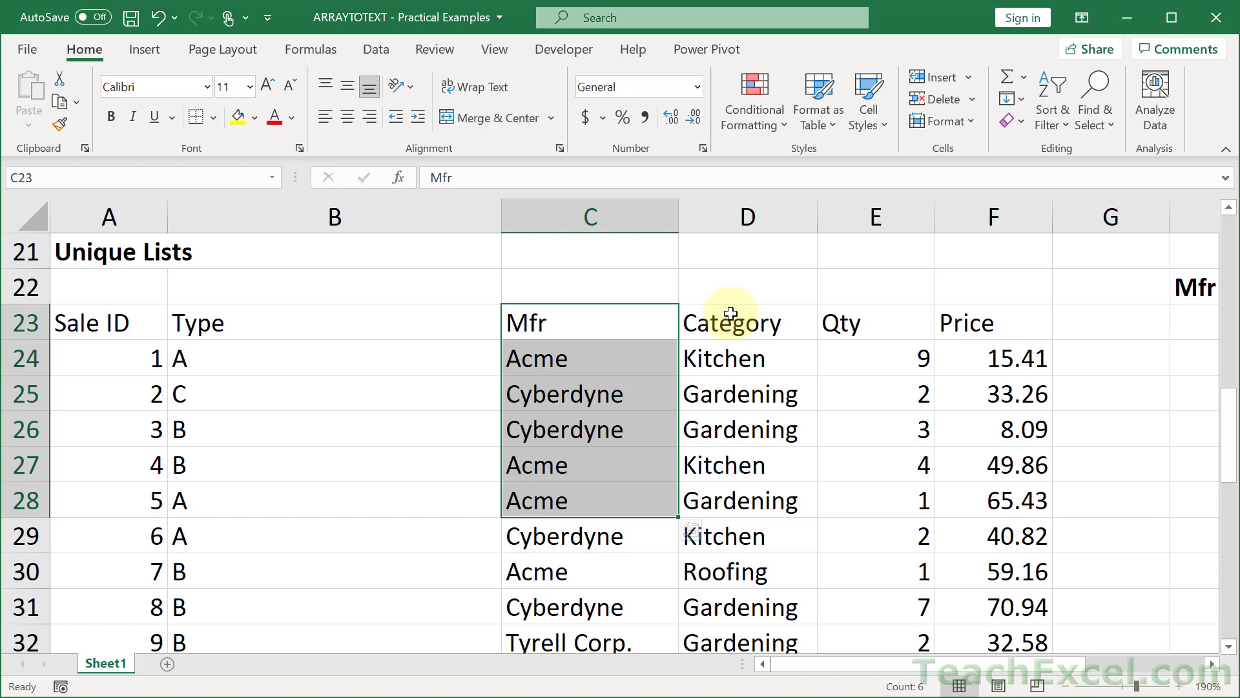
click(745, 322)
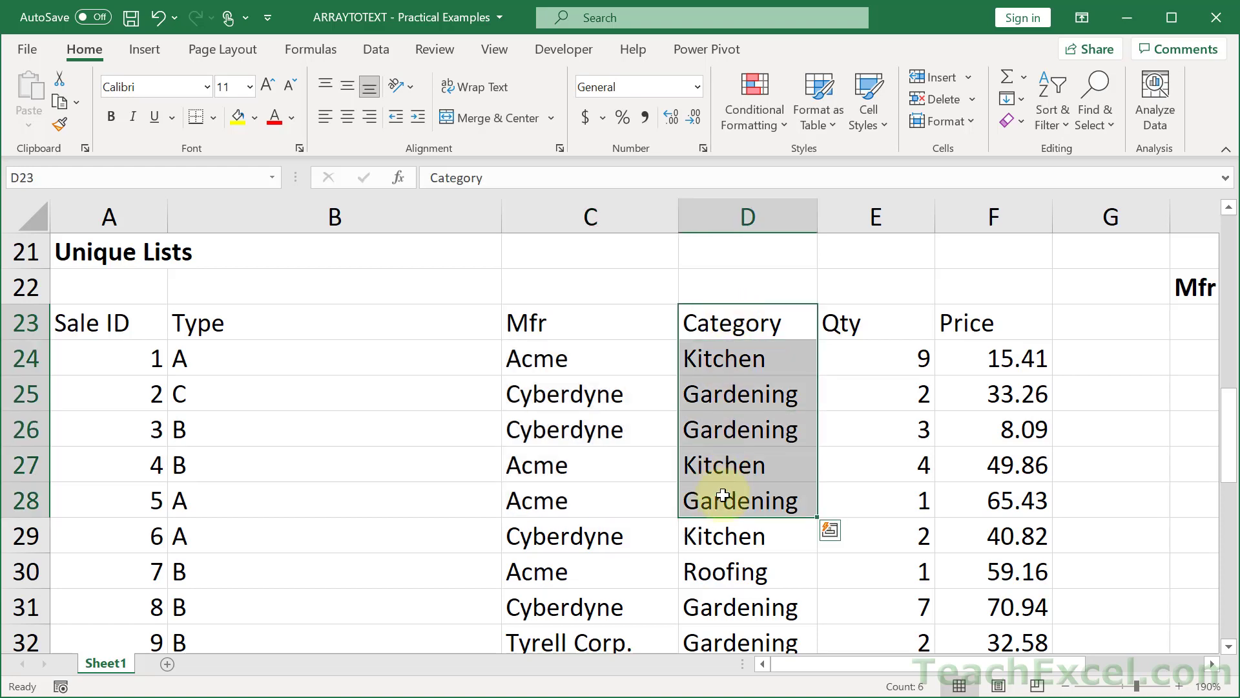
click(589, 322)
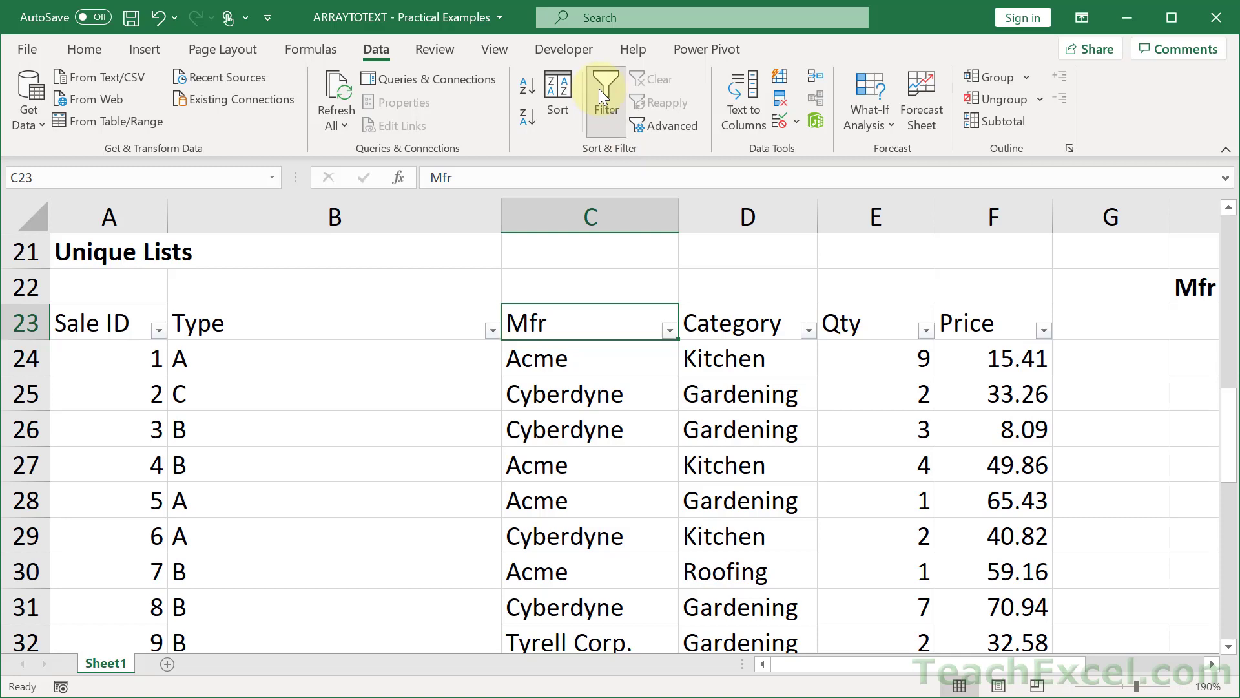
click(668, 329)
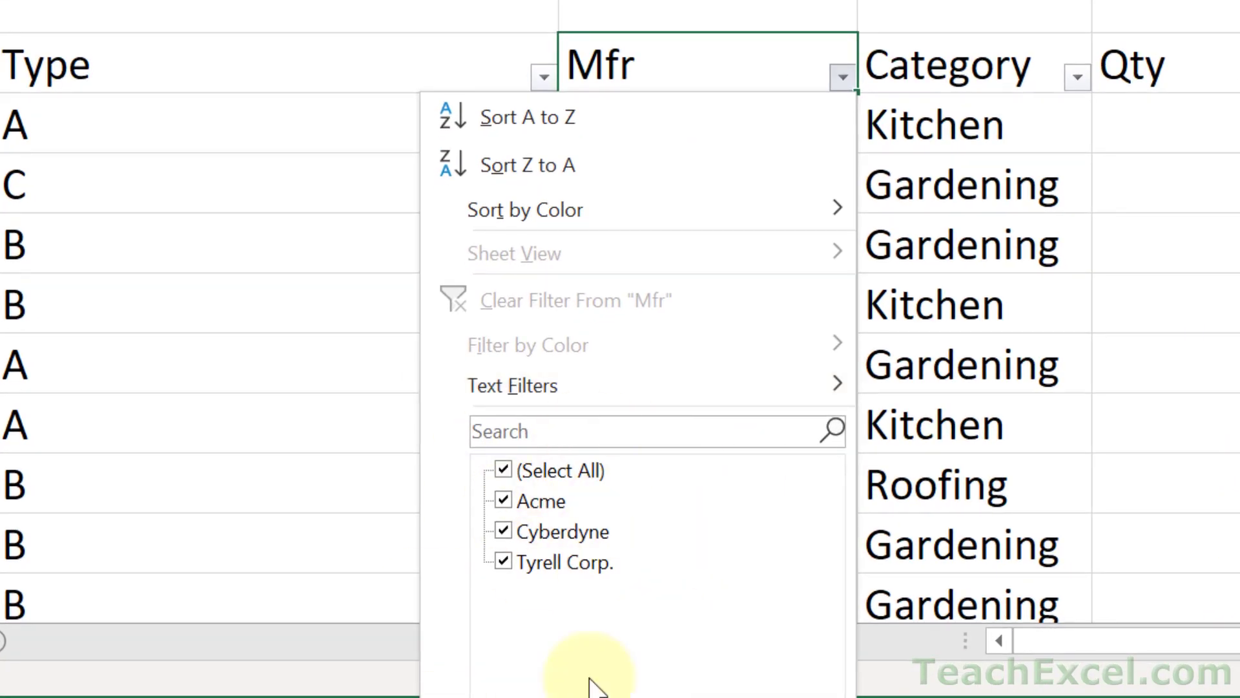
mouse_move(696, 550)
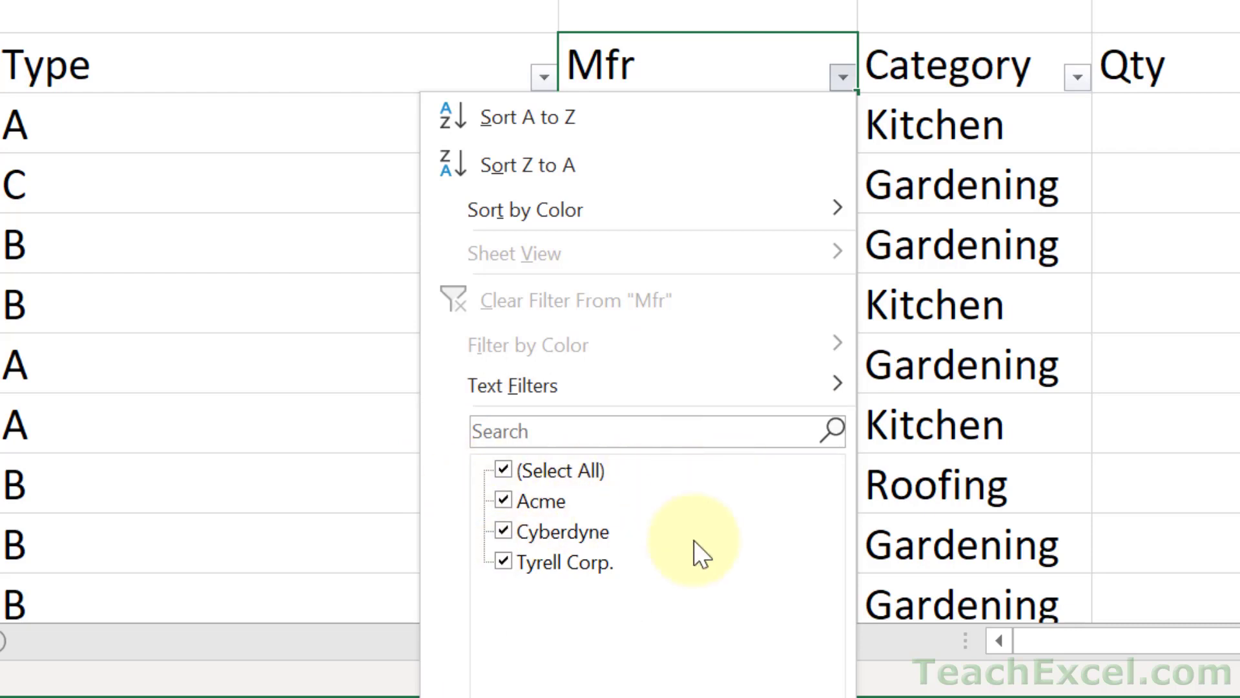
mouse_move(612, 589)
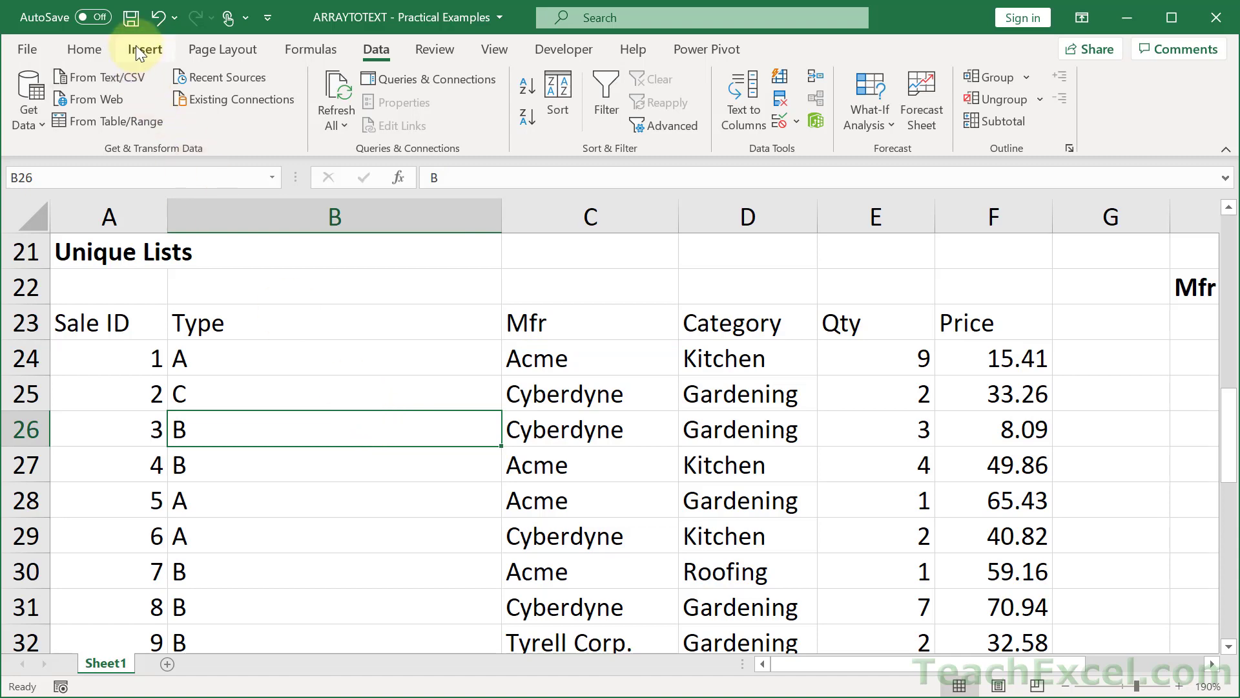
- Convert A23:F40 into Table1 with headers and narrow the Type column
click(167, 95)
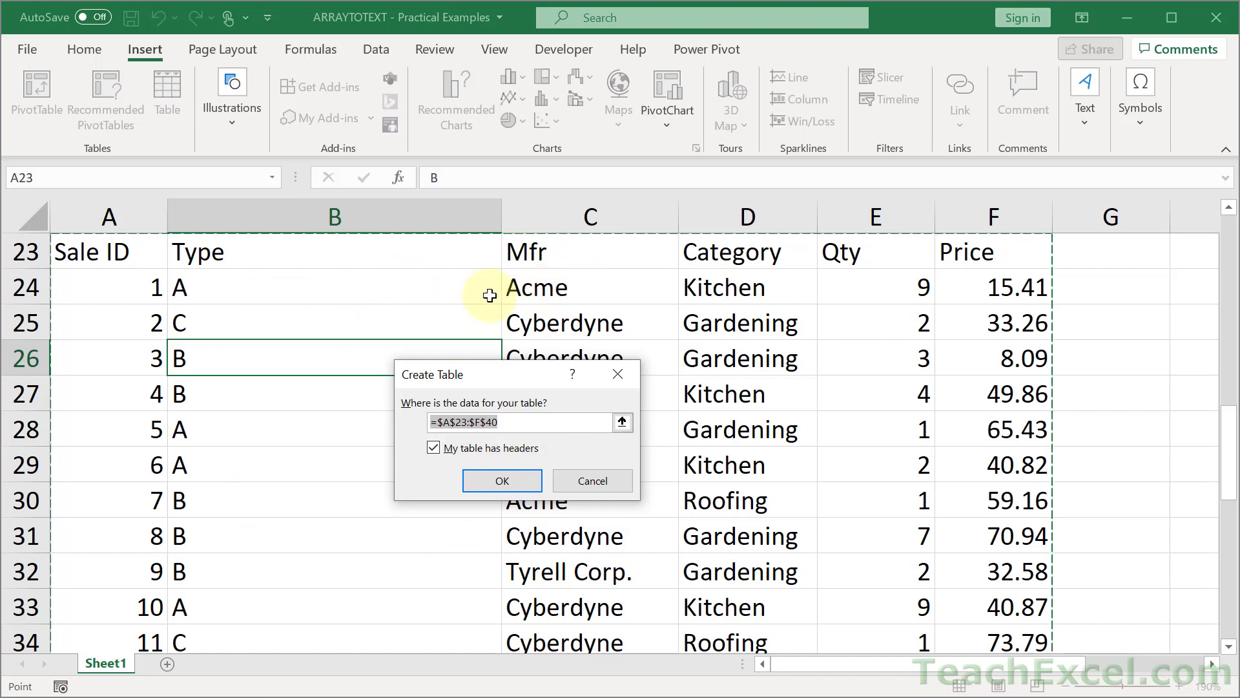
click(591, 481)
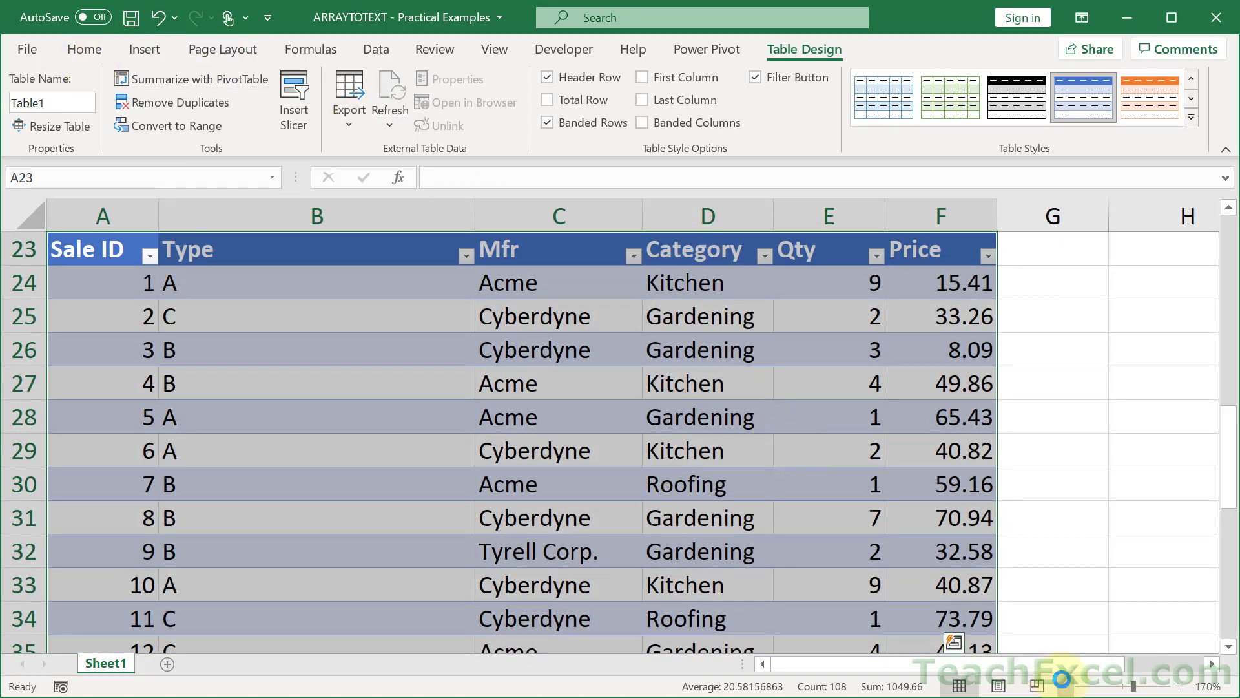
drag(465, 215, 447, 216)
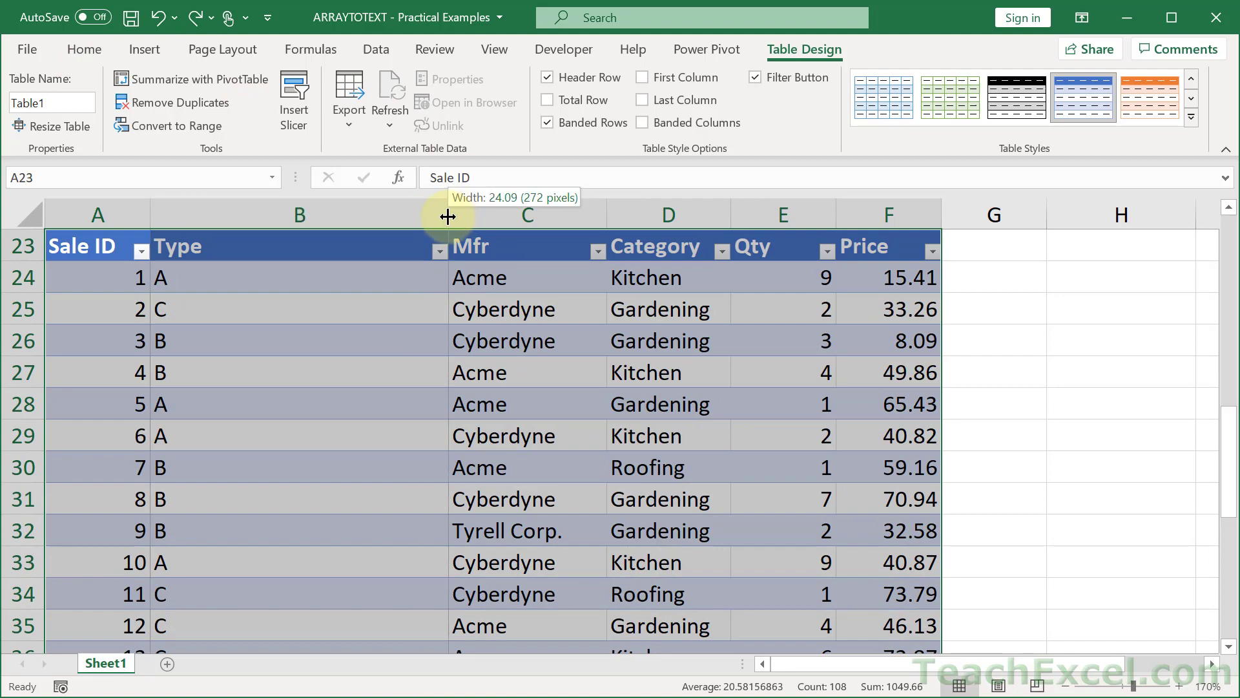
drag(448, 215, 217, 214)
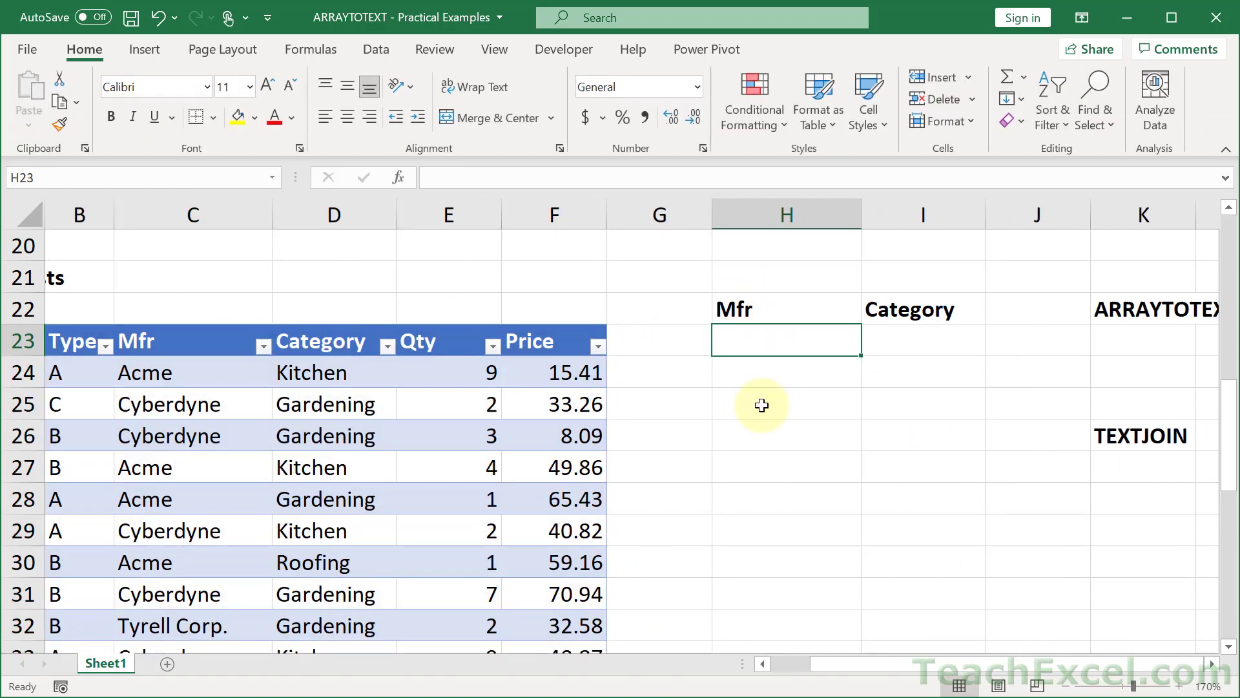
- Enter =UNIQUE(Table1[Mfr]) in H23 to spill Acme, Cyberdyne and Tyrell Corp., checking against the Mfr filter
text(=)
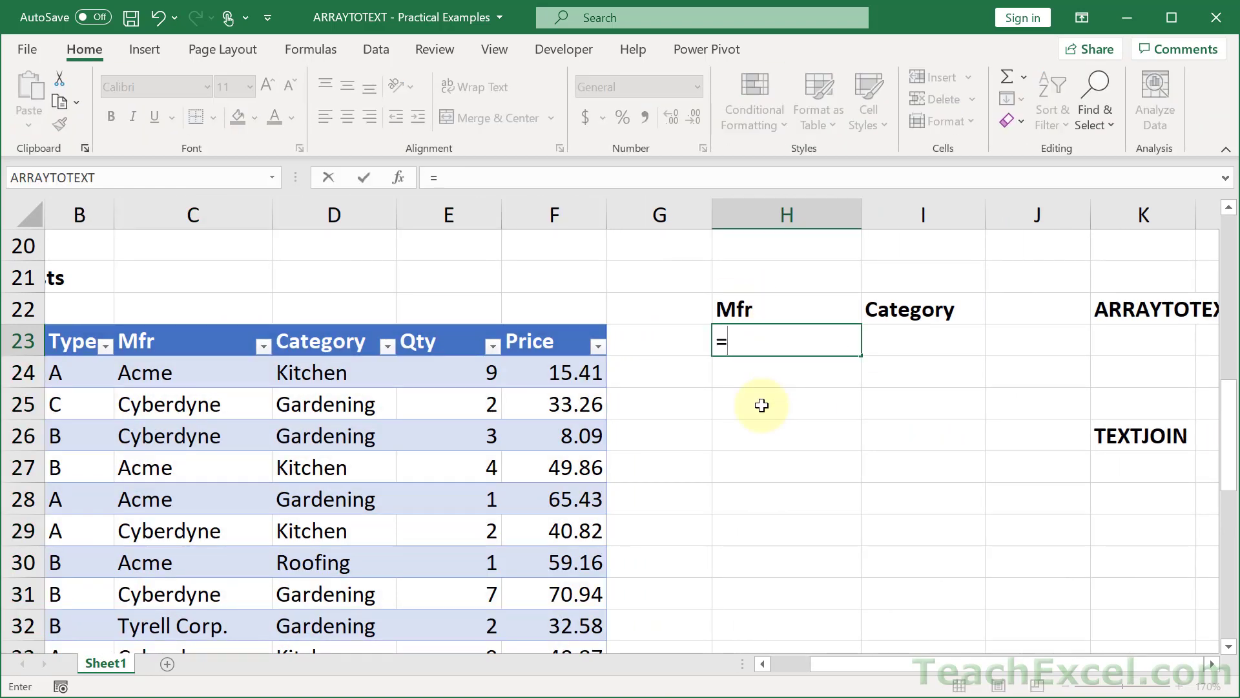
text(uniq)
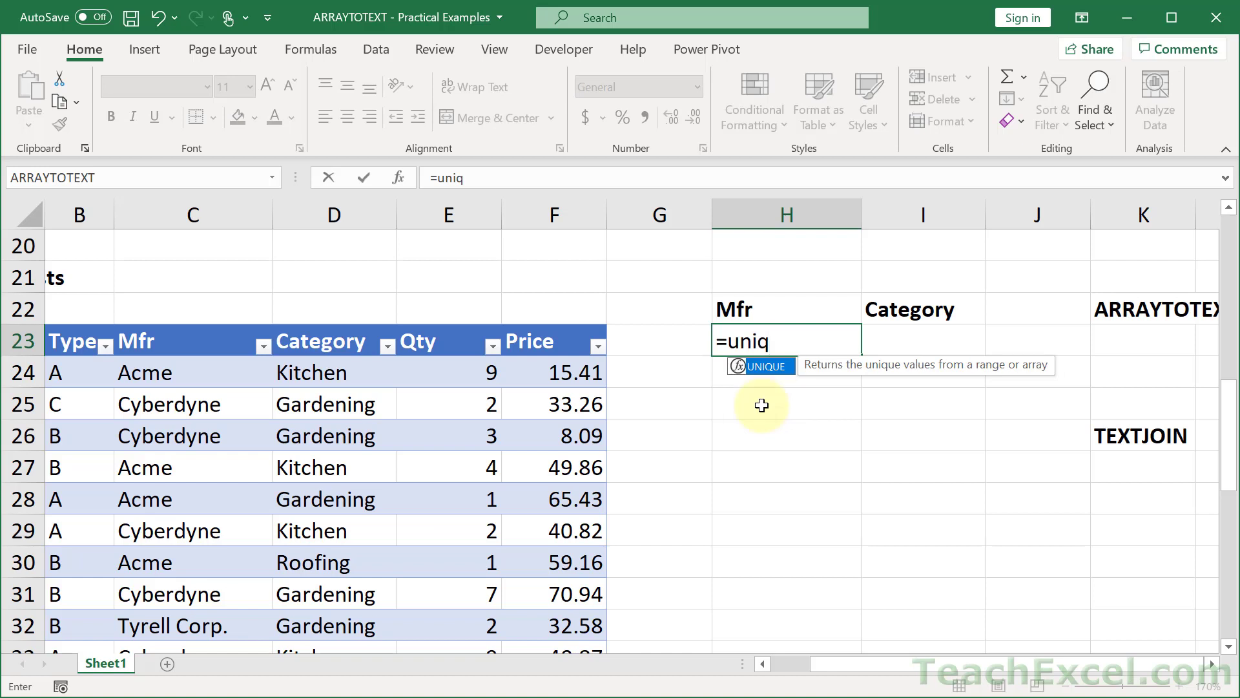
key(Tab)
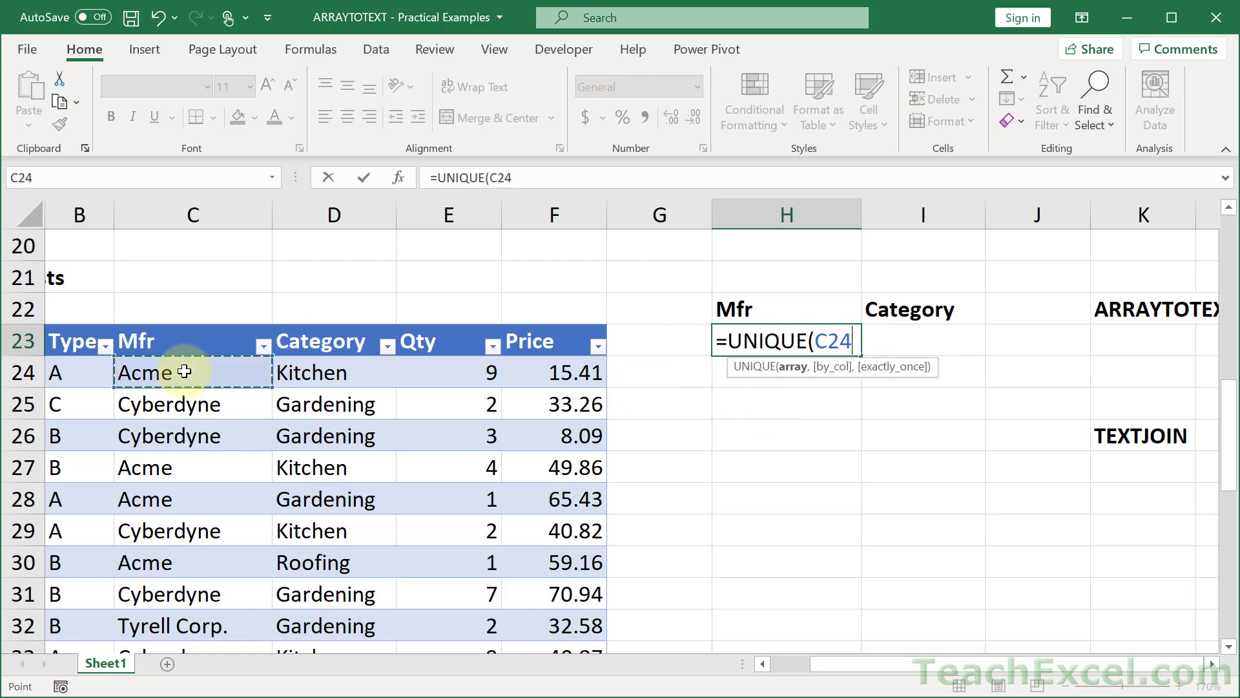
mouse_move(238, 405)
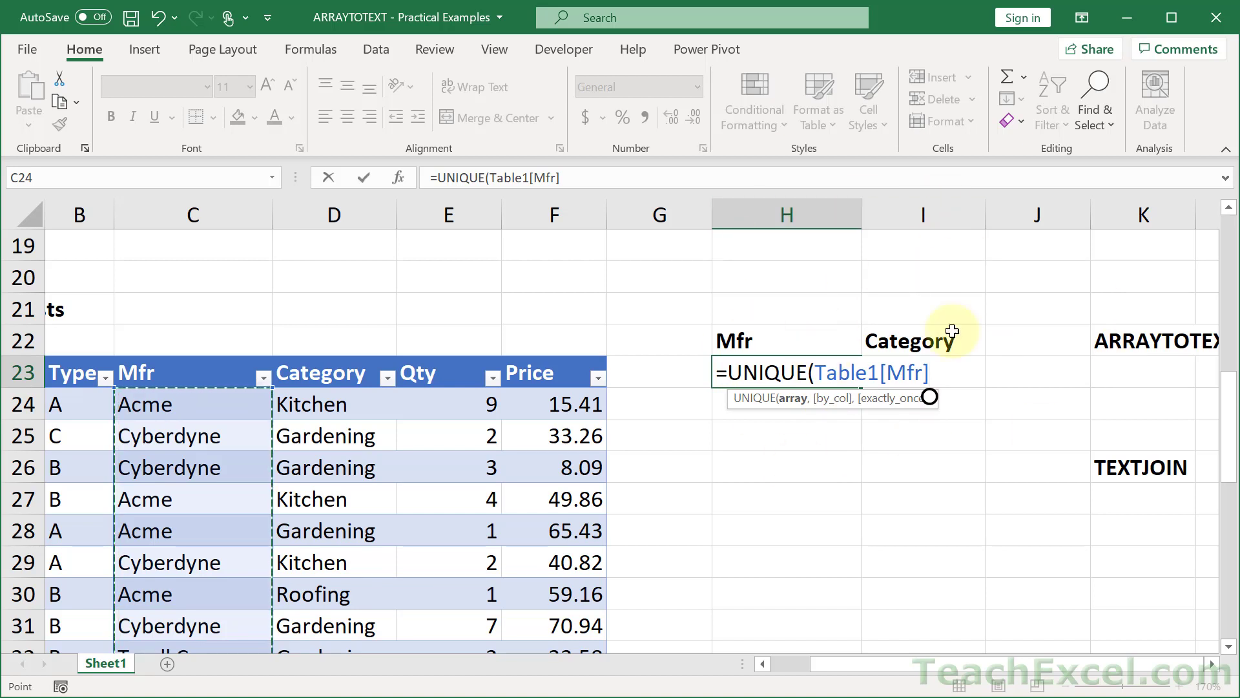
mouse_move(356, 502)
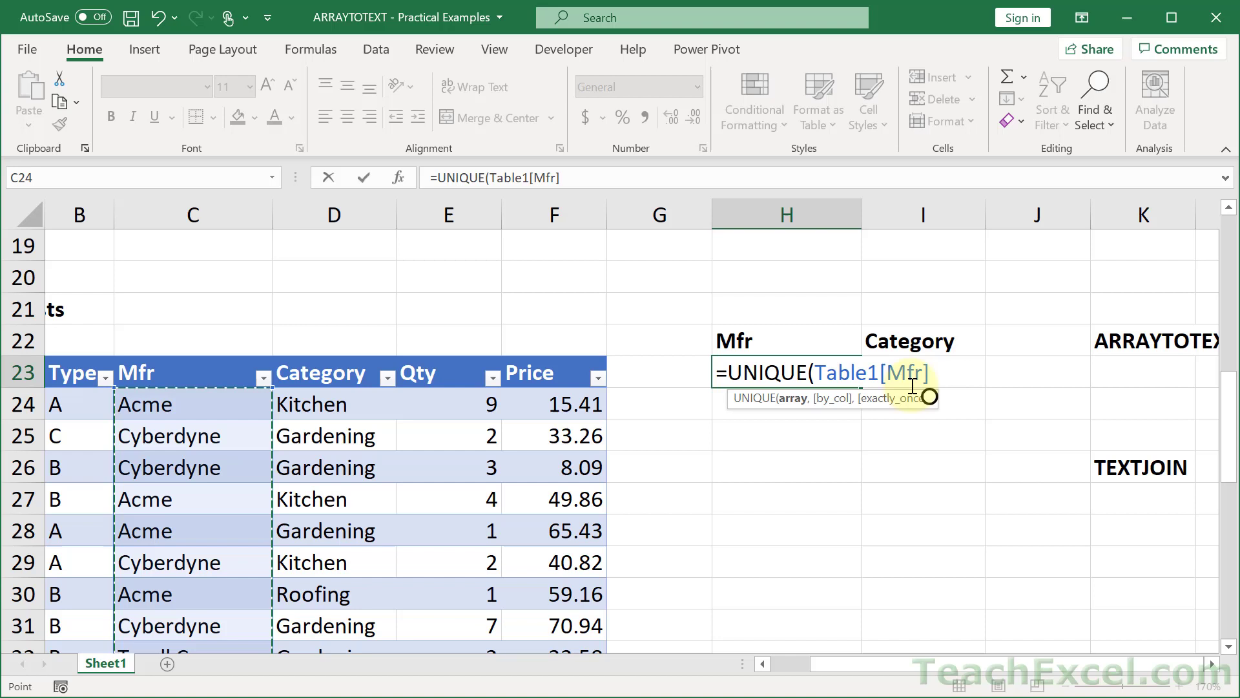
click(135, 372)
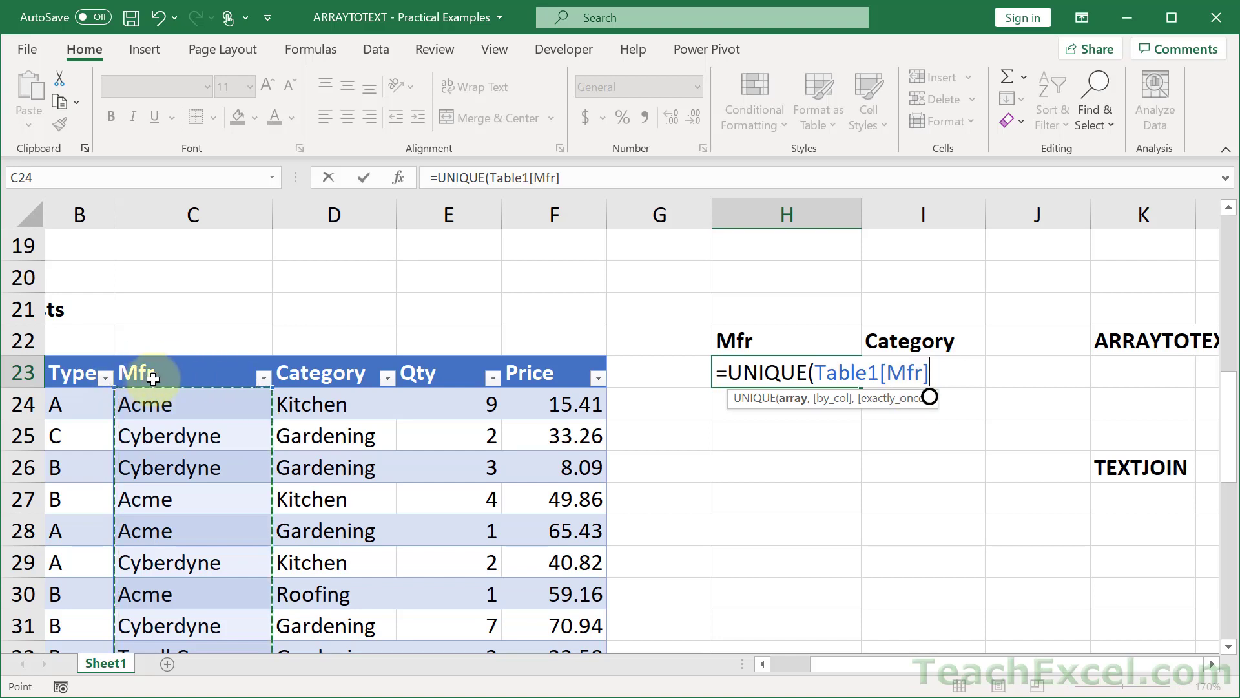
mouse_move(143, 354)
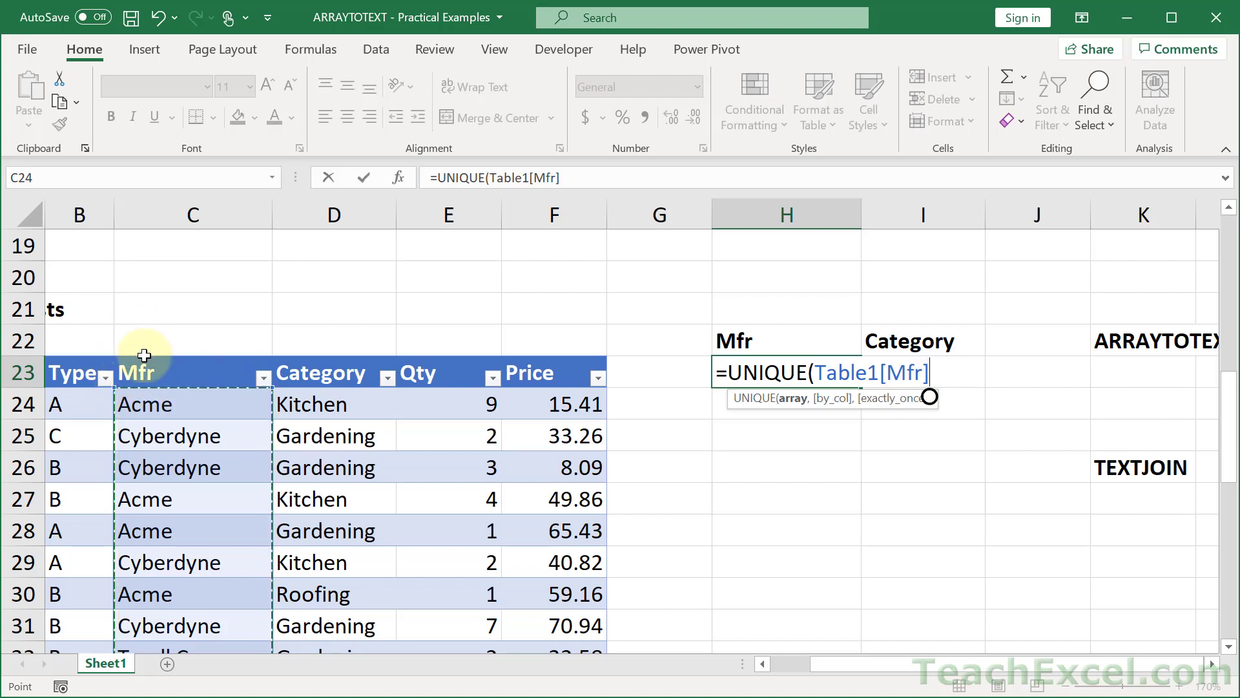
mouse_move(481, 545)
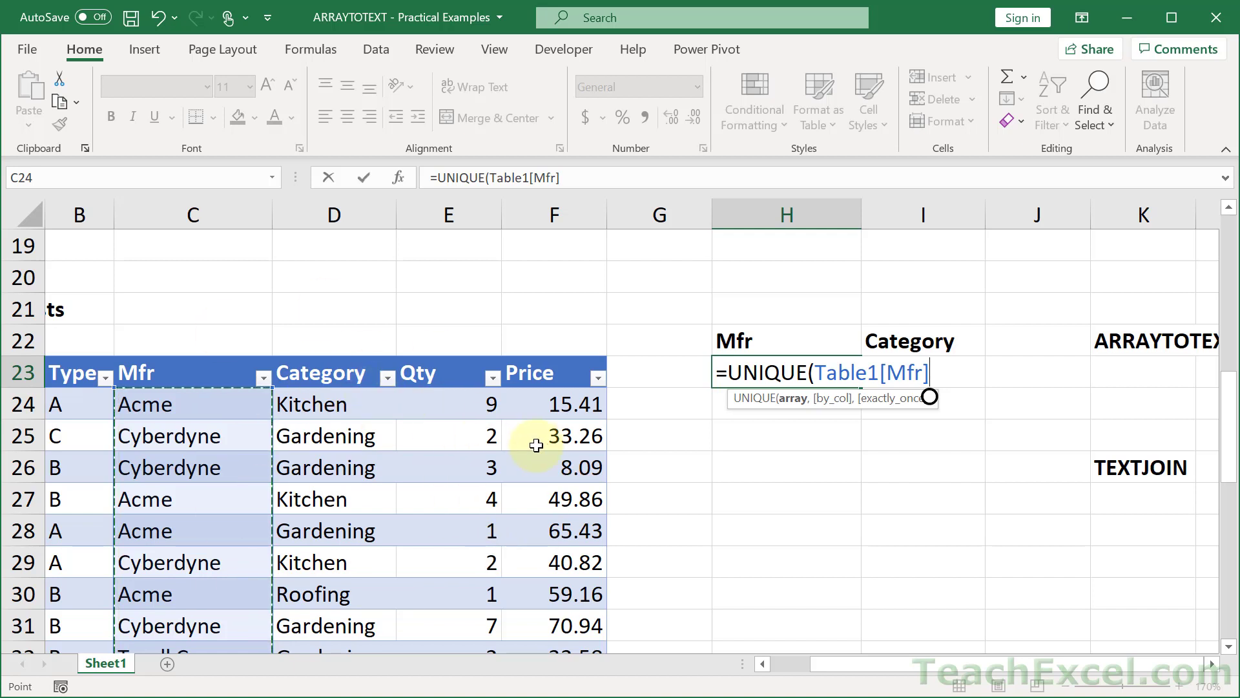
text())
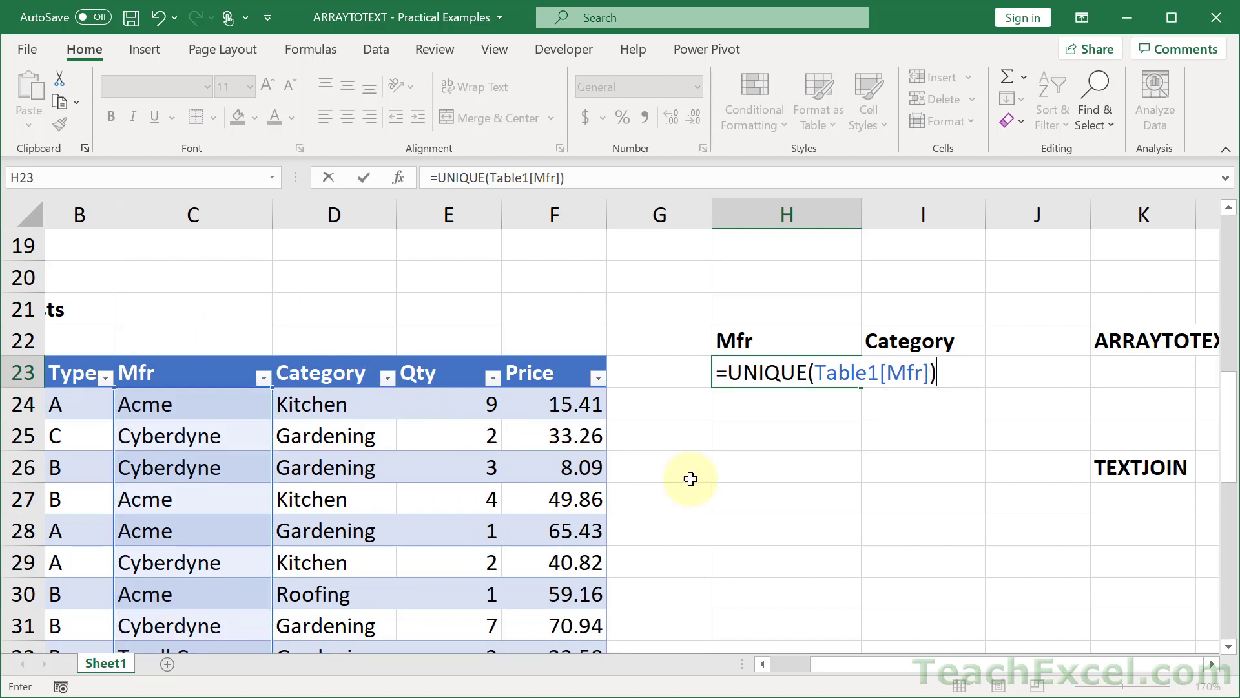
key(Enter)
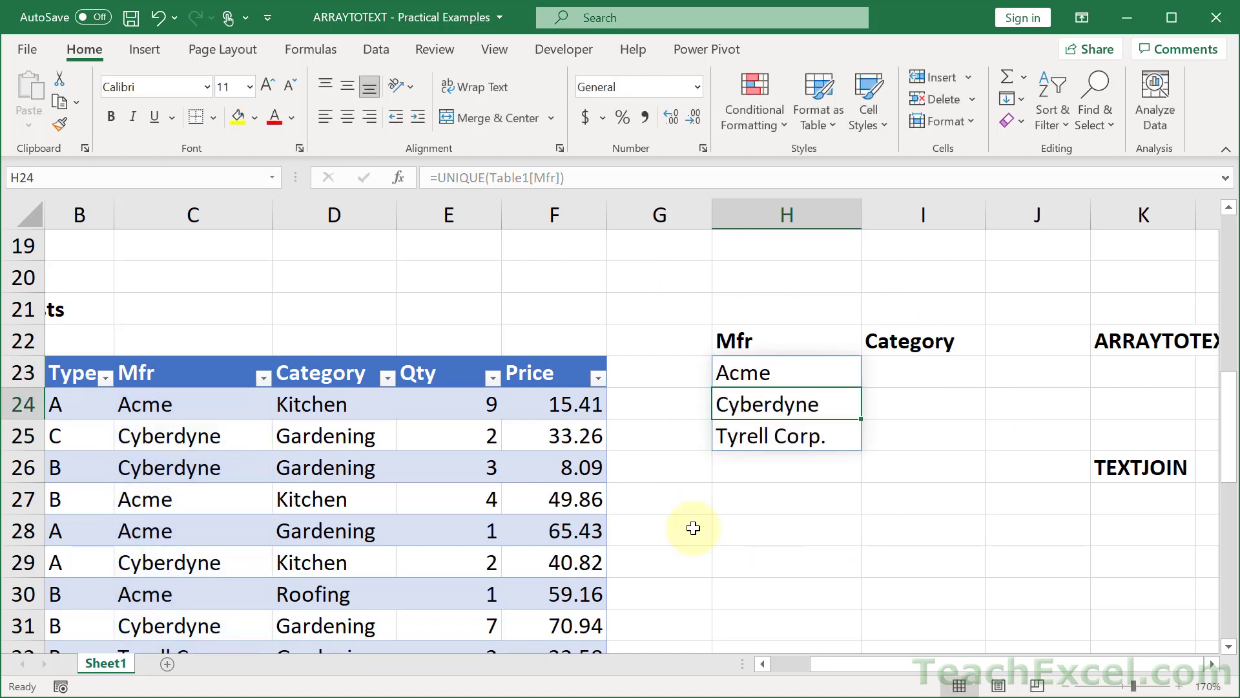
mouse_move(298, 349)
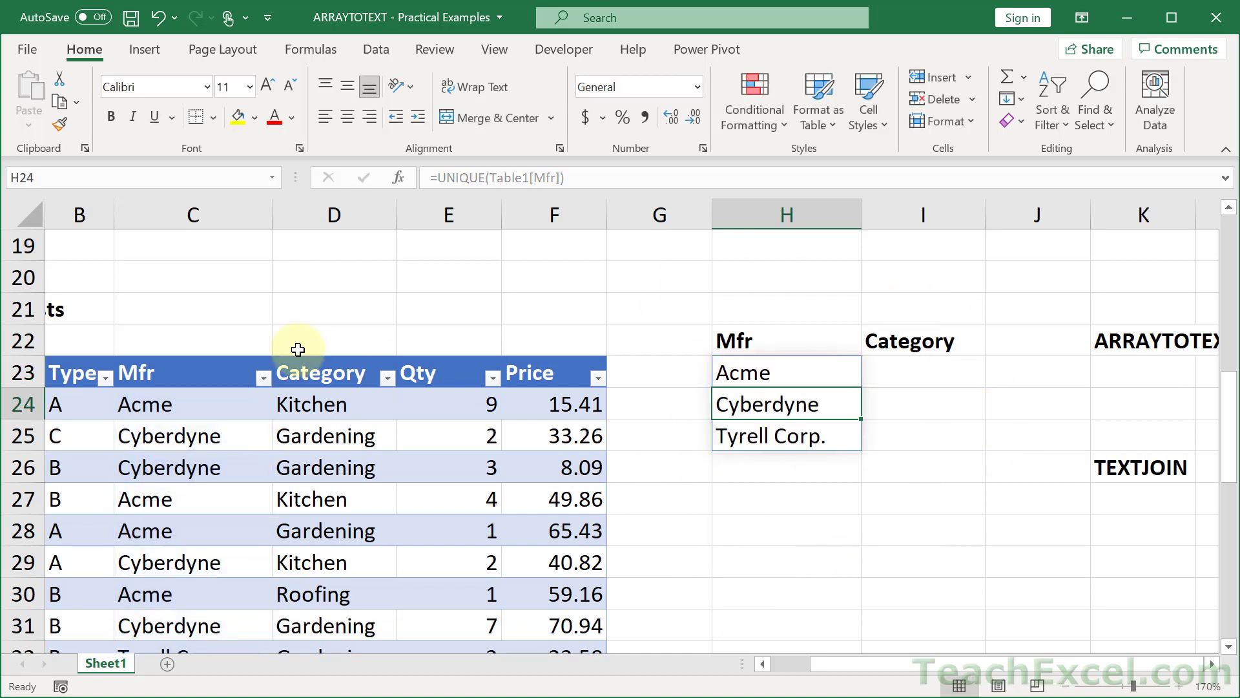
click(263, 378)
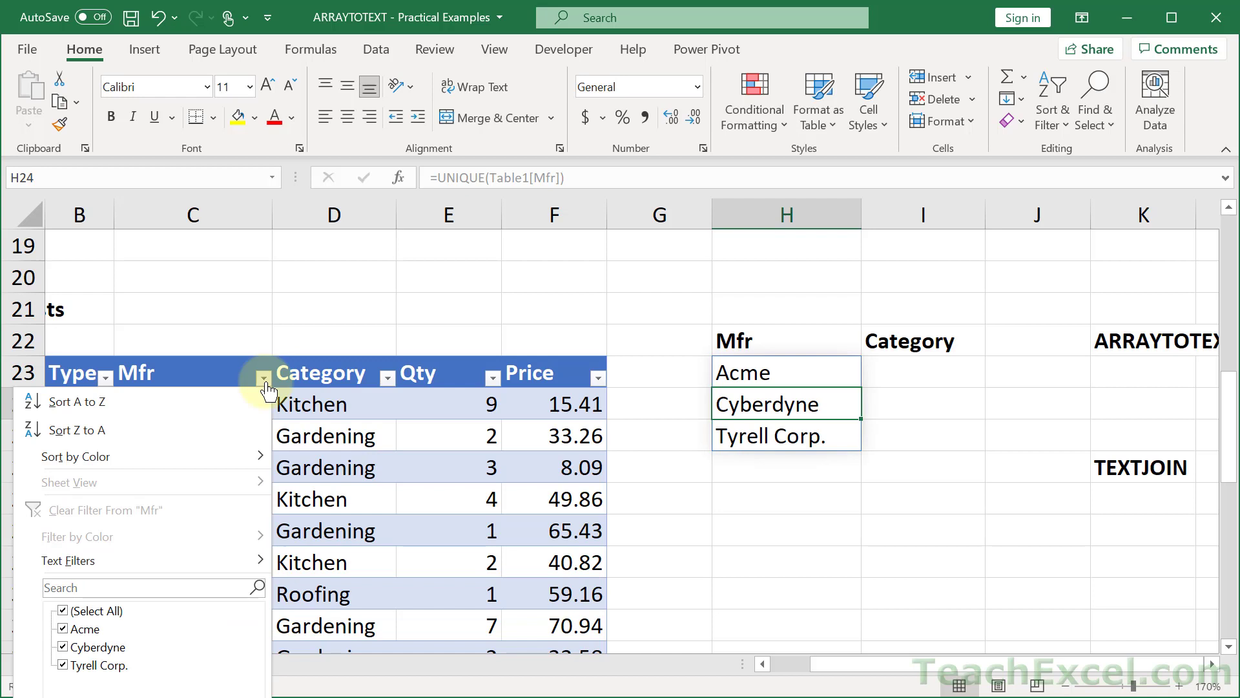
click(922, 372)
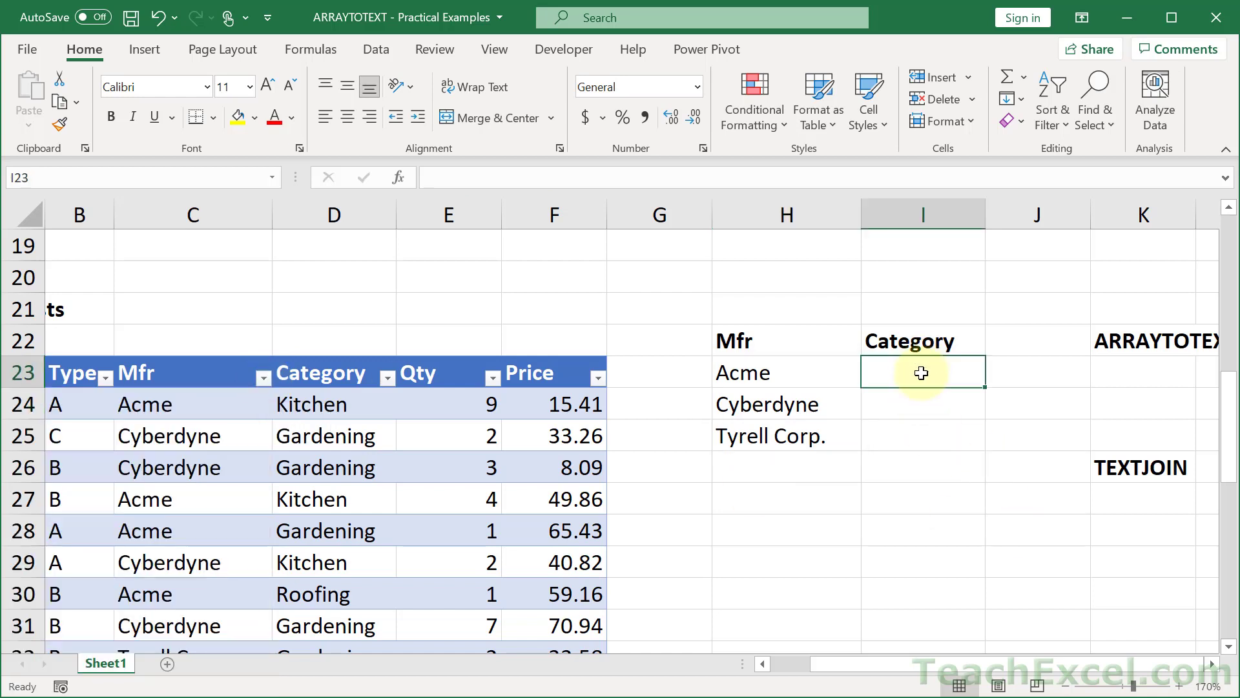
- Enter =UNIQUE(Table1[Category]) in I23 to spill Kitchen, Gardening and Roofing
text(=uni)
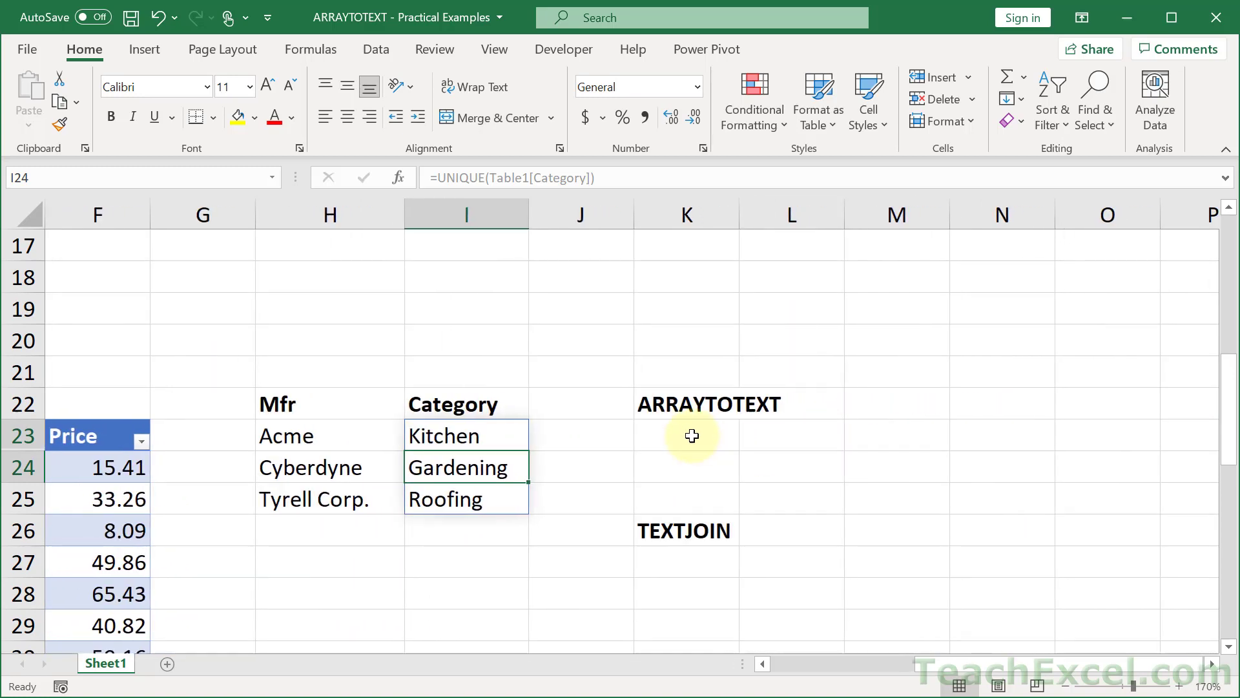
text(=a)
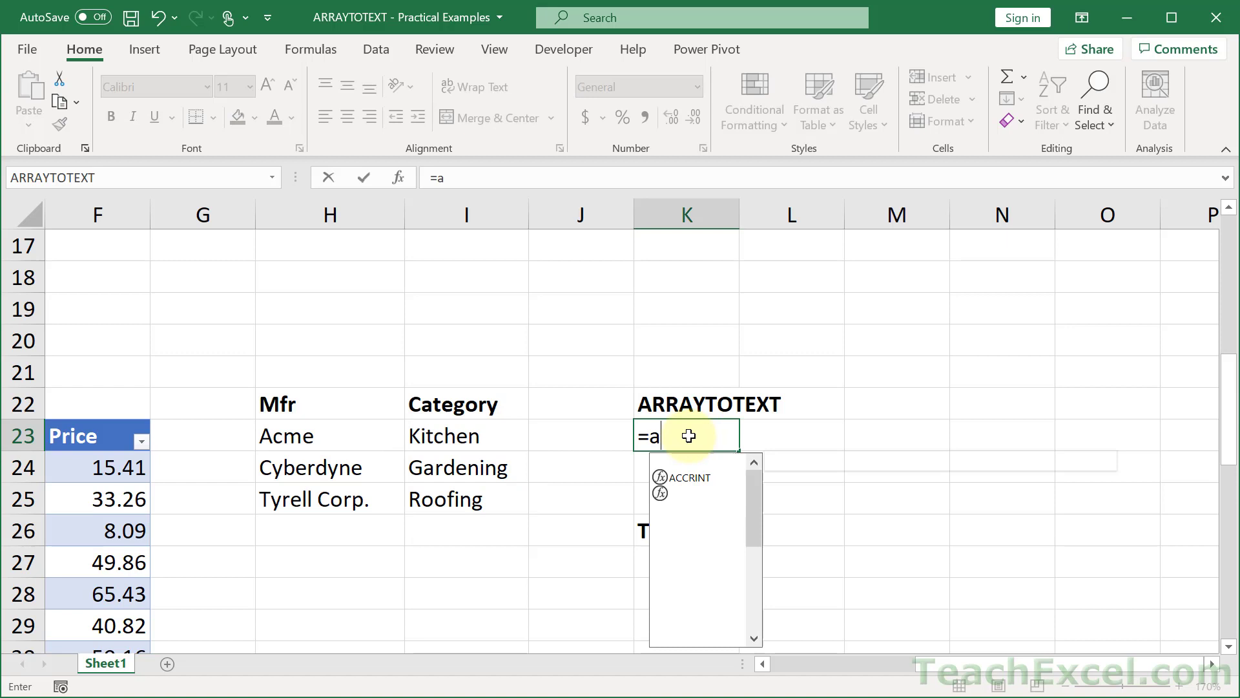
- Enter =ARRAYTOTEXT(UNIQUE(Table1[Mfr])) in K23 for a comma-separated manufacturer line
text(rr)
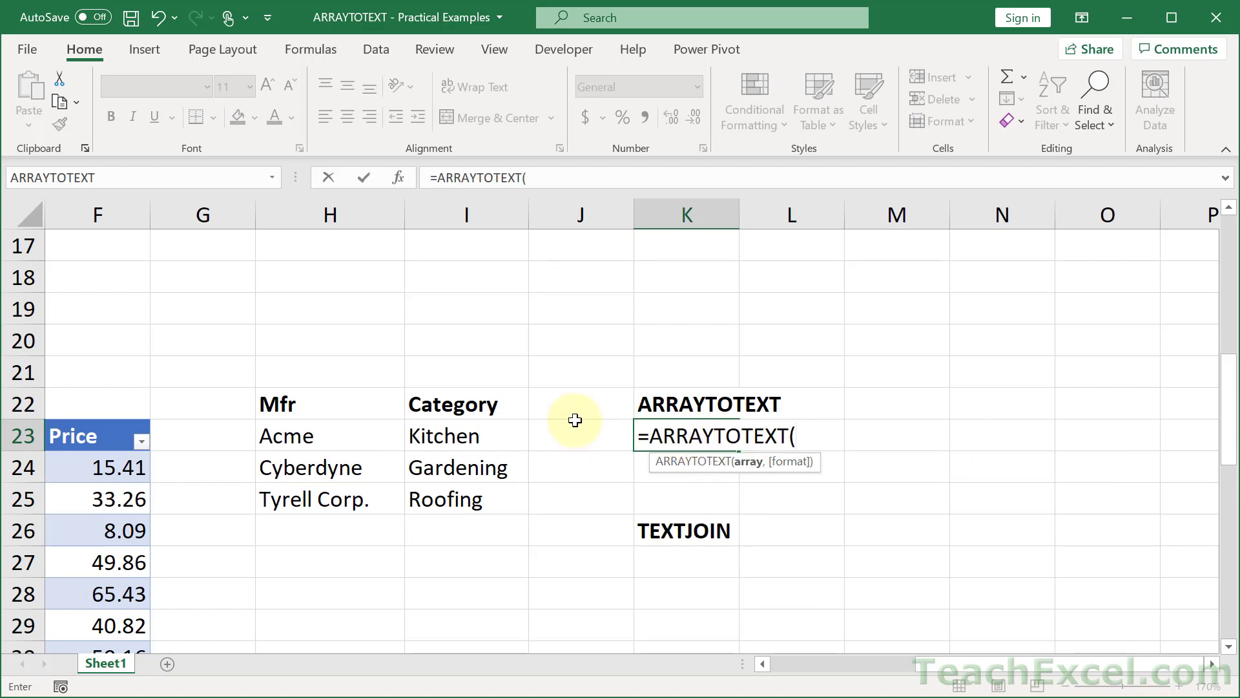
key(Escape)
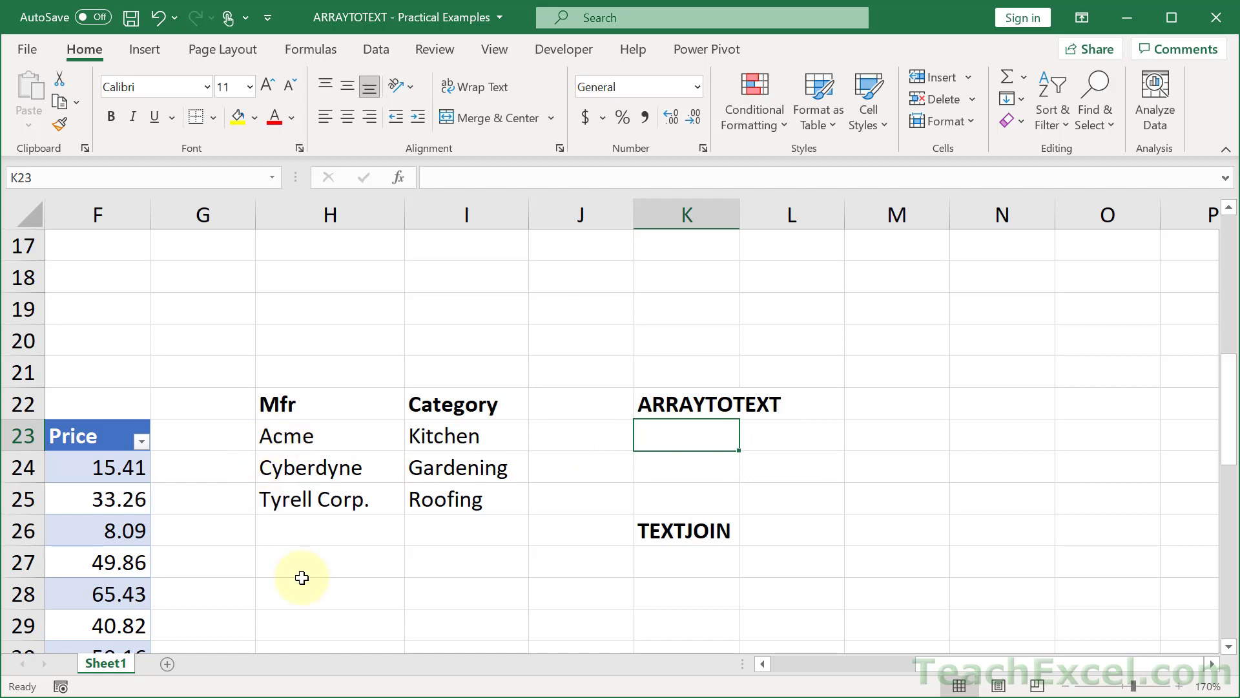
text(=UNIQUE(Table1[Mfr]))
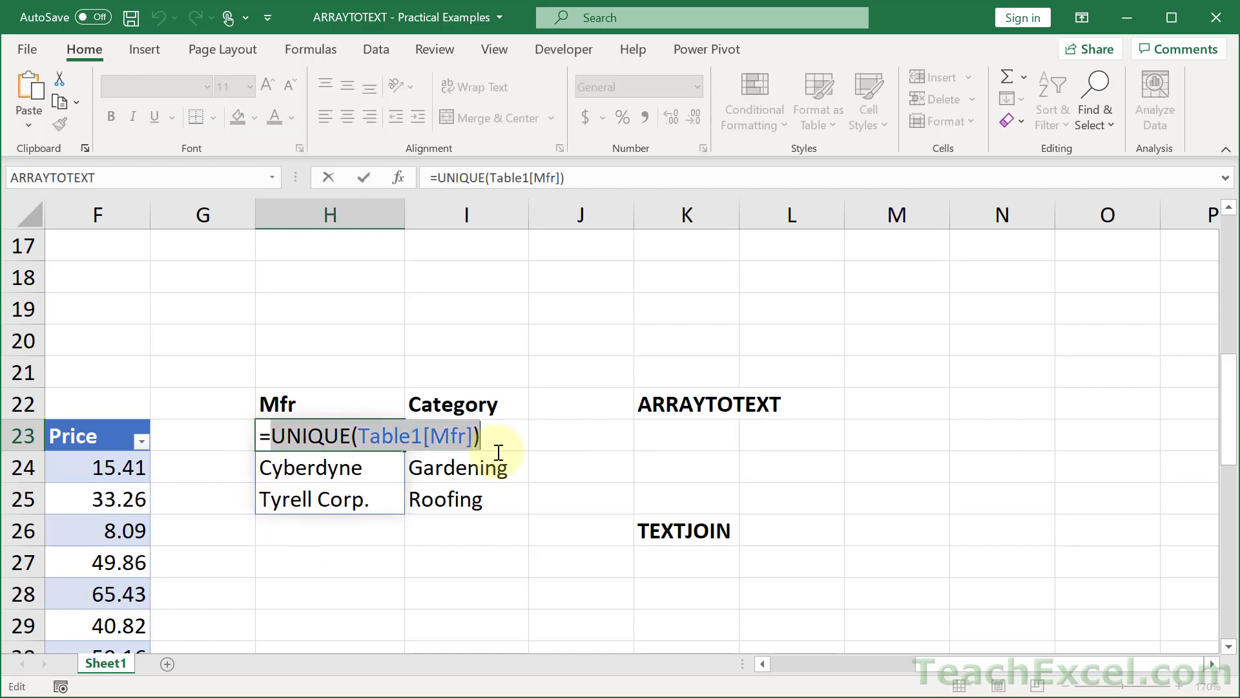
click(685, 434)
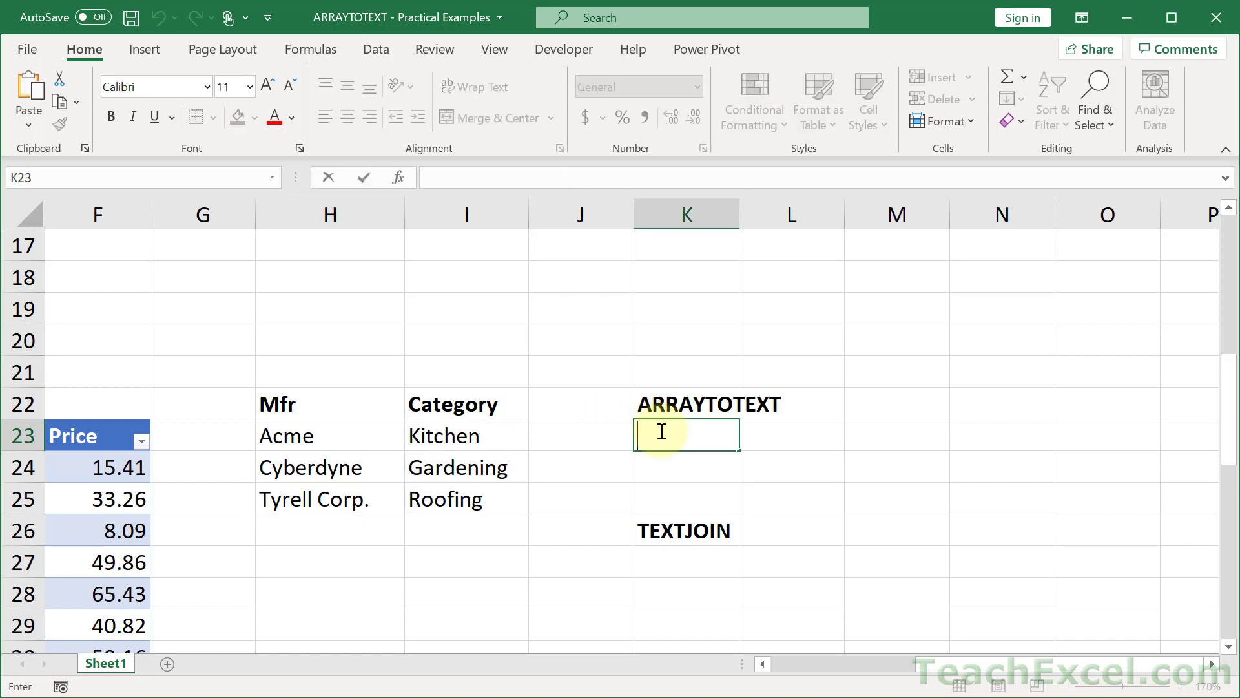
text(=ARRAYTOTEXT()
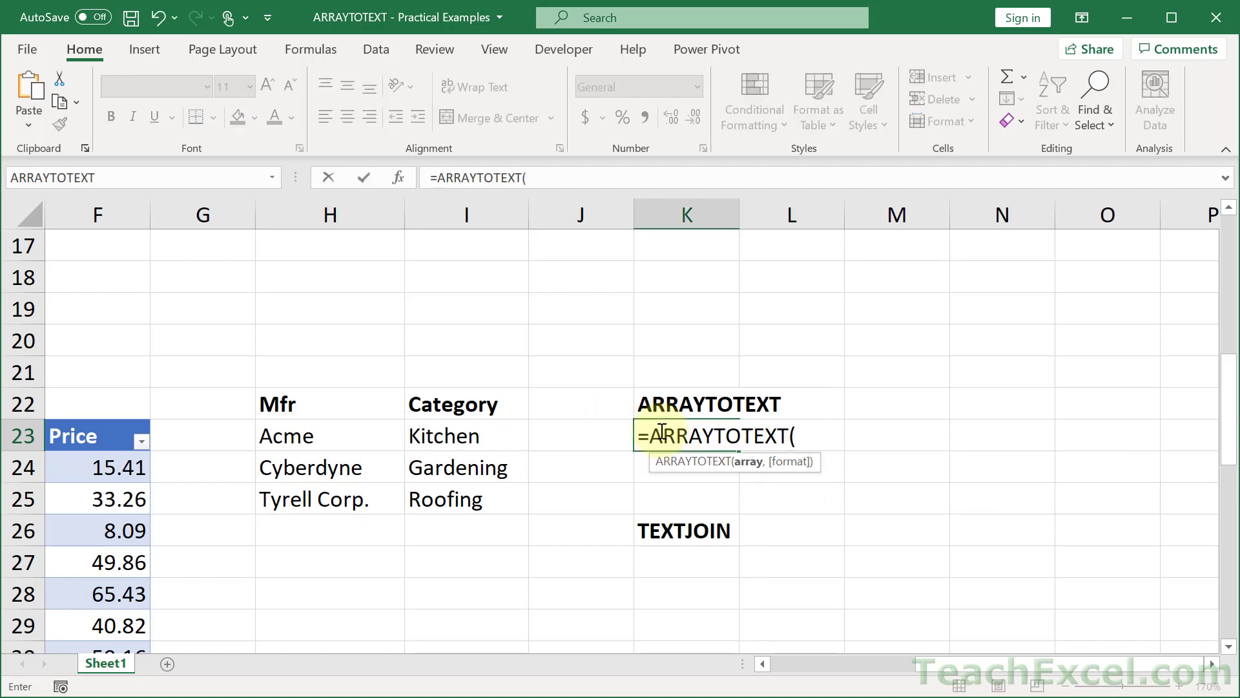
text(UNIQUE(Table1[Mfr]))
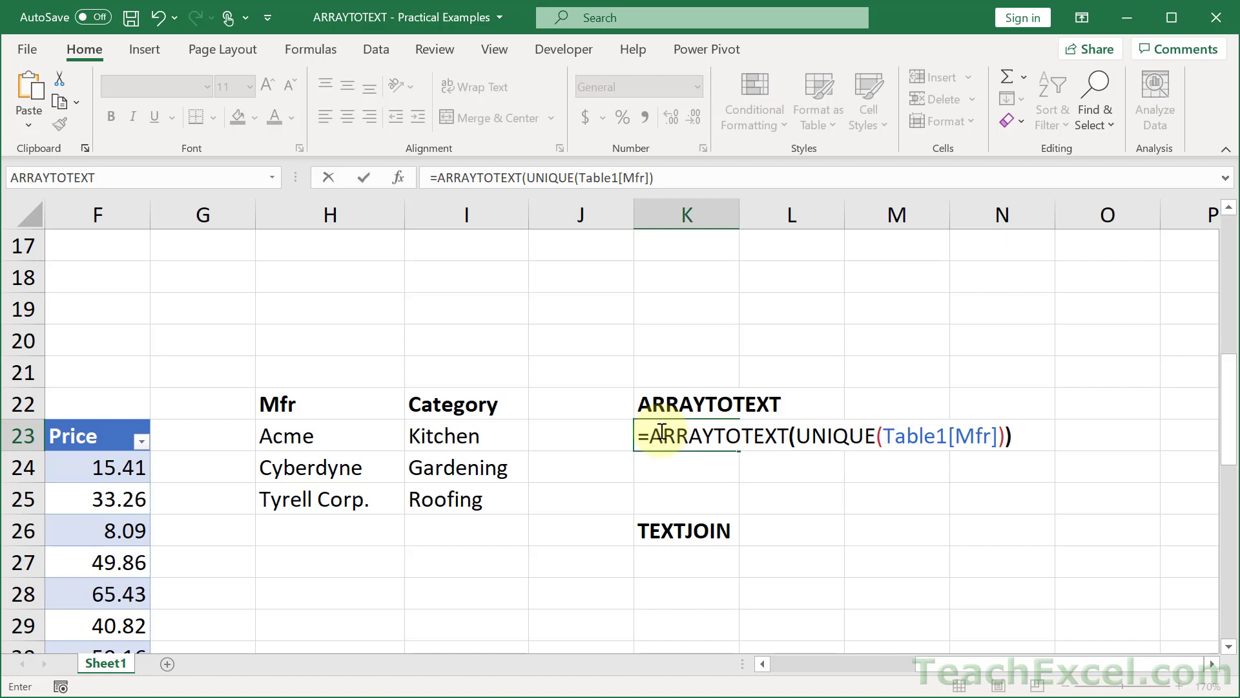
key(enter)
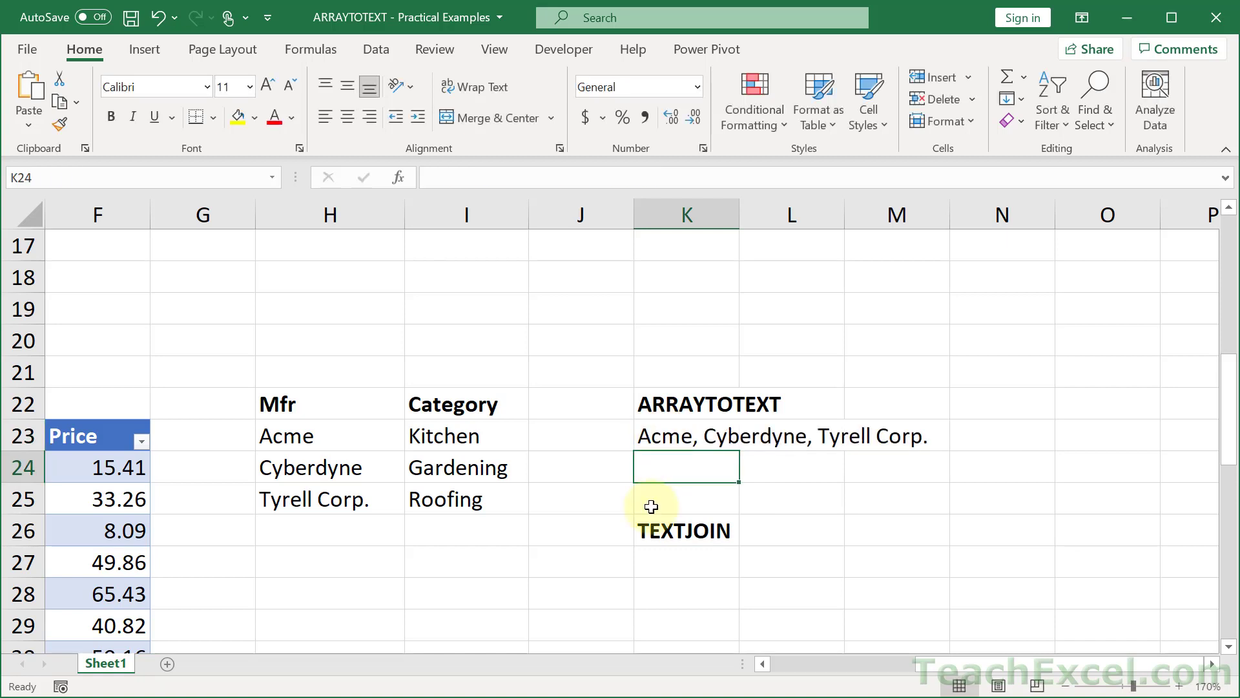
mouse_move(664, 480)
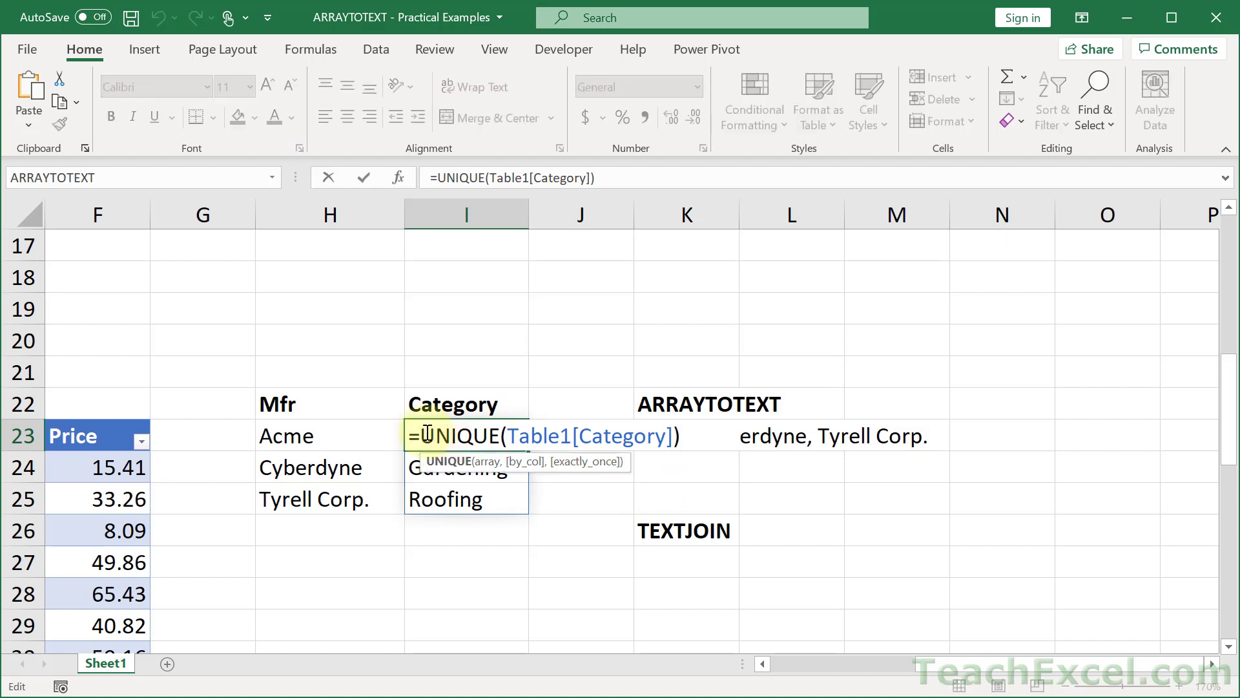
- Enter =ARRAYTOTEXT(UNIQUE(Table1[Category])) in K24 for a comma-separated category line
key(enter)
text(=)
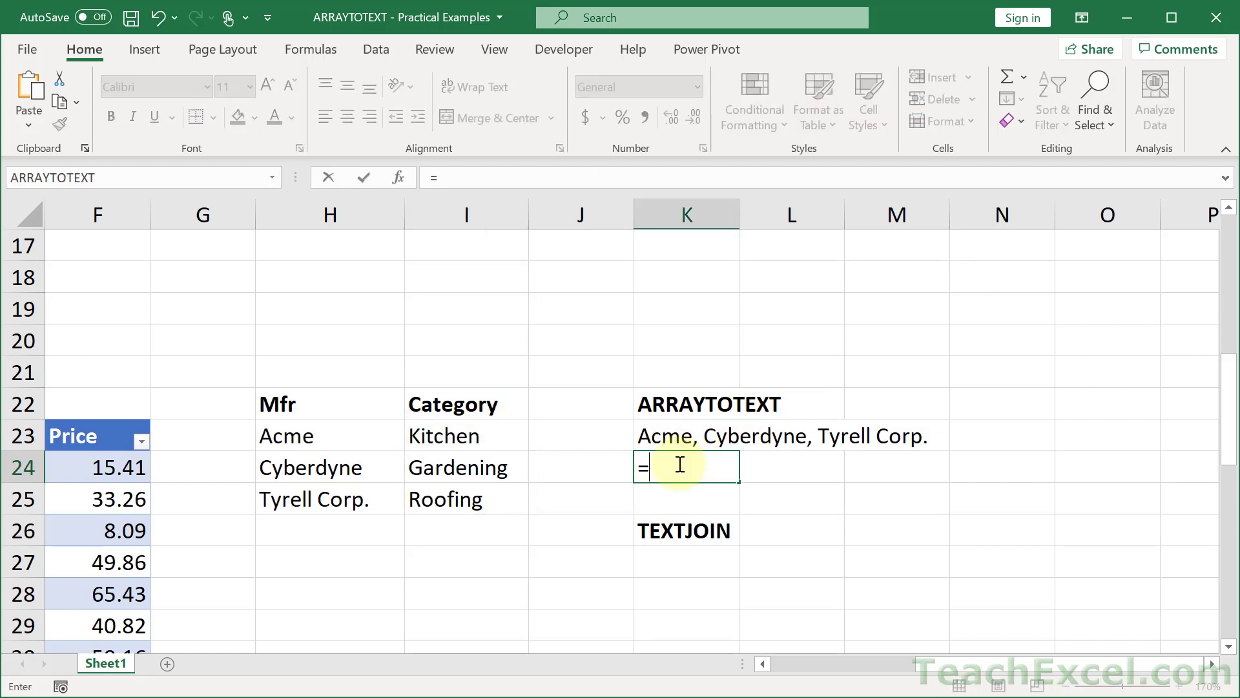
text(ARRAYTOTEXT()
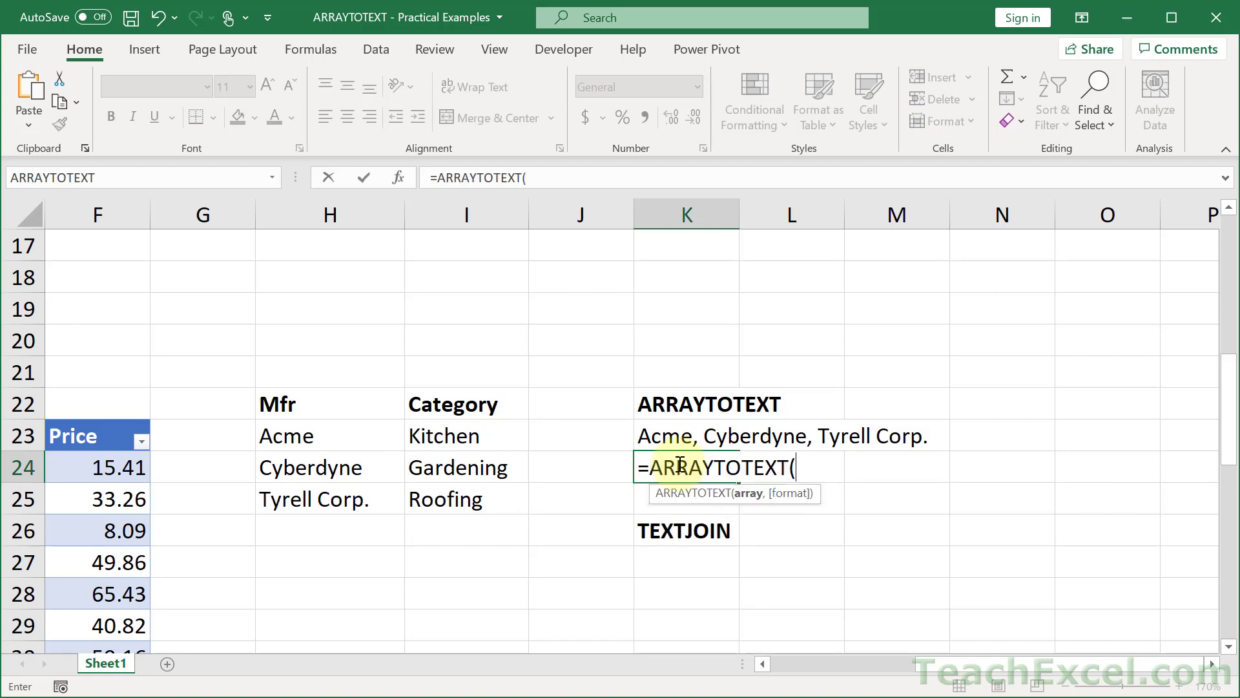
text(UNIQUE(Table1[Category])))
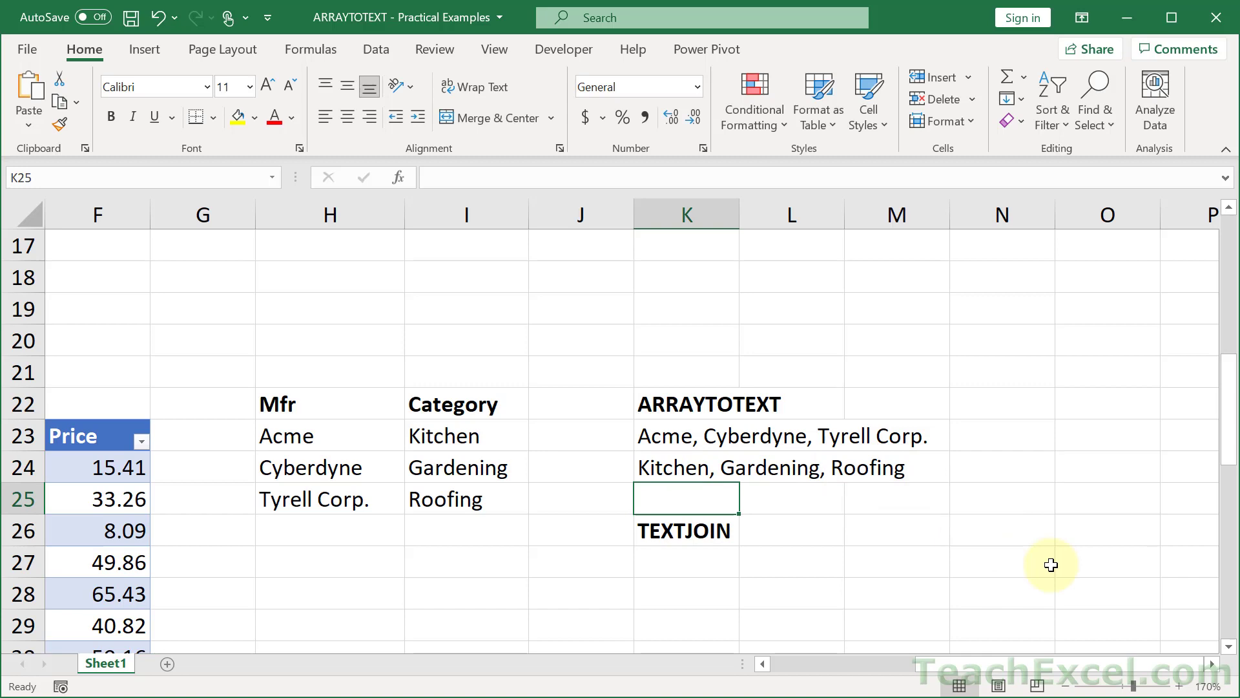
scroll(down, 3)
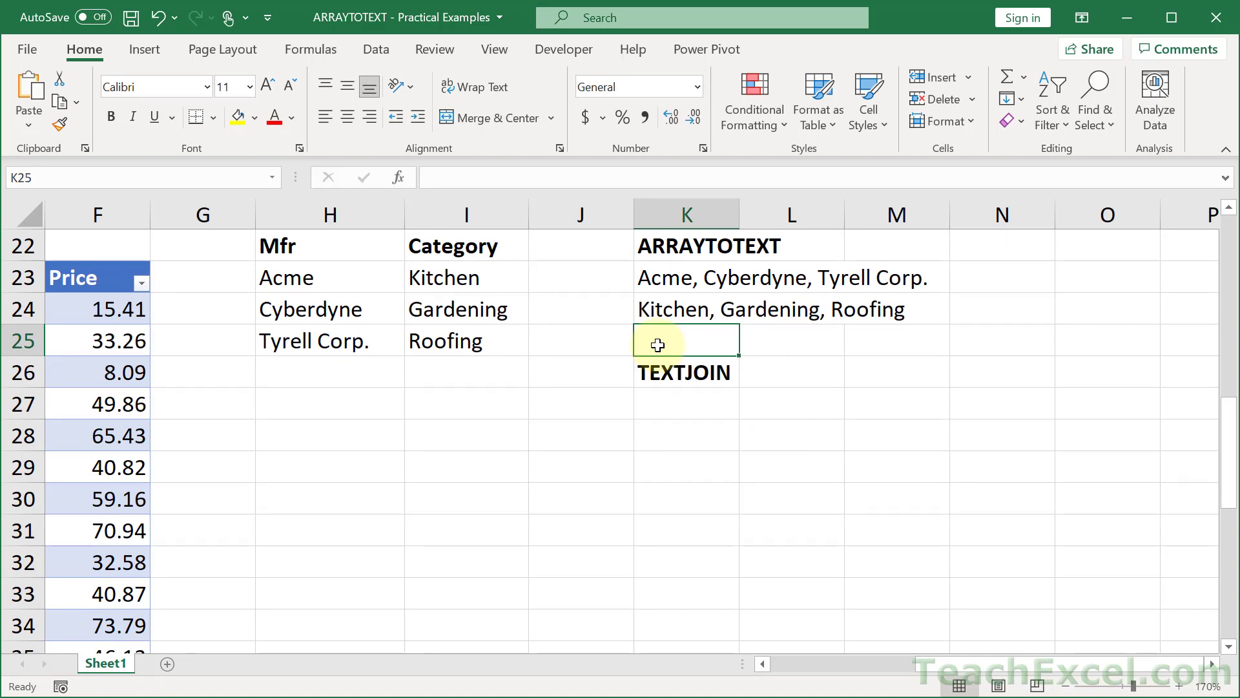
- Enter =TEXTJOIN(", ",TRUE,UNIQUE(Table1[Category])) in K28 to return Kitchen, Gardening, Roofing
click(685, 403)
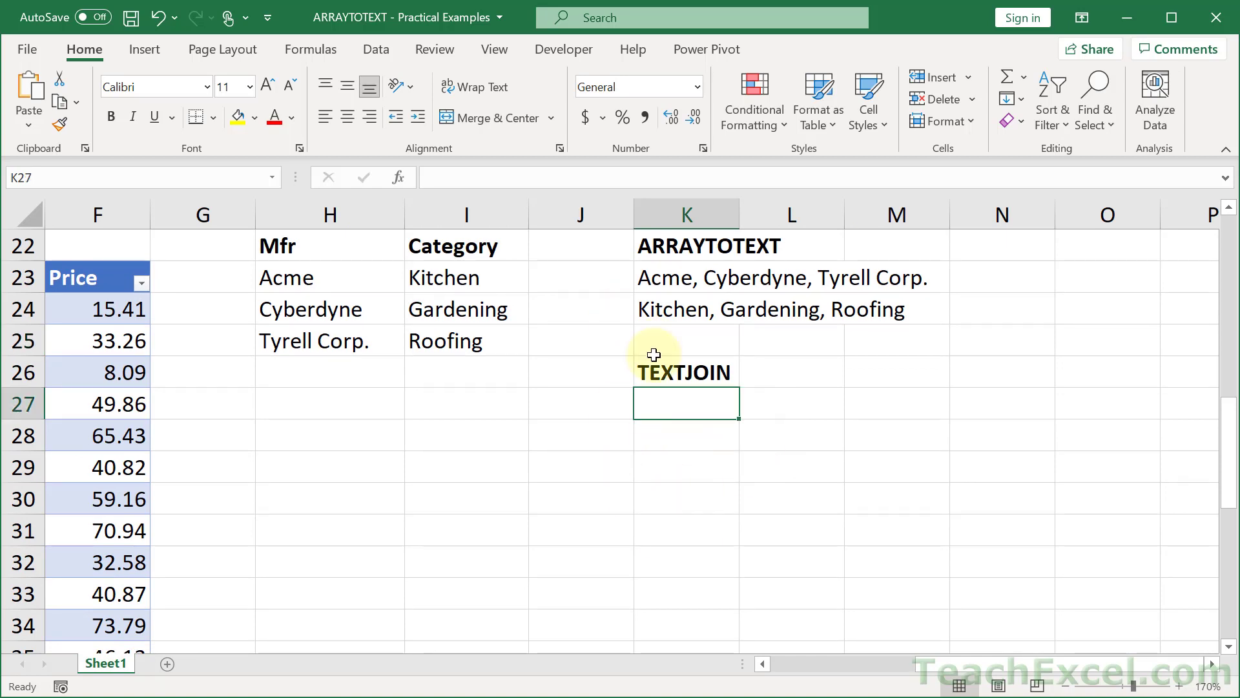
click(685, 435)
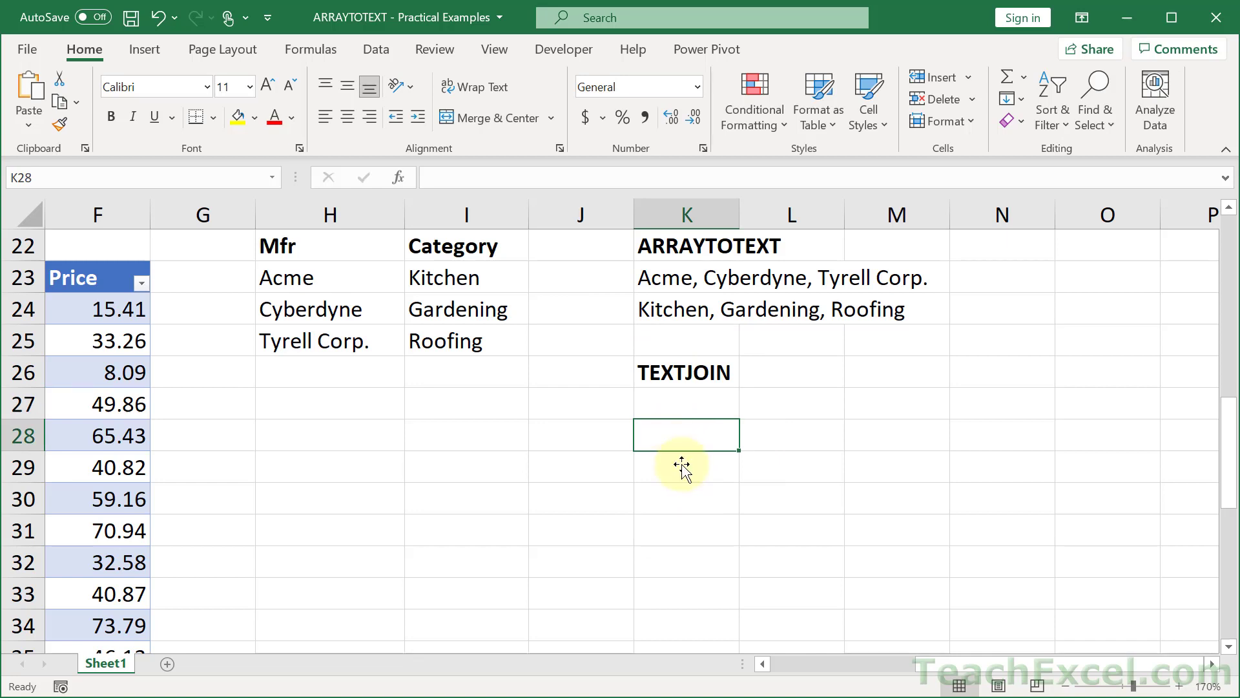
text(=)
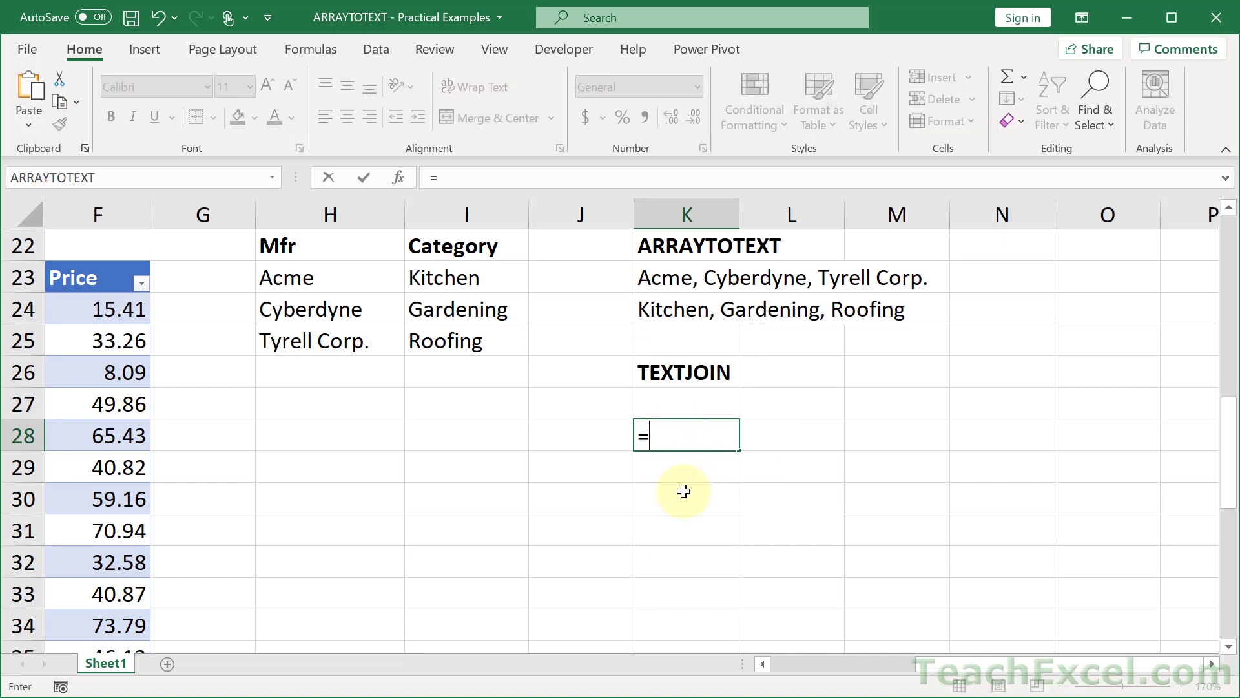
text(textj)
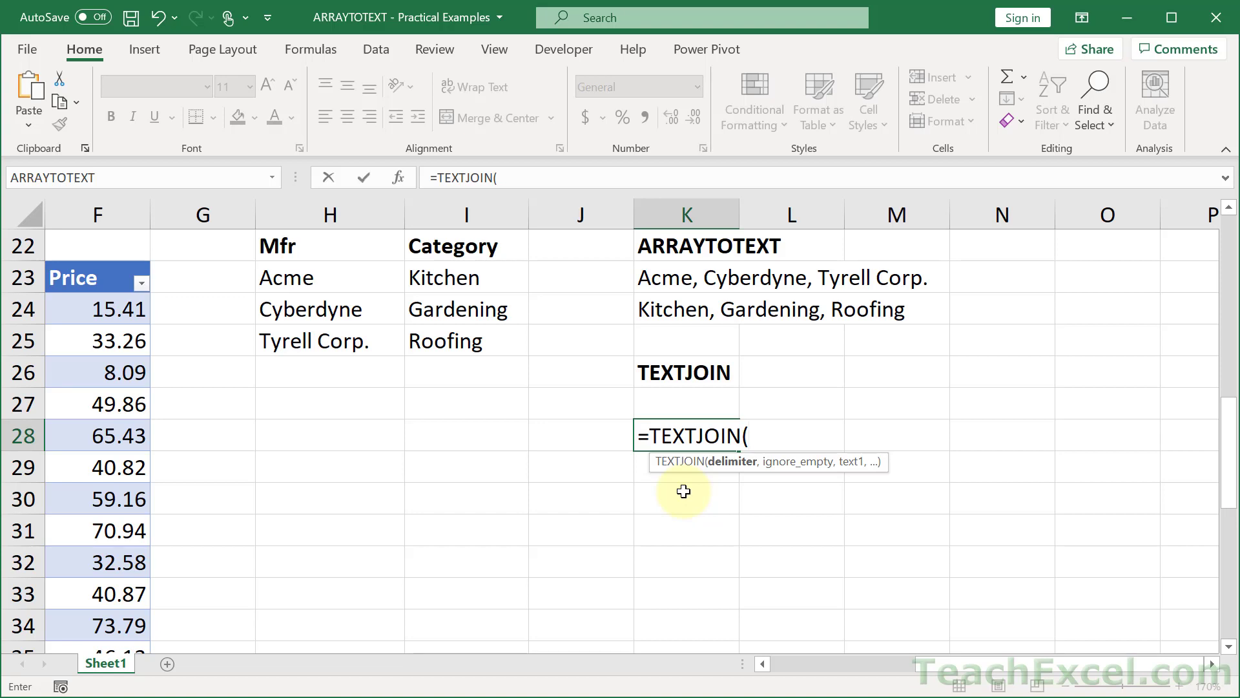
text(",)
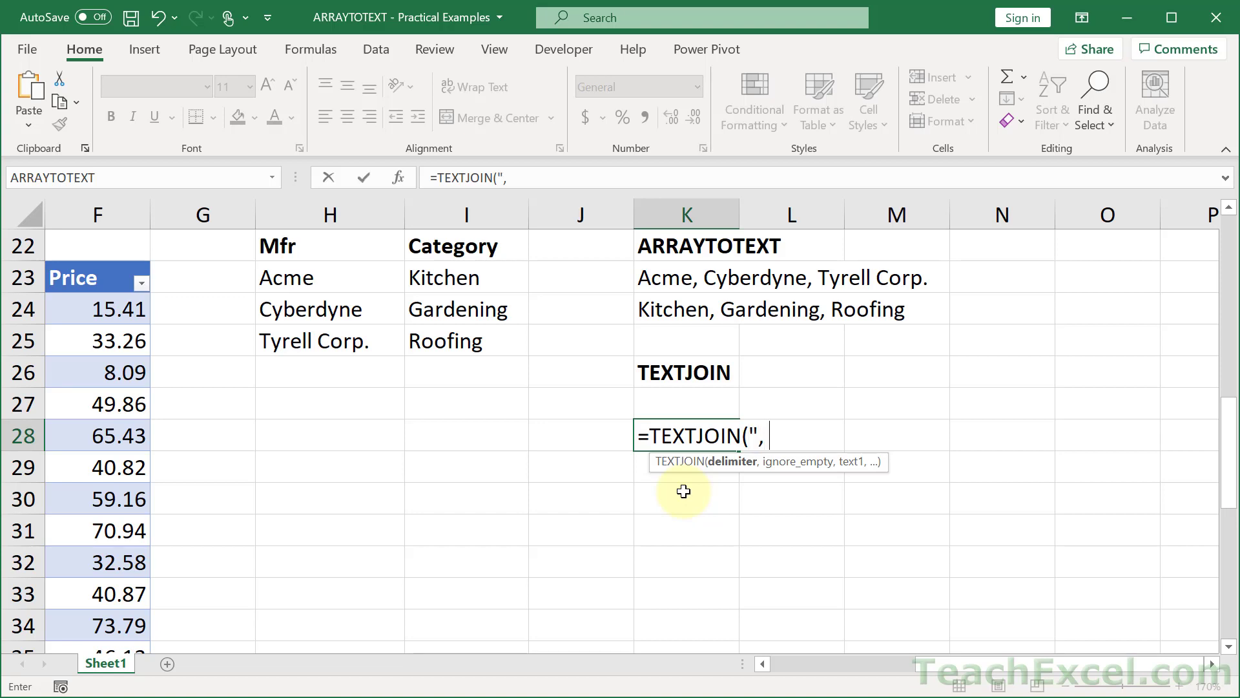
text(")
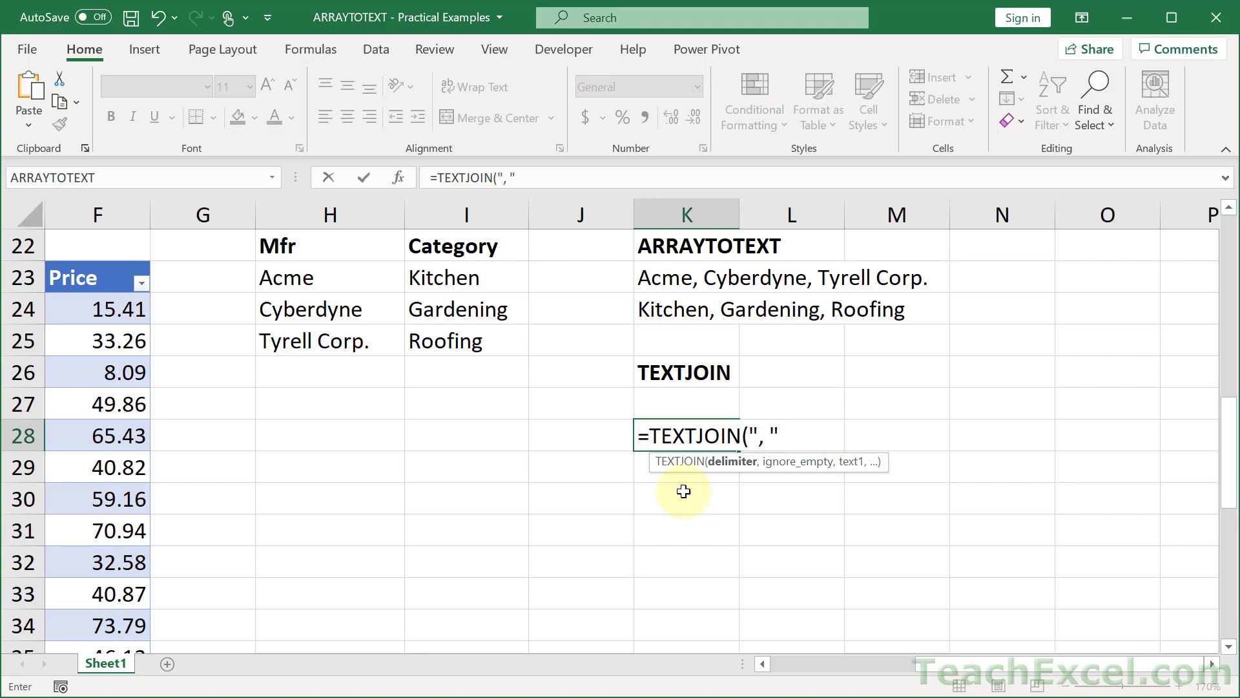
mouse_move(694, 516)
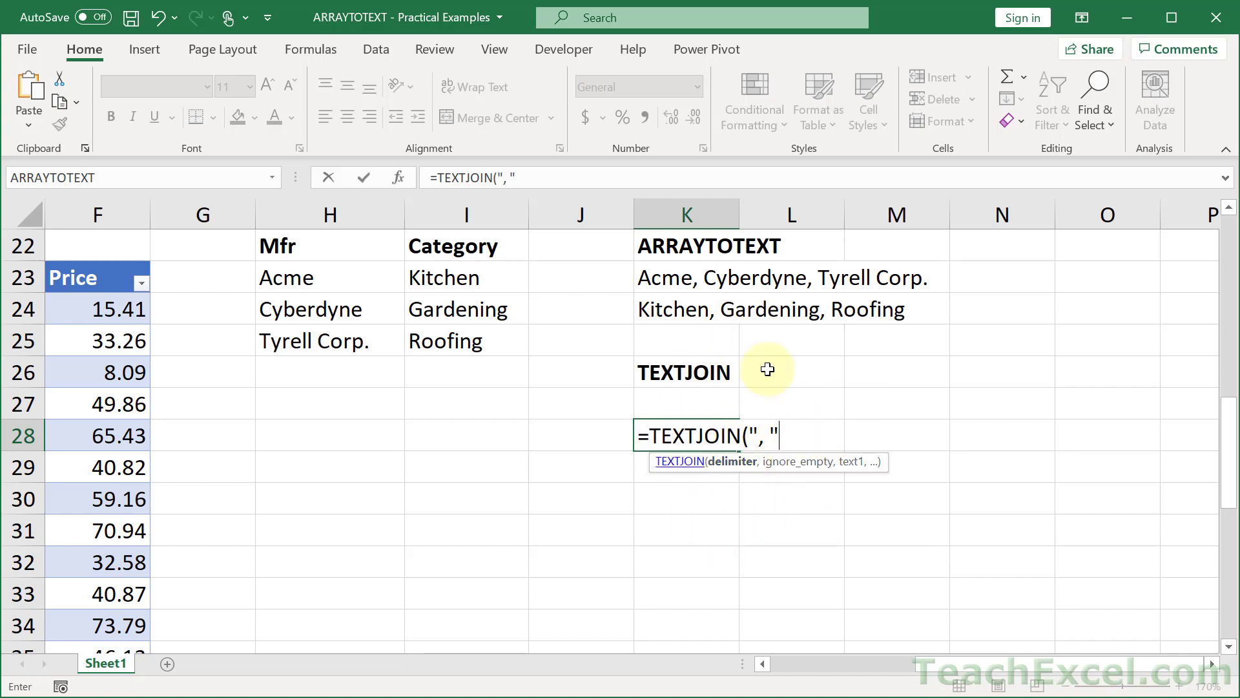
text(,)
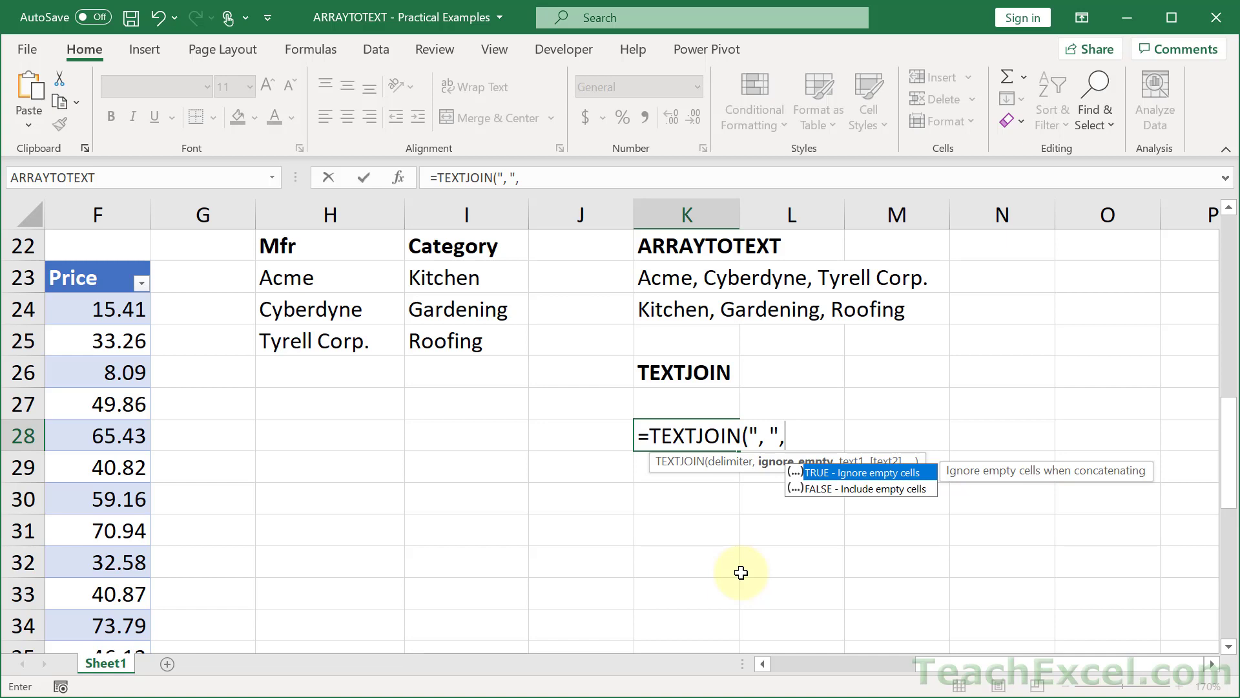
text(TRUE)
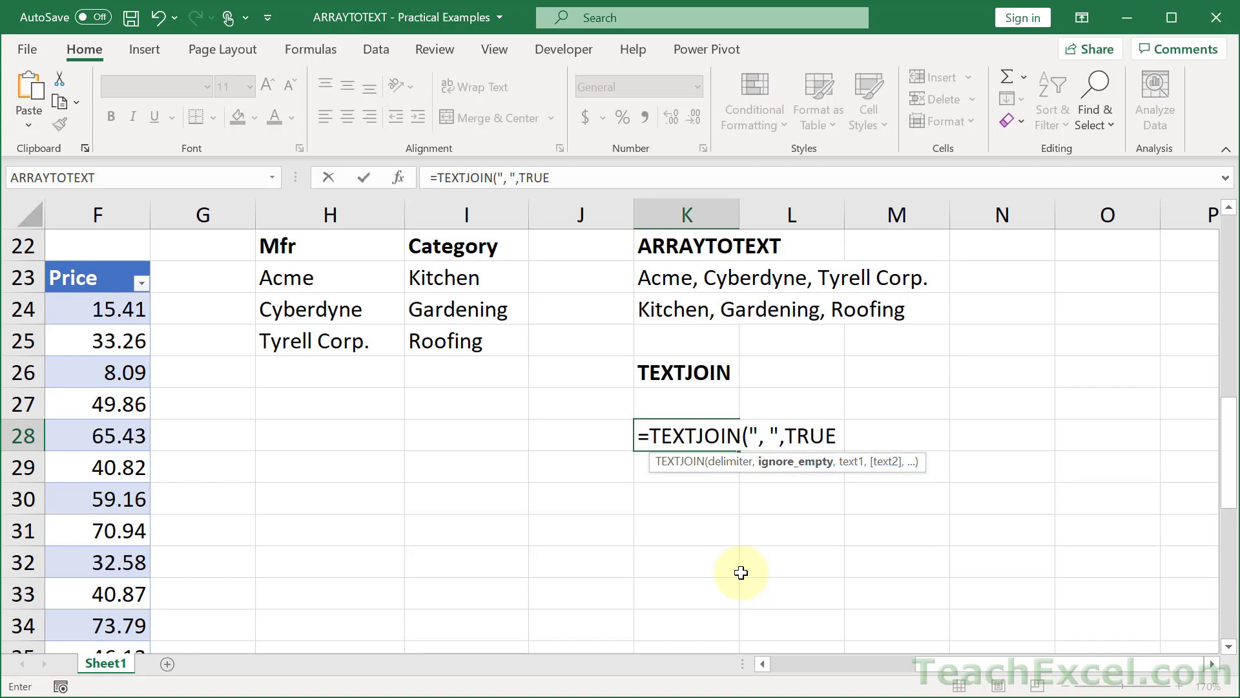
text(,)
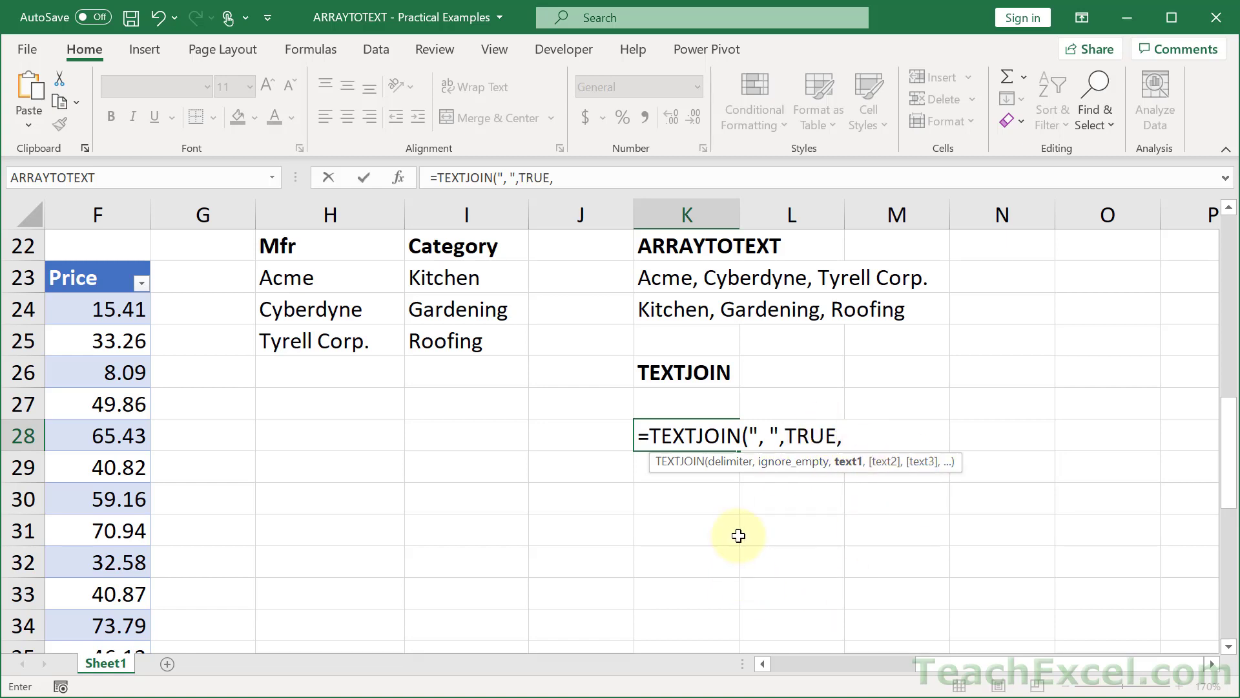
text(UNIQUE(Table1[Category])))
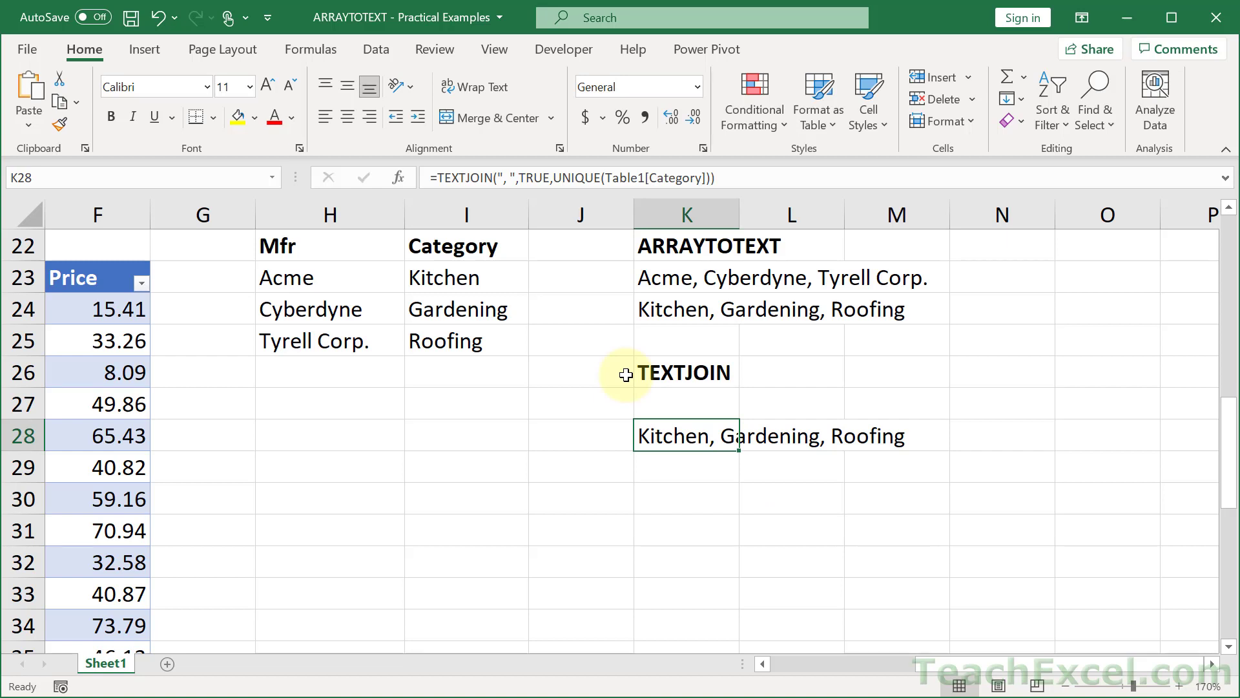
mouse_move(332, 270)
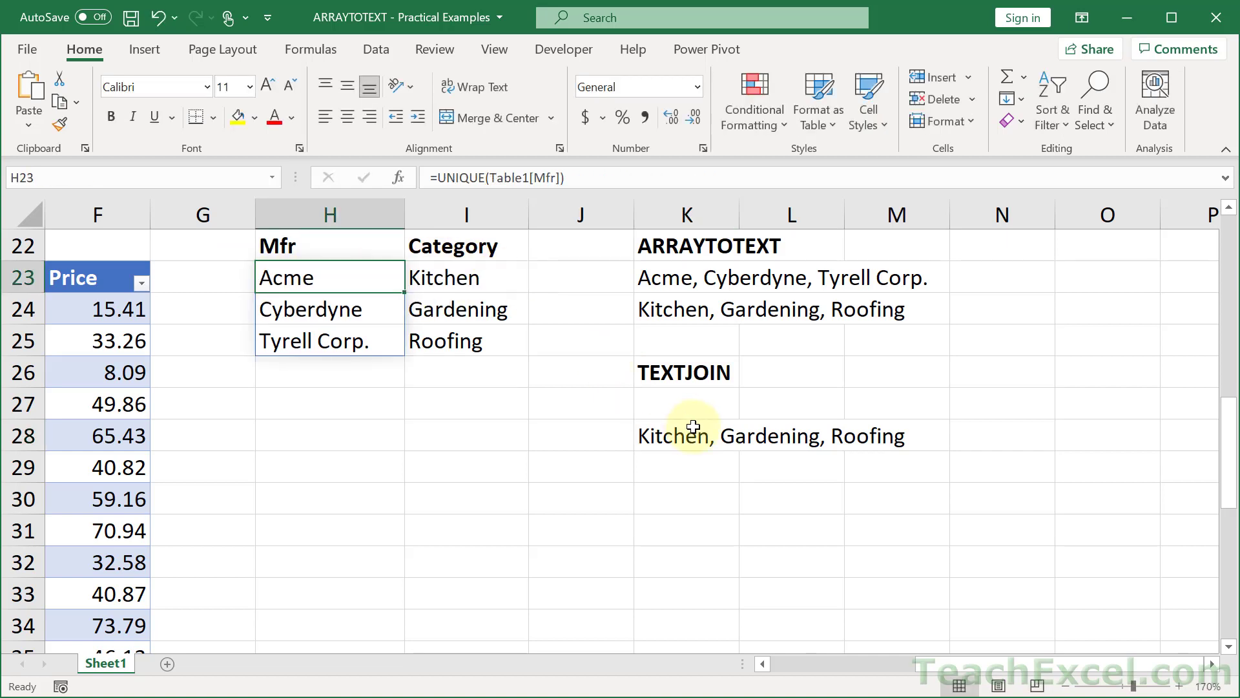
mouse_move(791, 341)
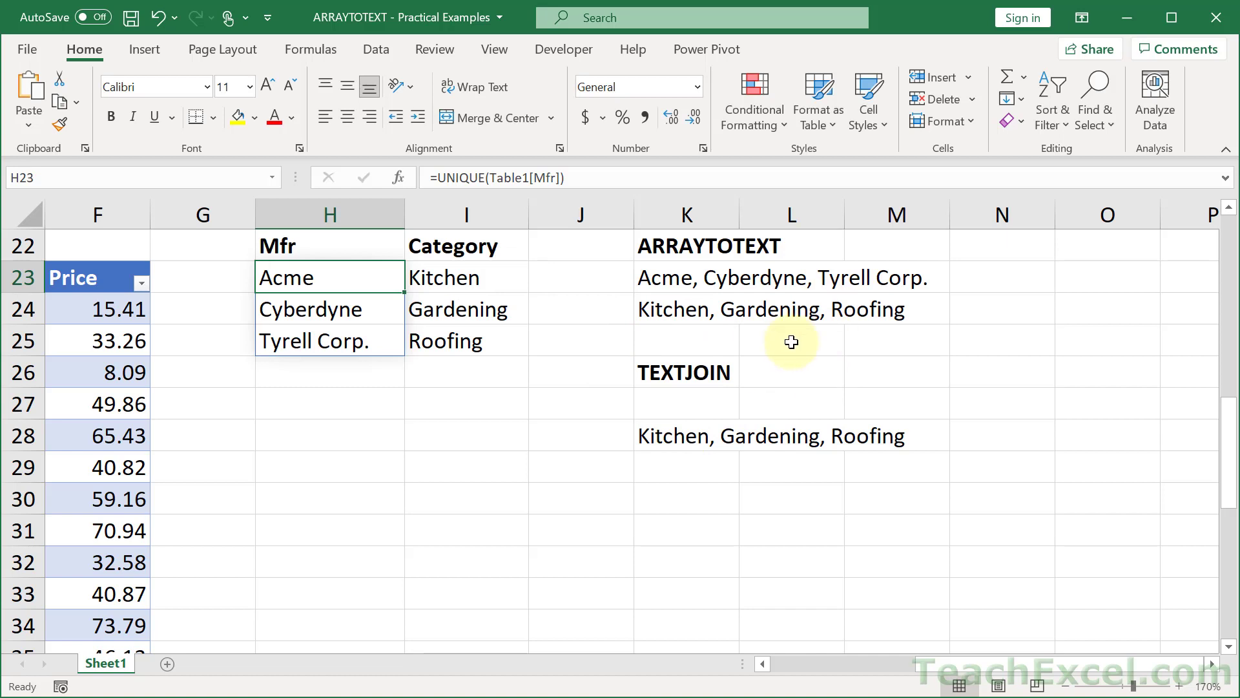
click(684, 403)
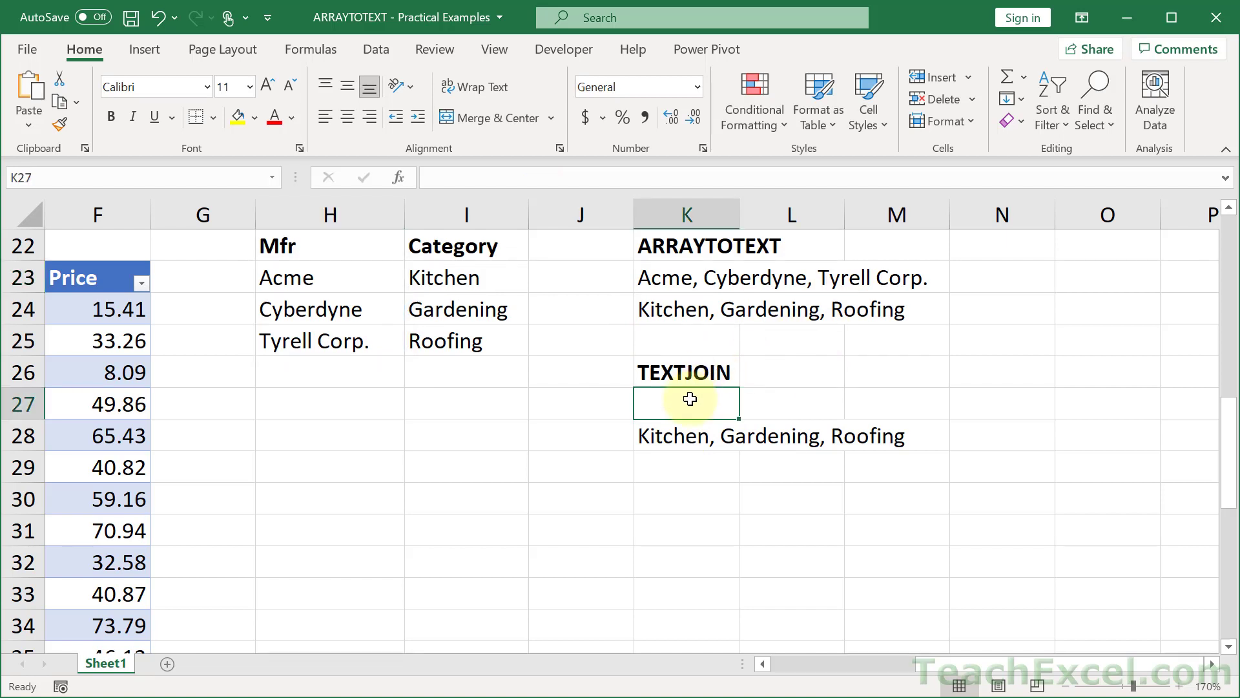
text(=CONCAT()
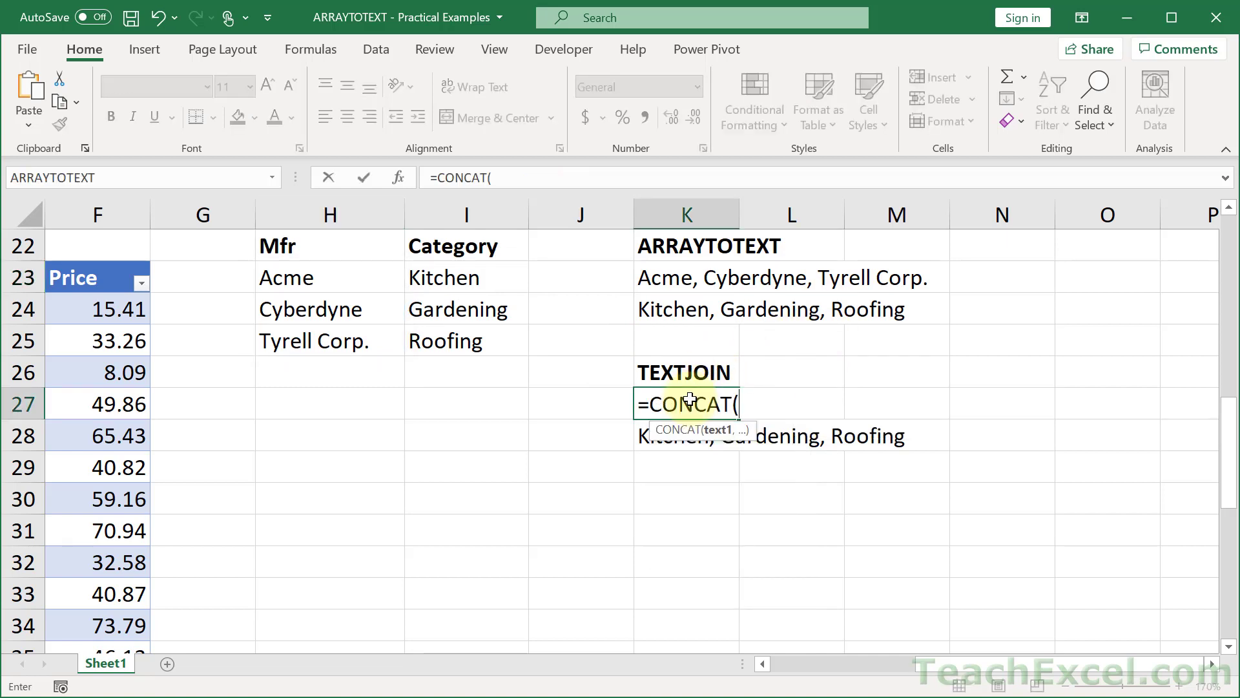
mouse_move(670, 536)
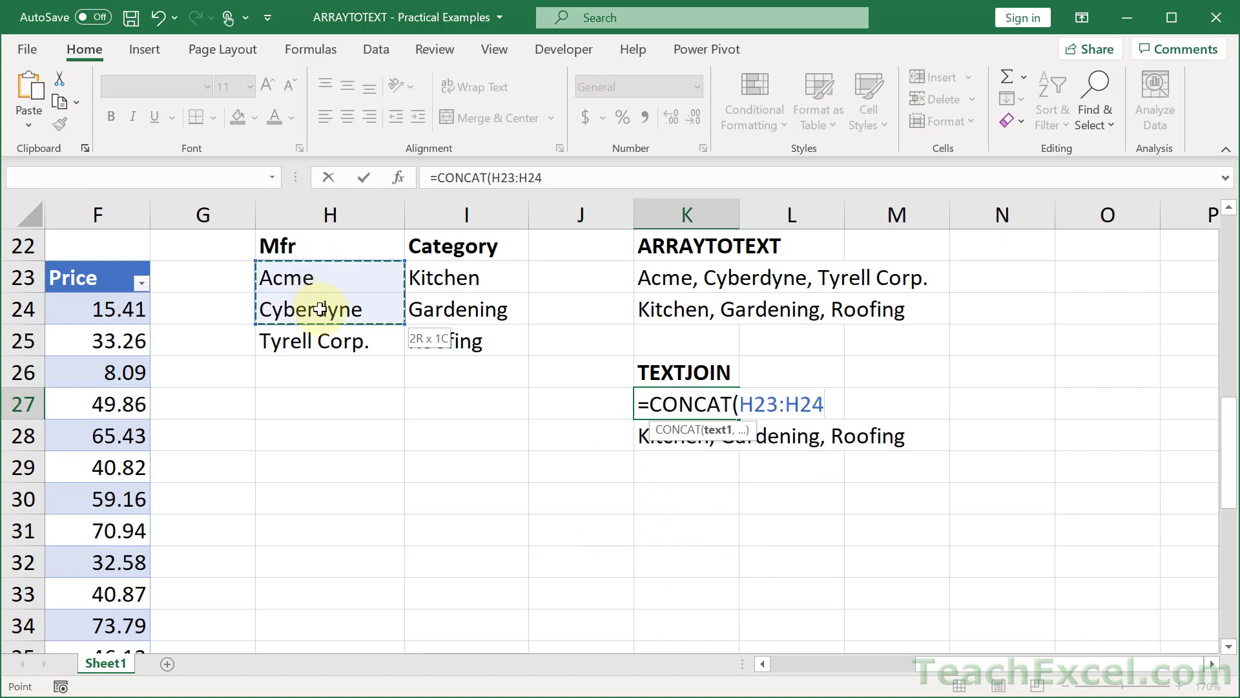
key(Enter)
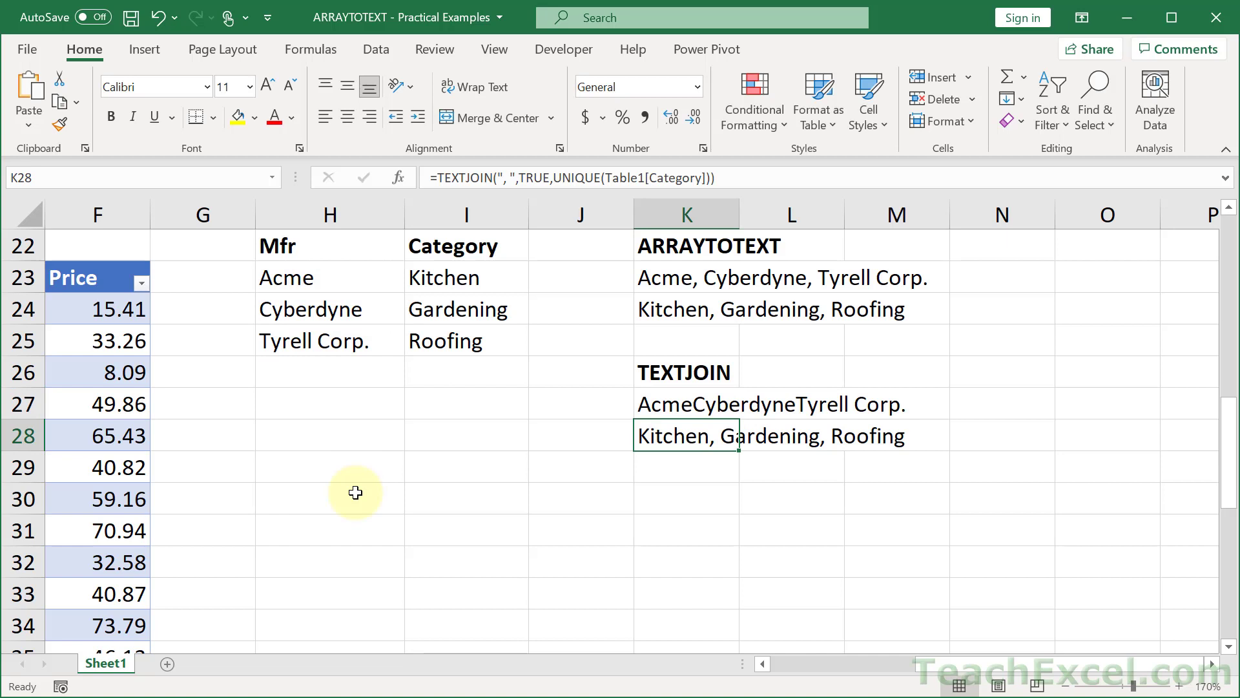
mouse_move(850, 382)
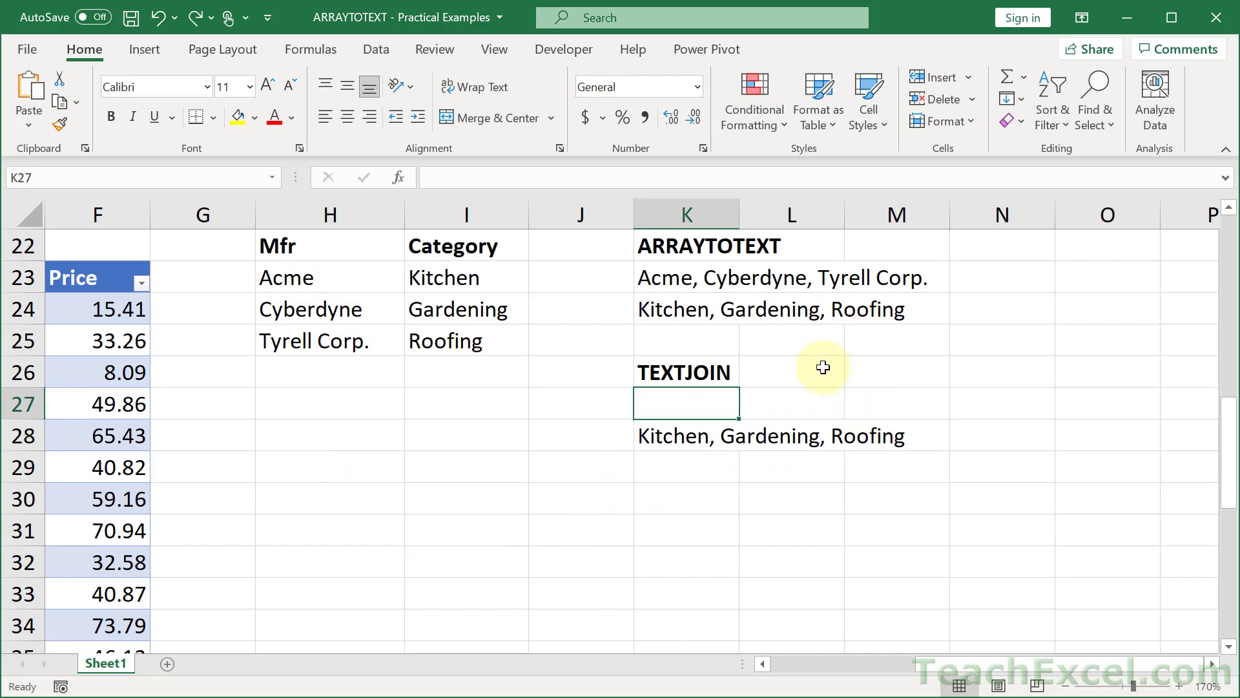
- Enter =TEXTJOIN(", ",TRUE,UNIQUE(Table1[Mfr])) in K27, giving Acme, Cyberdyne, Tyrell Corp
text(=textj)
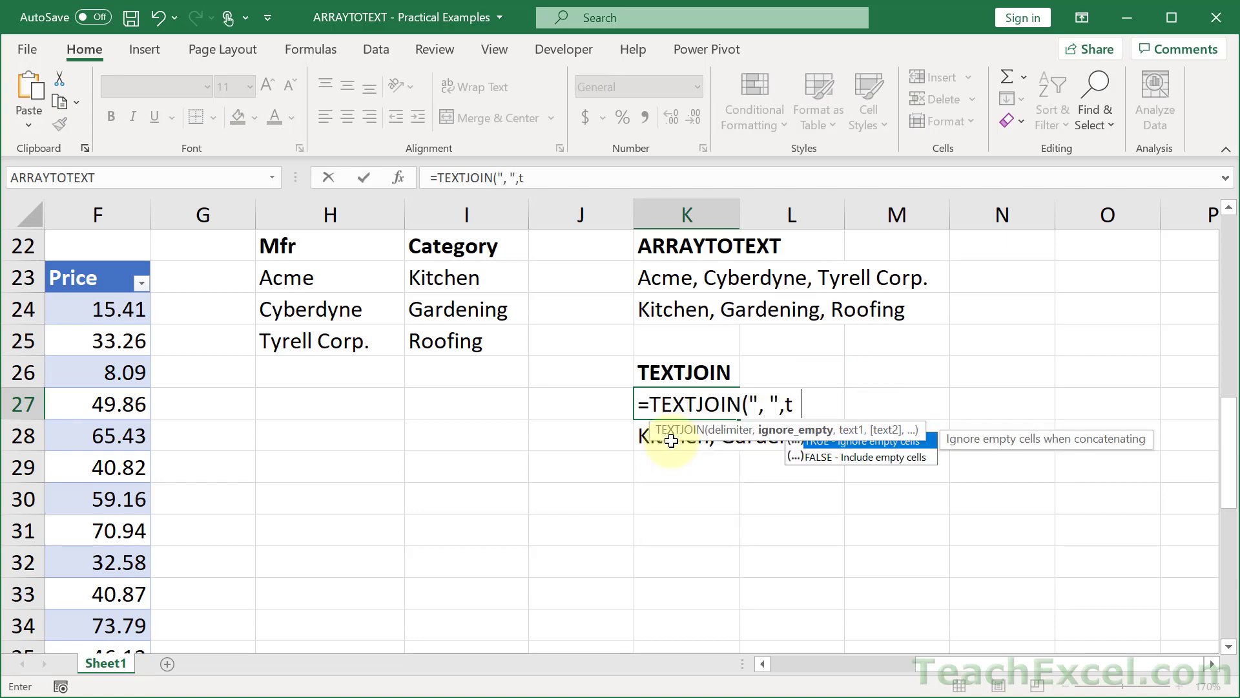
text(RUE,)
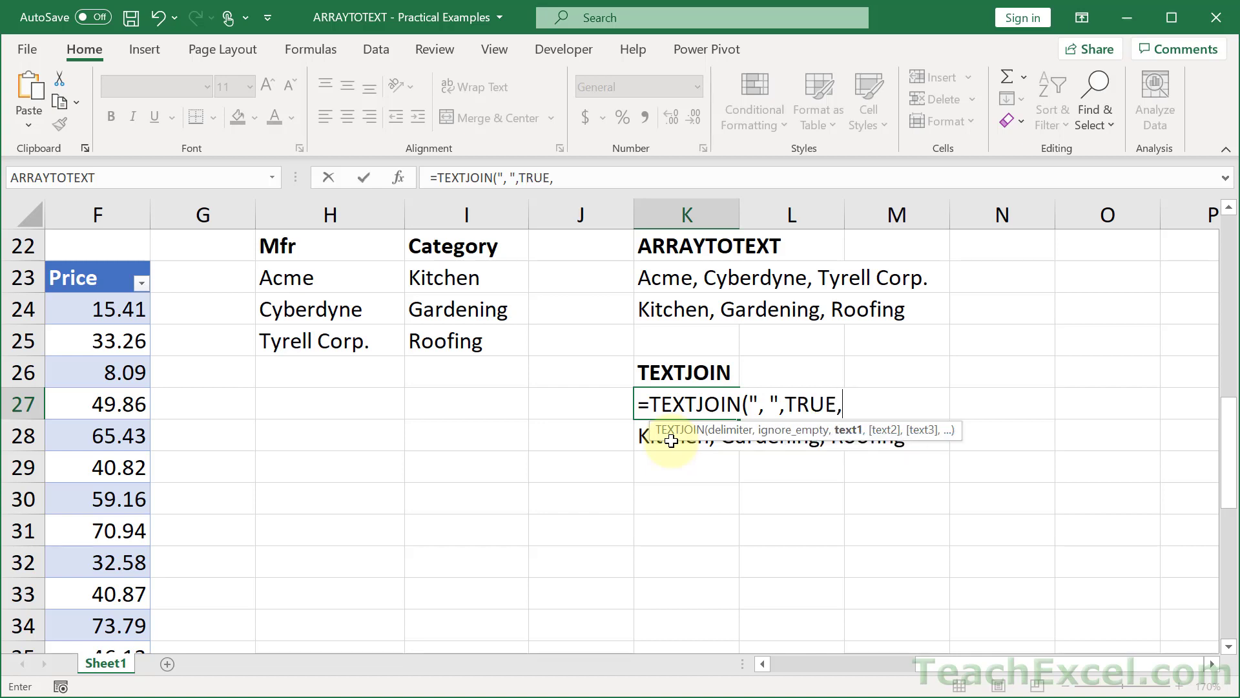
text(UNIQUE(Table1[Mfr])))
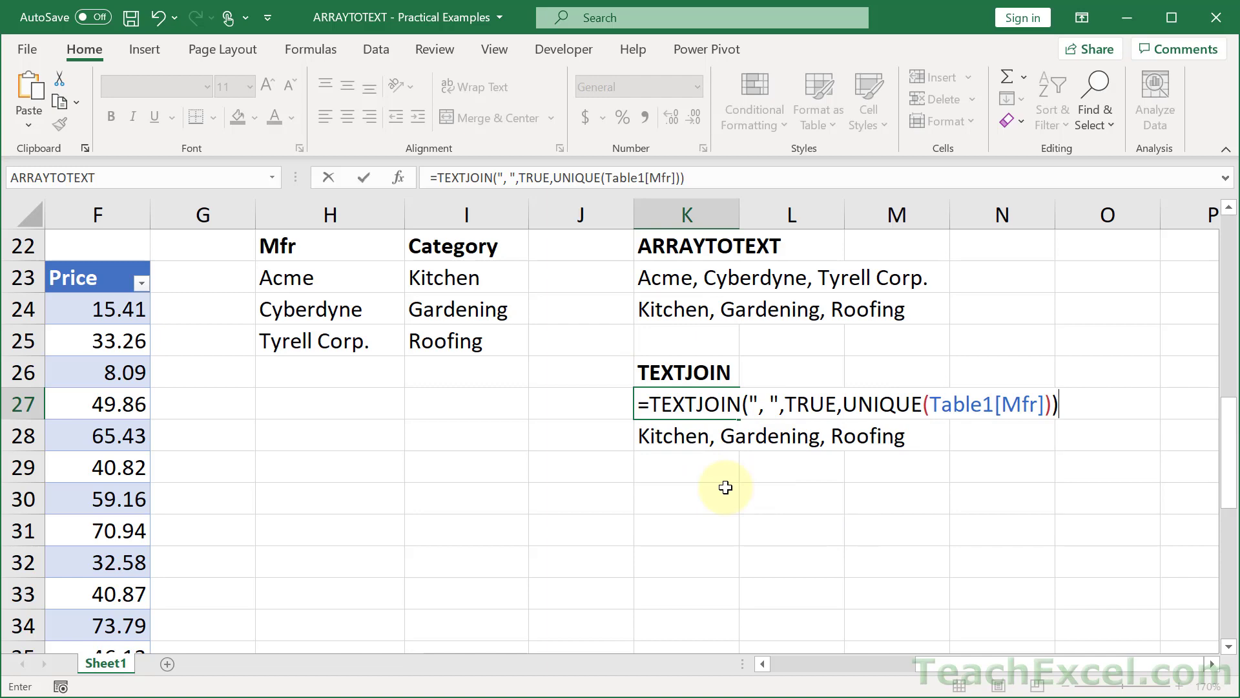
key(enter)
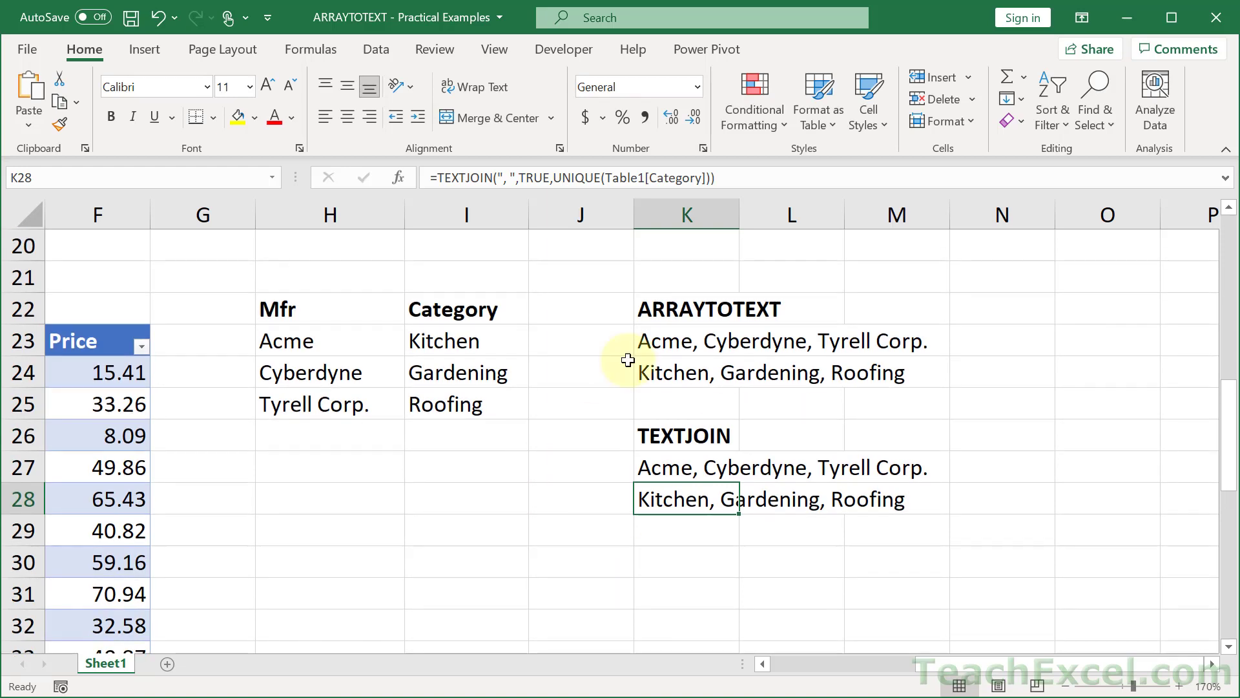
- Scroll past the sales table to the Emails section around row 43
scroll(left, 3)
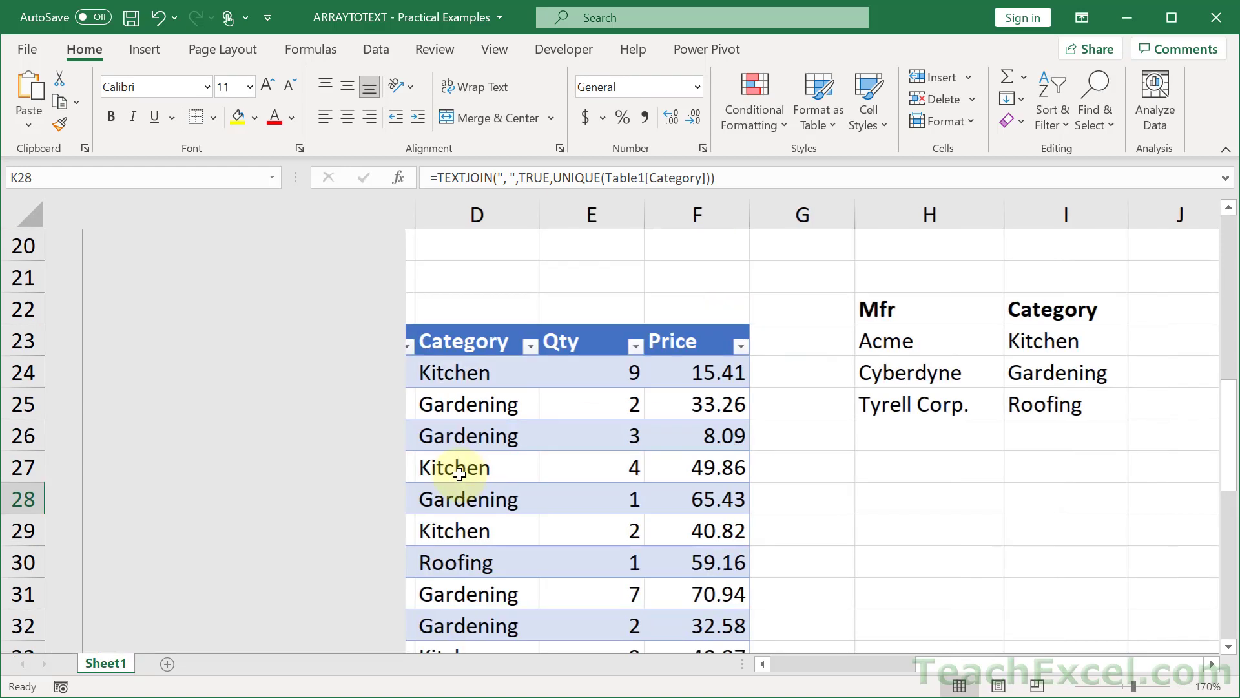
scroll(left, 3)
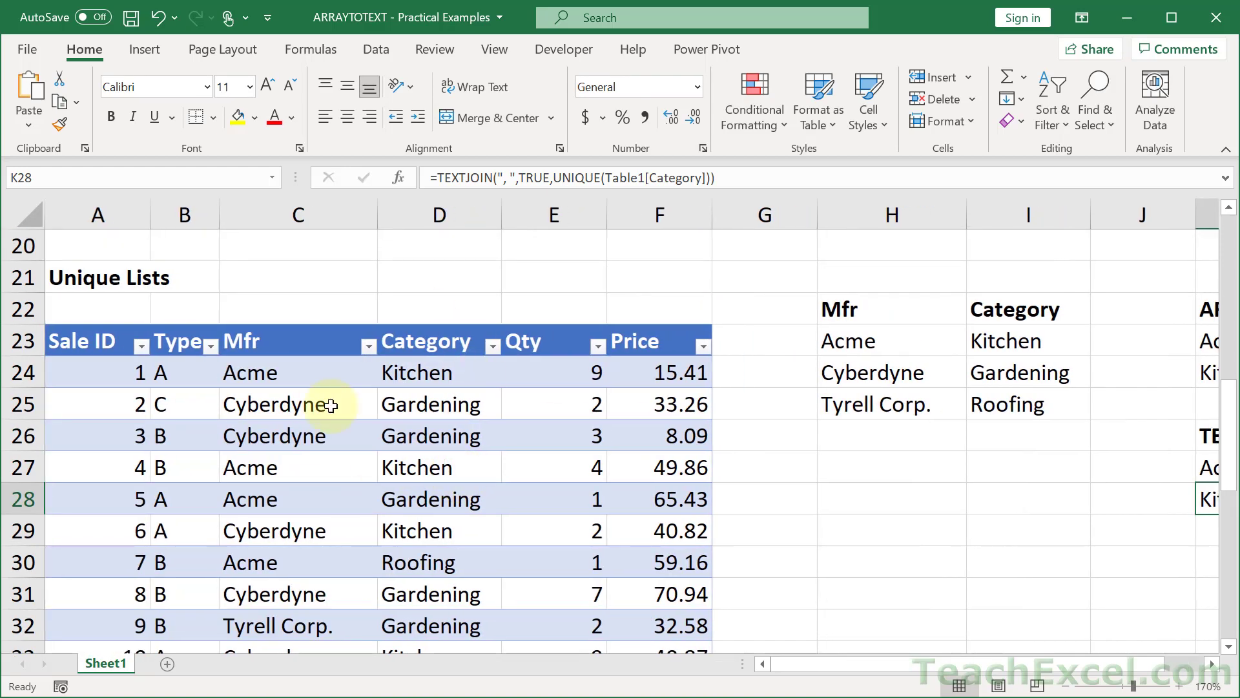
scroll(down, 3)
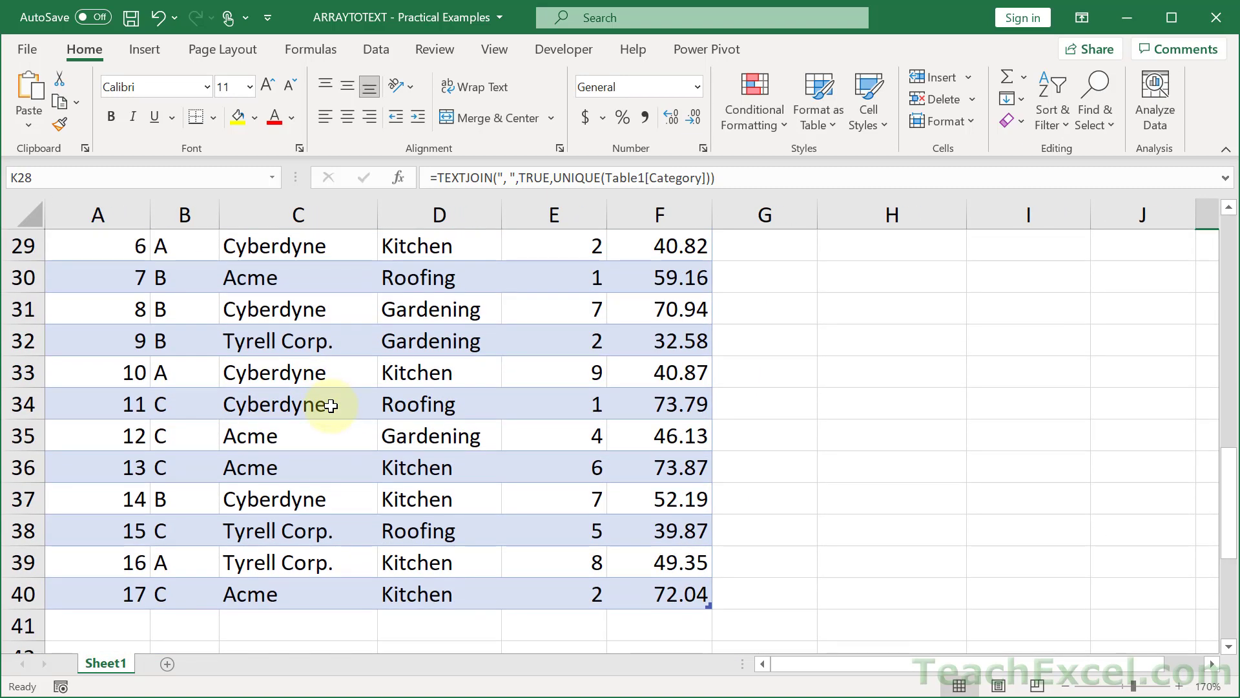
scroll(down, 3)
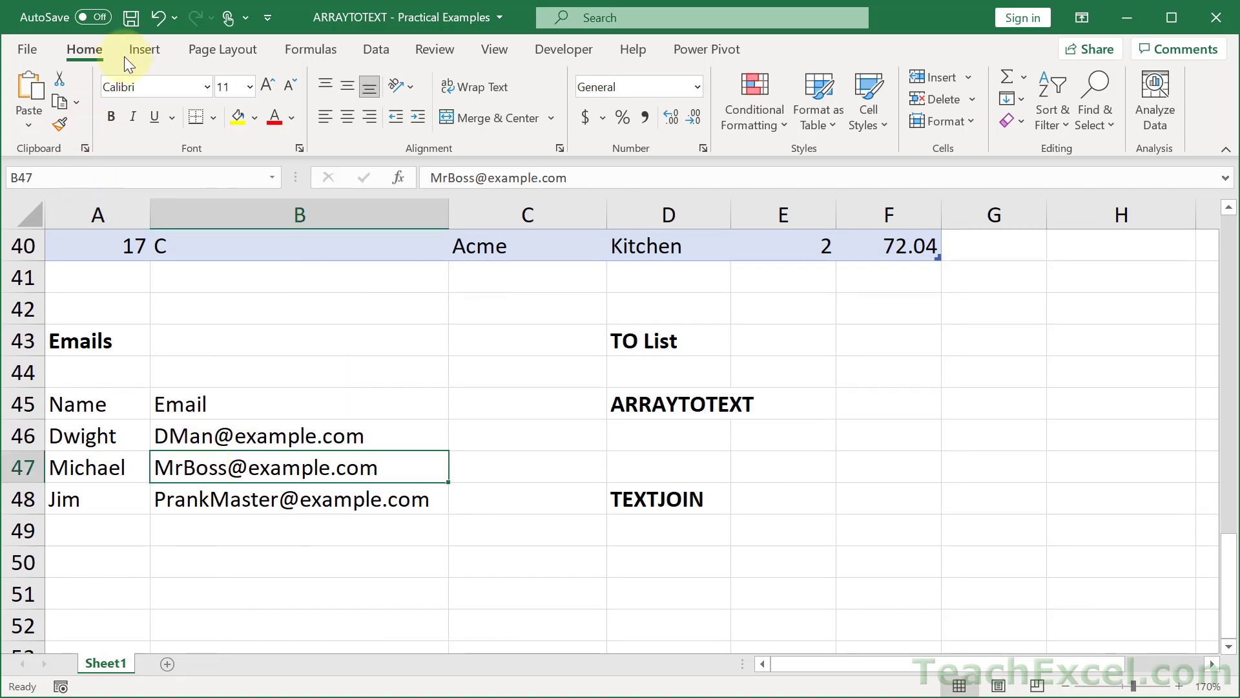
- Convert the Name and Email list into Table2 with a header row, then select D49
click(166, 95)
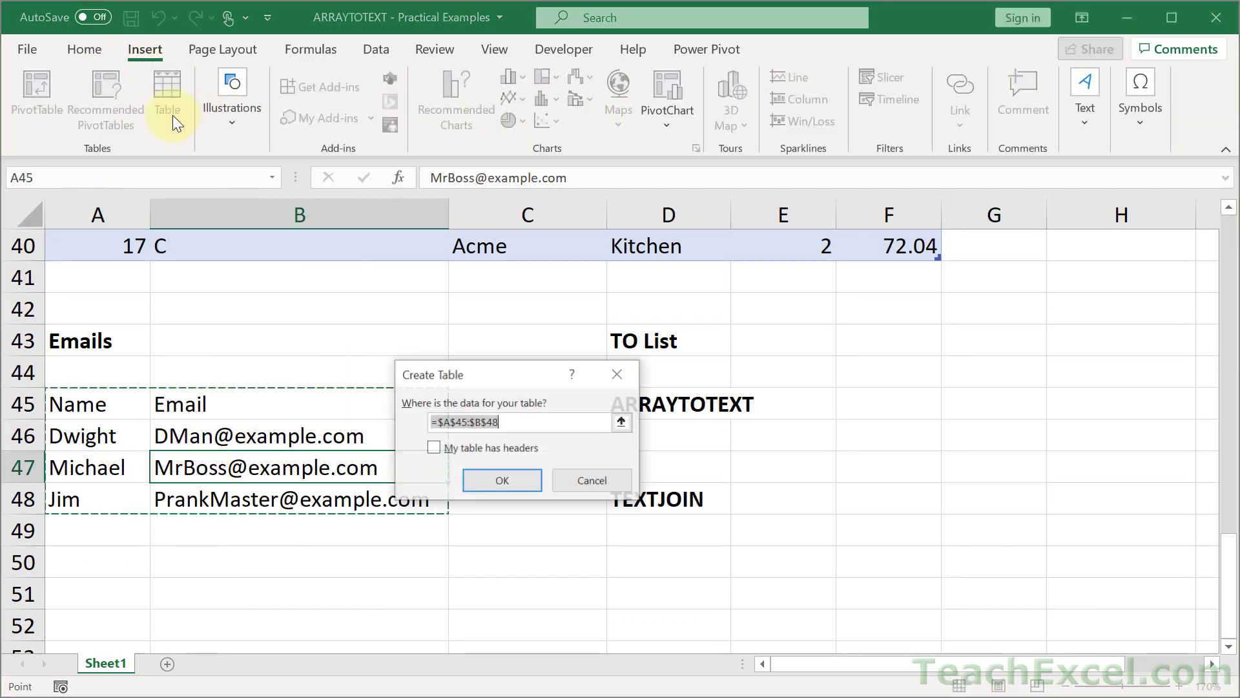
click(434, 448)
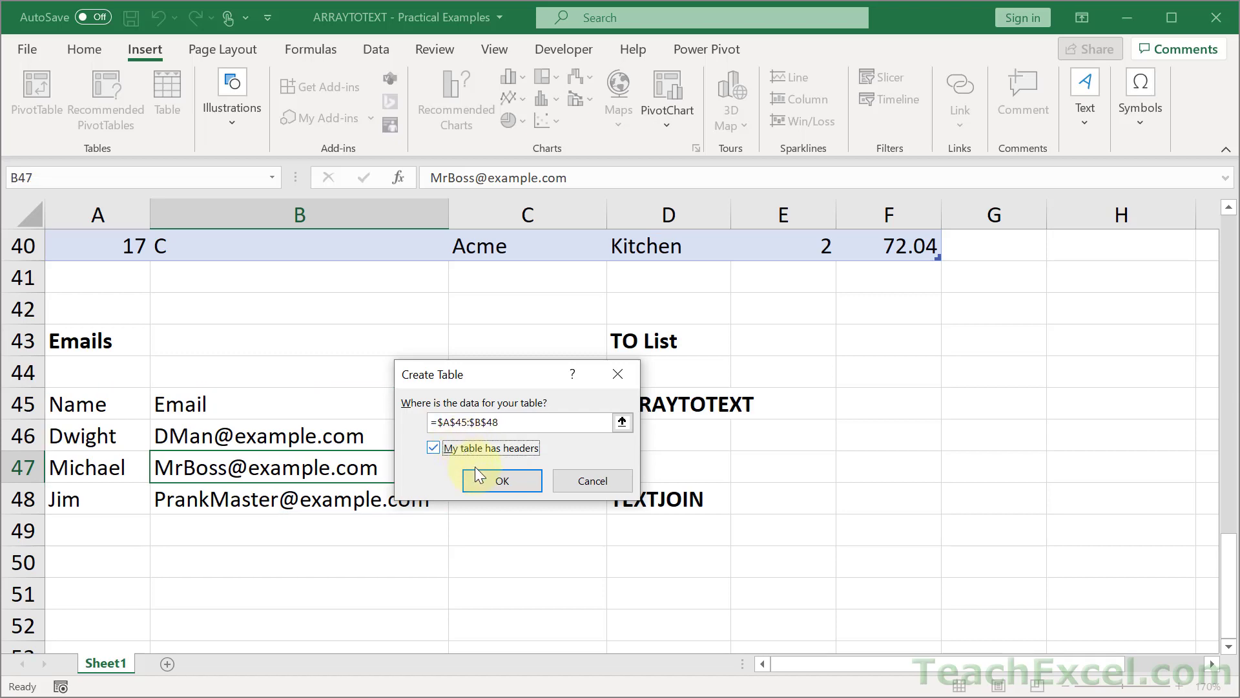
click(501, 480)
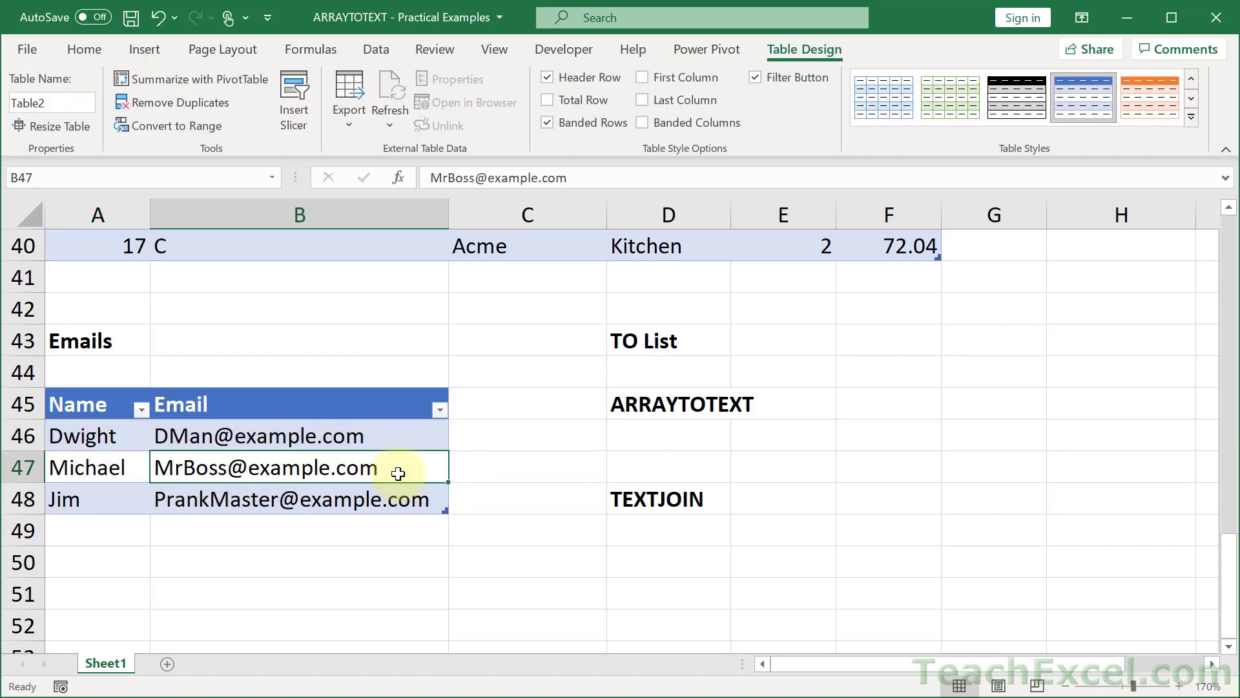
click(668, 529)
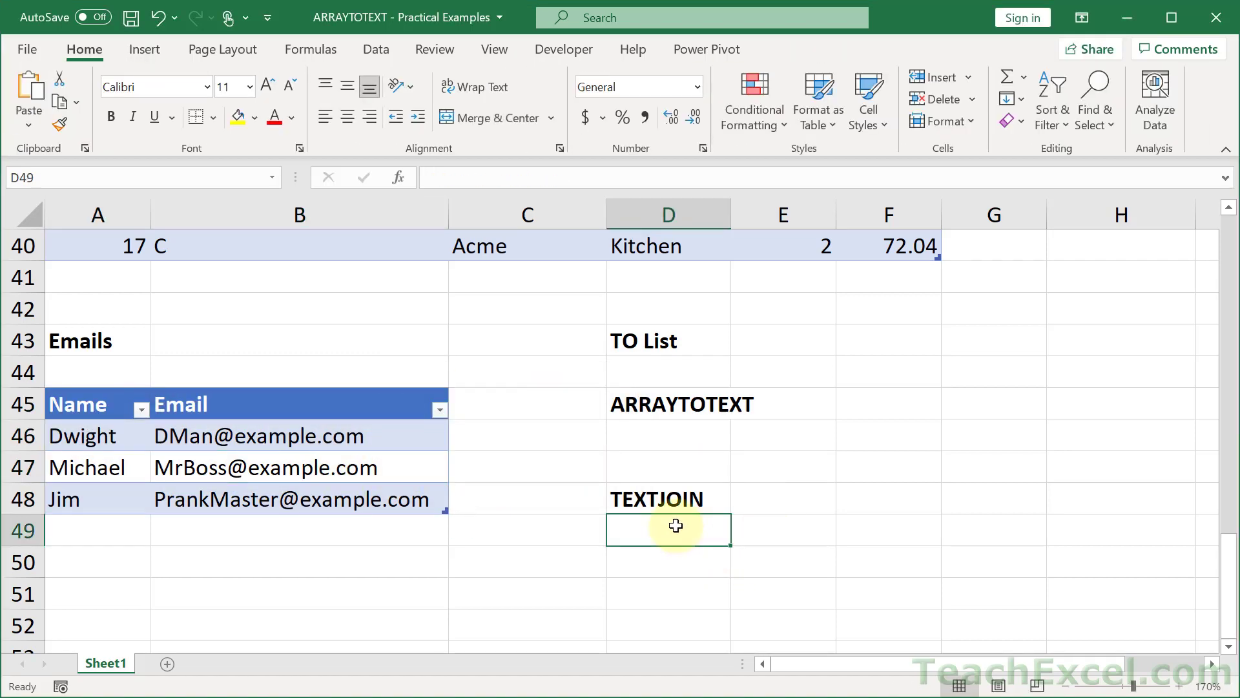
- Enter =TEXTJOIN("; ",TRUE,Table2[Email]) in D49, joining the three addresses with semicolons
text(=textj)
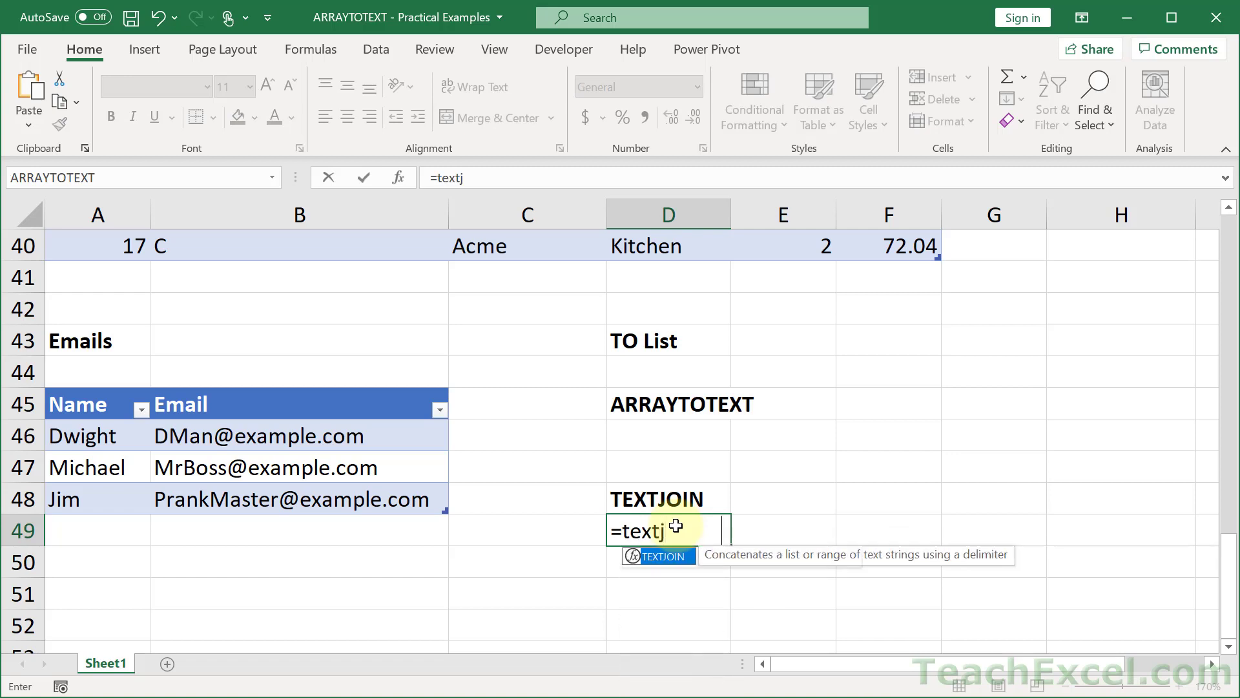
key(Tab)
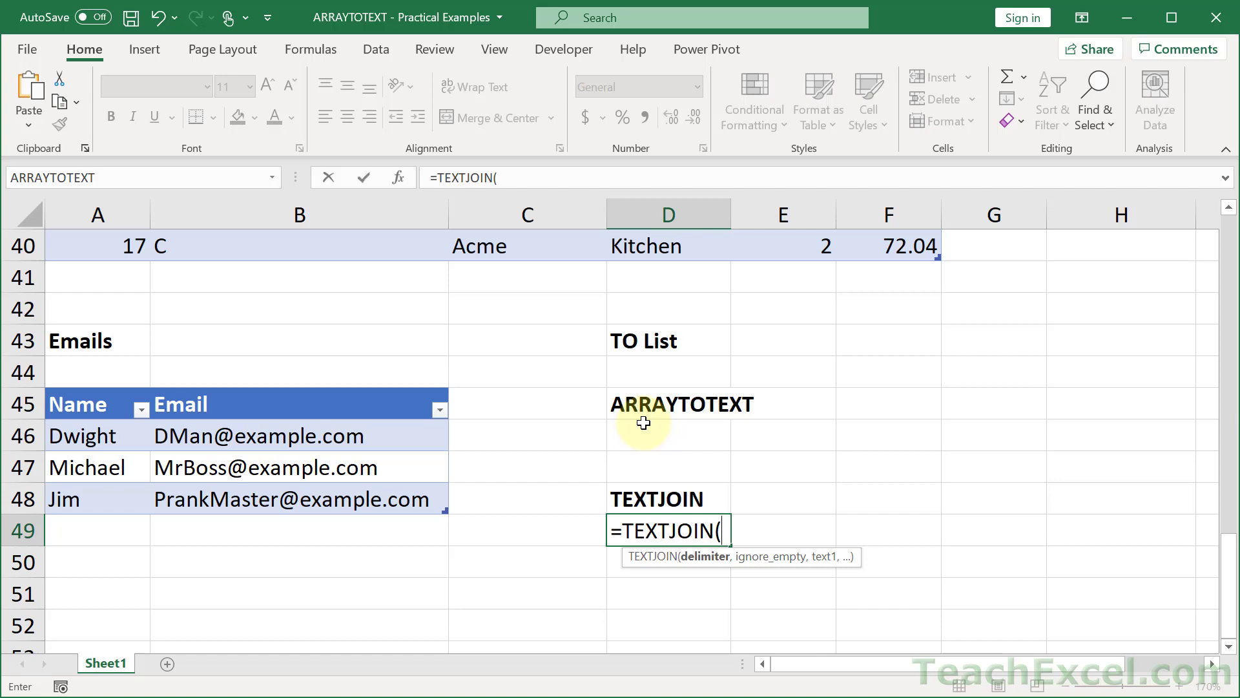
text(")
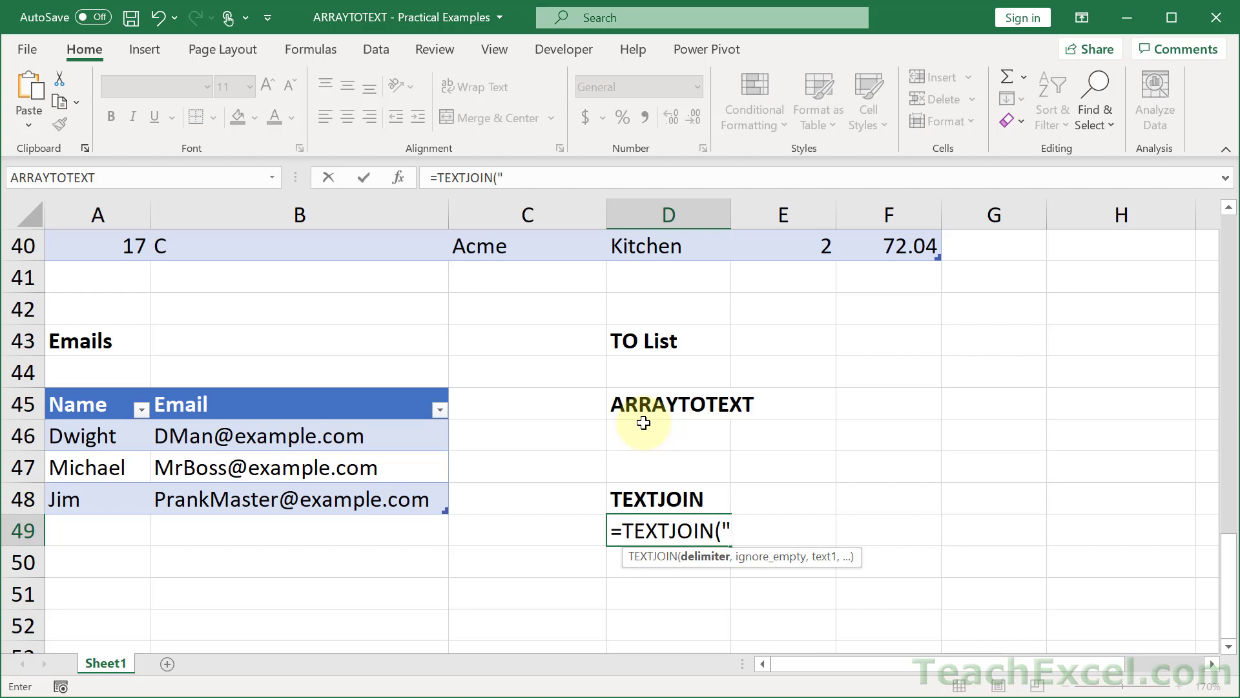
text(;)
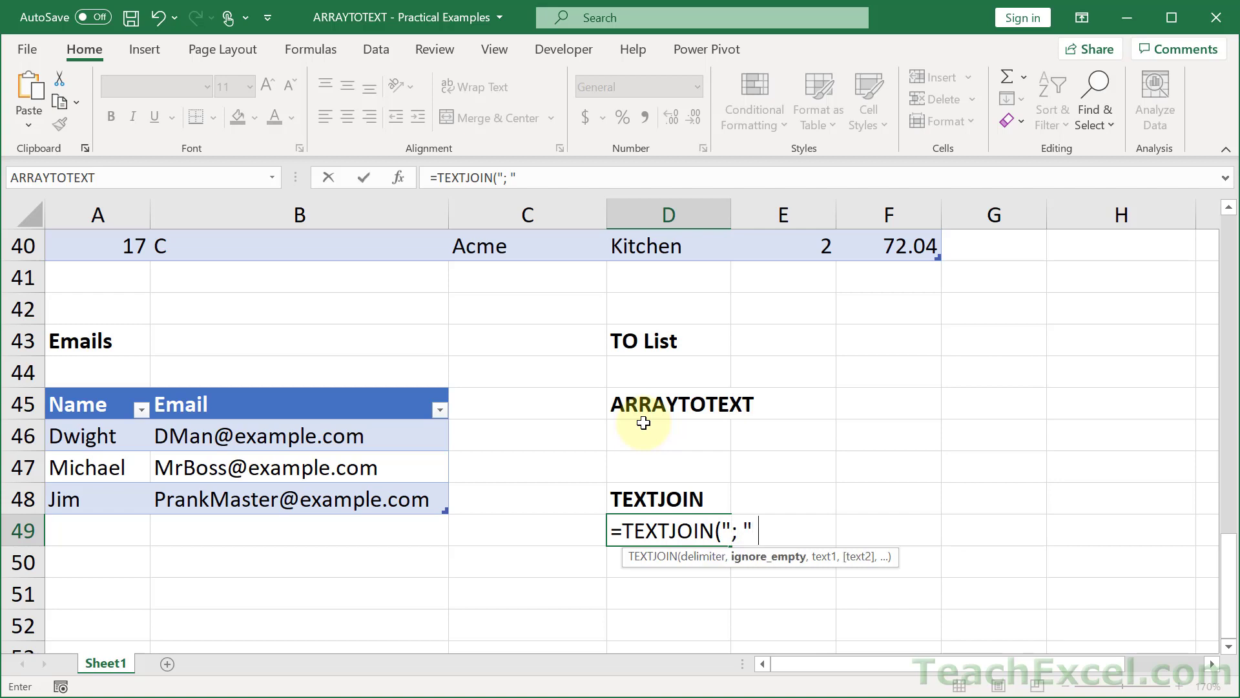
text(TRUE,)
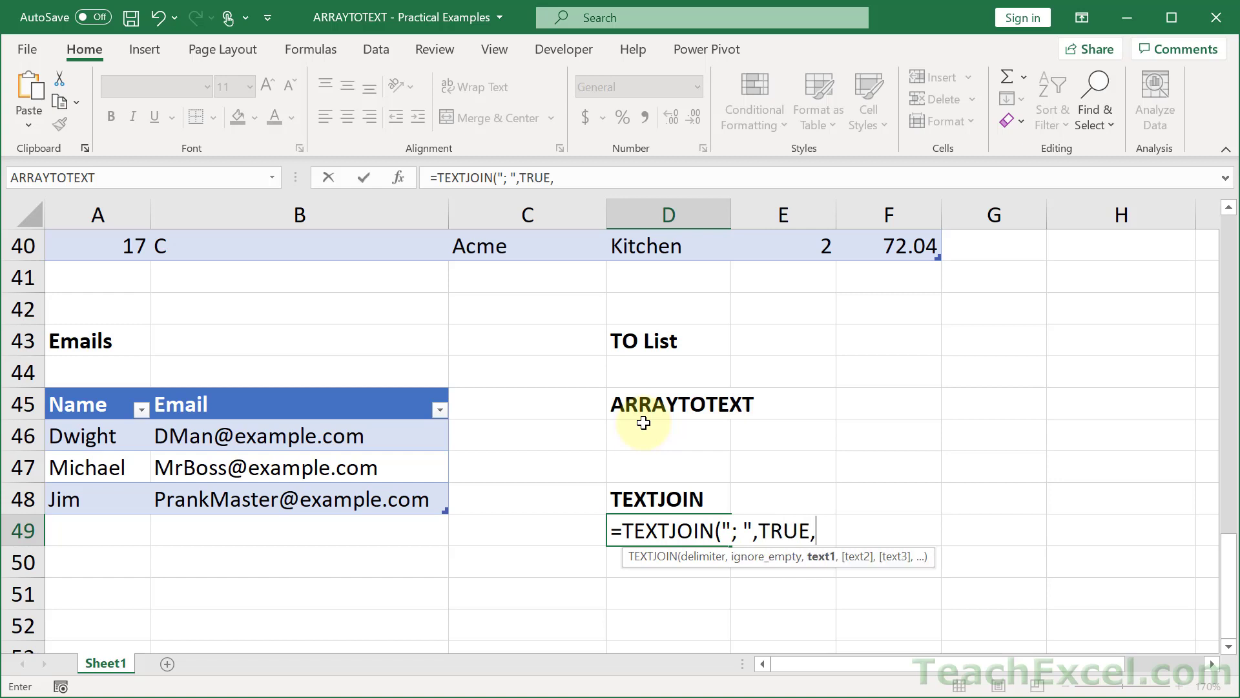
mouse_move(230, 435)
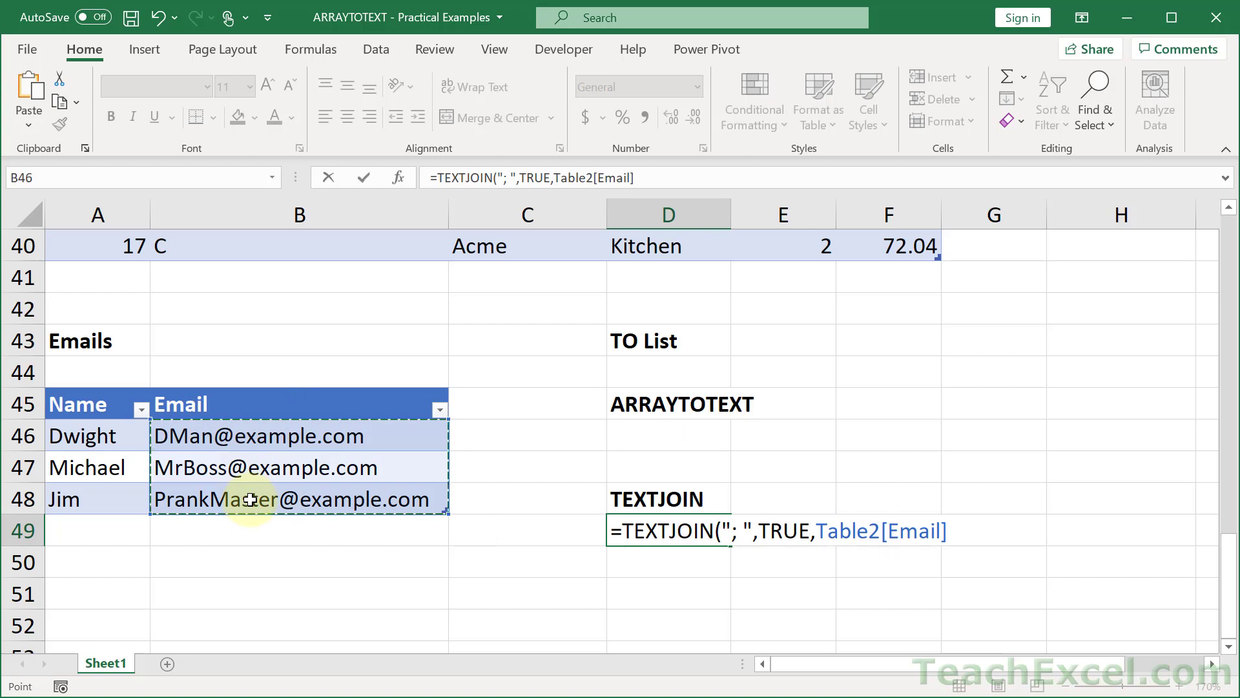
key(Enter)
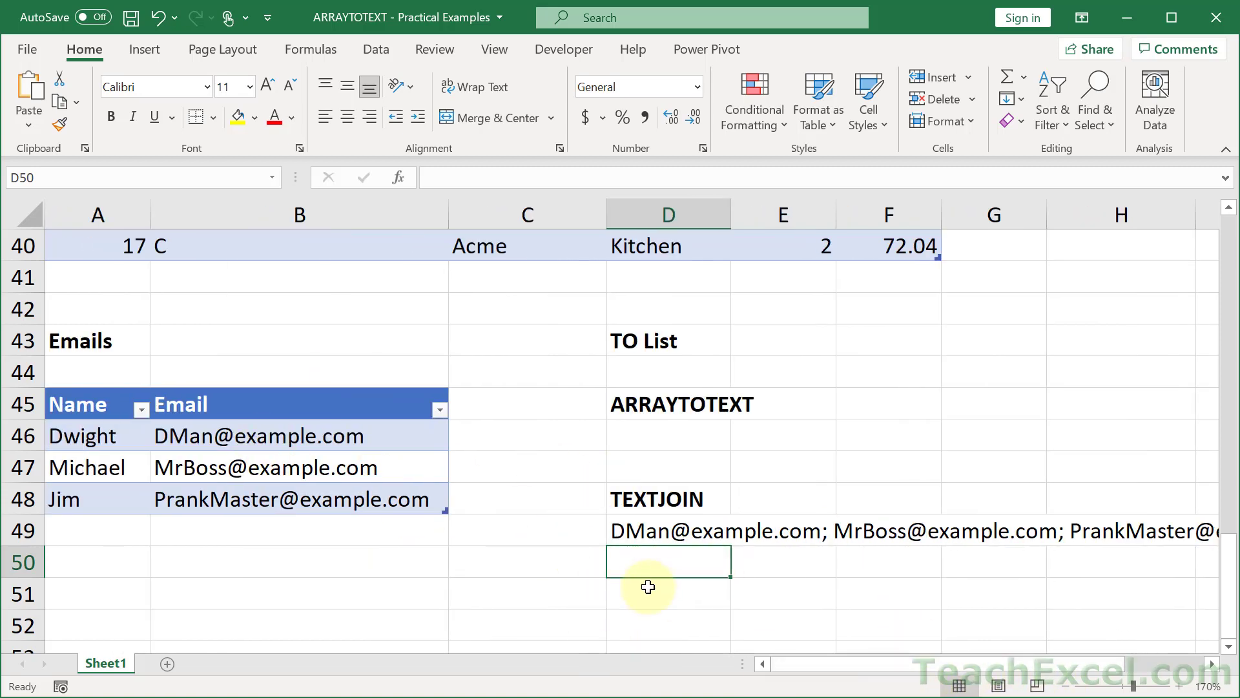
- Enter =ARRAYTOTEXT(Table2[Email]) in D46, listing the addresses separated by commas
click(667, 499)
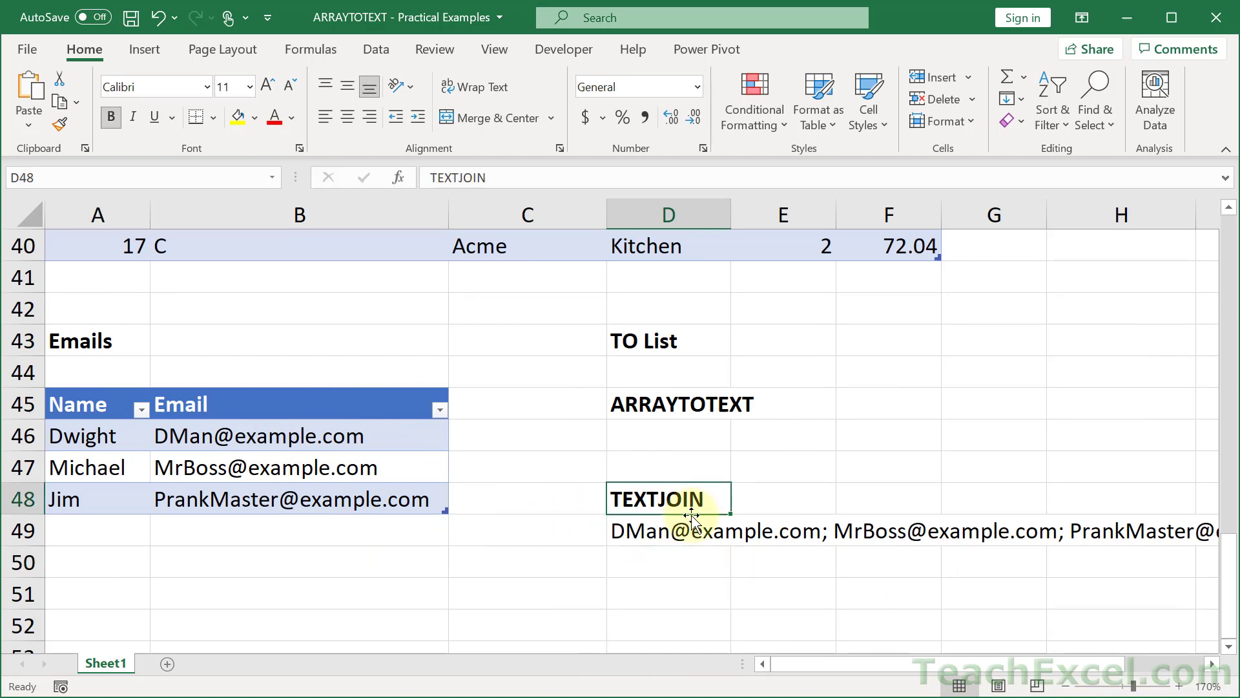
click(666, 436)
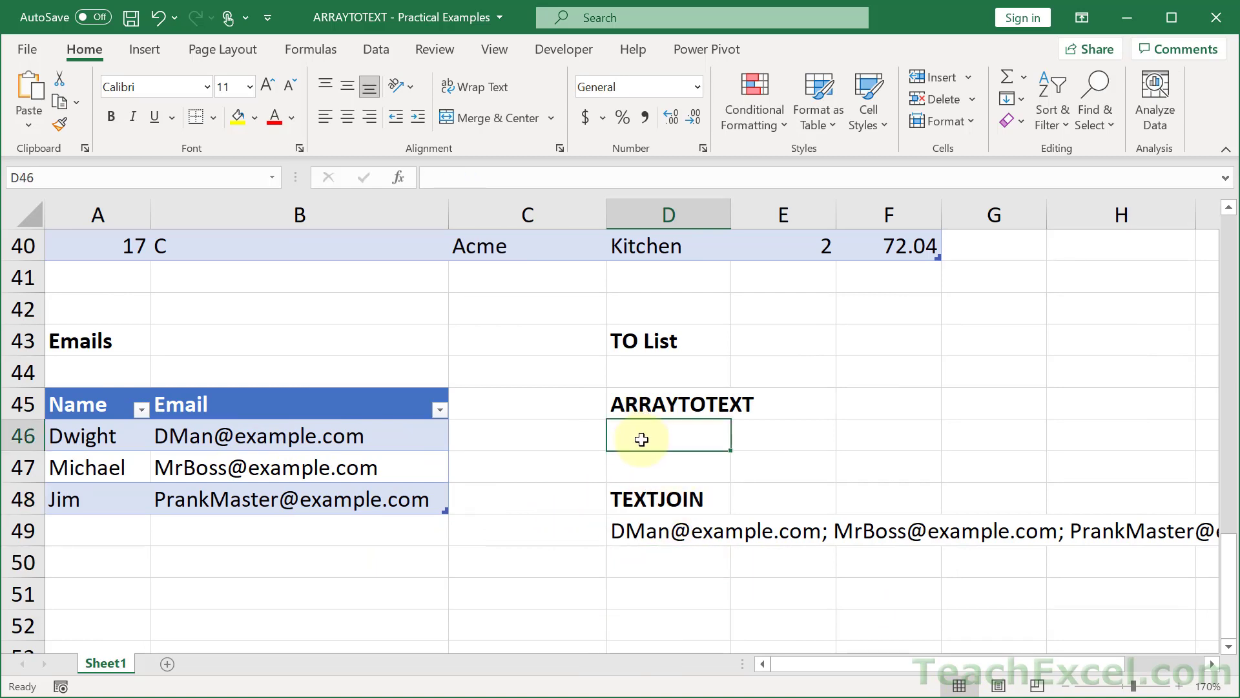
text(=arr)
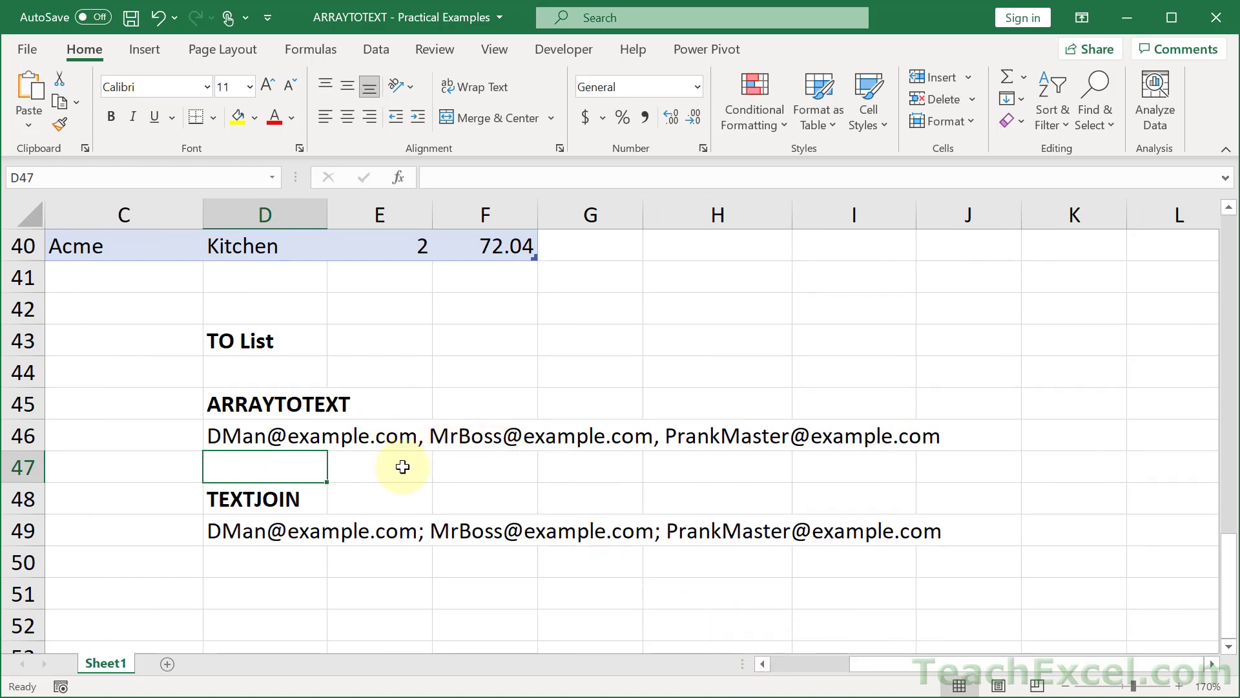
mouse_move(407, 453)
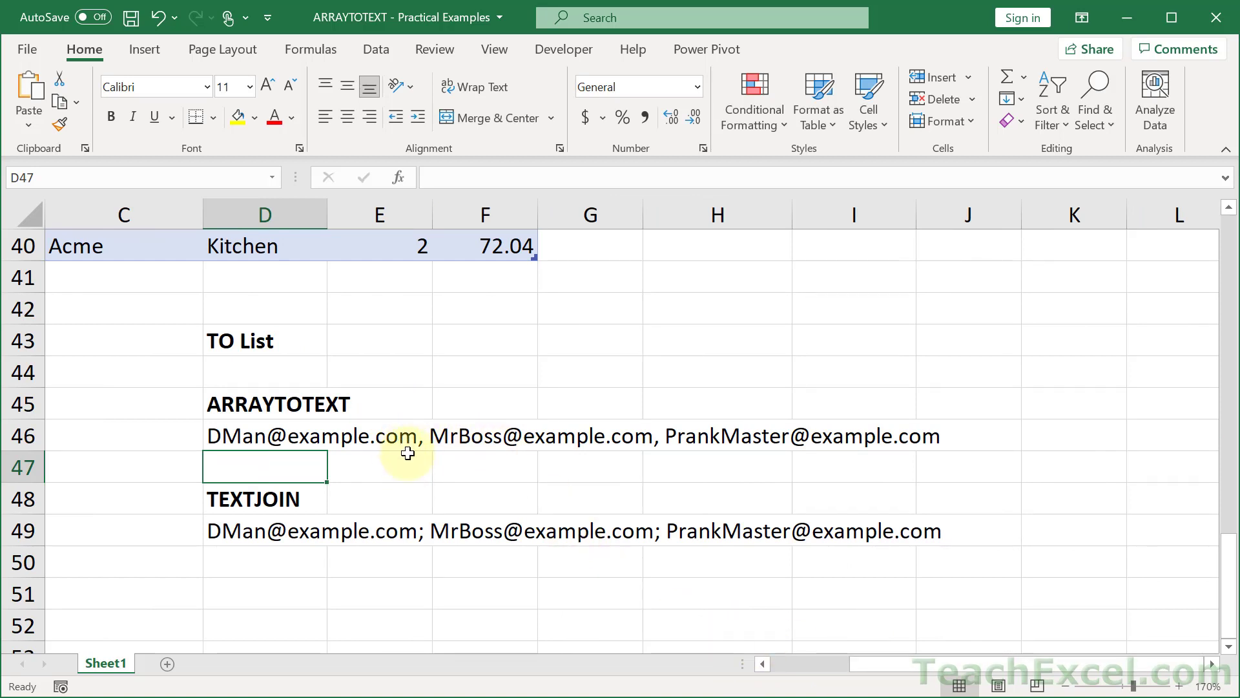
- Wrap D46 in SUBSTITUTE(ARRAYTOTEXT(Table2[Email]),",",";") so the addresses use semicolons
double_click(265, 435)
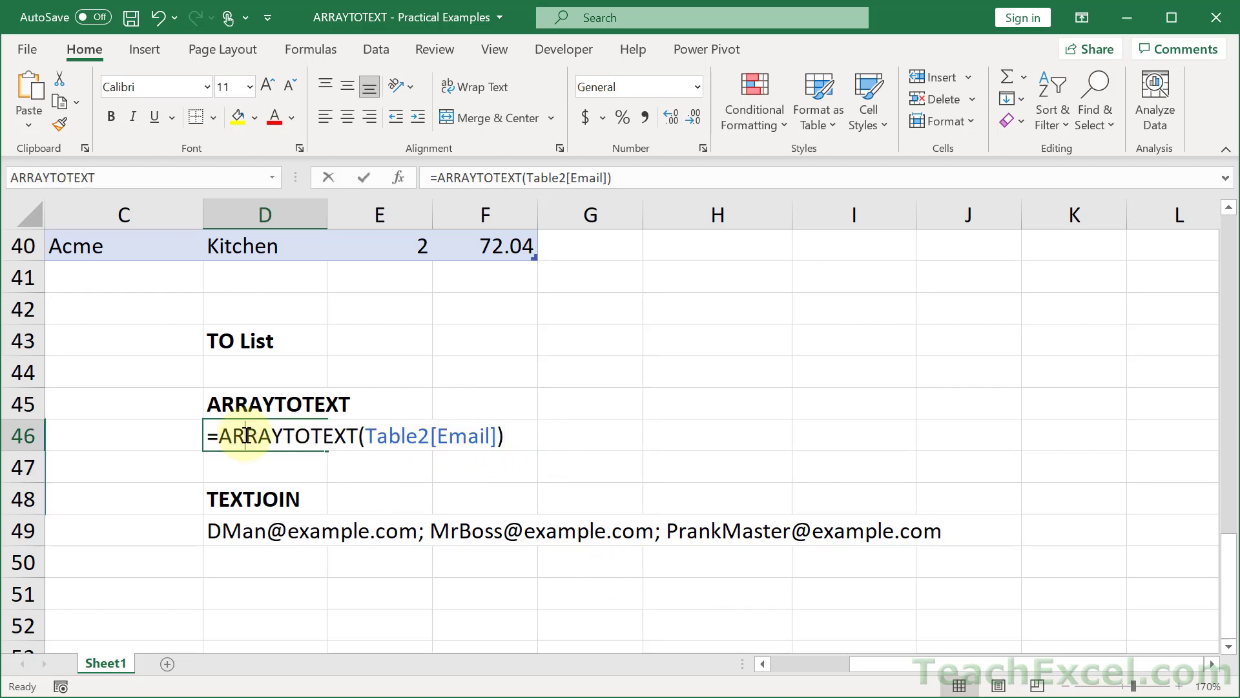
text(s)
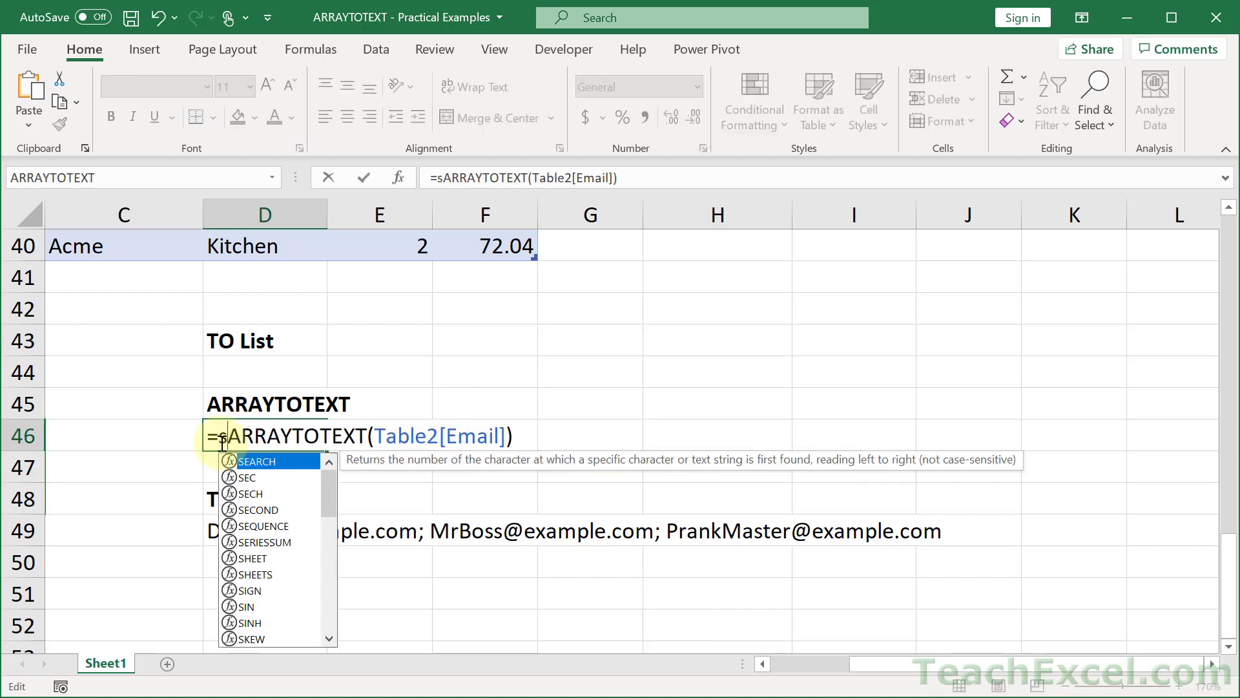
text(SUBSTITUTE()
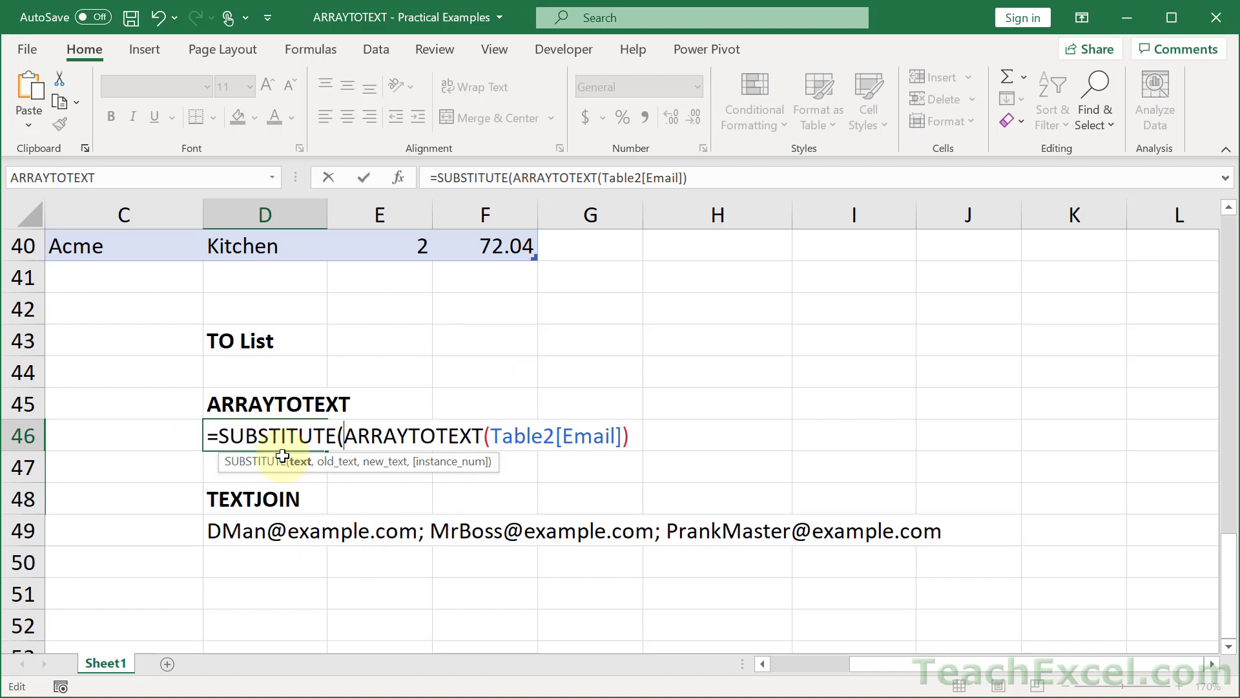
mouse_move(354, 411)
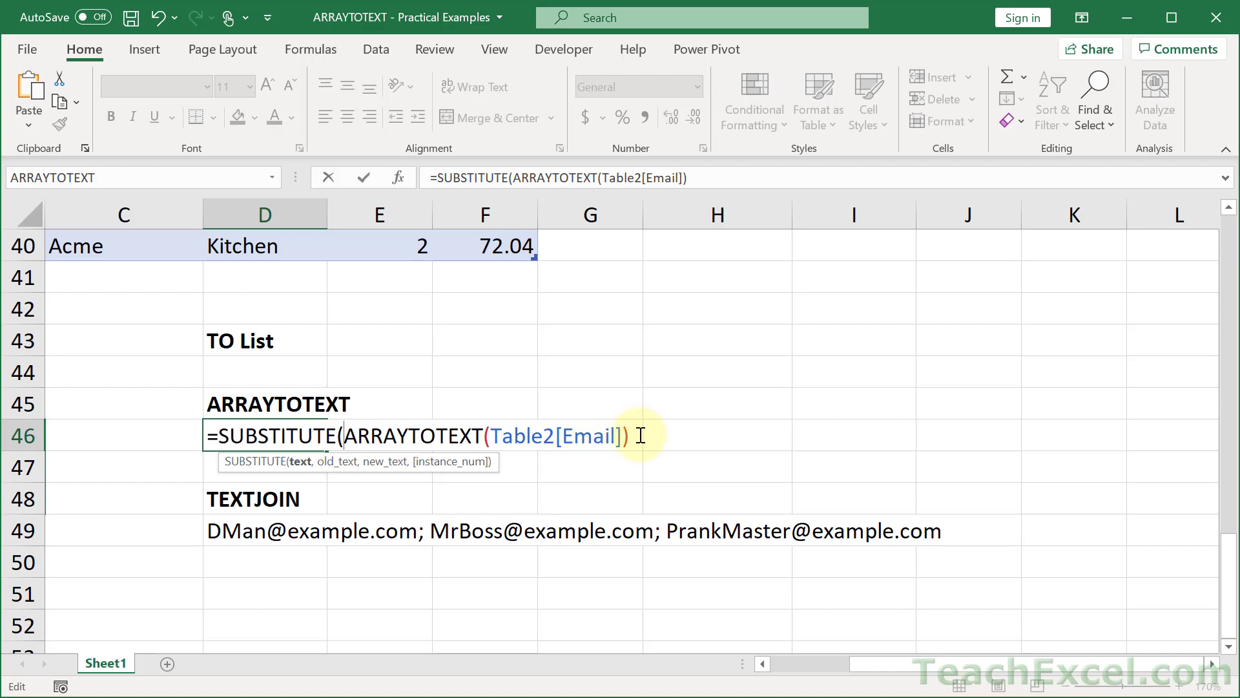
text(,)
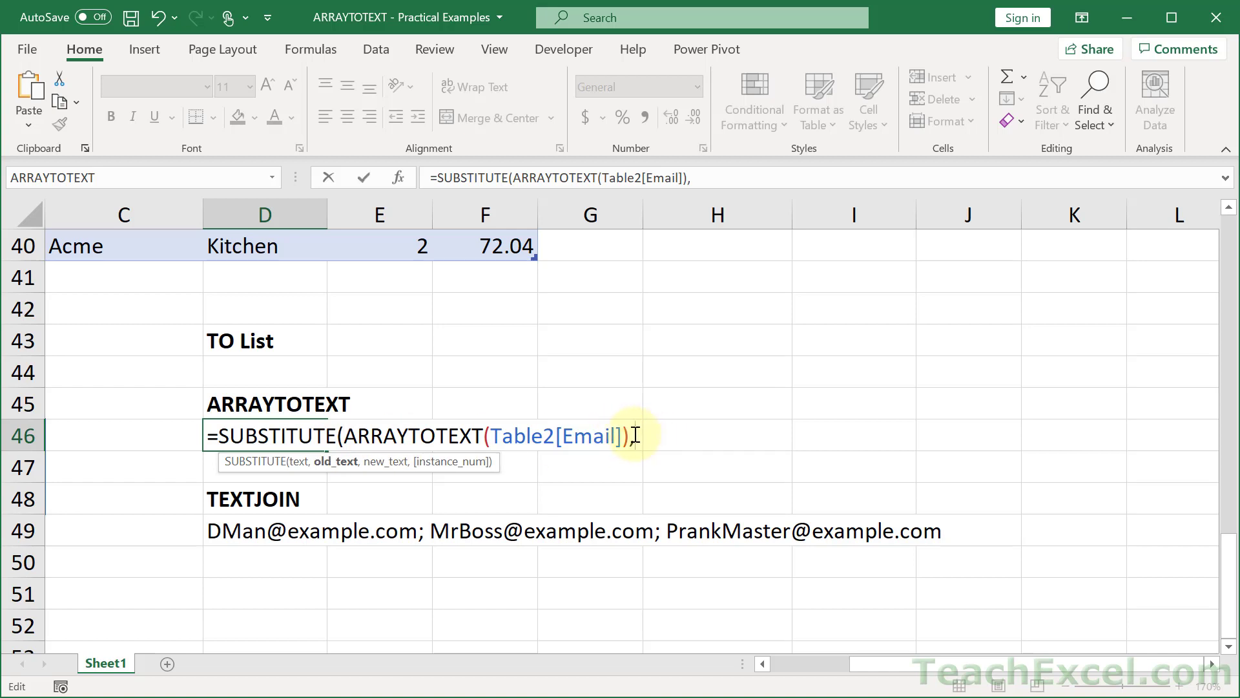
text(,")
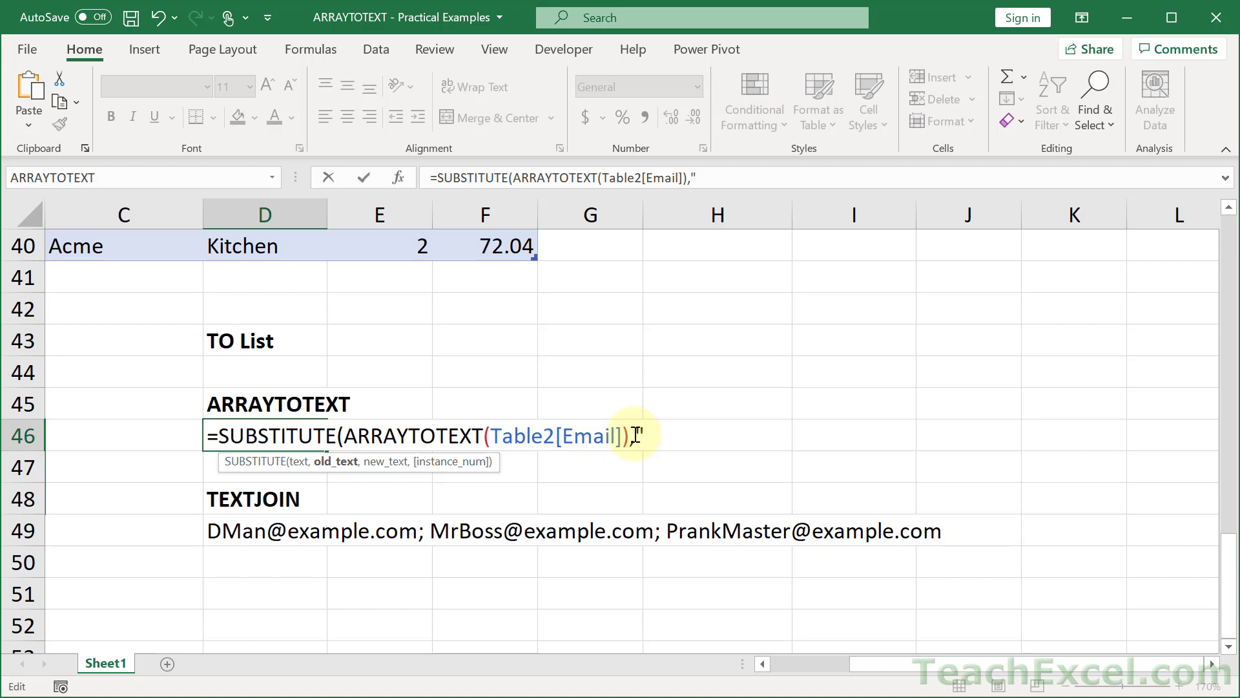
text(,")
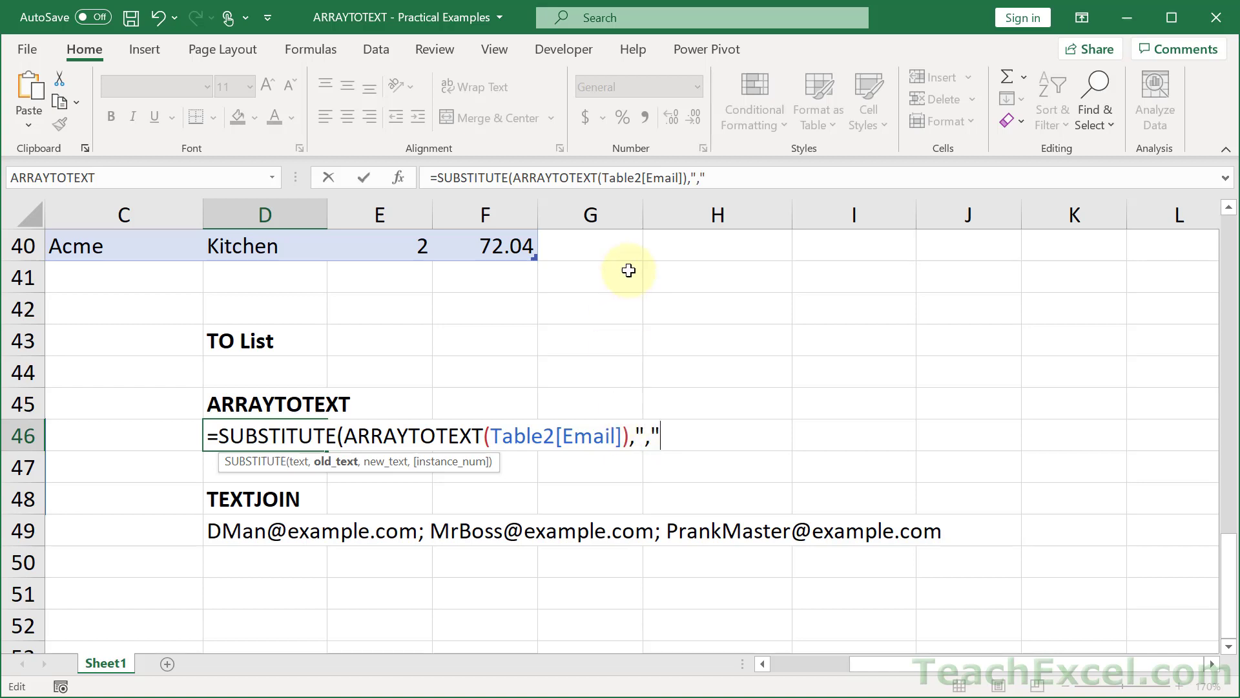
text(,")
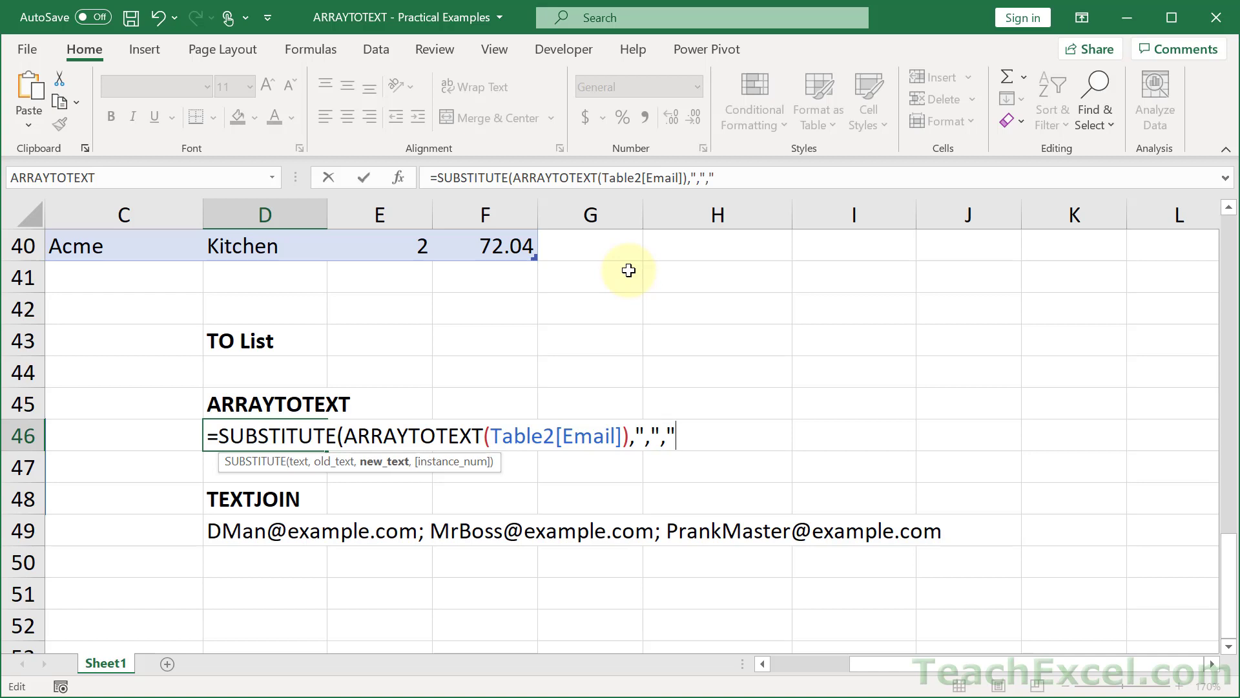
text(;")
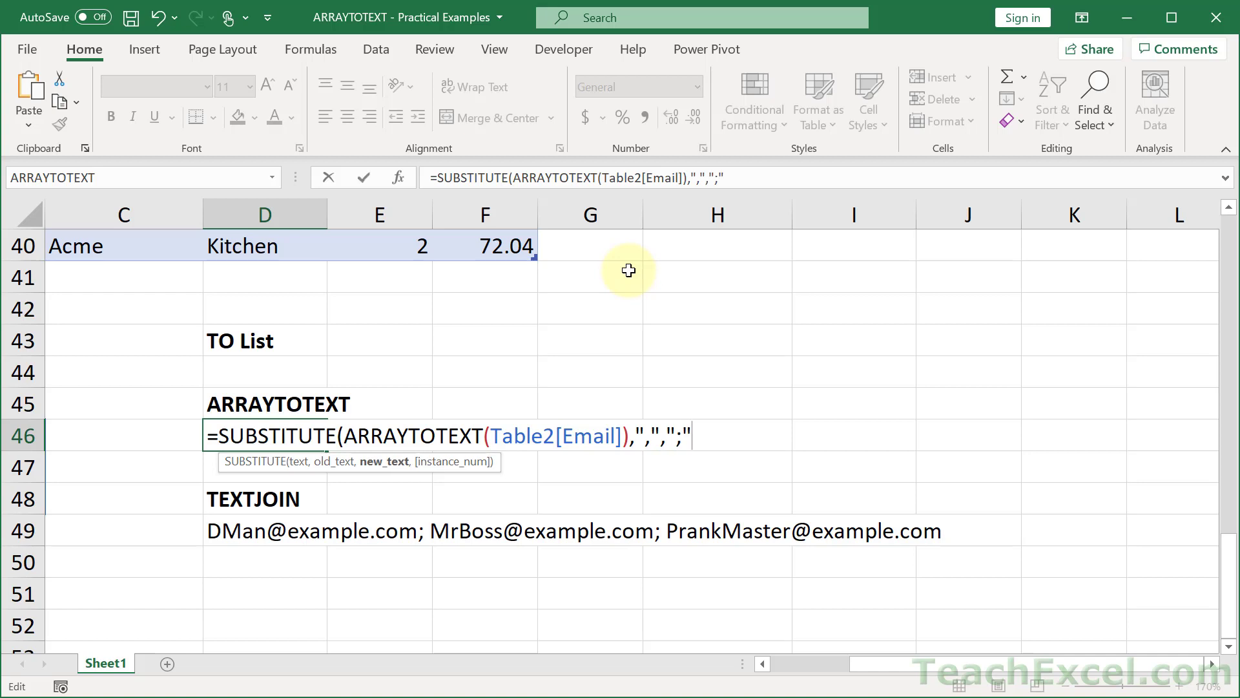
mouse_move(448, 380)
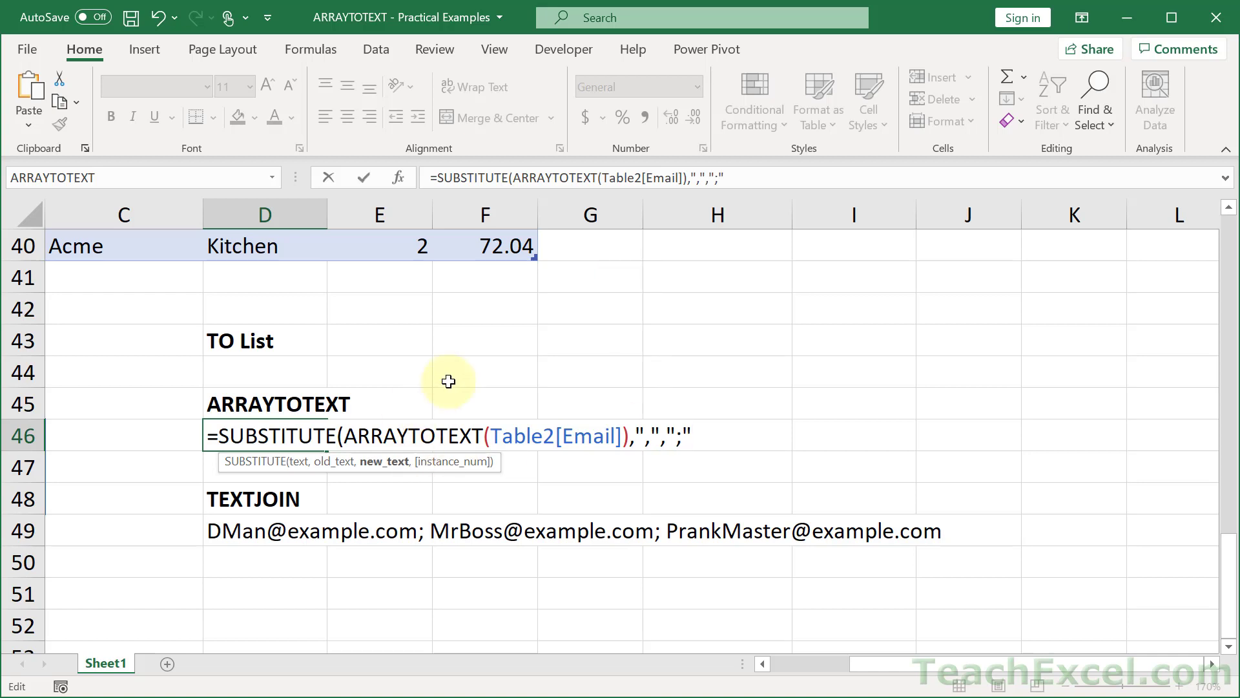
mouse_move(564, 405)
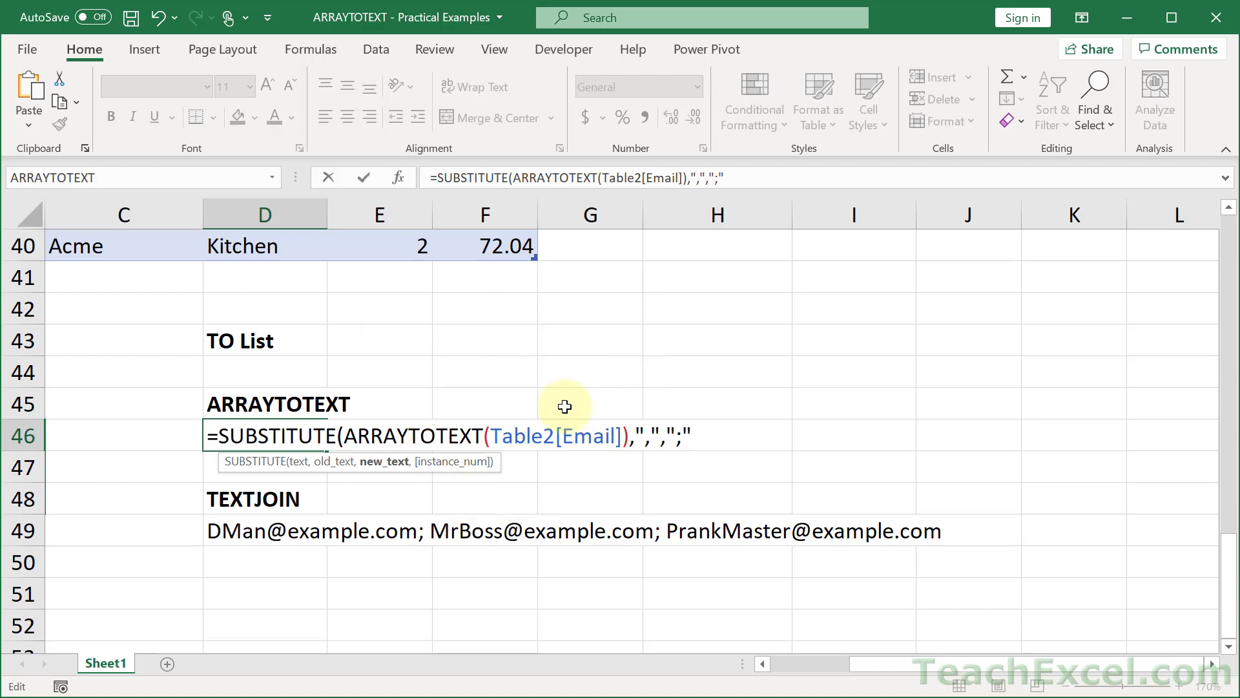
text())
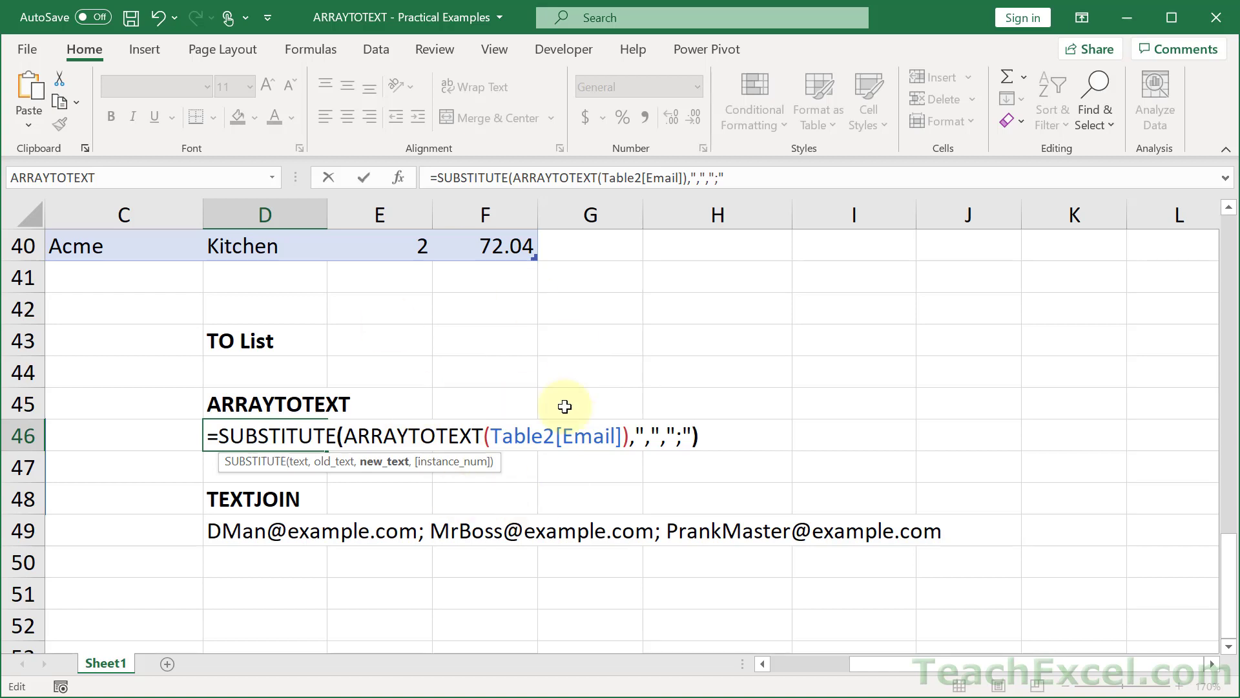
key(enter)
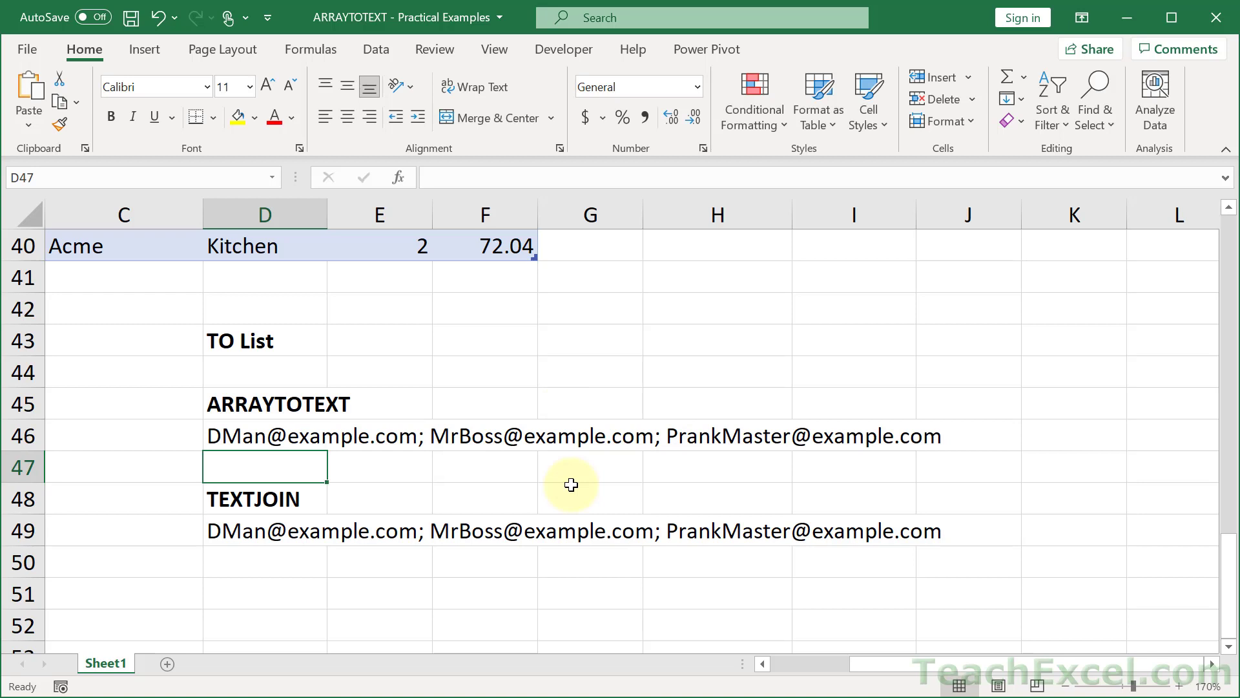
click(265, 436)
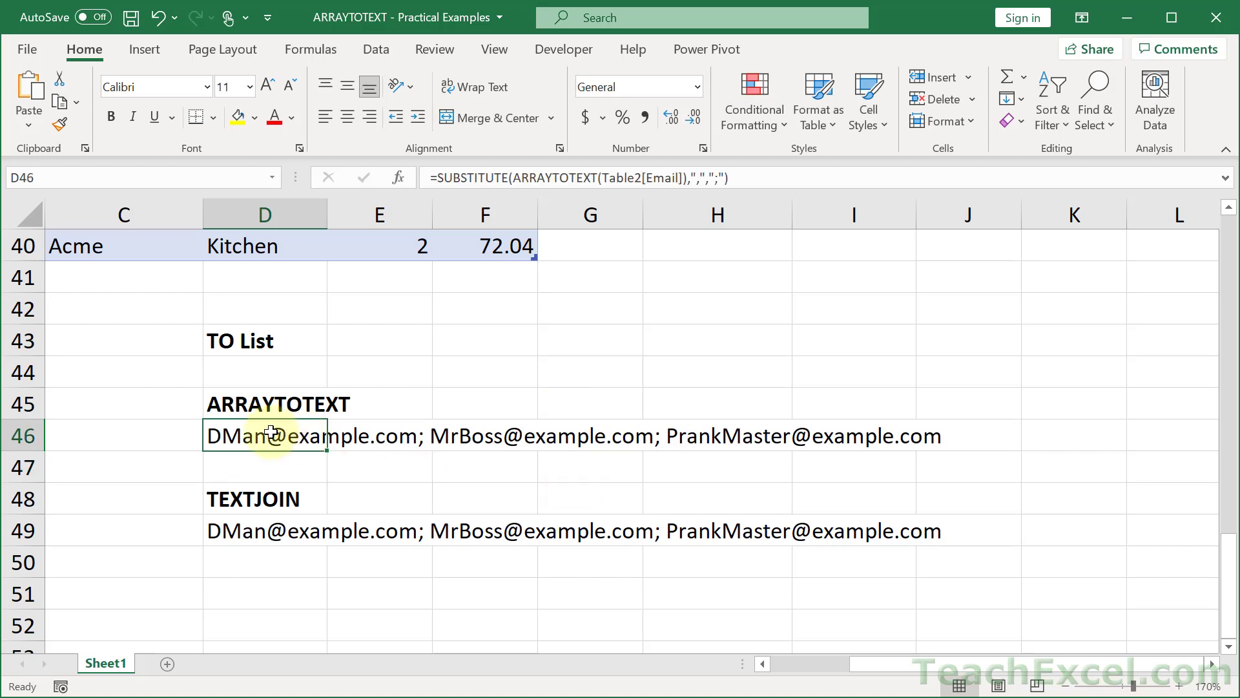
double_click(265, 436)
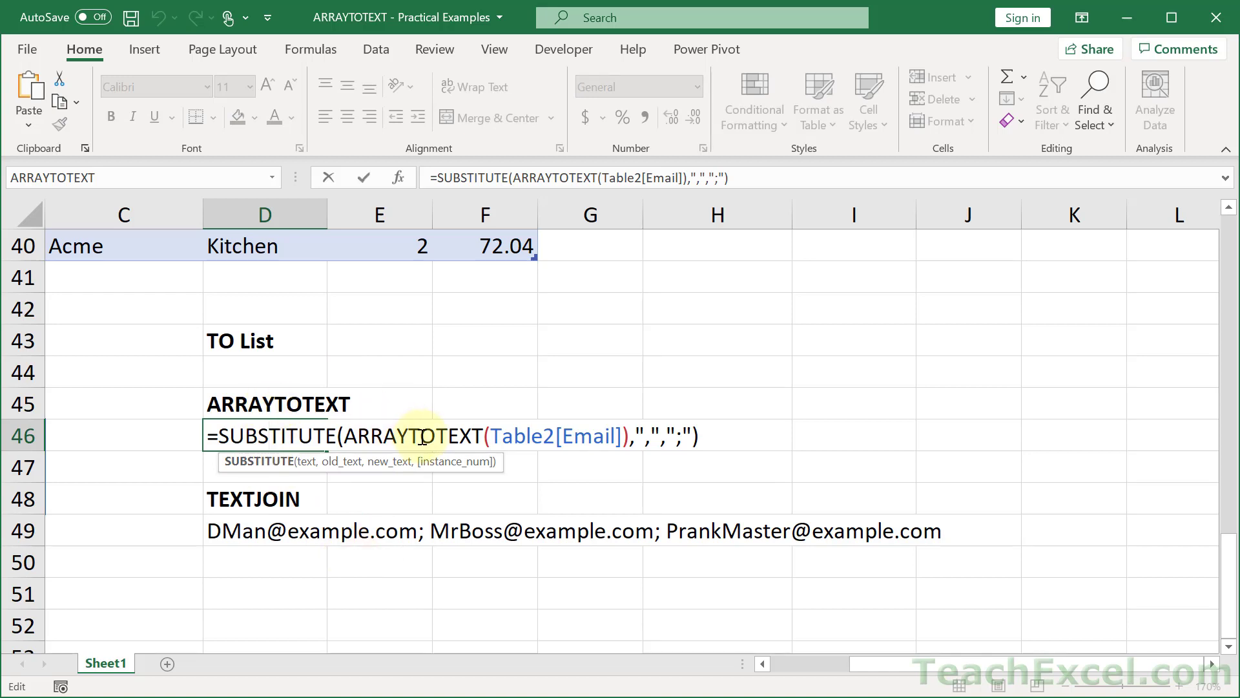
mouse_move(425, 480)
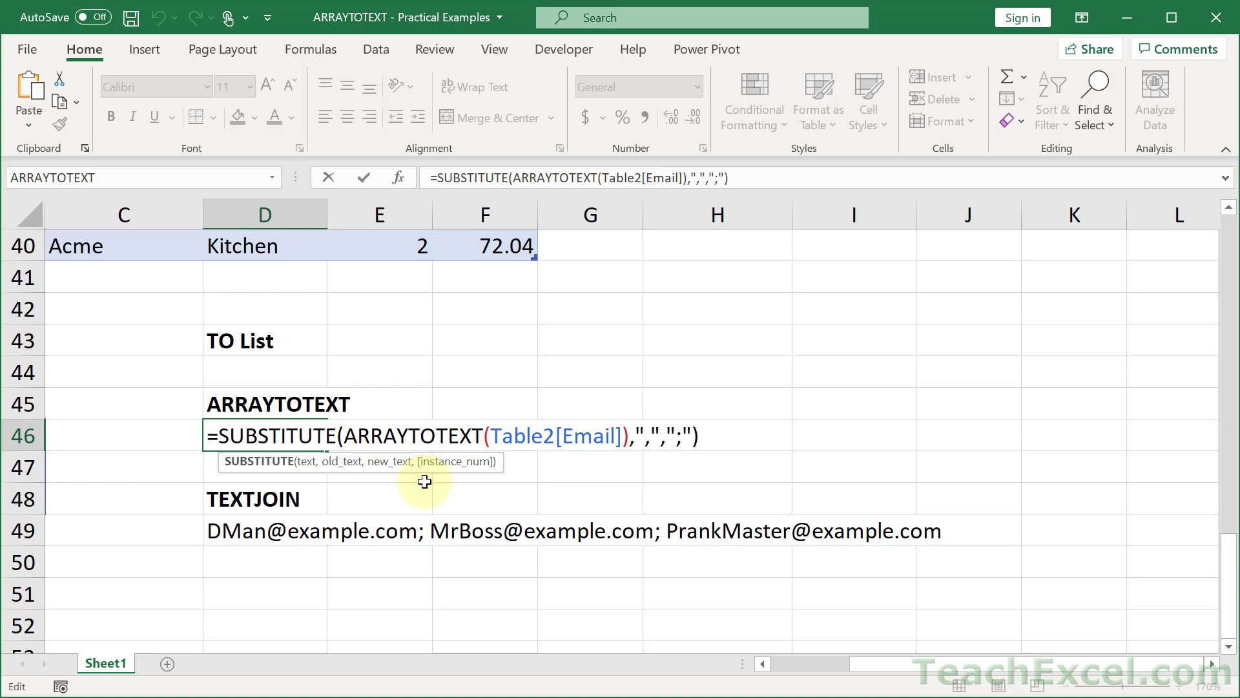
key(Enter)
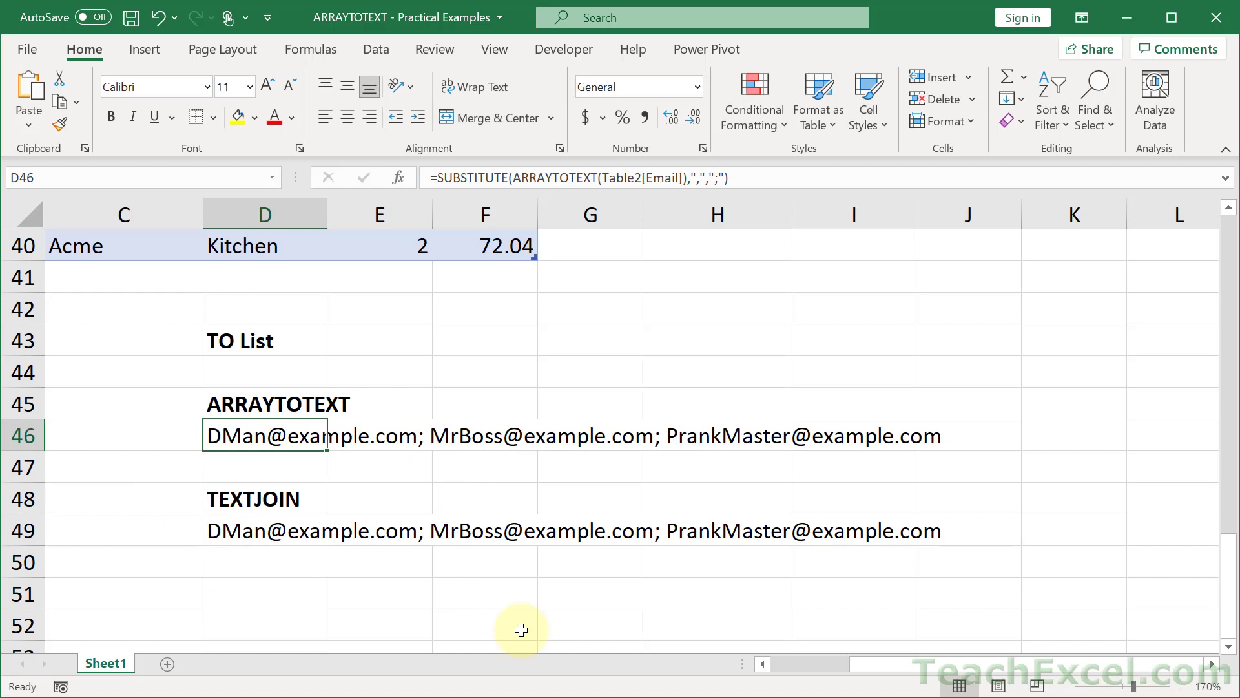
mouse_move(793, 669)
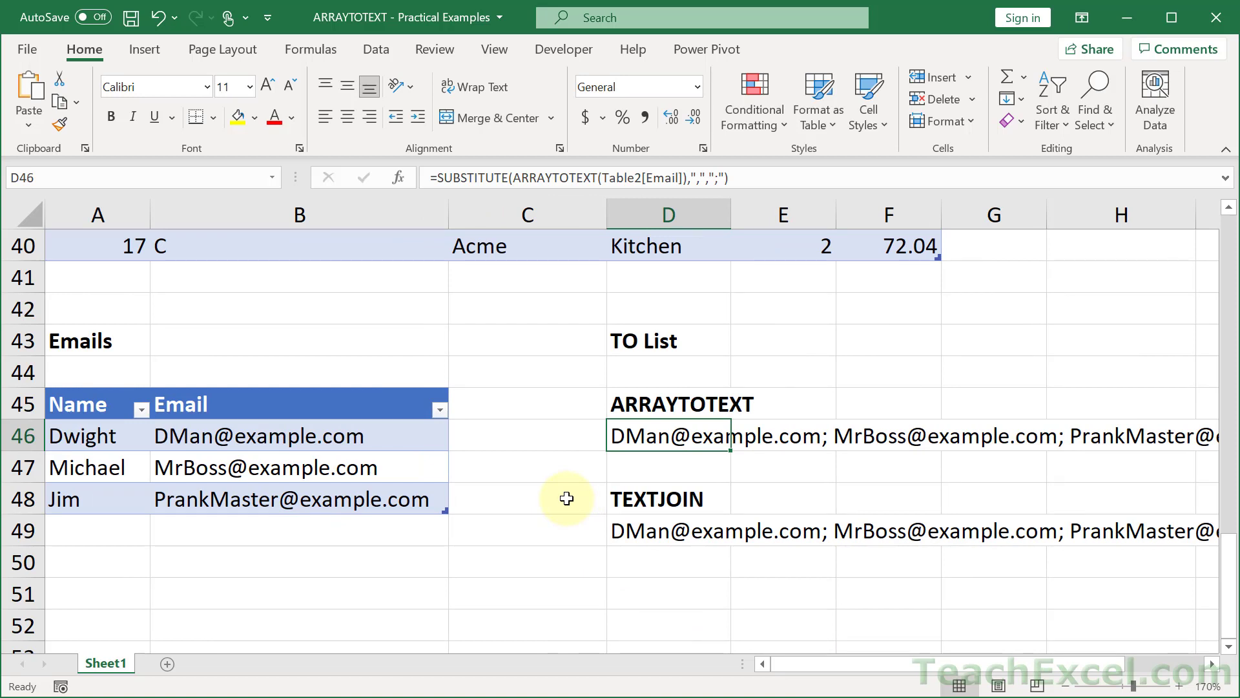
mouse_move(534, 407)
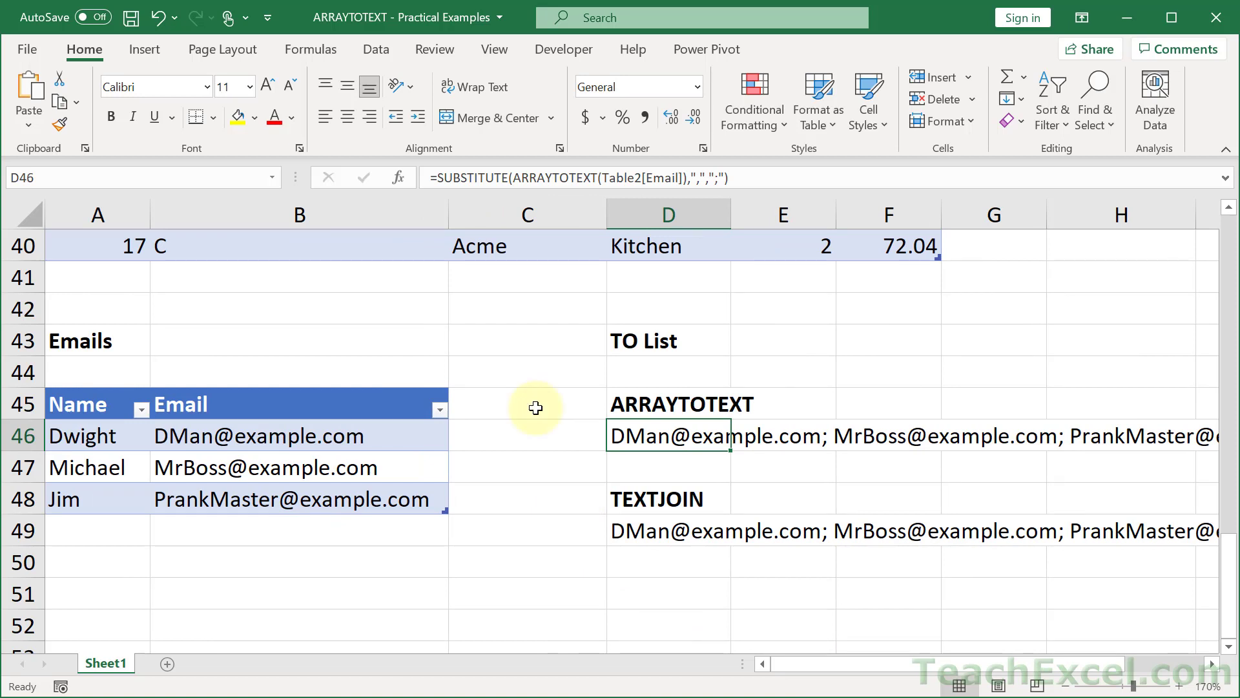